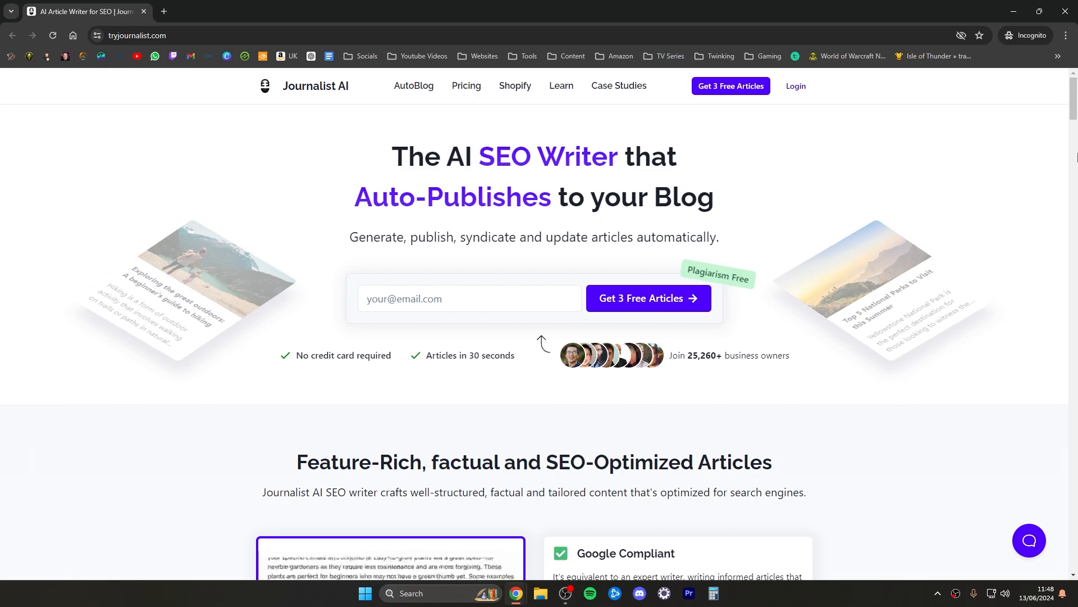
mouse_move(441, 144)
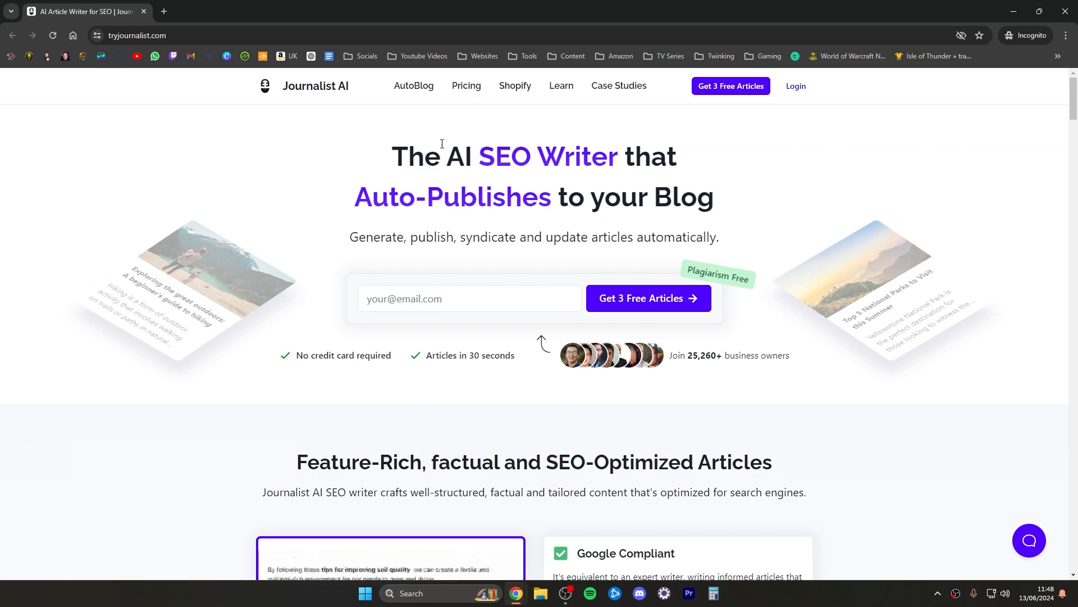
mouse_move(336, 87)
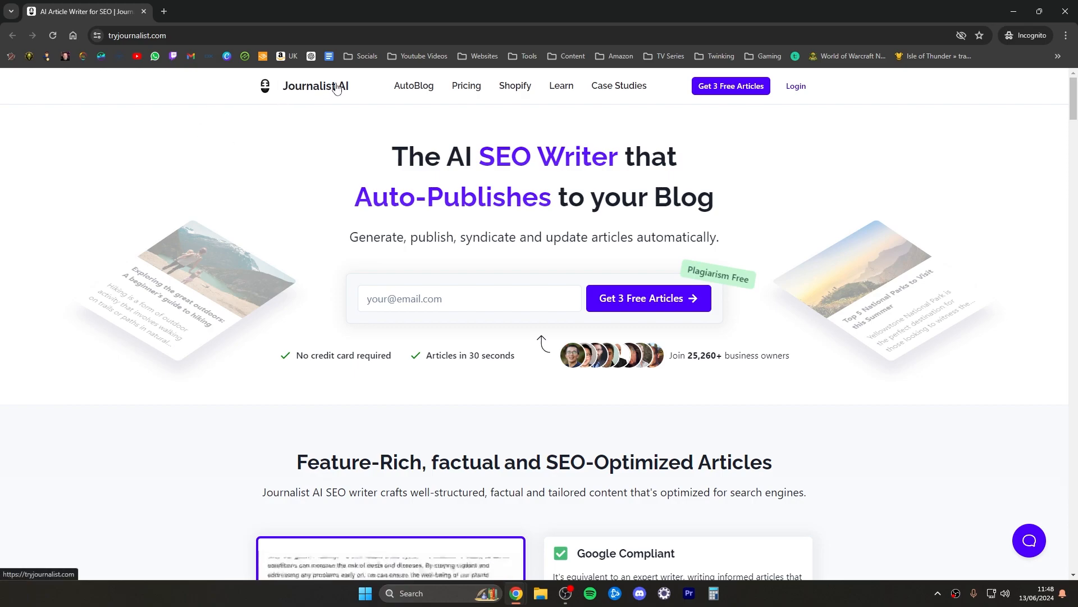
mouse_move(388, 103)
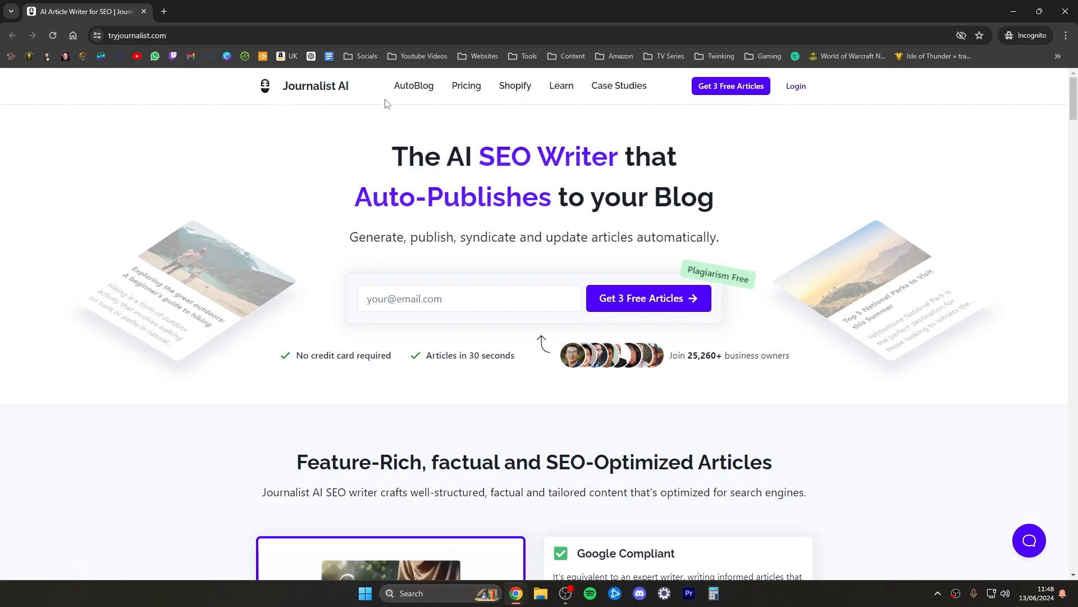
mouse_move(346, 95)
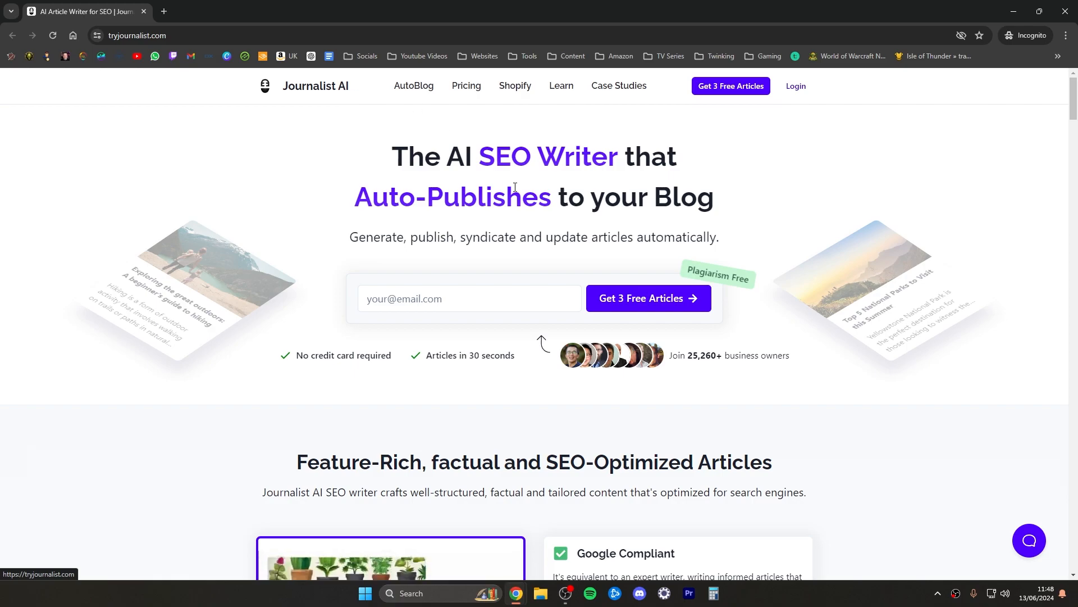
Jump to the AutoBlog feature section from the top navigation
scroll(down, 3)
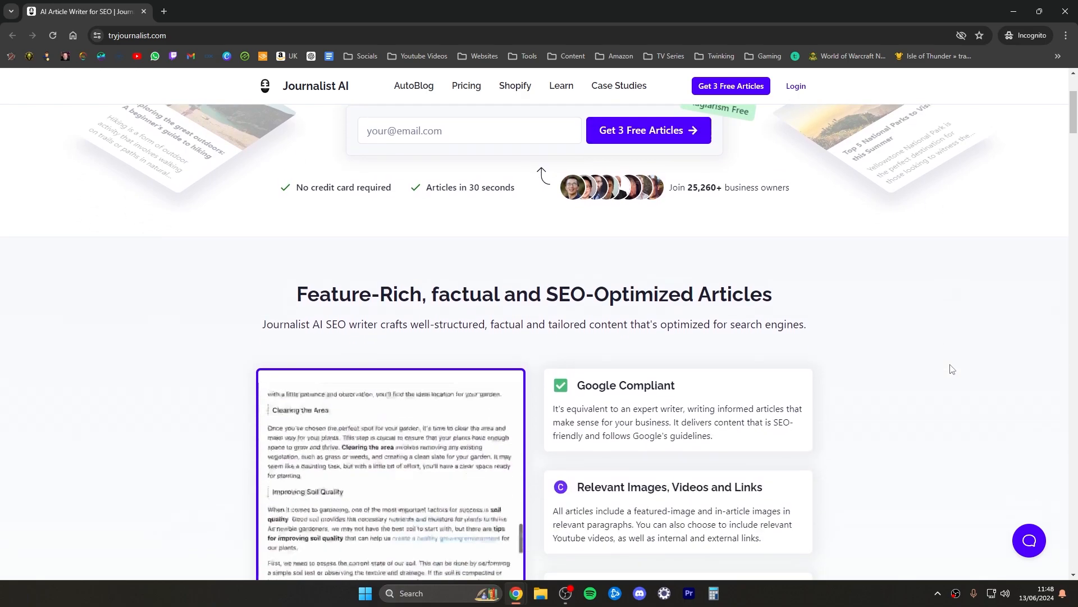
scroll(up, 3)
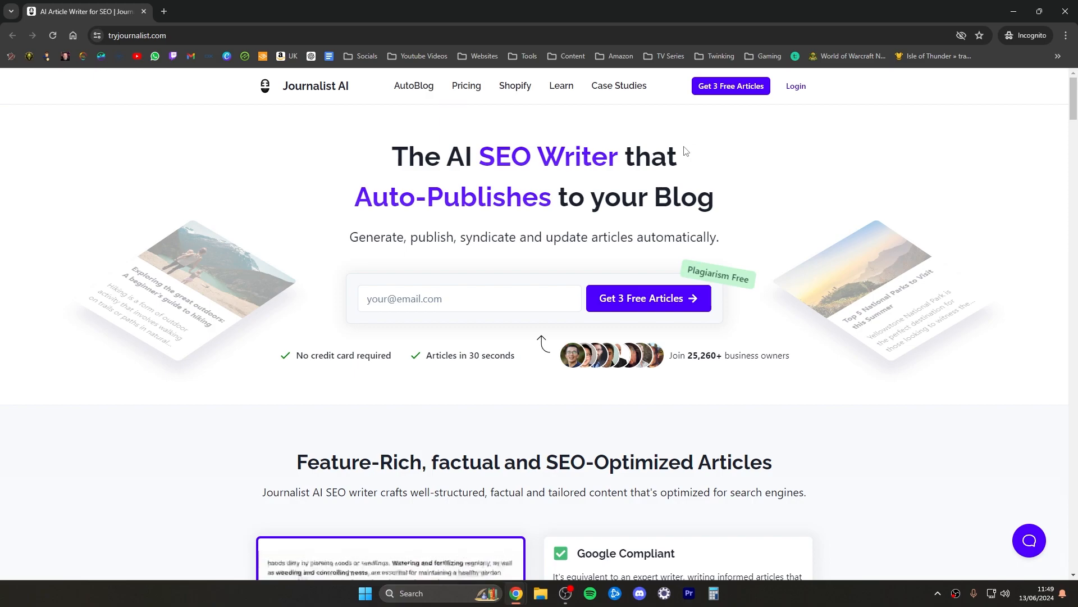
mouse_move(414, 85)
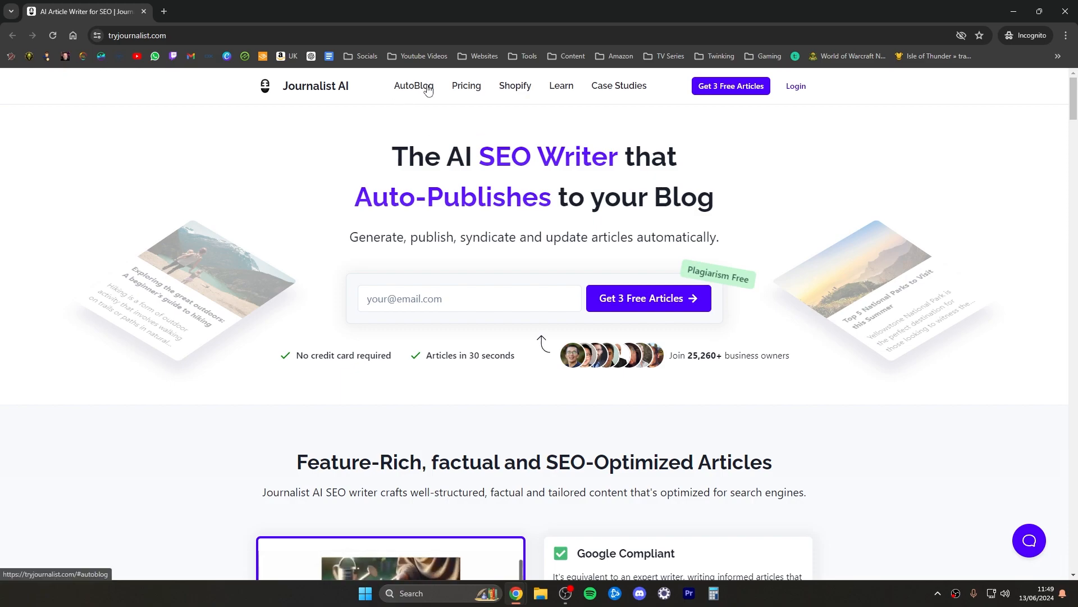
click(414, 85)
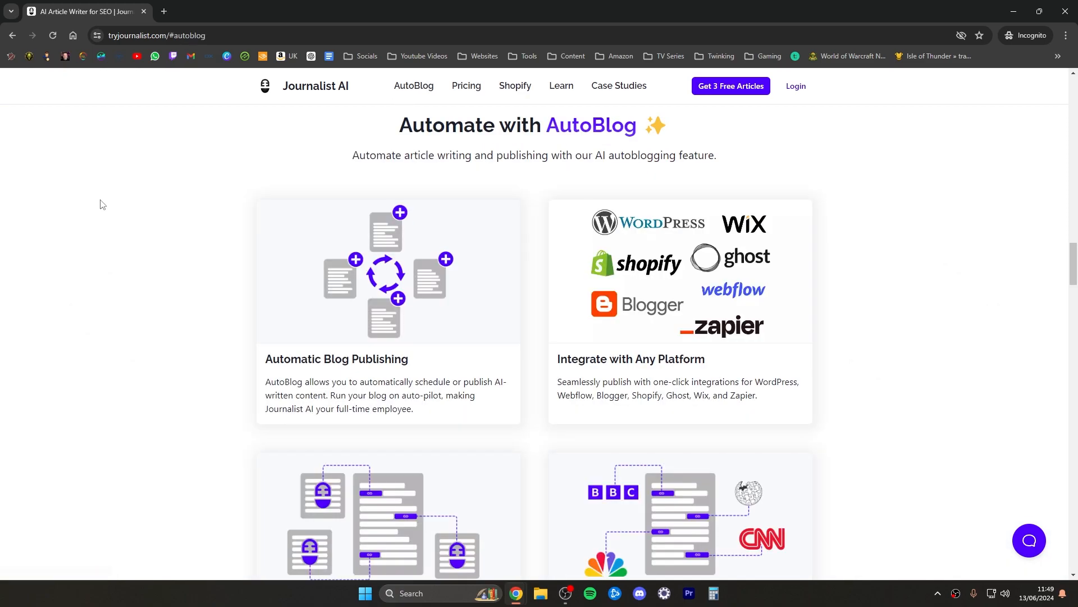
mouse_move(109, 223)
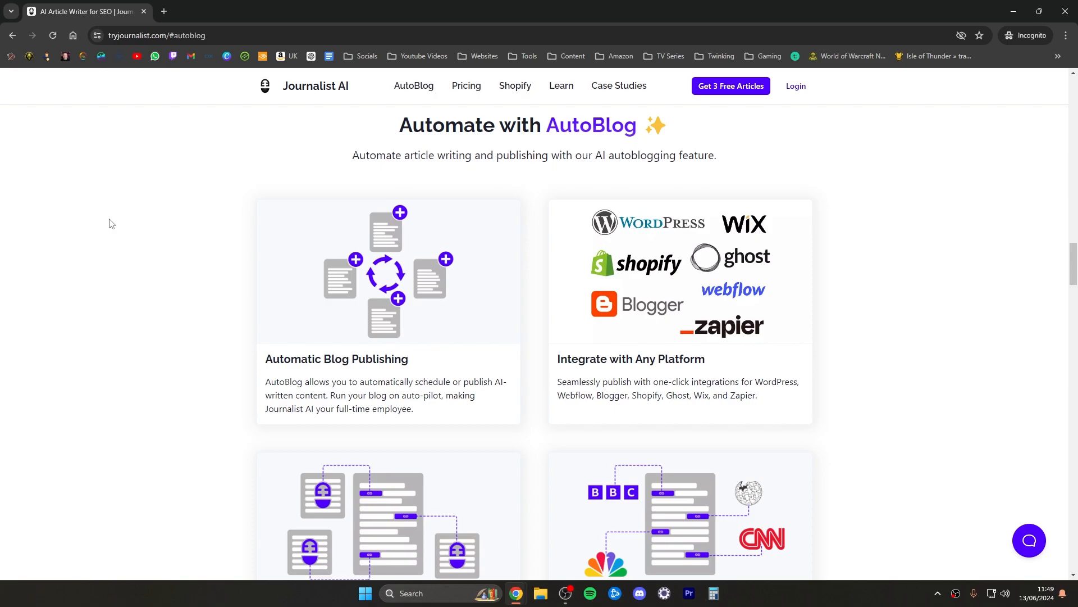
mouse_move(167, 261)
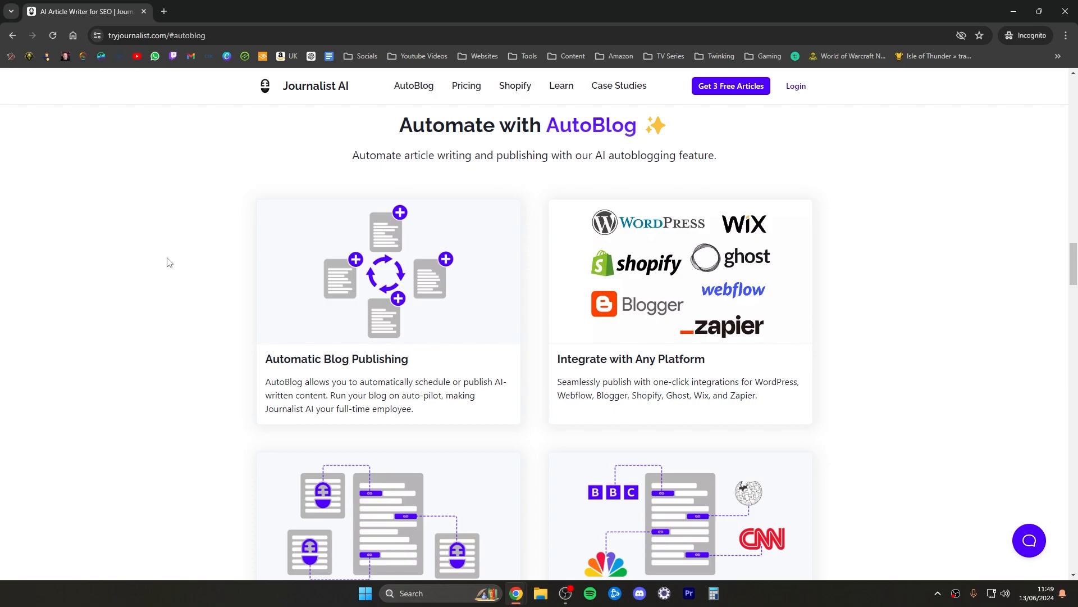
mouse_move(448, 275)
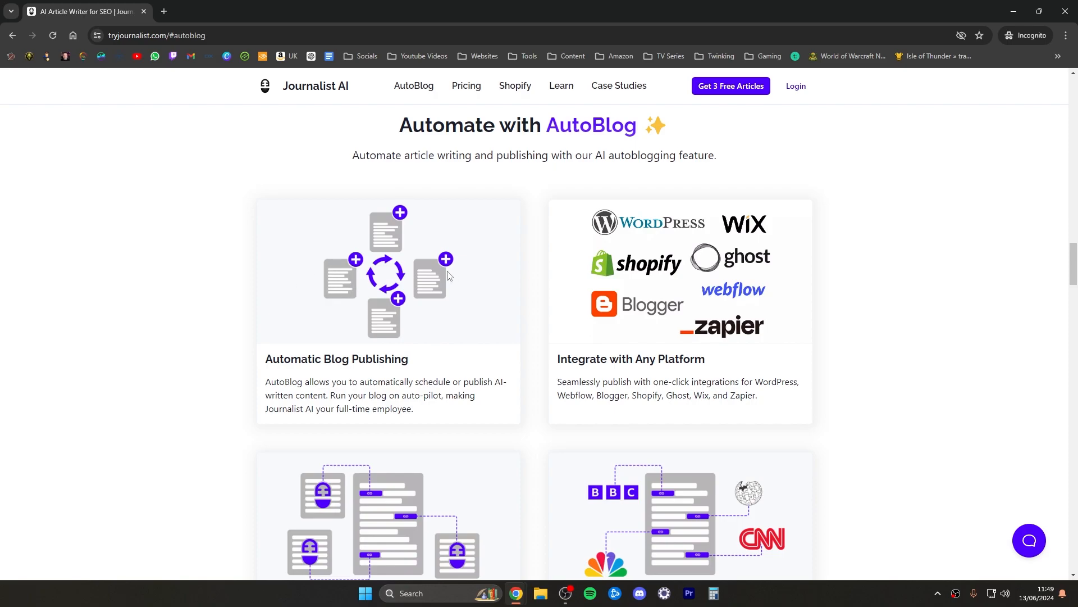
Scroll through the AutoBlog features and Knowledge Base steps down to the testimonials
scroll(down, 3)
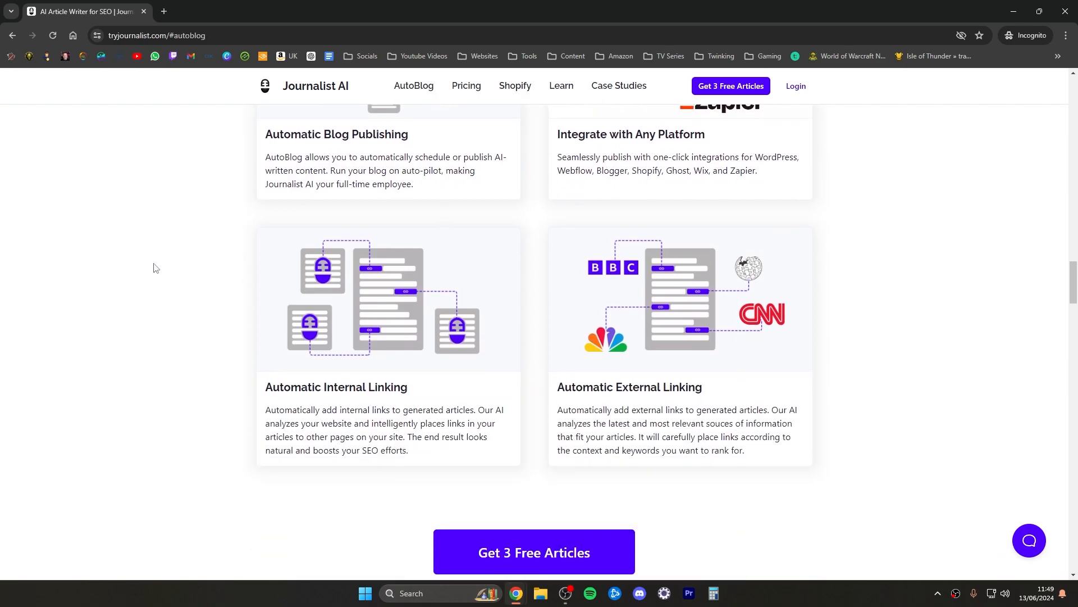
mouse_move(146, 260)
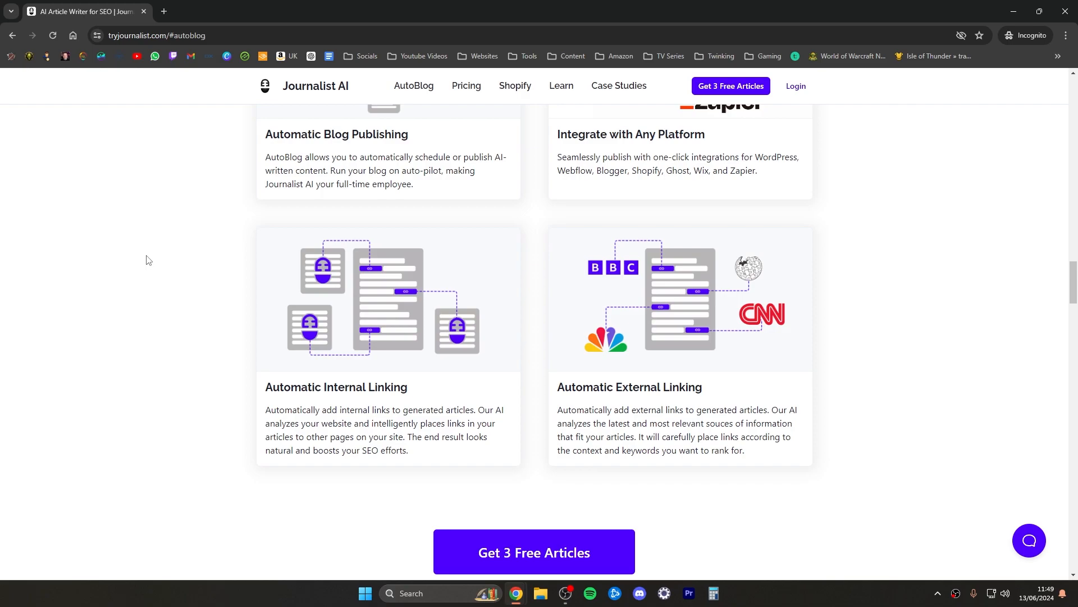
scroll(down, 3)
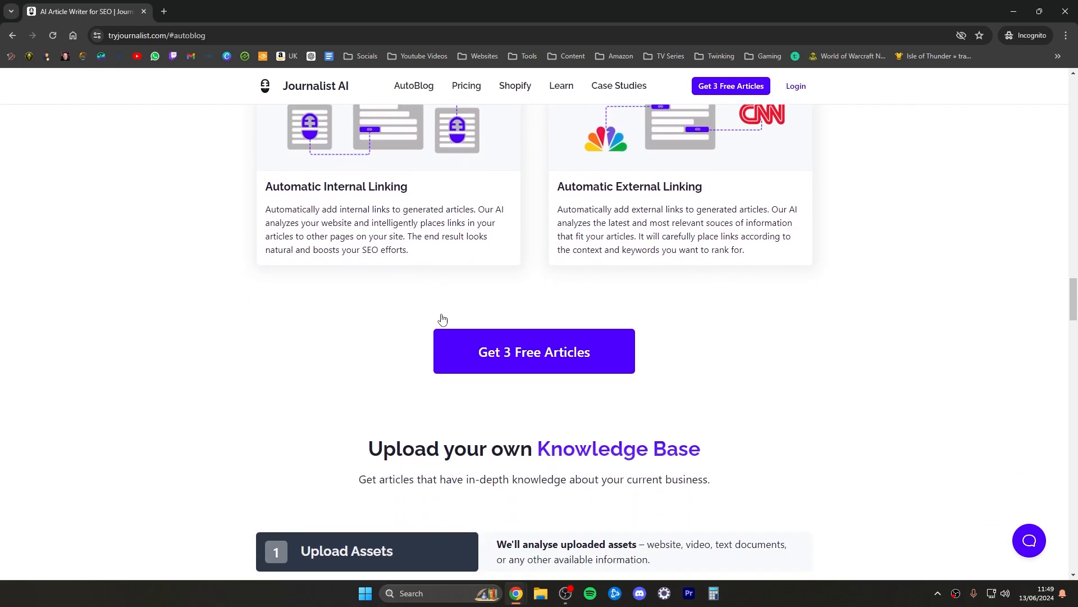
scroll(down, 3)
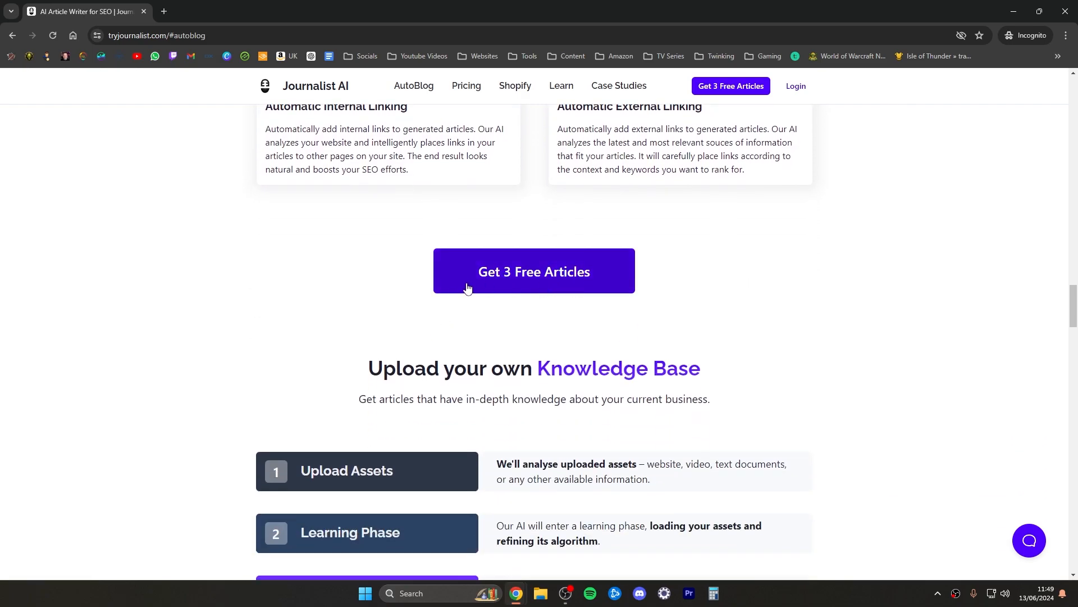
scroll(down, 3)
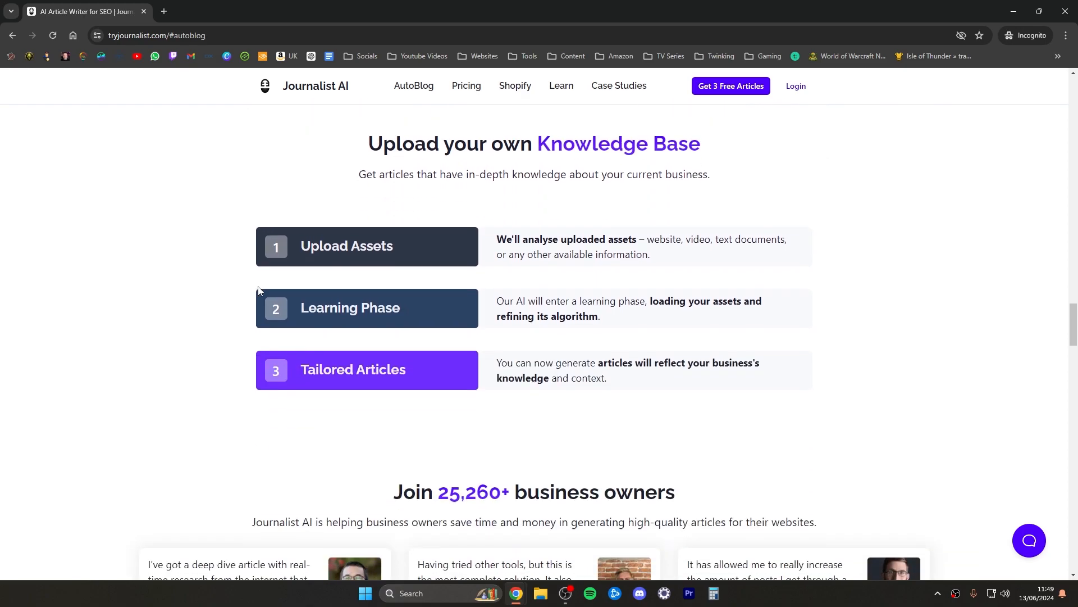
scroll(down, 3)
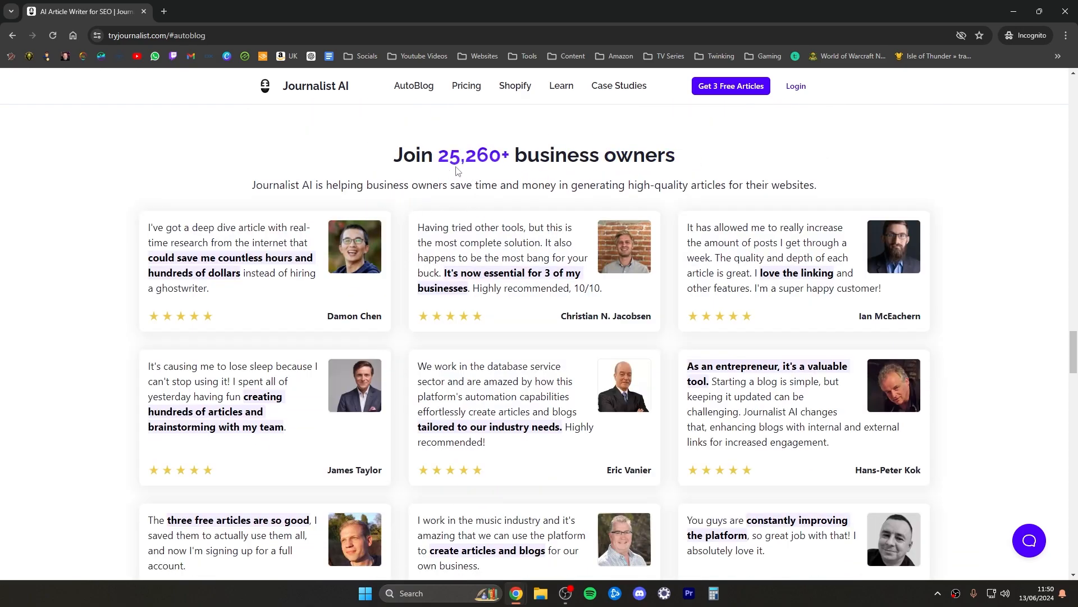
mouse_move(570, 177)
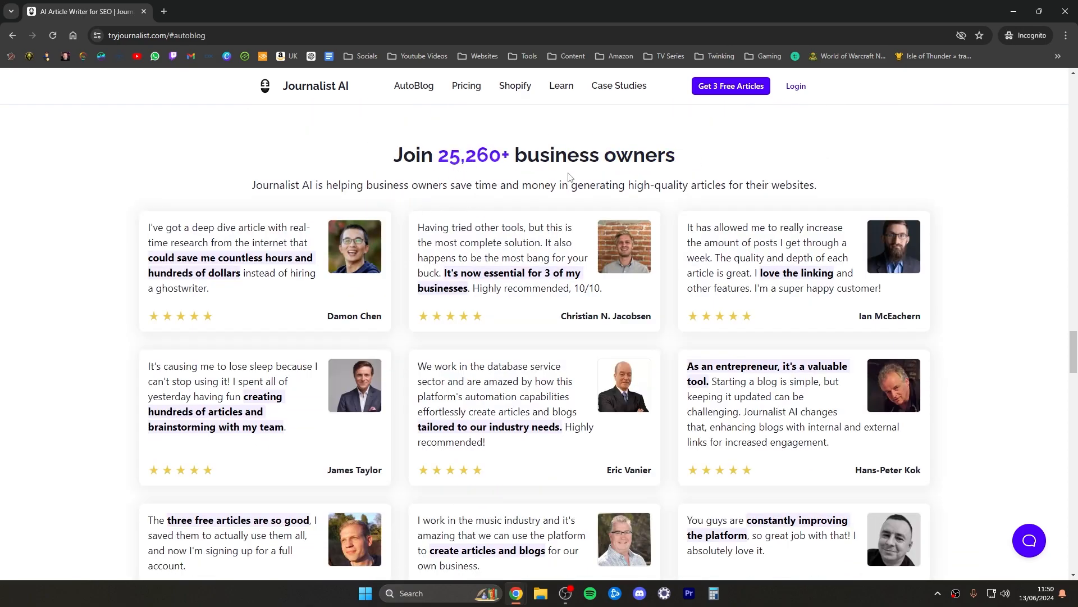
mouse_move(194, 177)
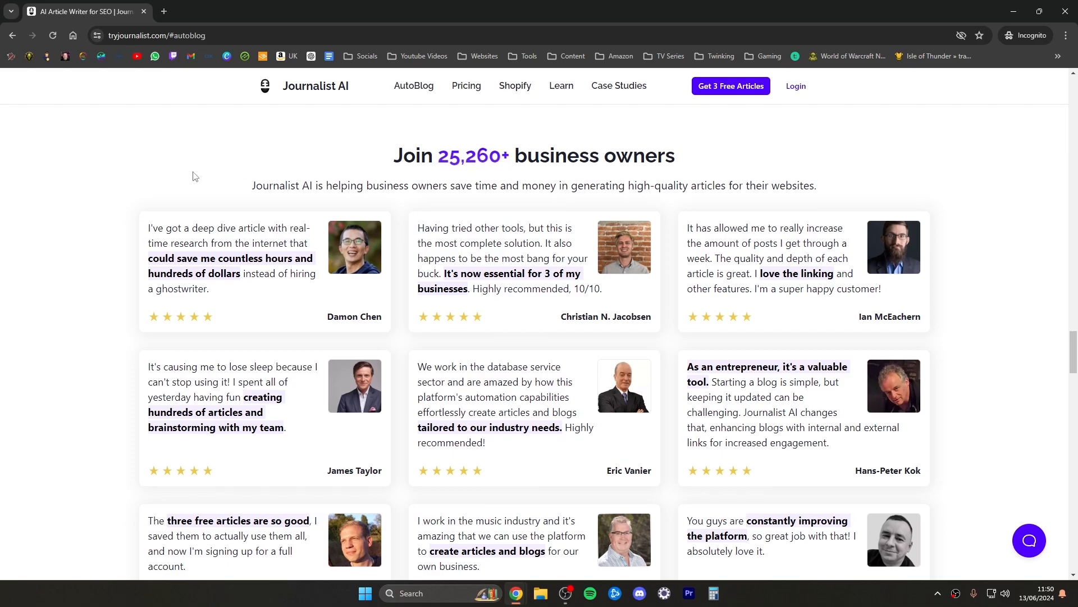
Scroll to the Solo, Business and Agency yearly plan cards in the pricing section
scroll(down, 3)
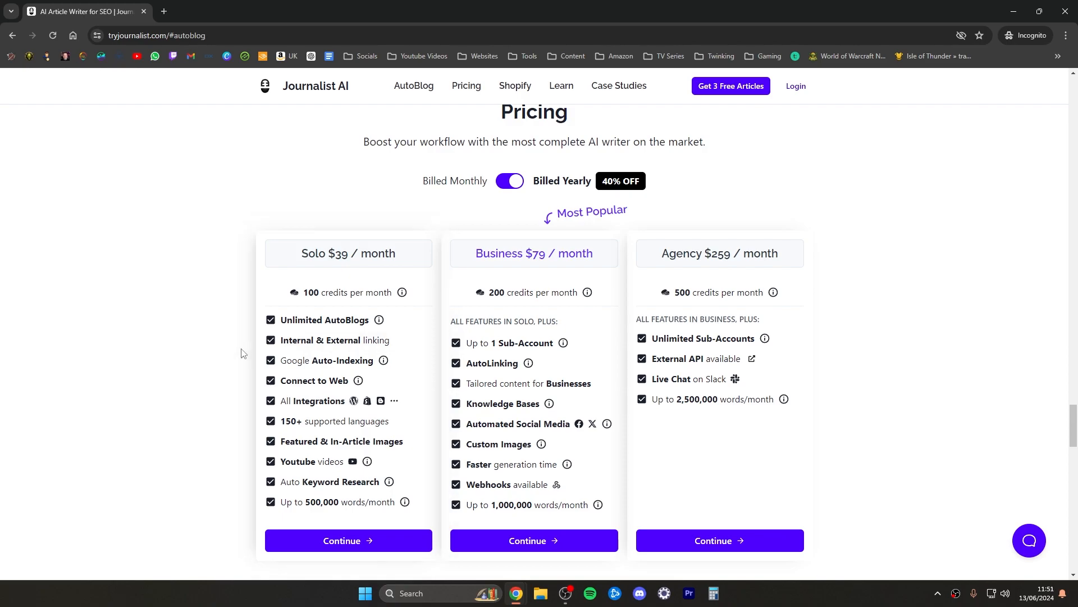
mouse_move(396, 350)
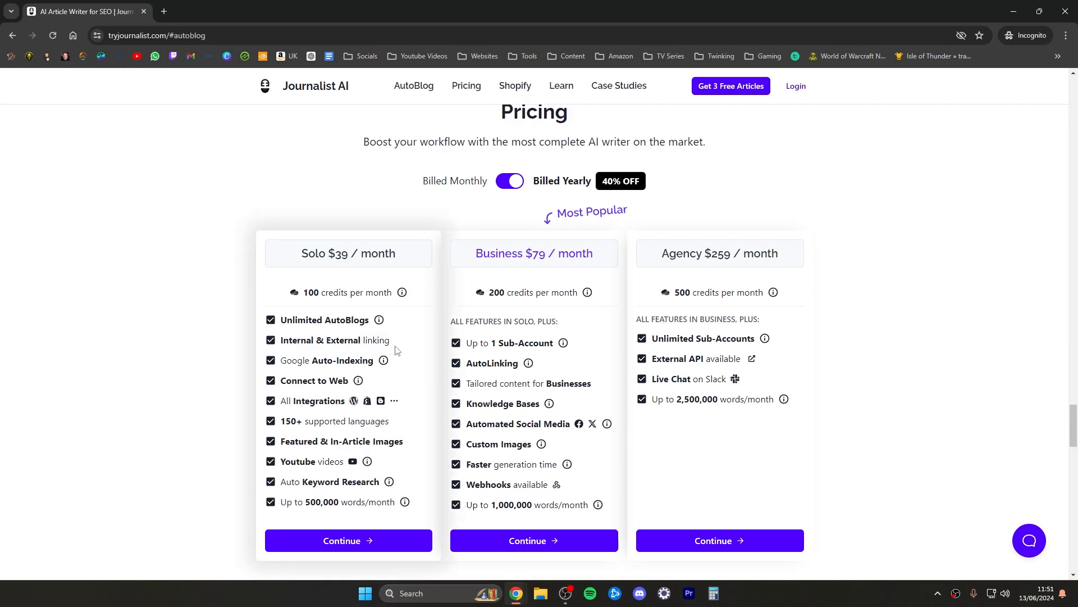
mouse_move(388, 350)
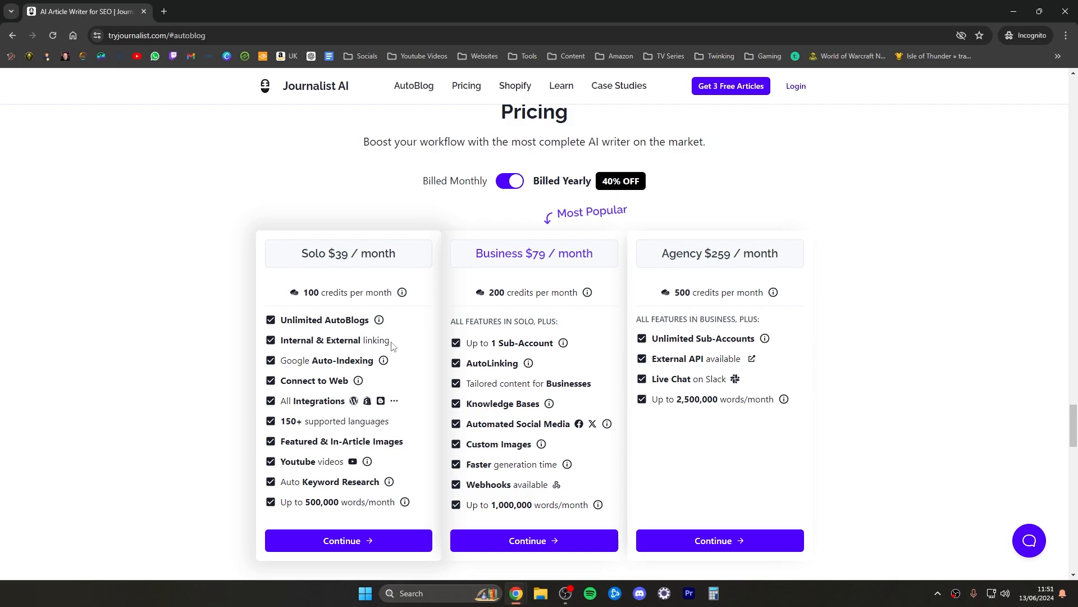
mouse_move(376, 370)
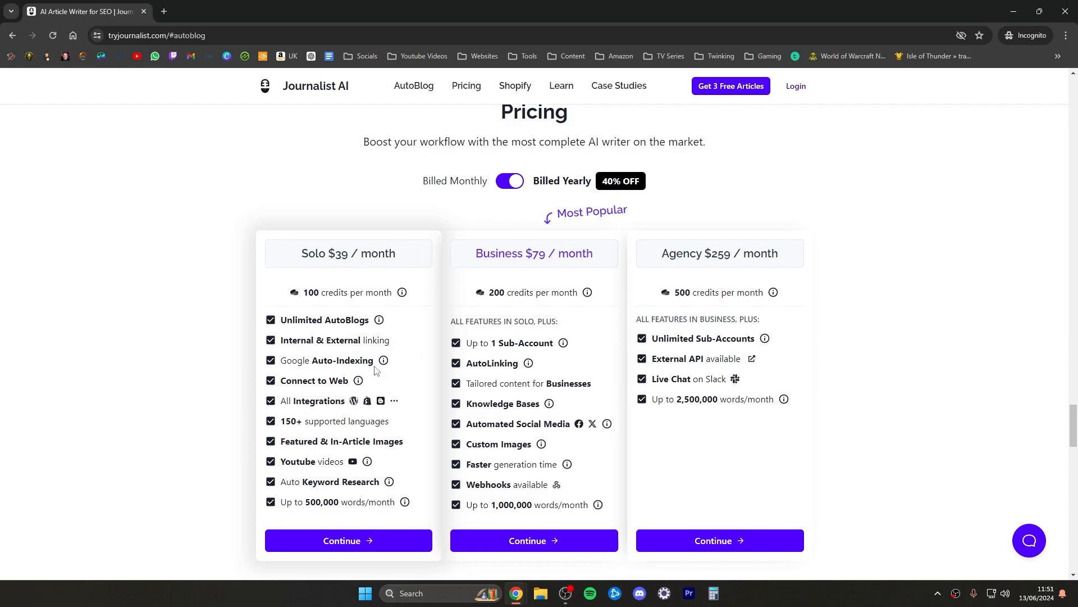
mouse_move(357, 380)
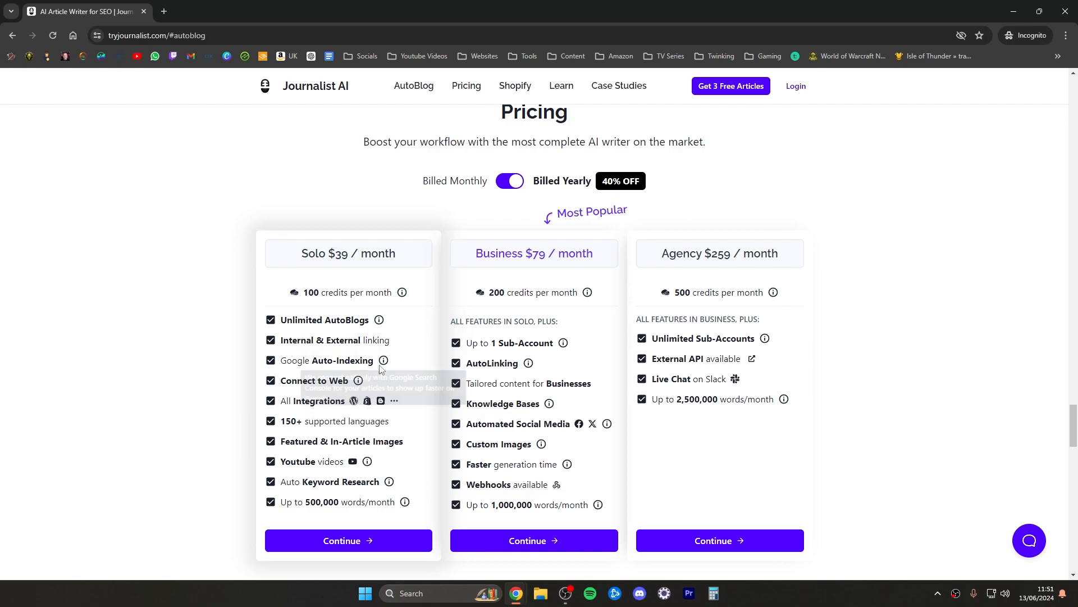
mouse_move(382, 406)
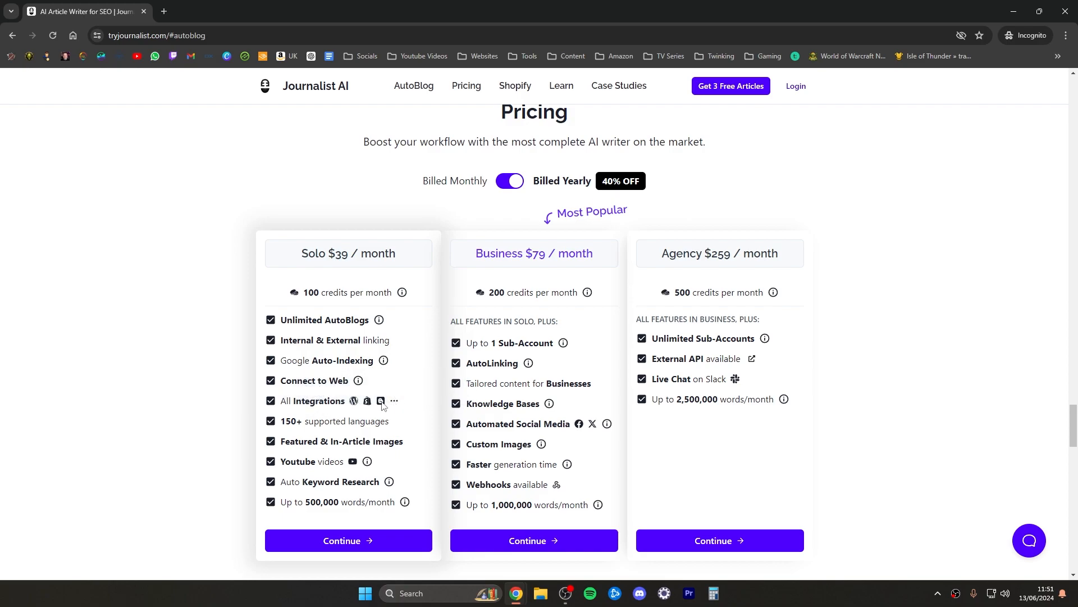
mouse_move(372, 404)
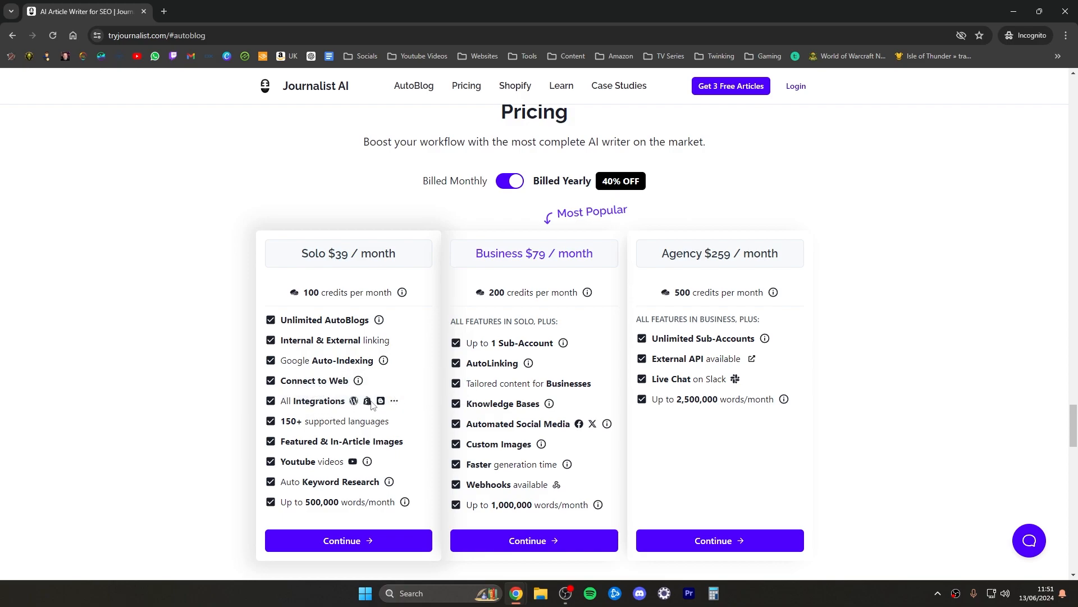
mouse_move(310, 419)
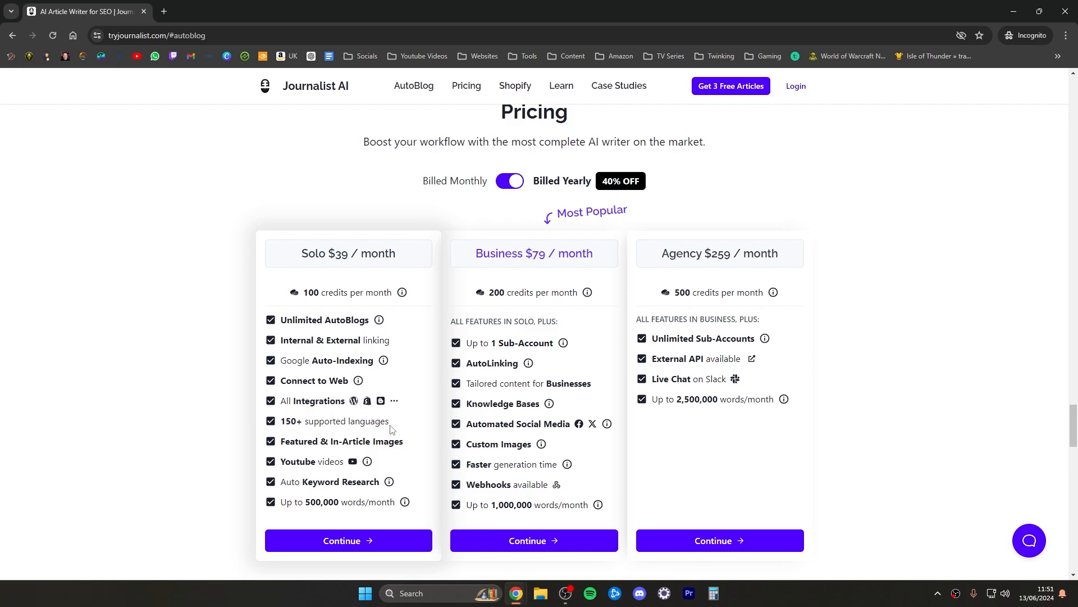
mouse_move(372, 427)
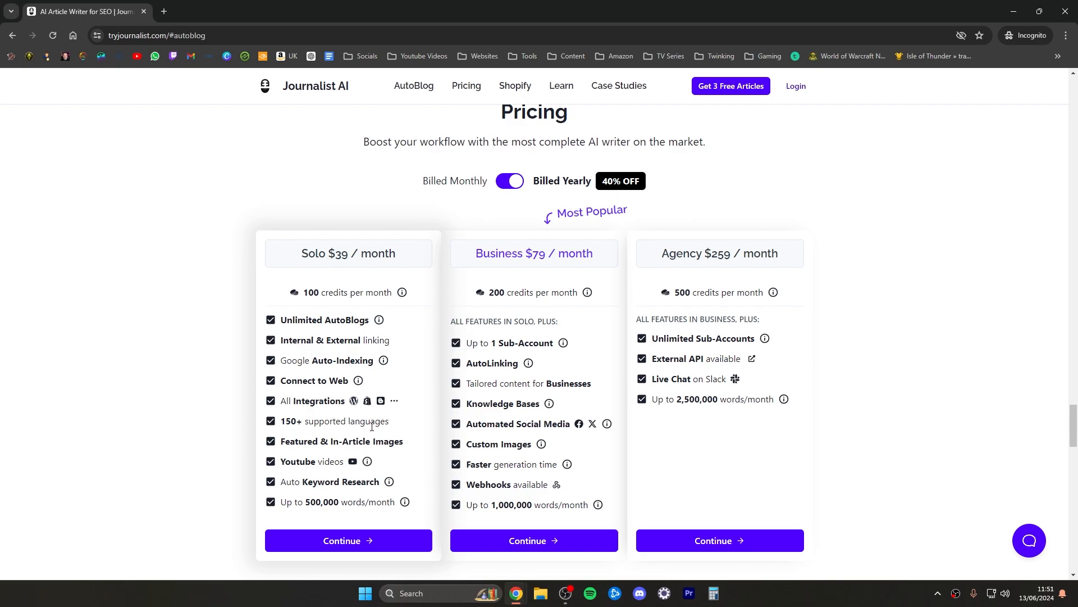
mouse_move(330, 436)
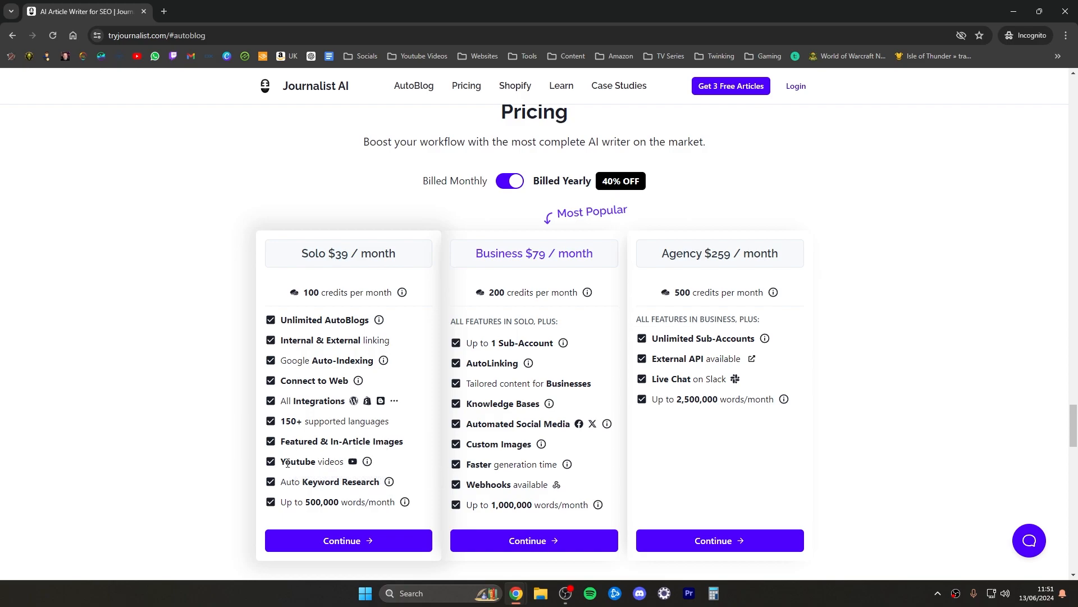
mouse_move(330, 480)
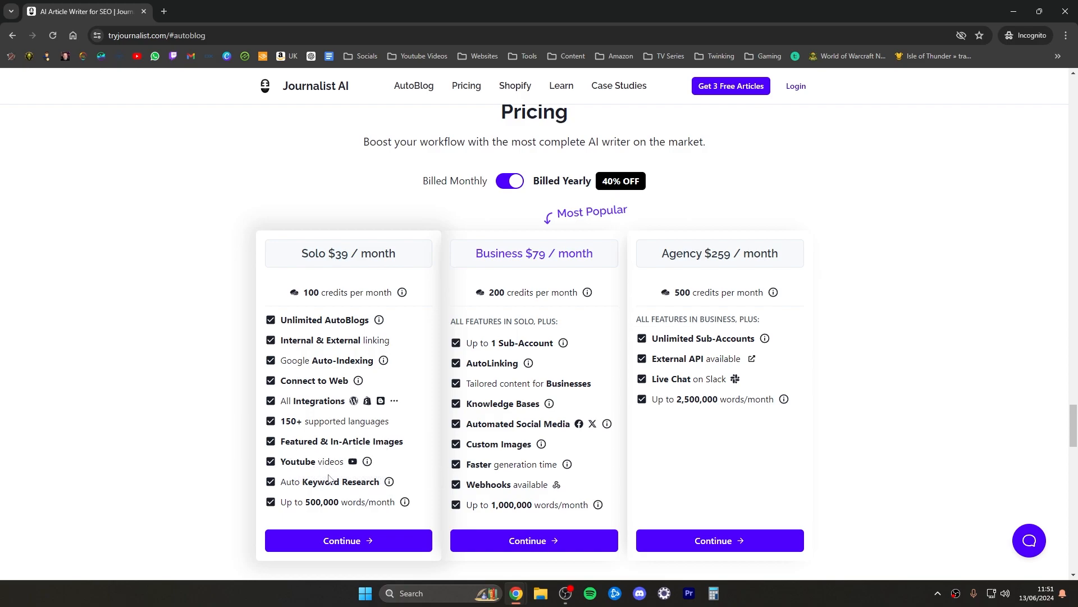
mouse_move(371, 485)
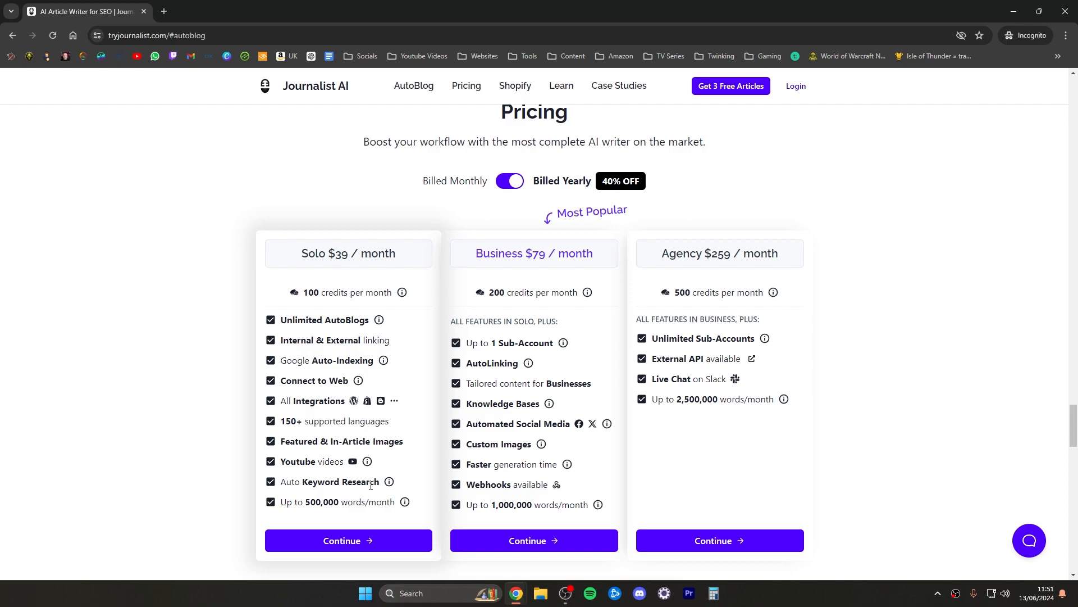
mouse_move(394, 474)
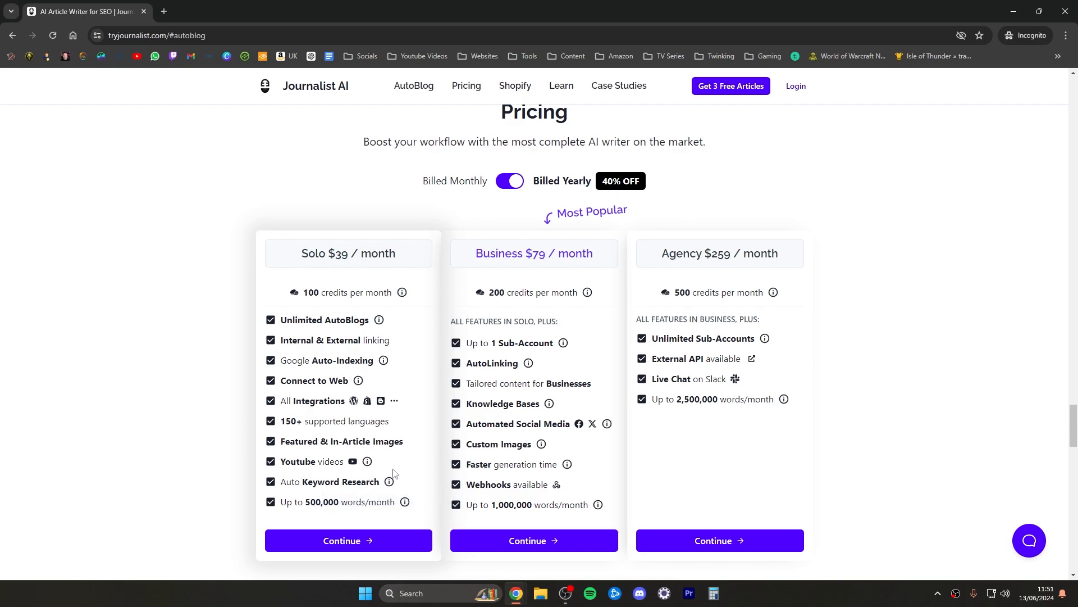
scroll(down, 3)
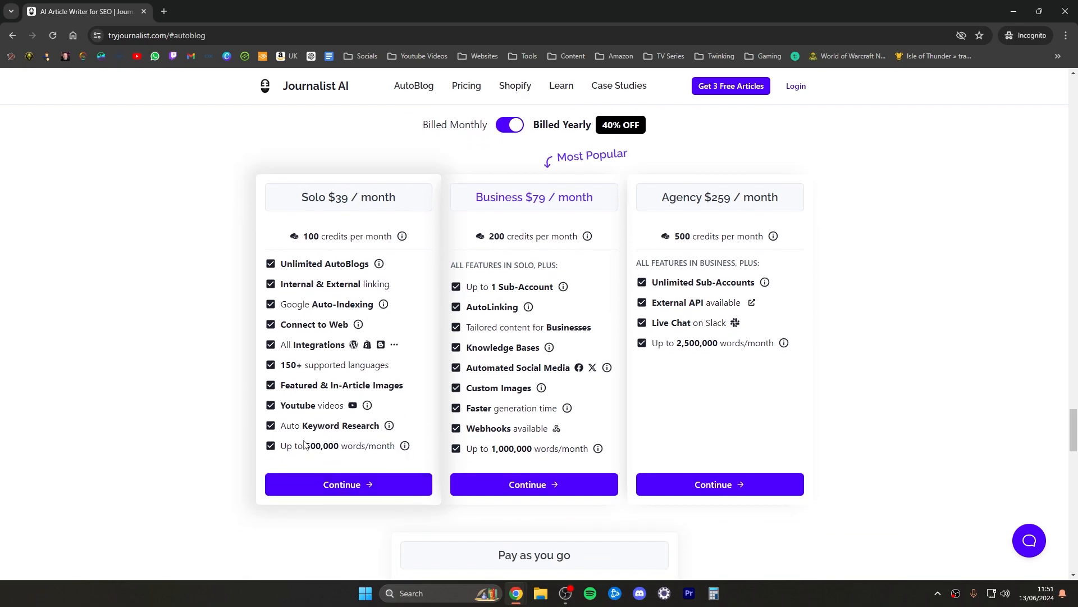
mouse_move(440, 450)
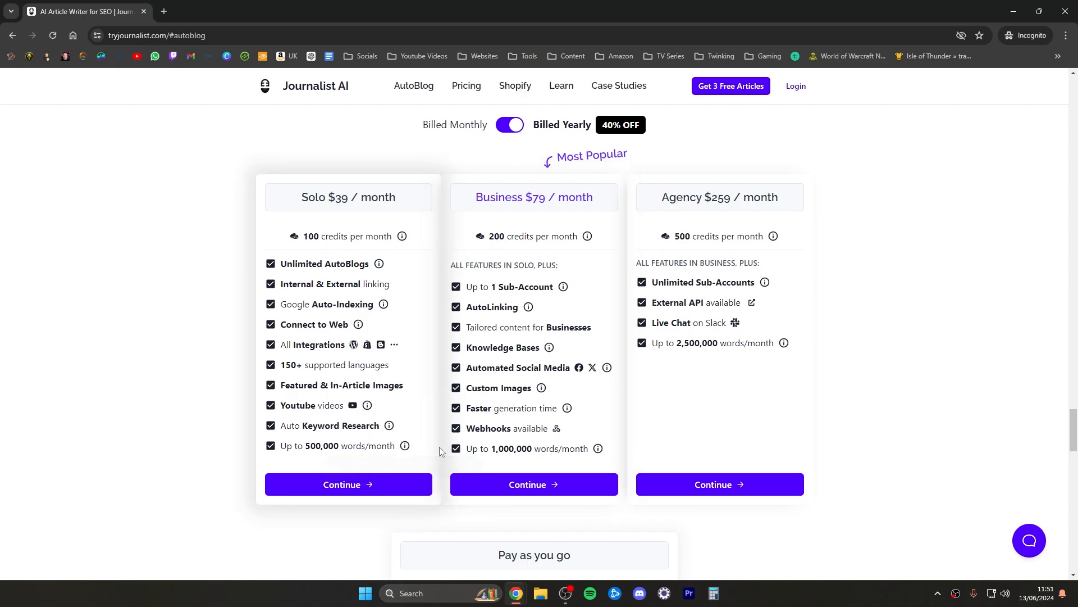
mouse_move(558, 448)
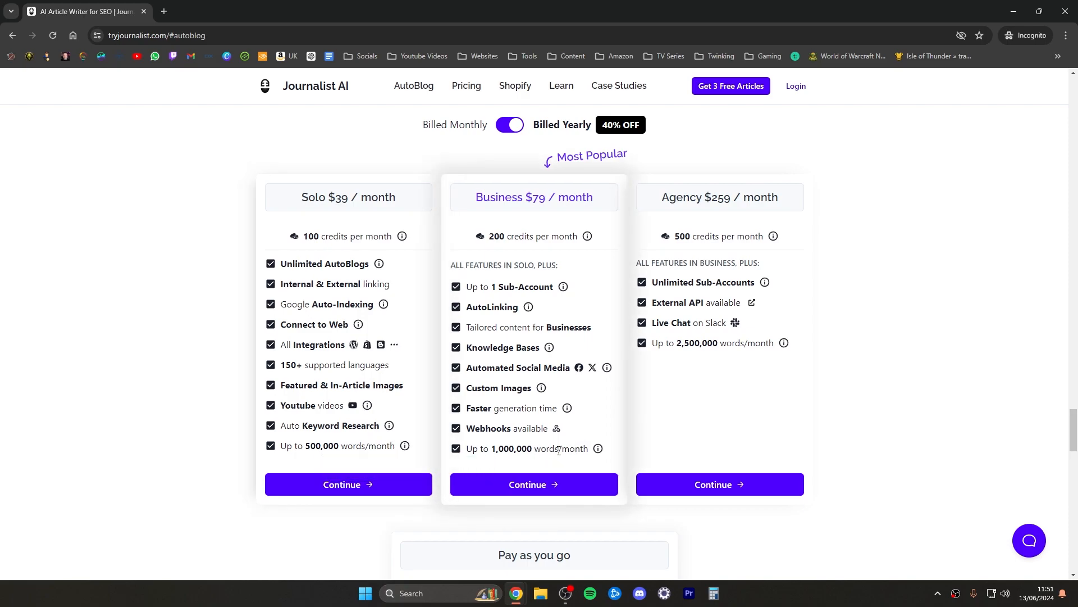
mouse_move(402, 236)
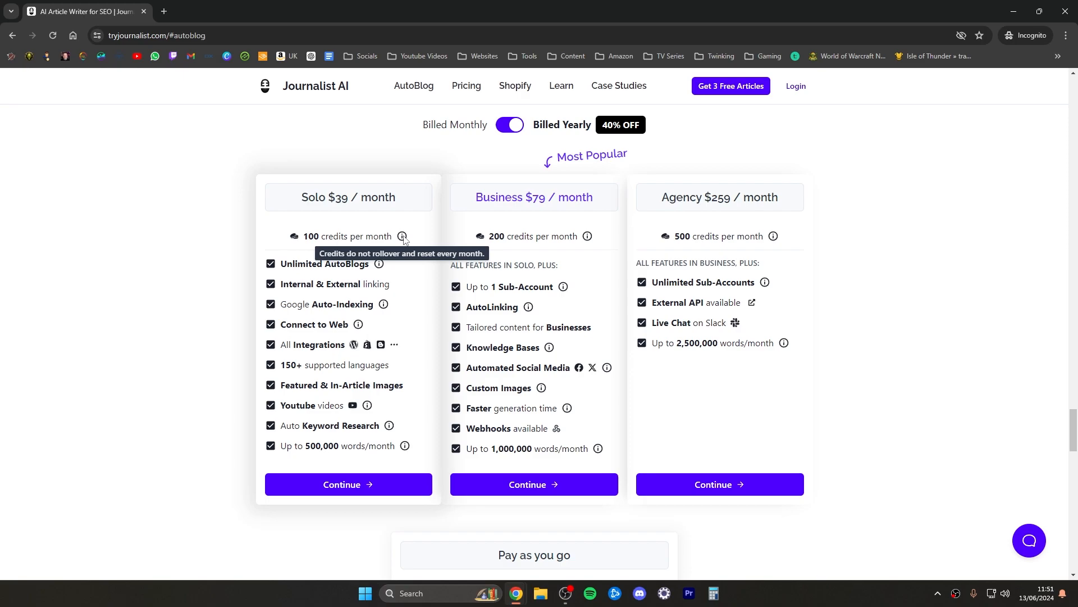
mouse_move(334, 233)
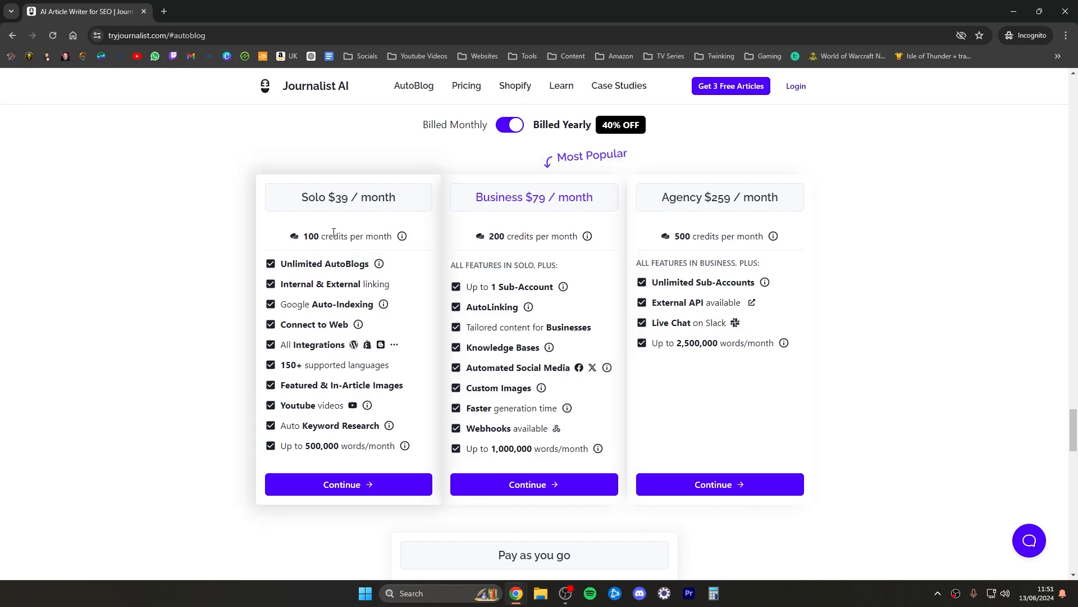
mouse_move(402, 236)
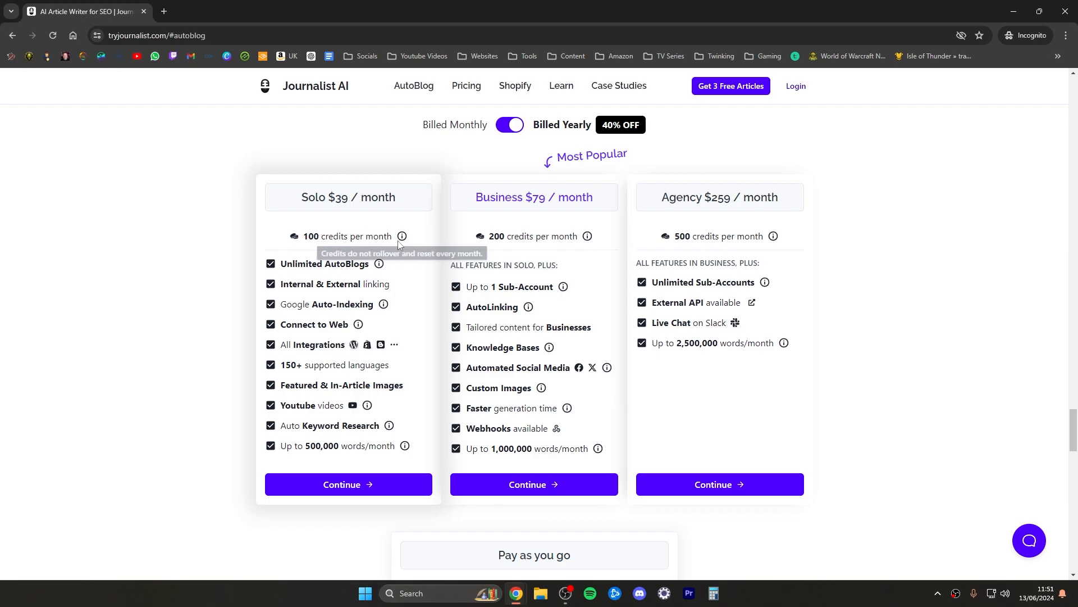
mouse_move(472, 231)
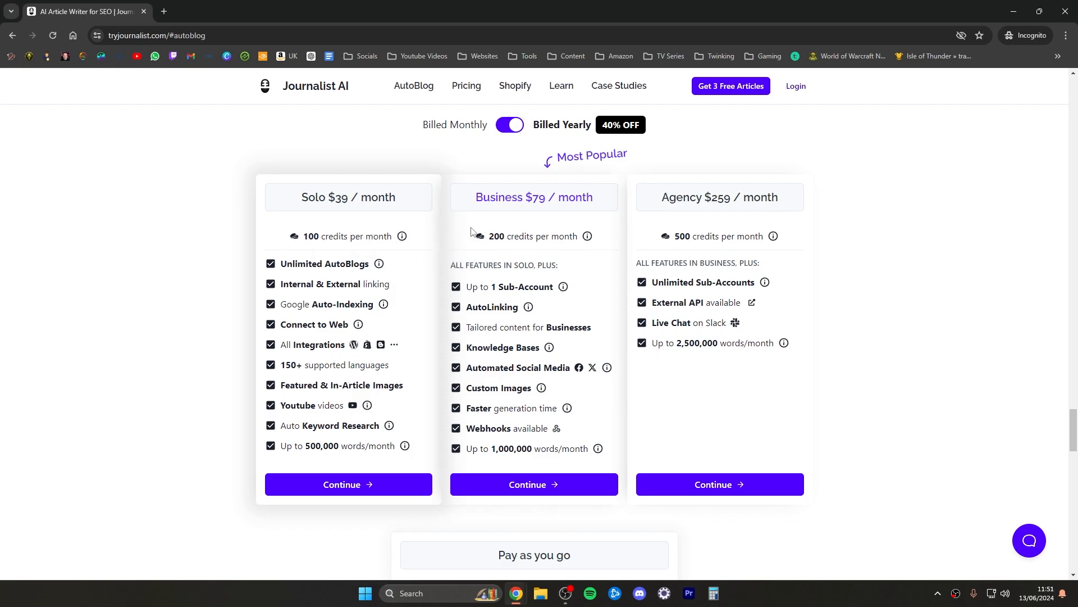
Scroll past the Pay as you go card to the FAQ's 'How do credits work?' answer
scroll(down, 3)
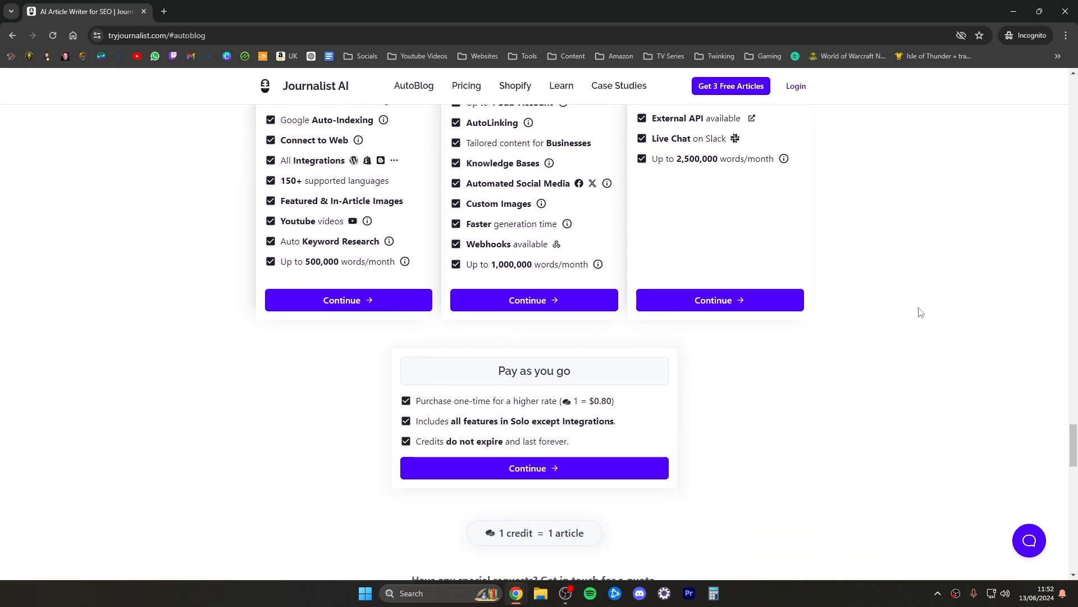
scroll(down, 3)
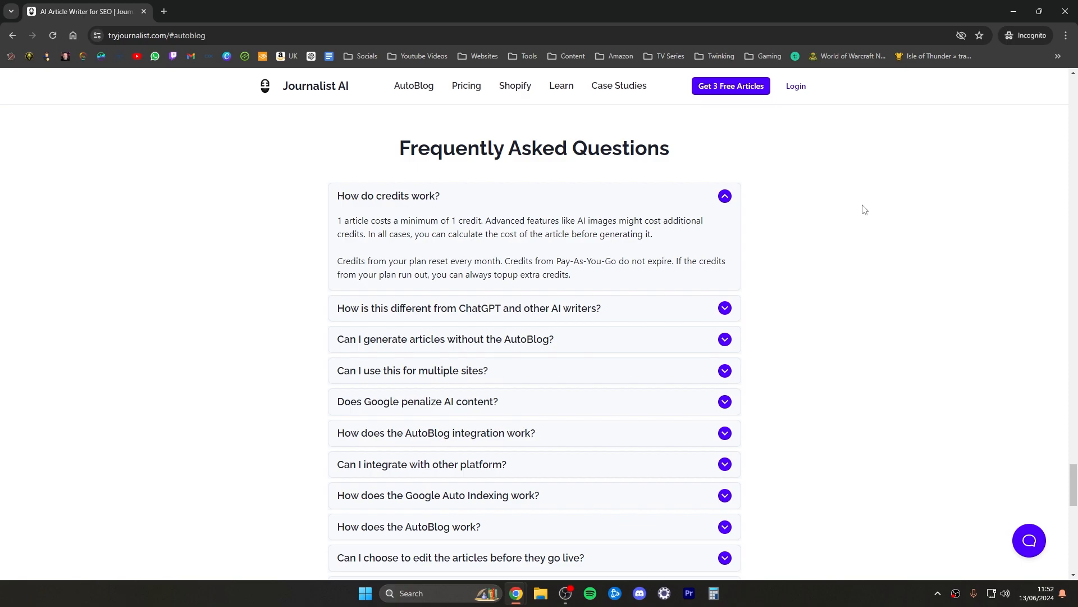
mouse_move(675, 211)
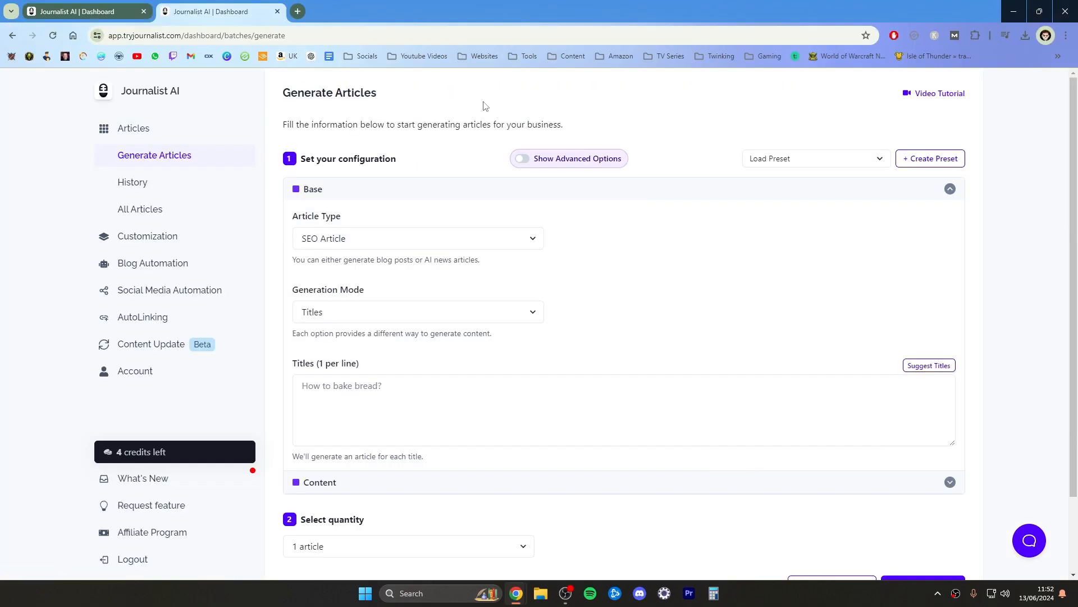
mouse_move(594, 126)
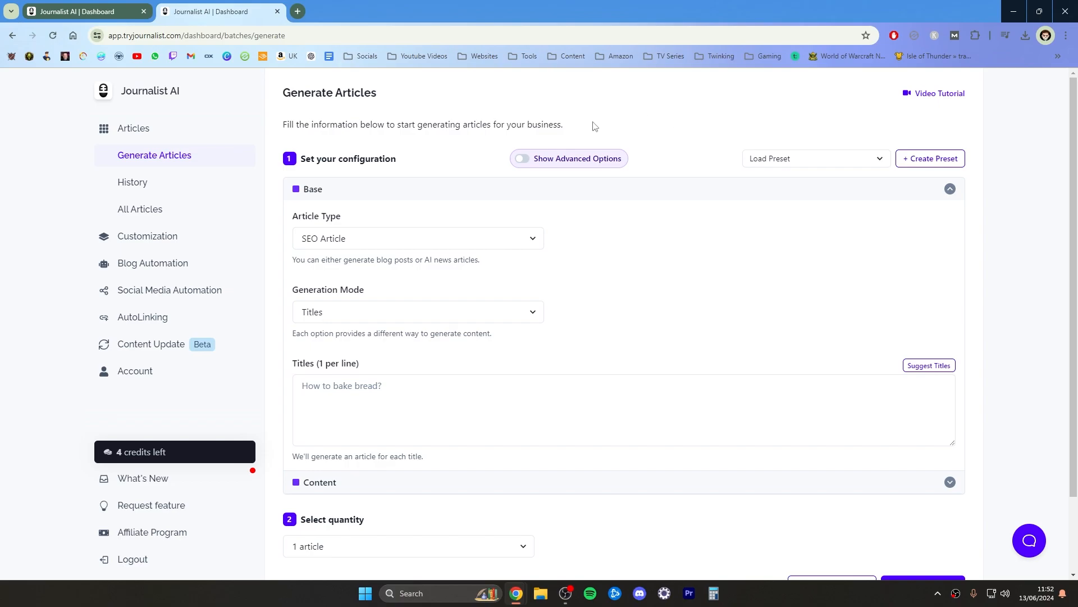
mouse_move(575, 110)
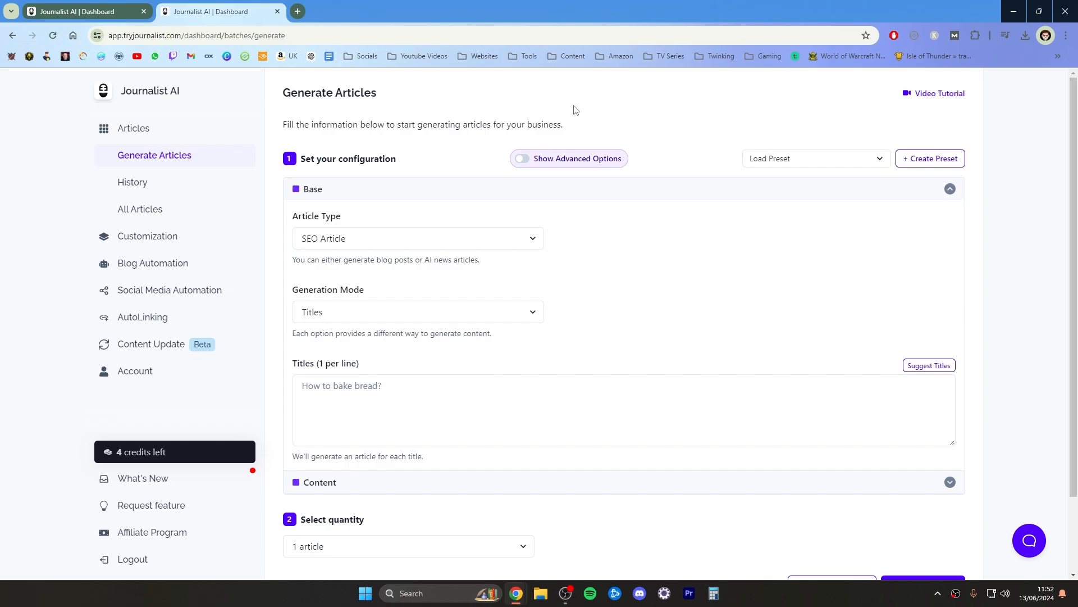
mouse_move(514, 145)
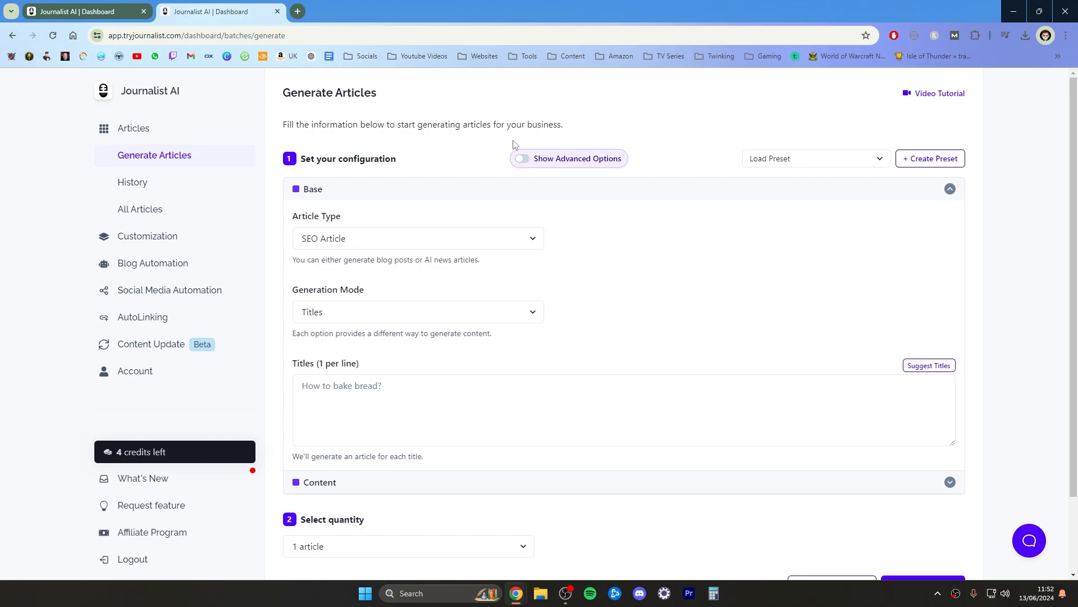
Try the AI News article type, then return it to SEO Article
click(418, 238)
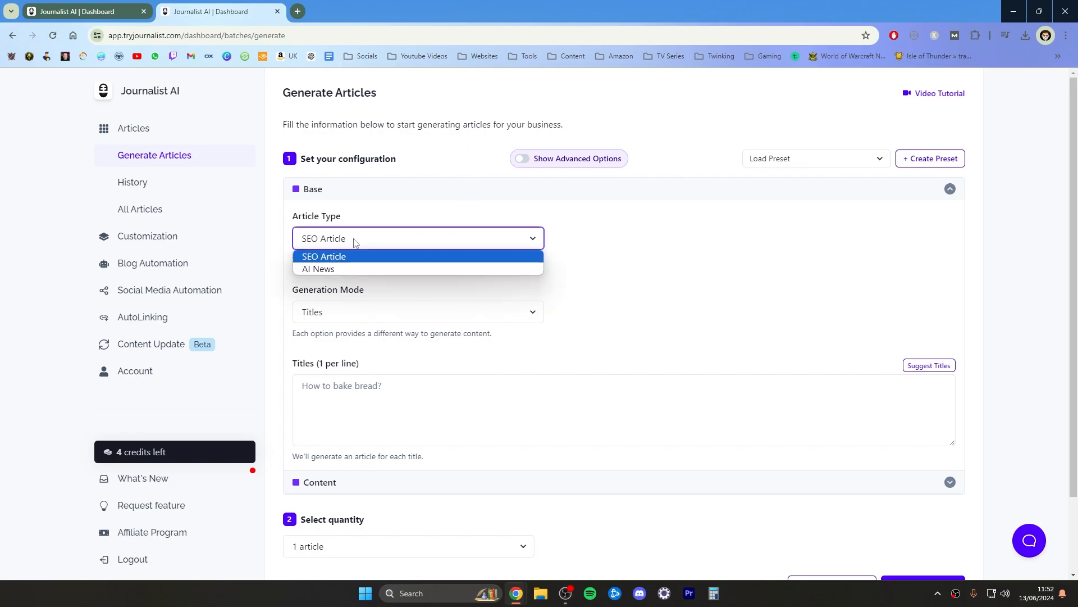
click(318, 269)
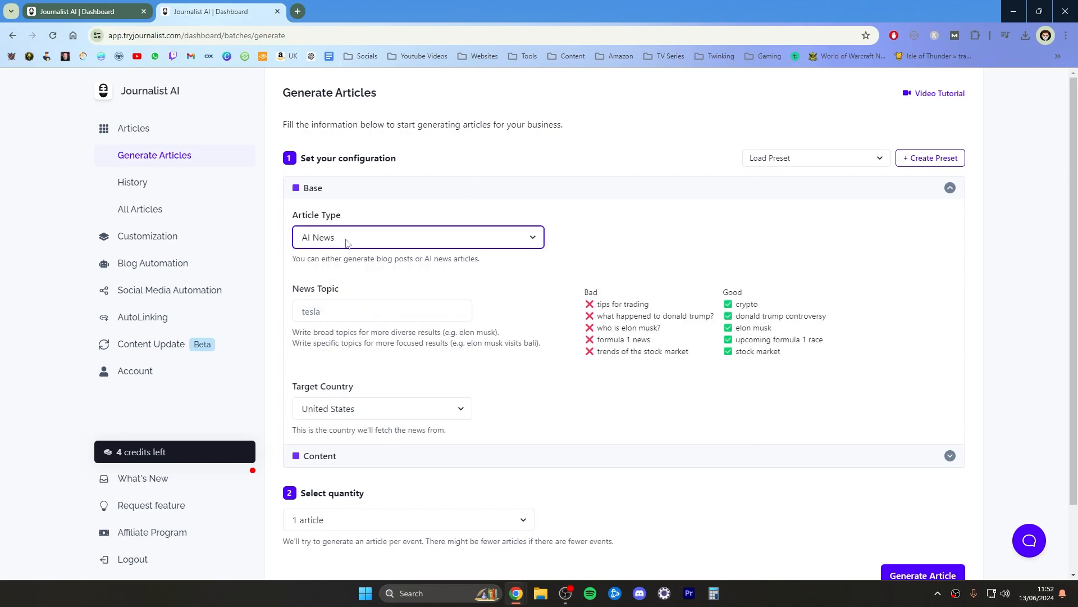
click(417, 237)
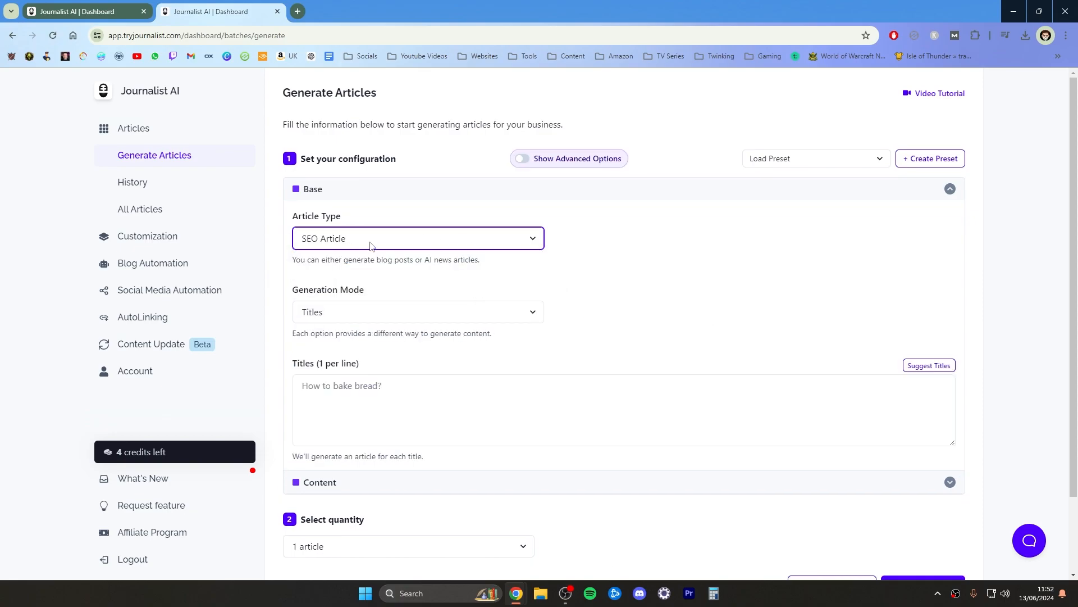
mouse_move(643, 262)
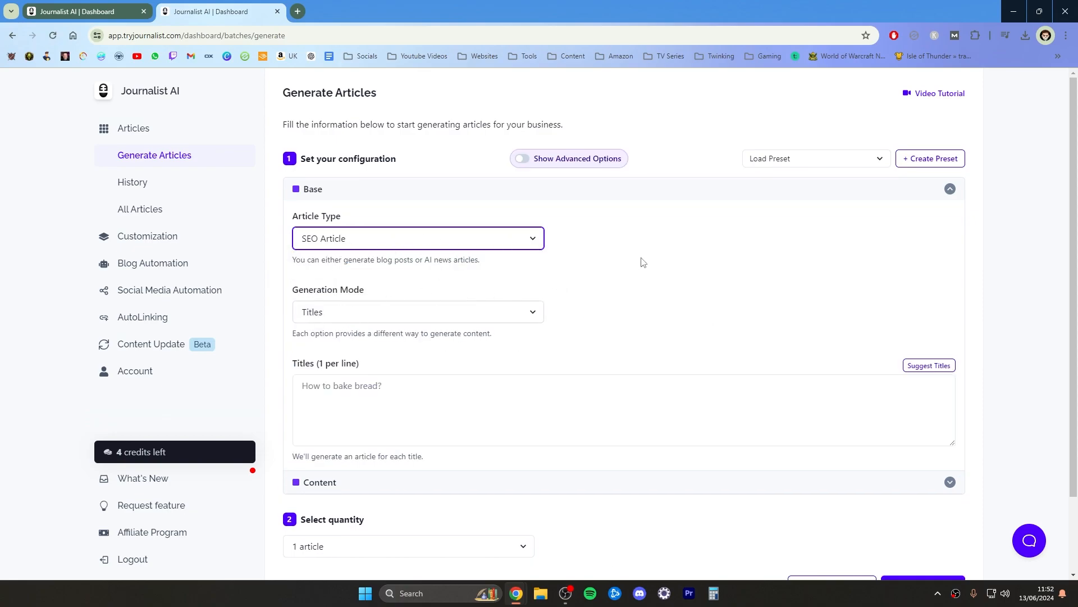
Turn on Show Advanced Options and list the available generation modes
click(521, 158)
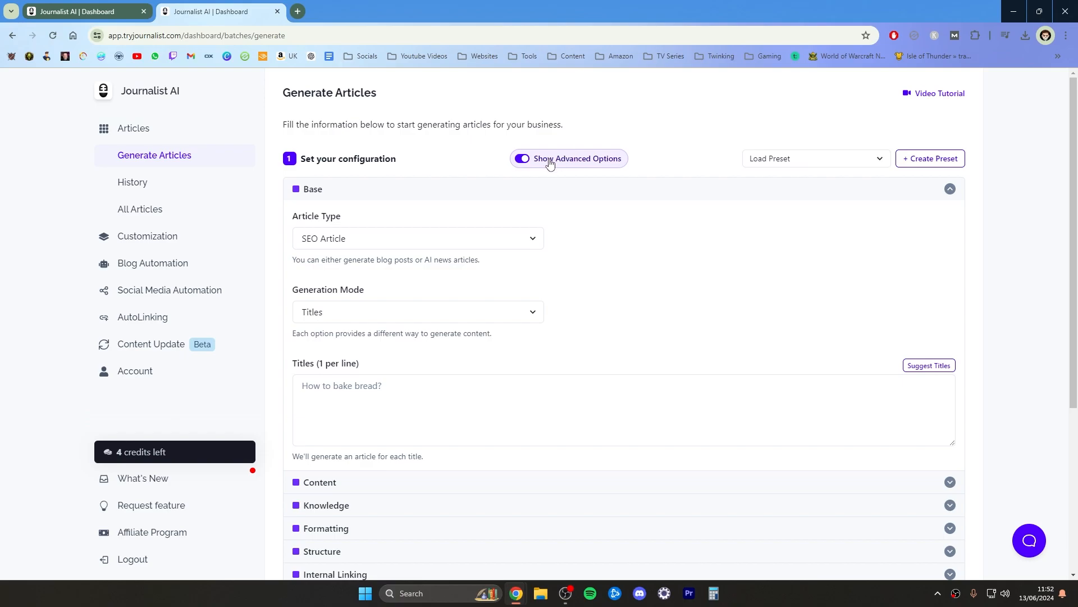
click(522, 158)
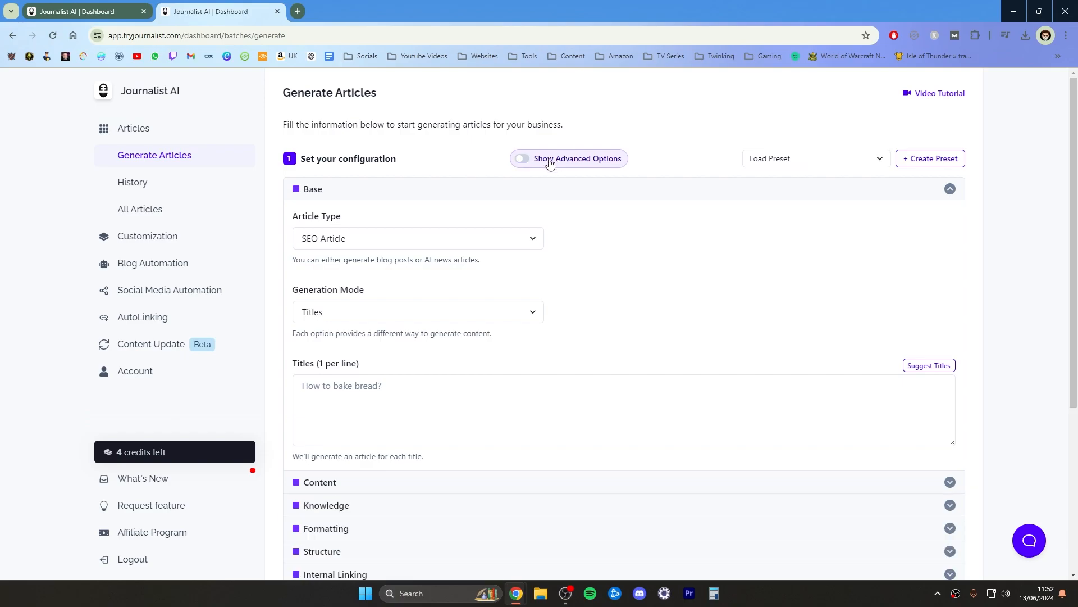
click(521, 158)
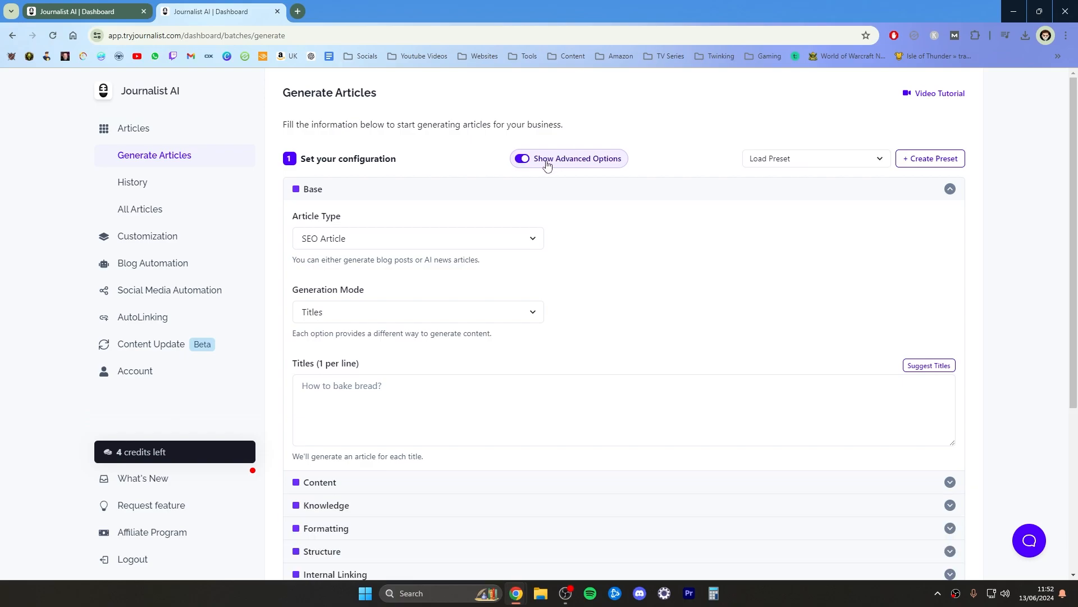
mouse_move(356, 318)
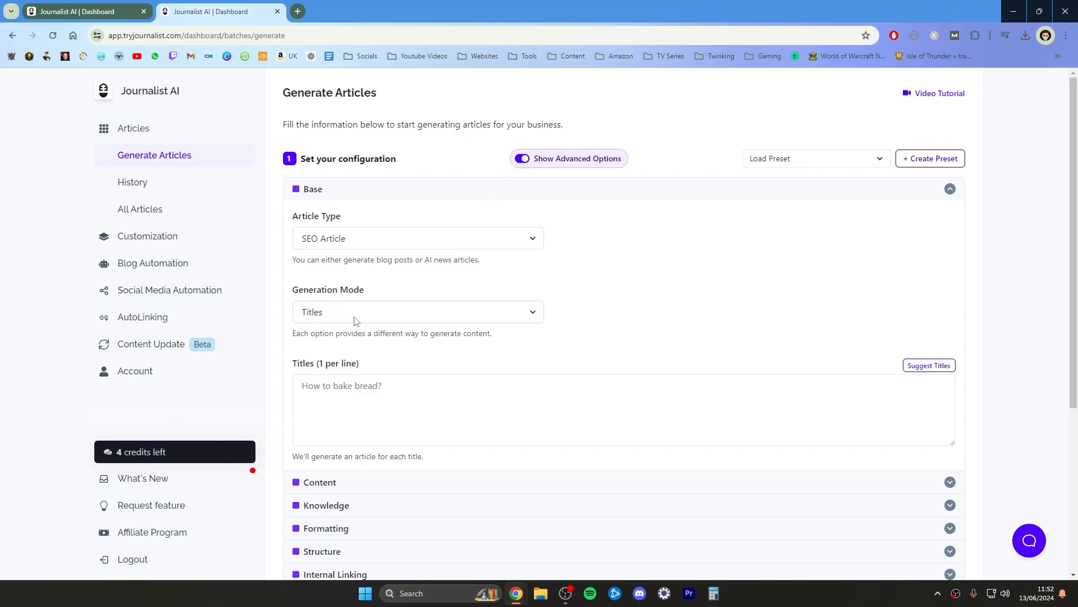
click(417, 311)
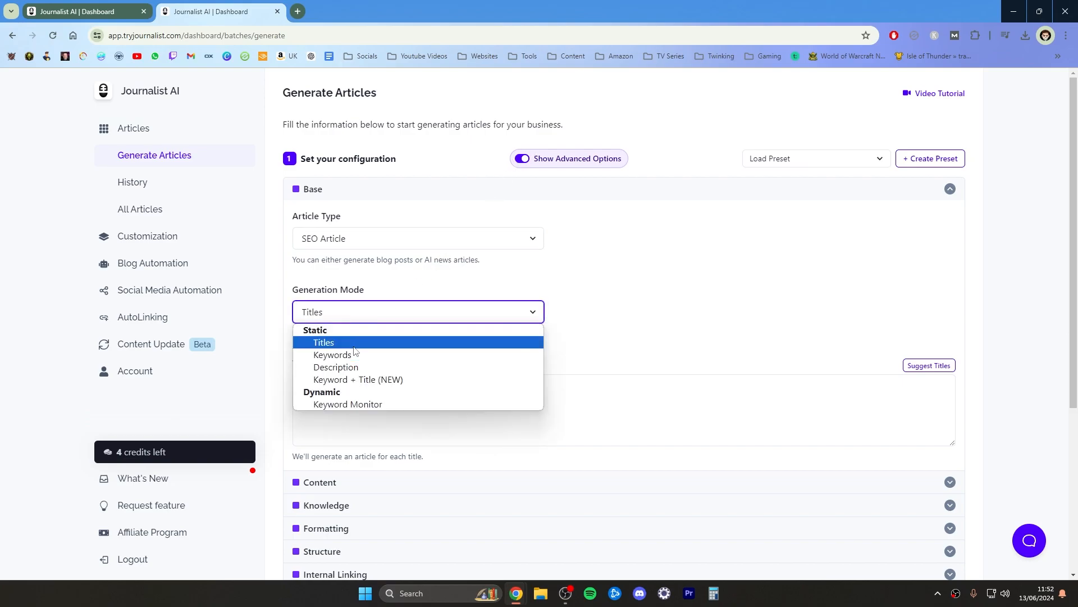
mouse_move(351, 343)
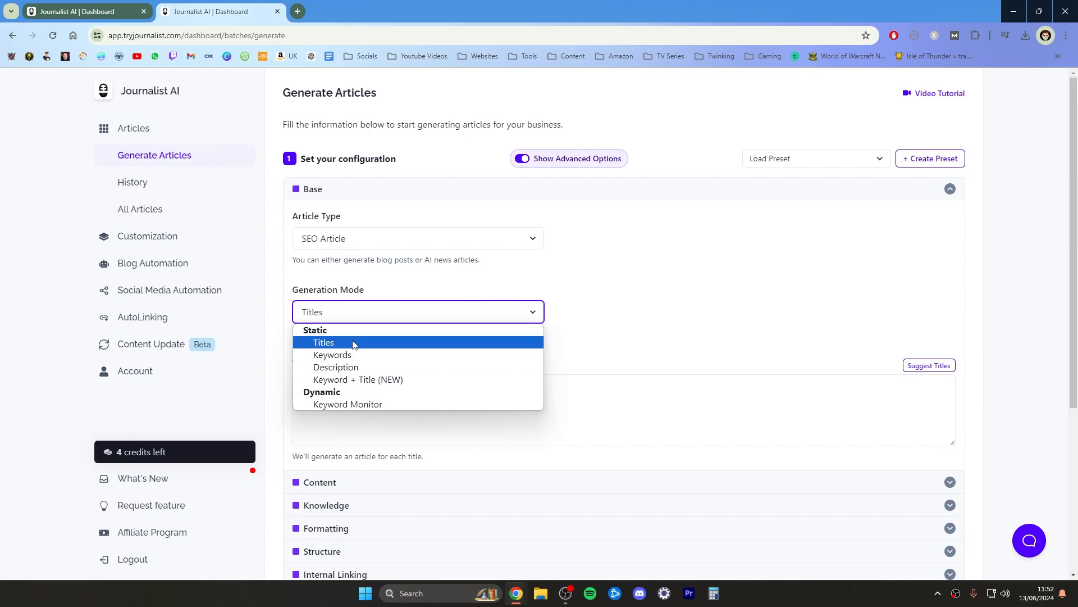
mouse_move(332, 355)
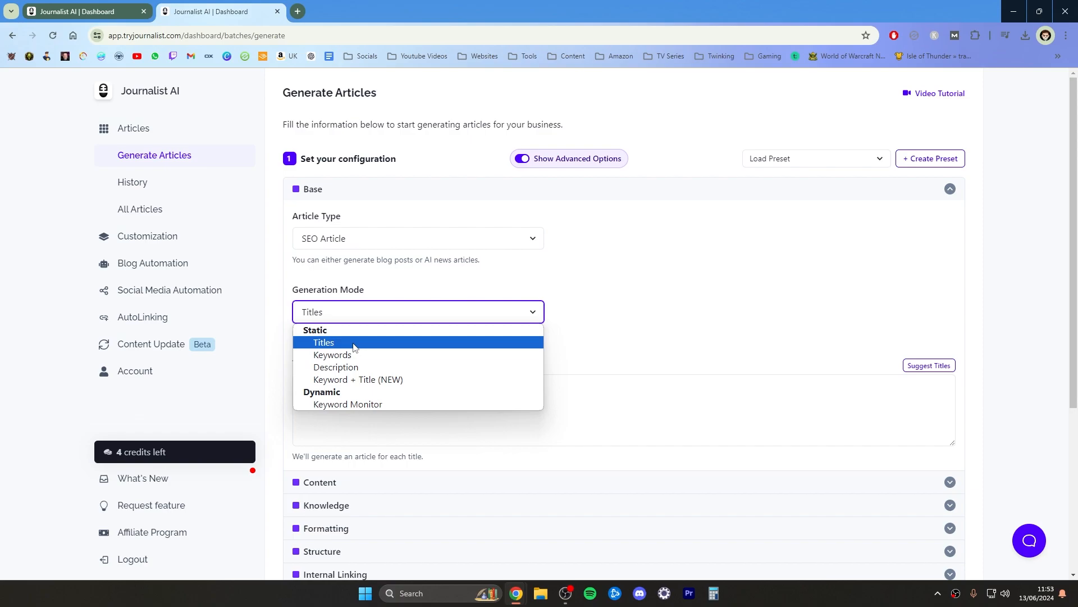
mouse_move(353, 330)
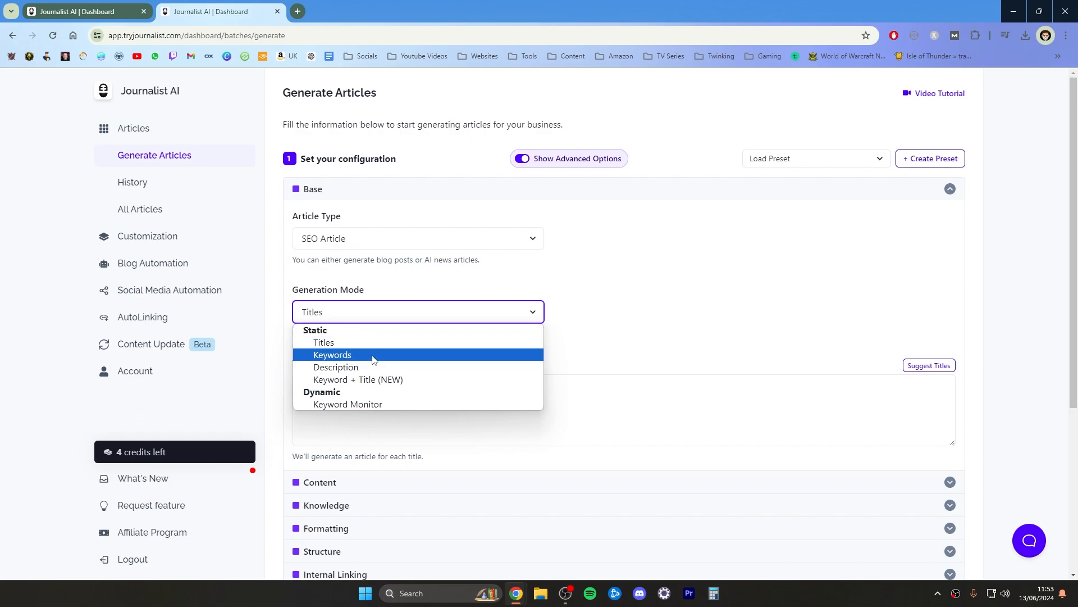
Set the generation mode to Keywords
click(332, 354)
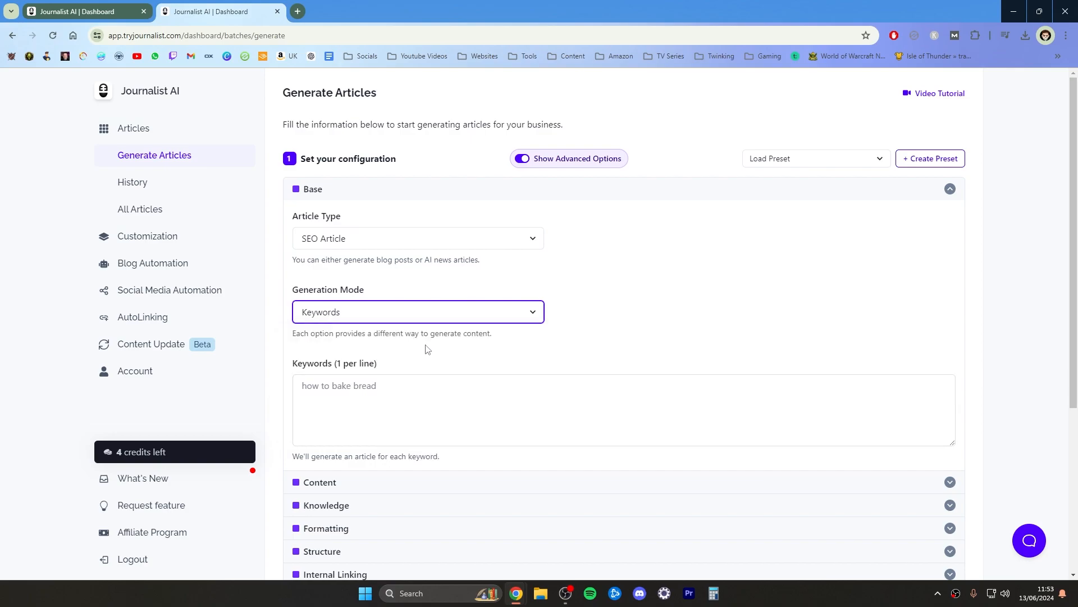
mouse_move(270, 411)
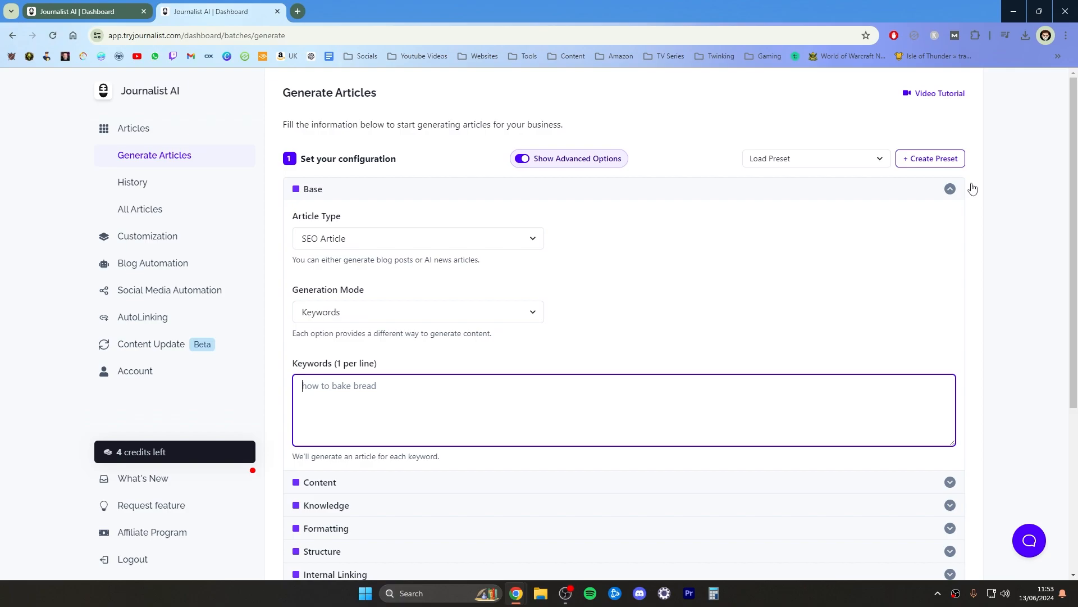
mouse_move(467, 193)
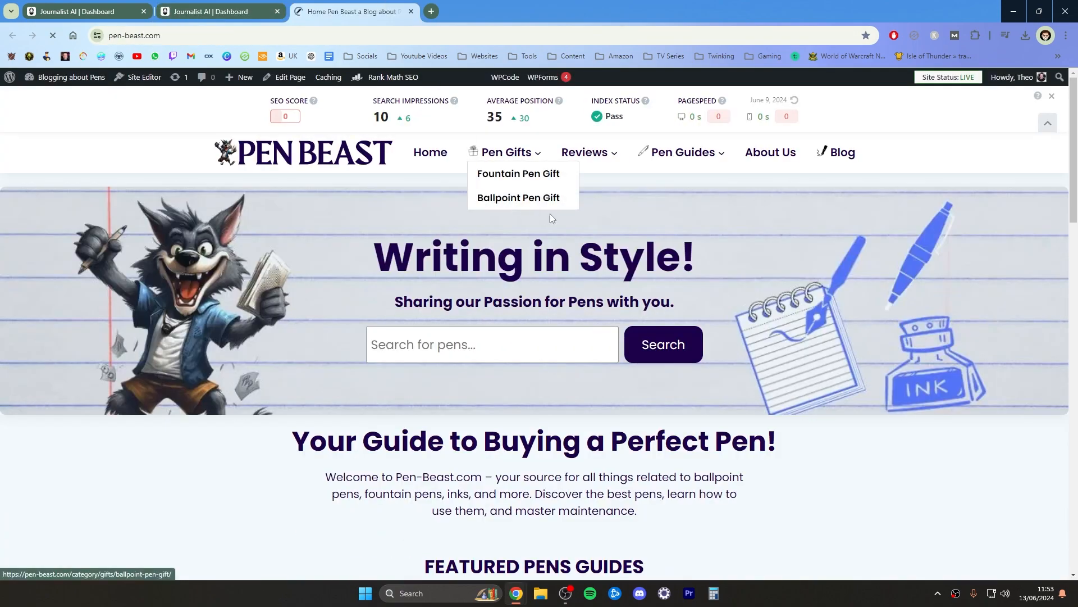
scroll(down, 3)
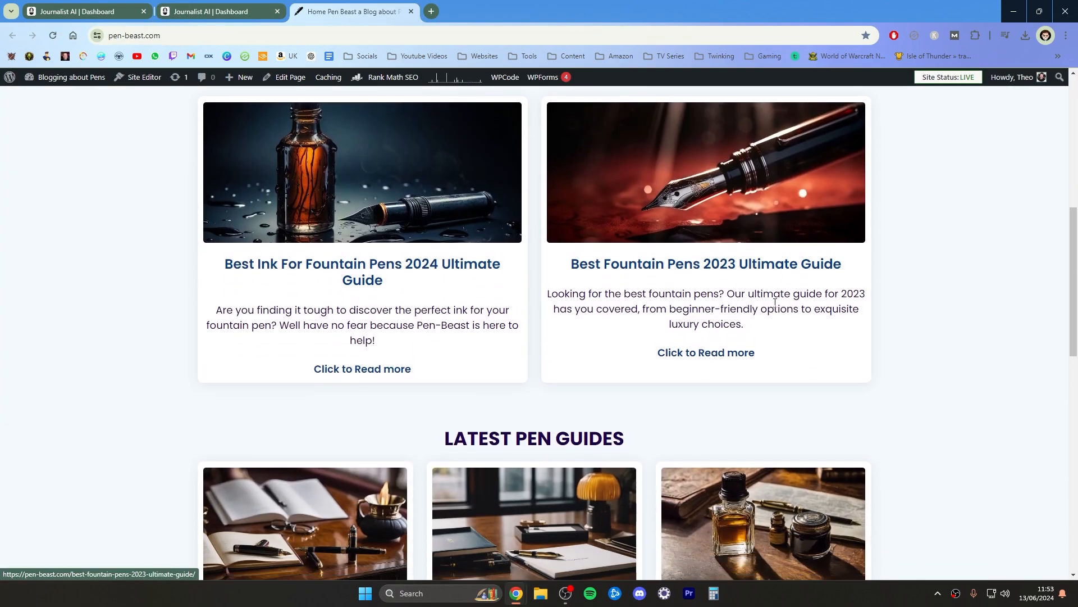
scroll(down, 3)
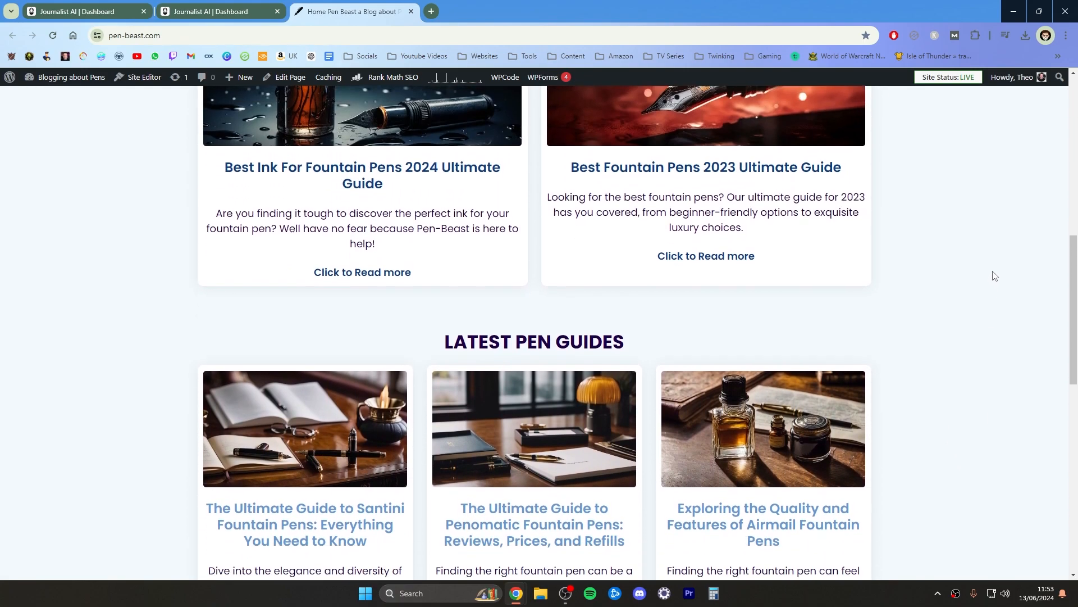
scroll(up, 3)
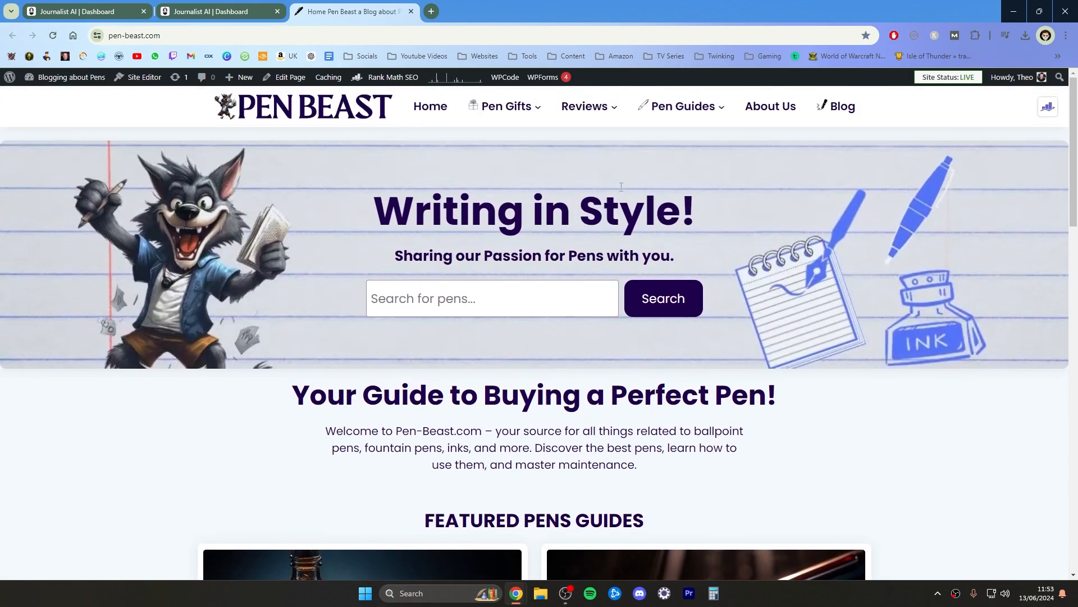
scroll(down, 3)
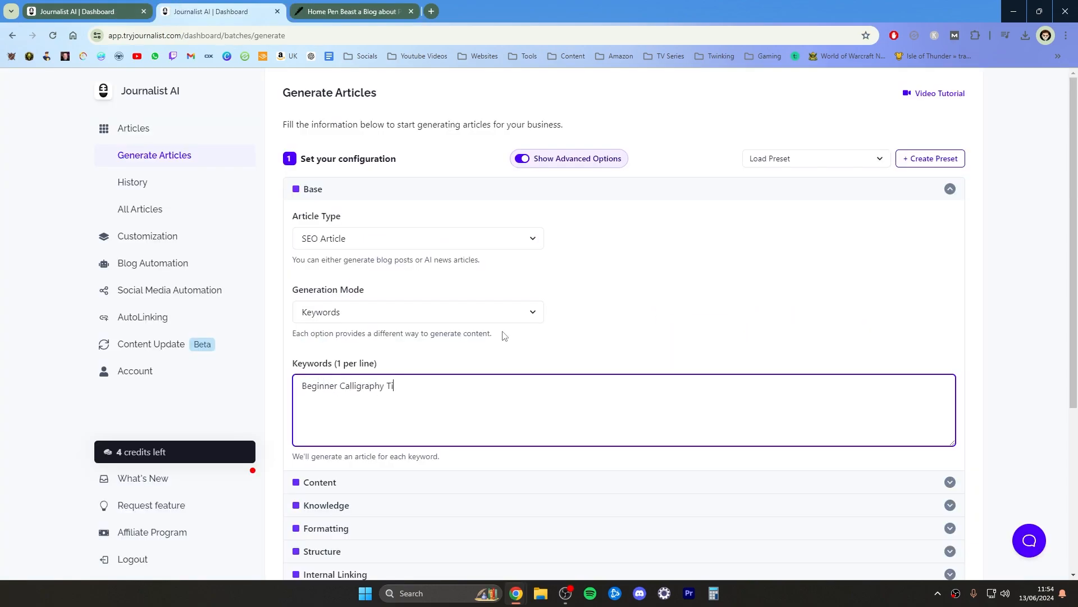
Enter the four calligraphy keywords, one per line, dropping the trailing word 'Sheets'
text(ps)
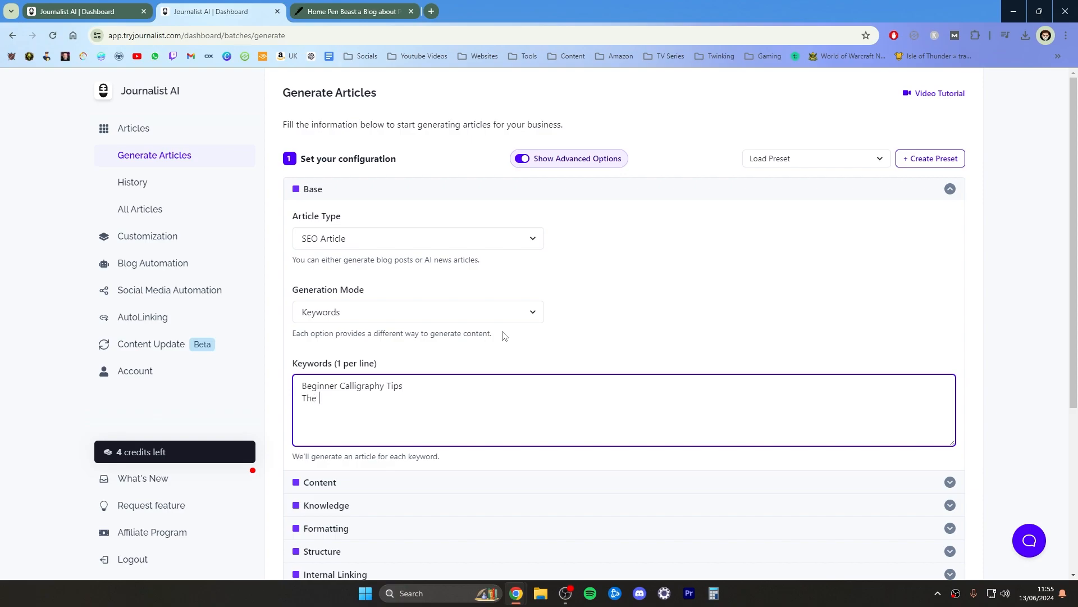
text(History of Ca)
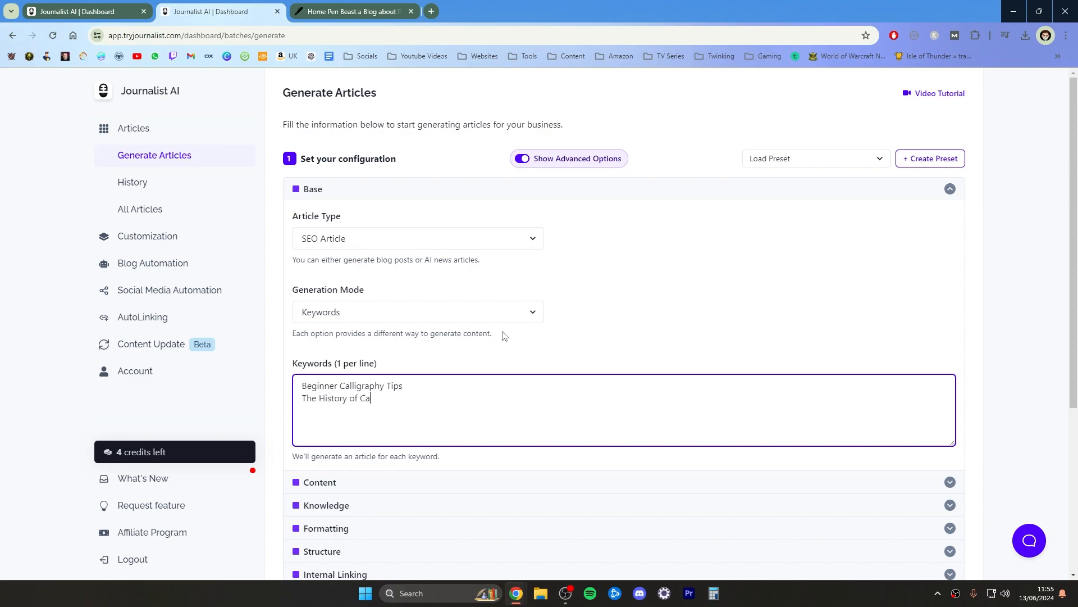
text(lligraphy)
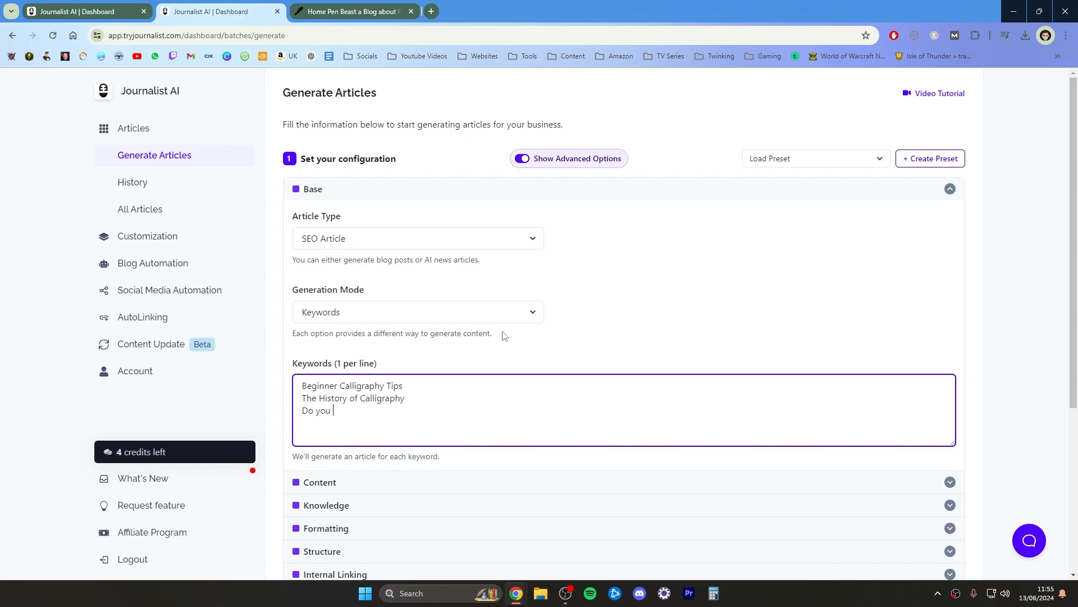
text(need a special)
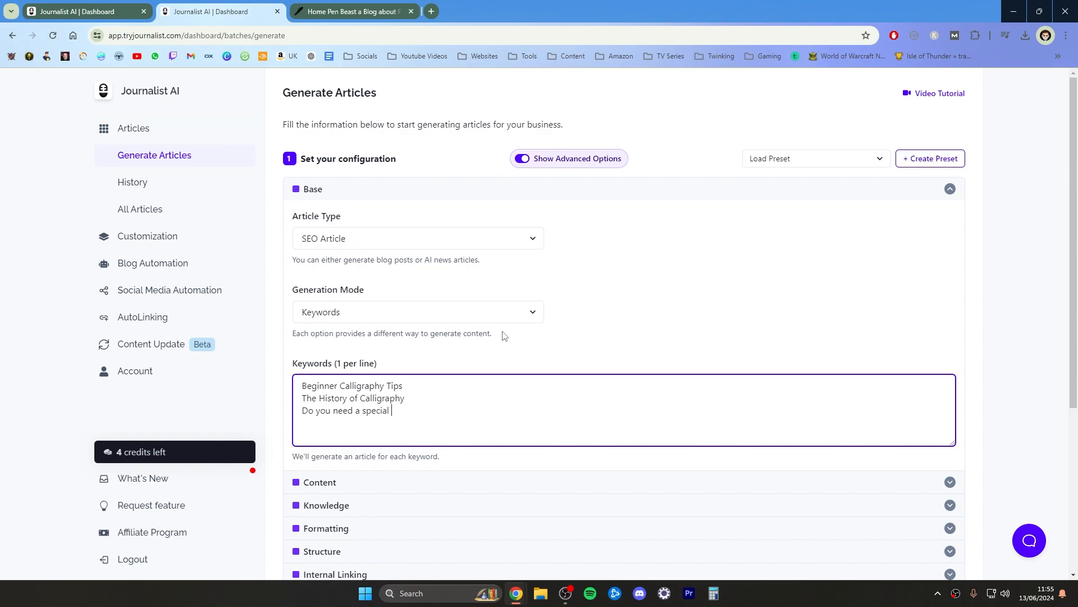
text(pen for Cal)
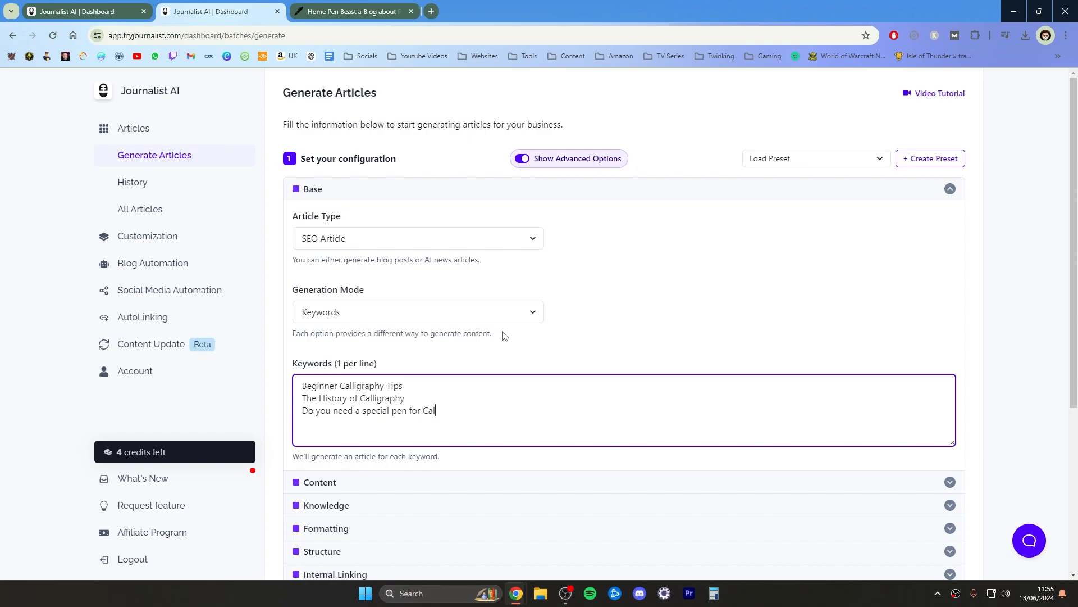
text(lligraphy)
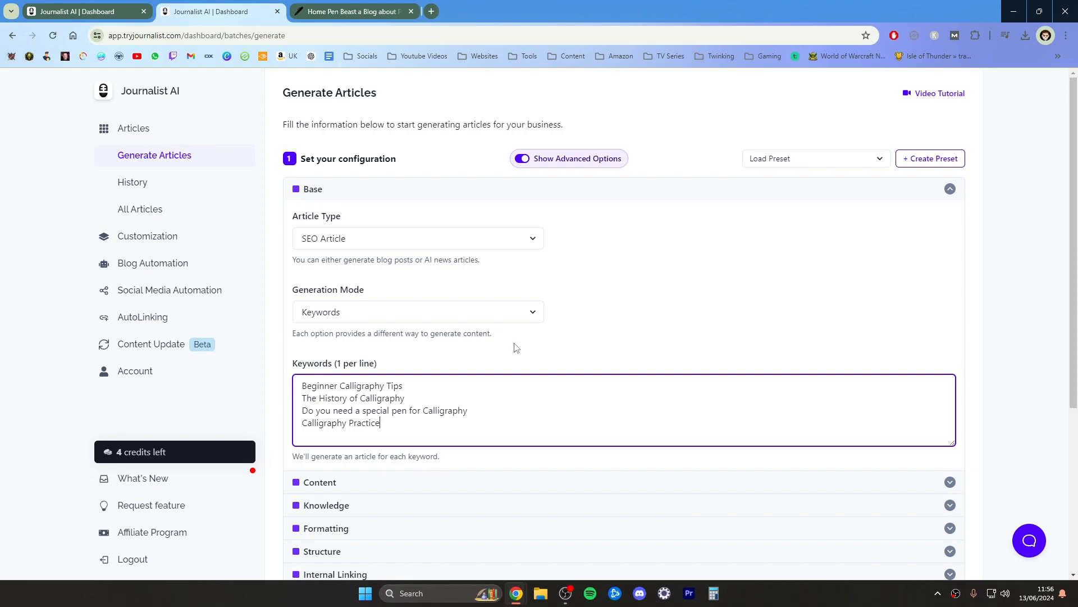
text(Sheets)
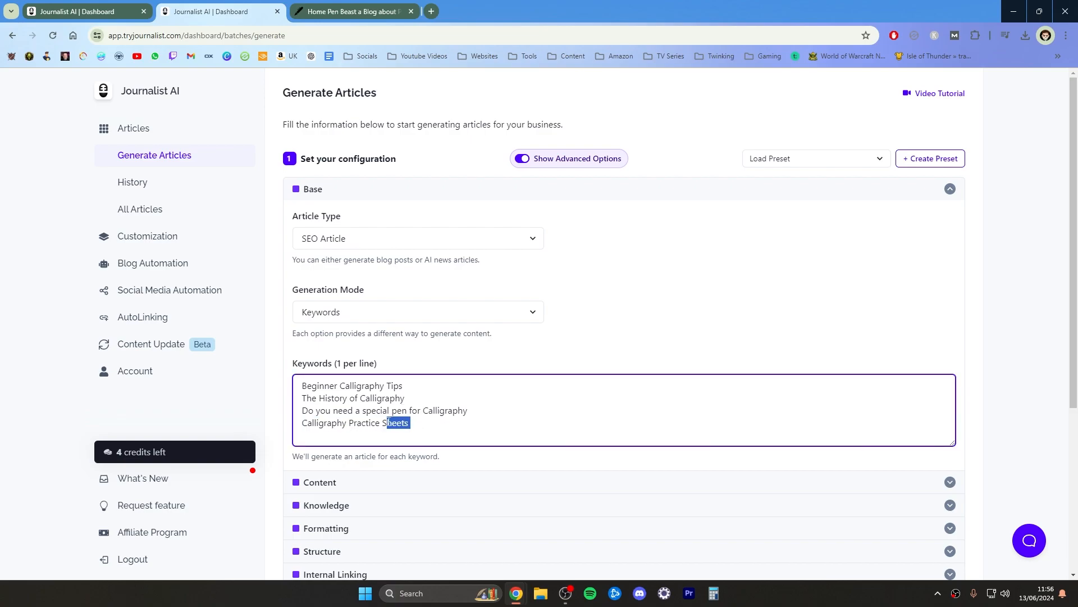
key(Delete)
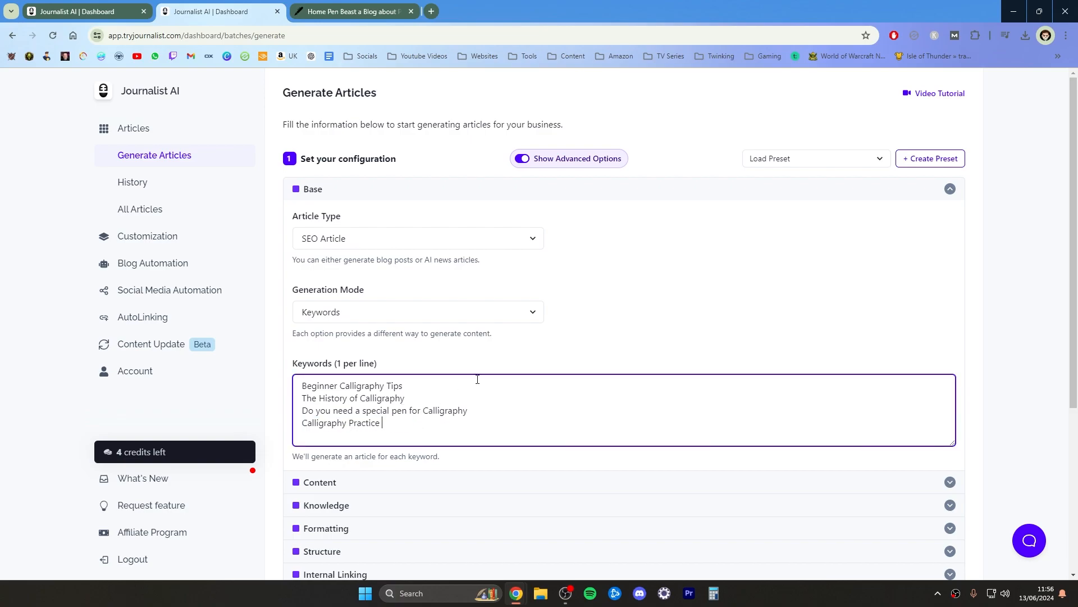
click(715, 318)
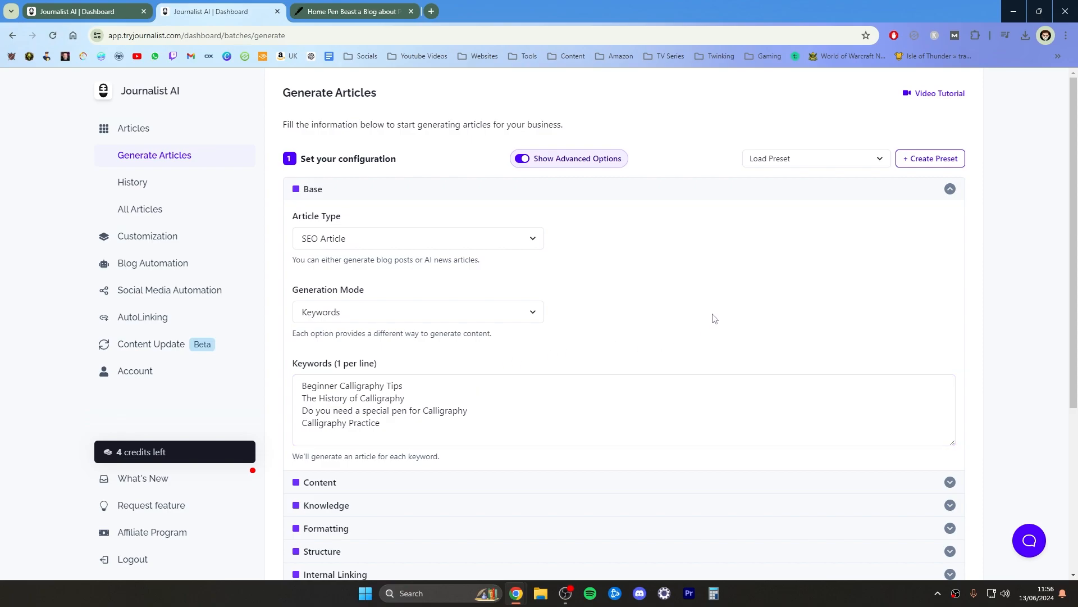
Set the Content section's Point of View to Second Person
scroll(down, 3)
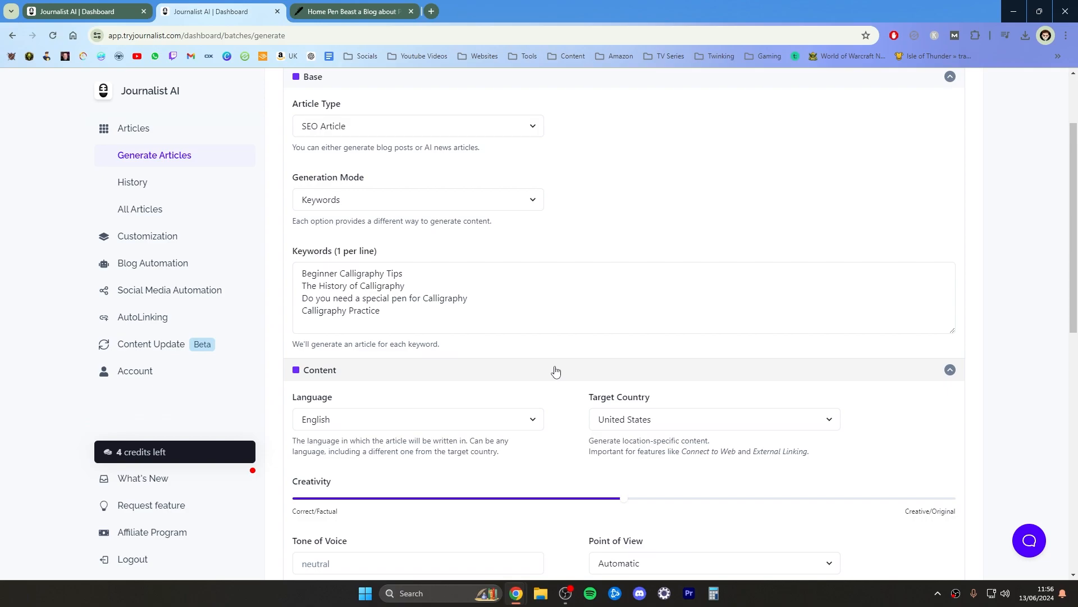
scroll(down, 3)
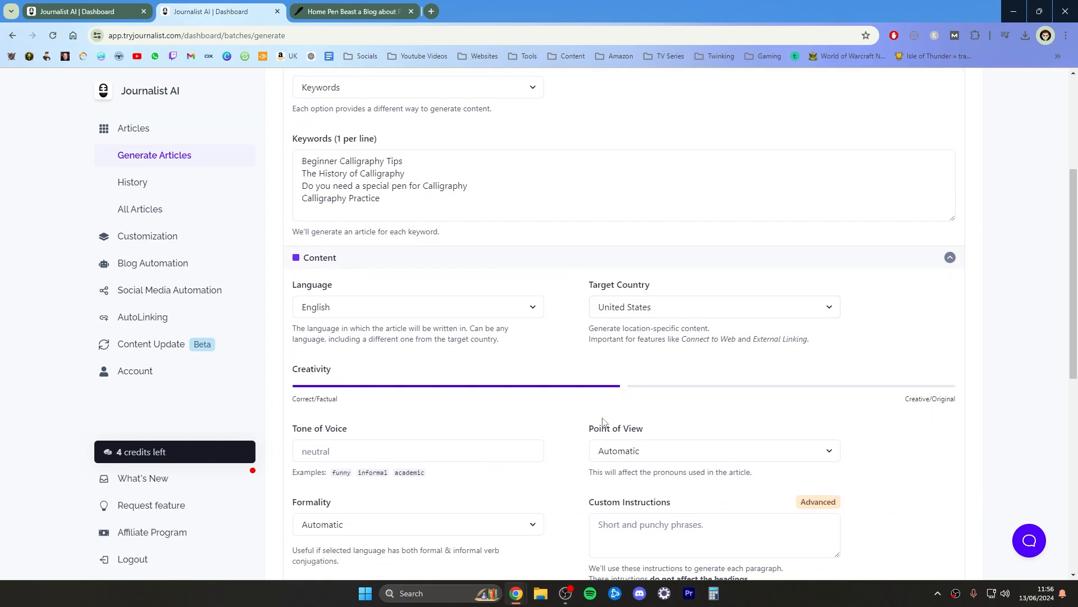
mouse_move(693, 450)
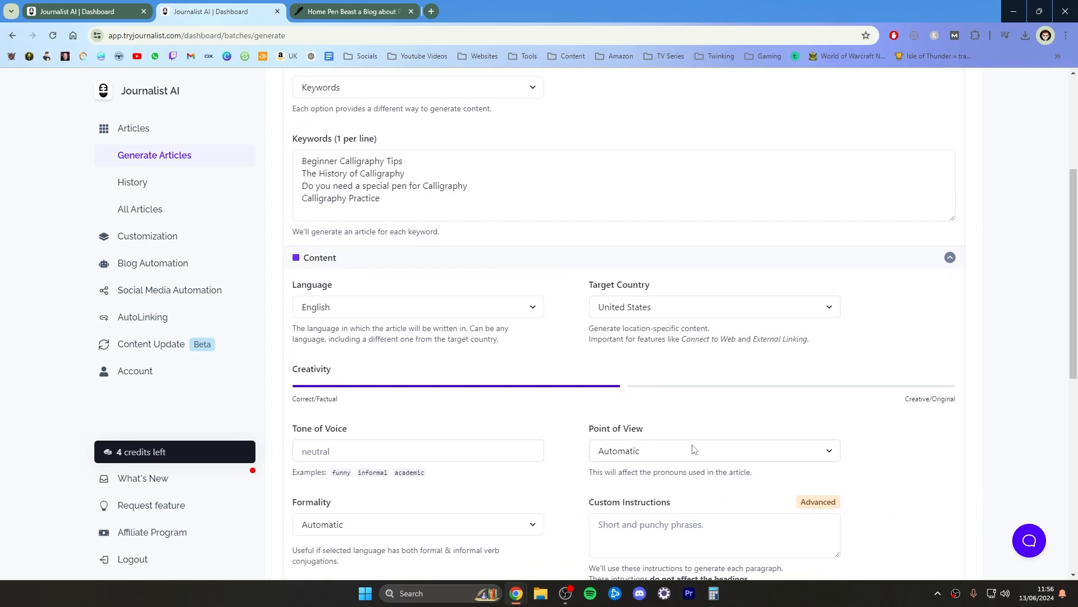
click(712, 451)
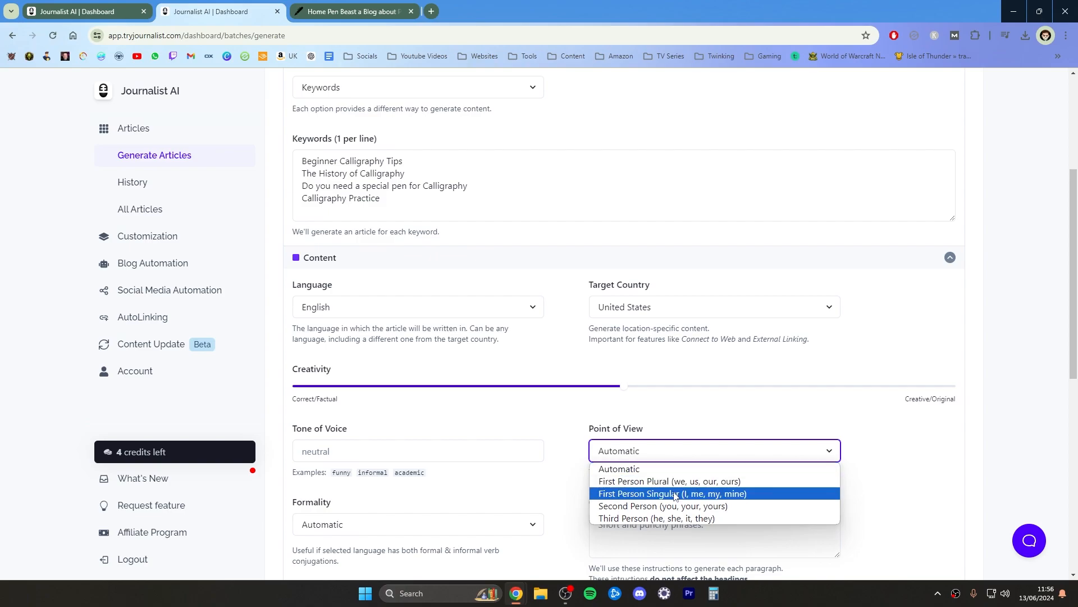
mouse_move(694, 510)
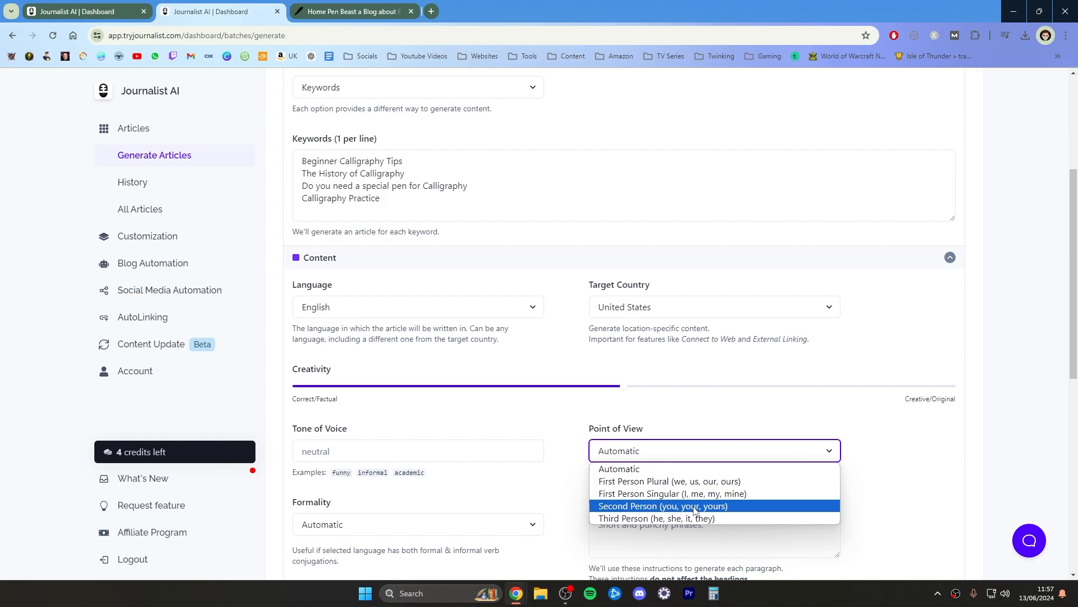
click(663, 505)
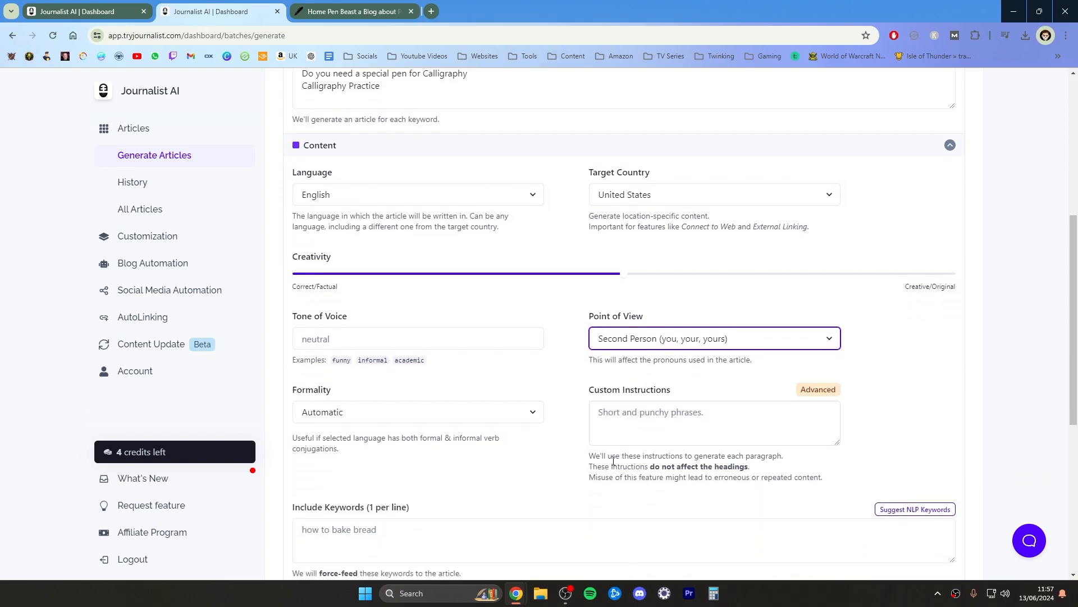
mouse_move(641, 412)
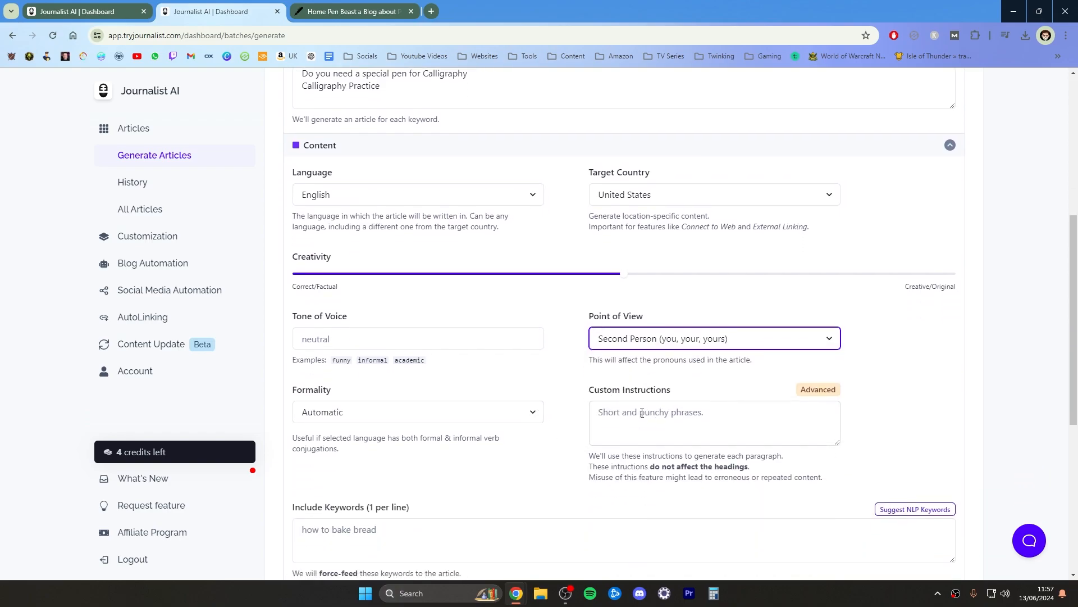
Check the Formality and Include Keywords settings and reach the Knowledge section
click(416, 411)
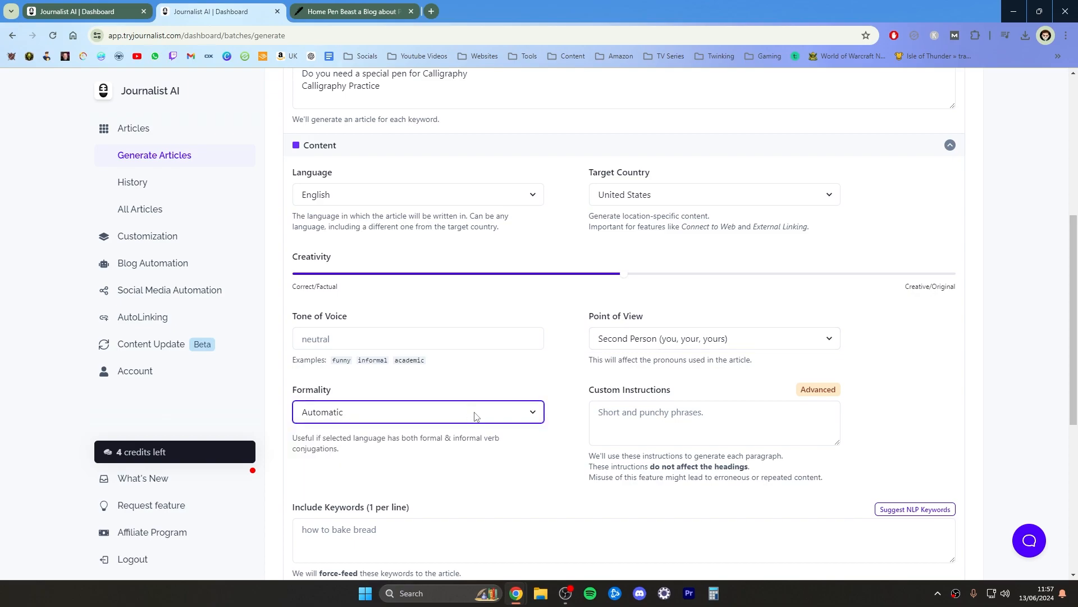
scroll(down, 3)
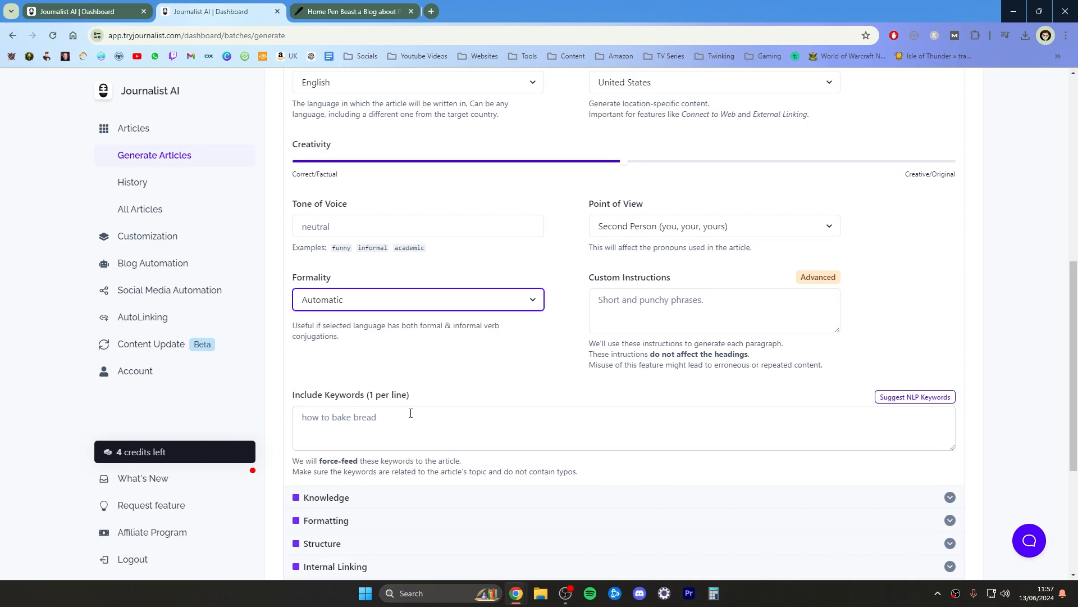
click(476, 426)
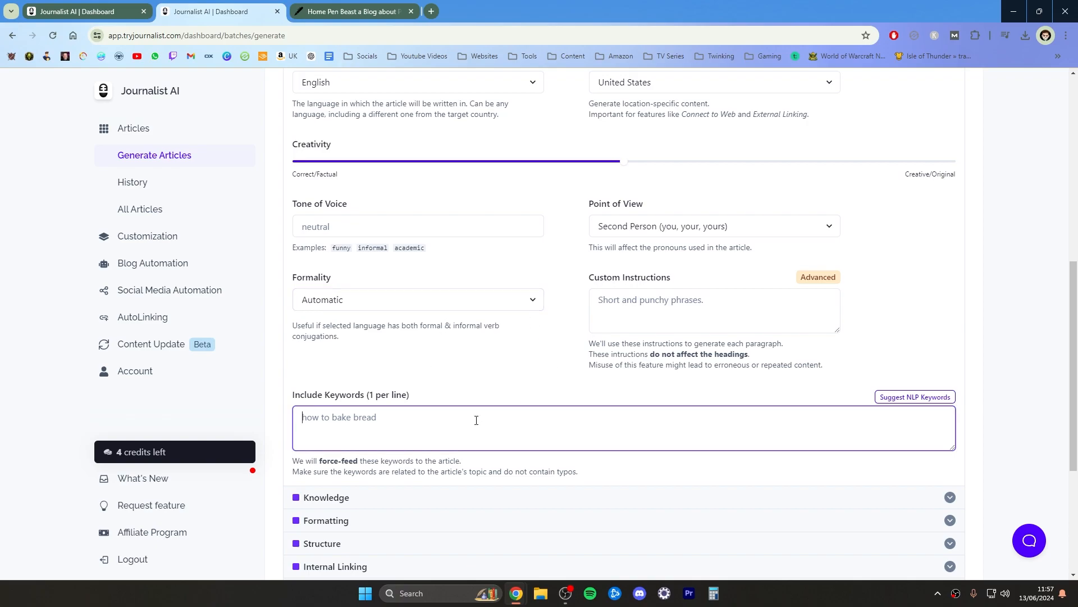
scroll(up, 3)
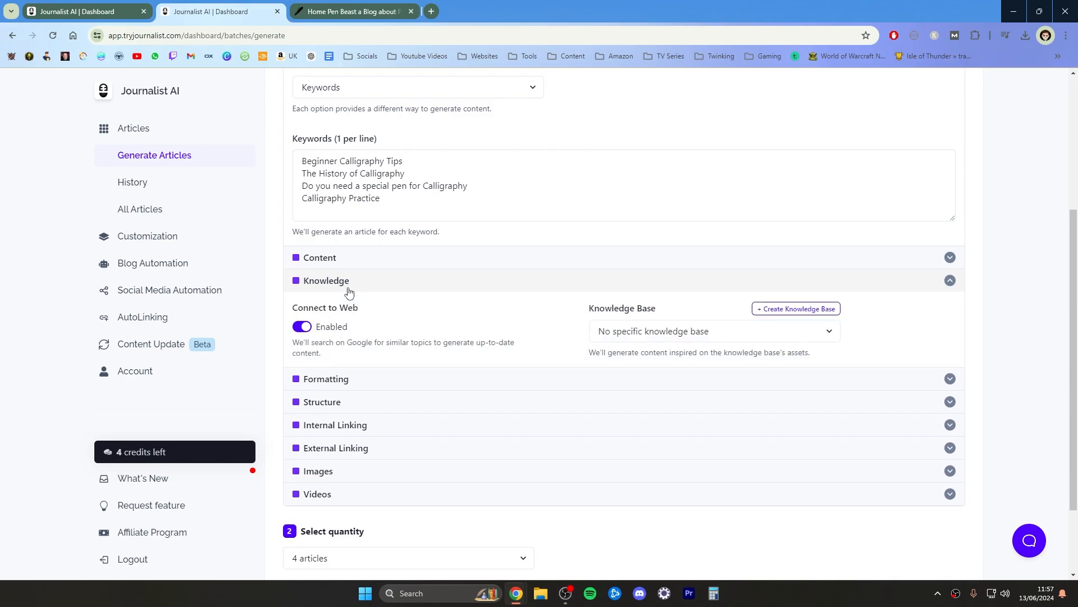
Collapse the Knowledge section so all advanced panels are closed
click(713, 330)
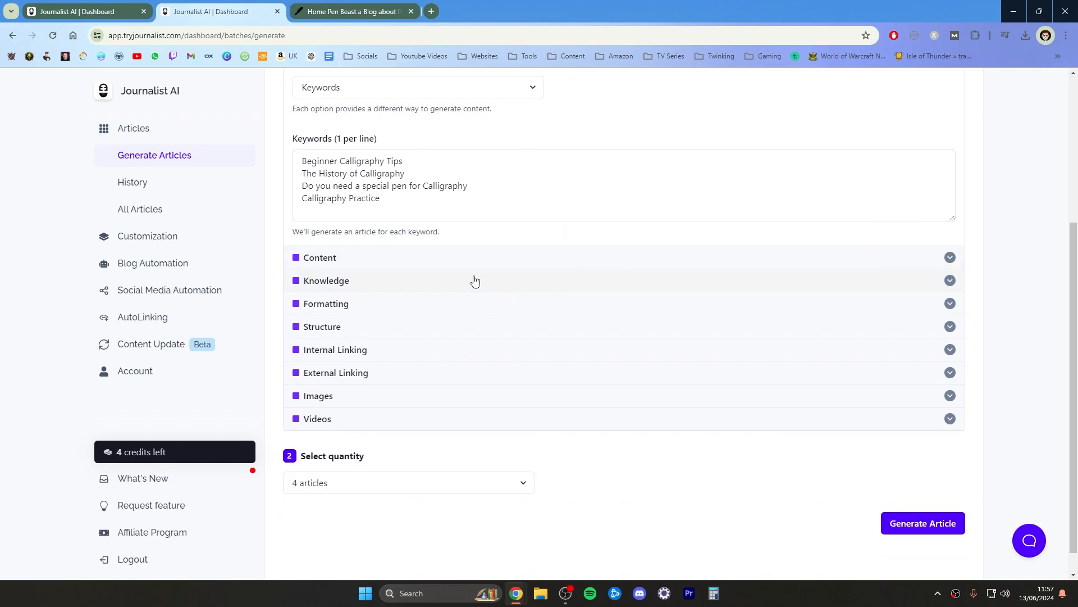
mouse_move(425, 306)
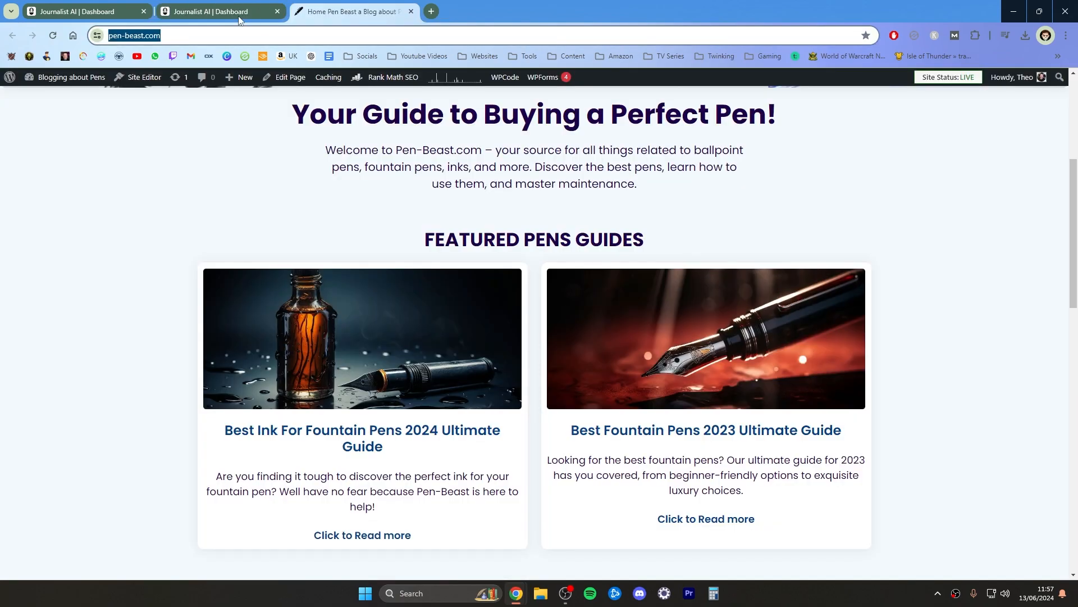
click(220, 12)
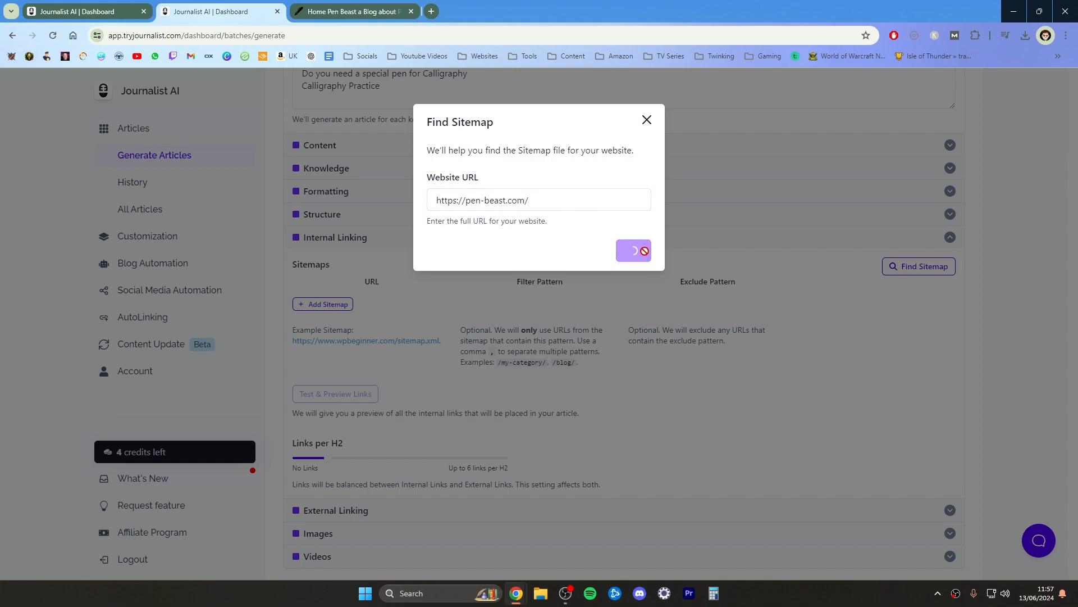
click(632, 249)
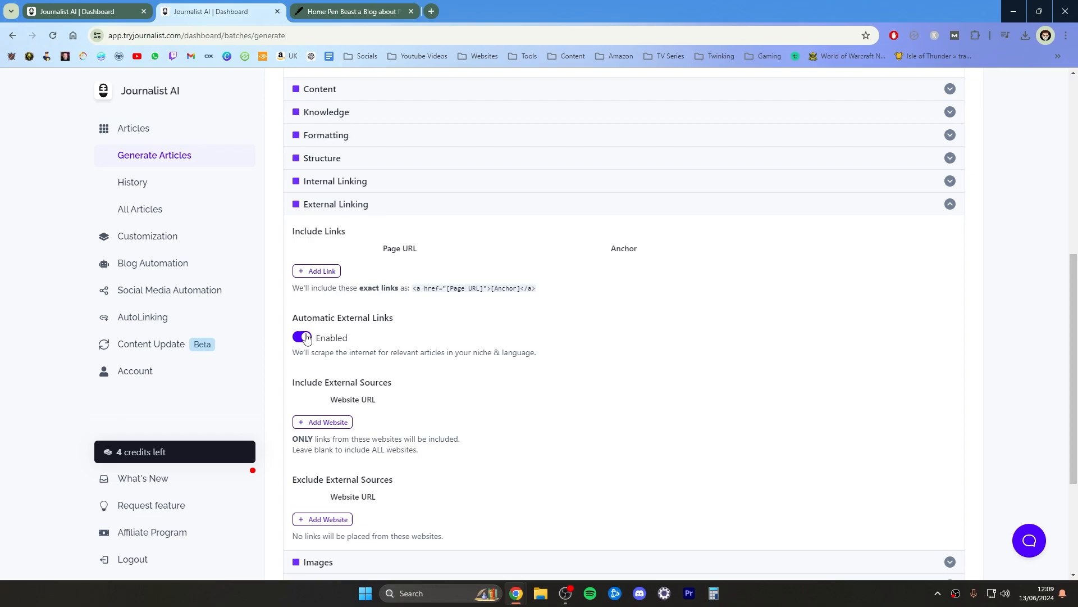
Switch Automatic External Links off
click(301, 339)
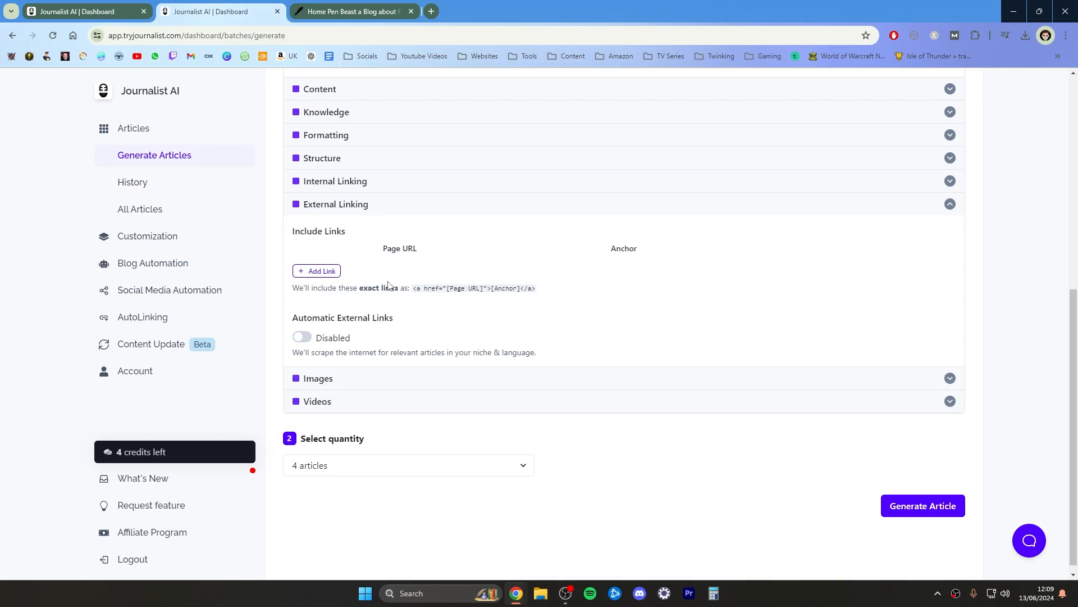
mouse_move(370, 217)
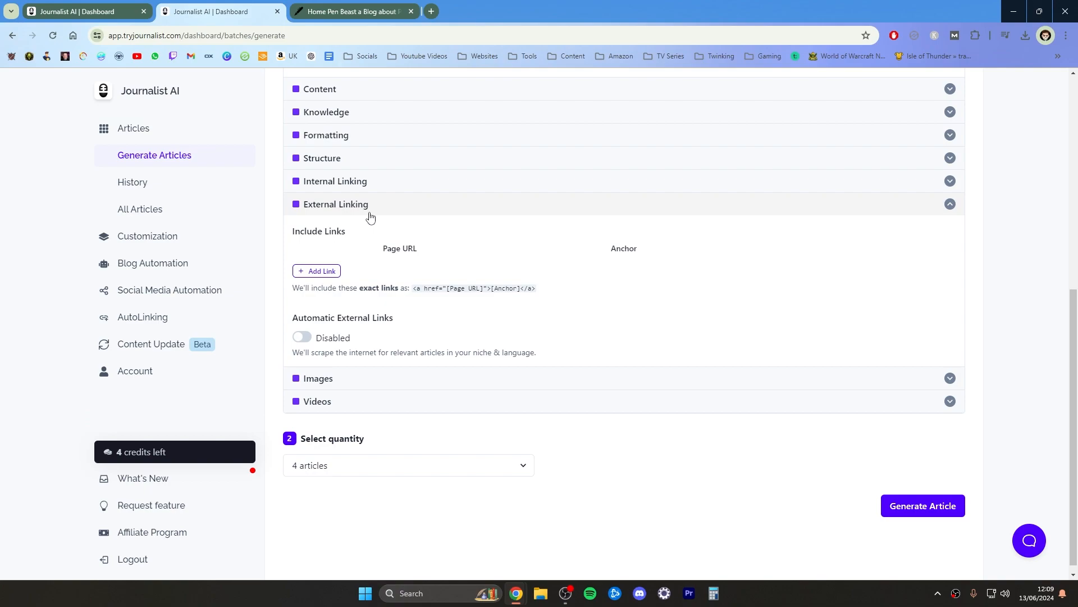
mouse_move(421, 207)
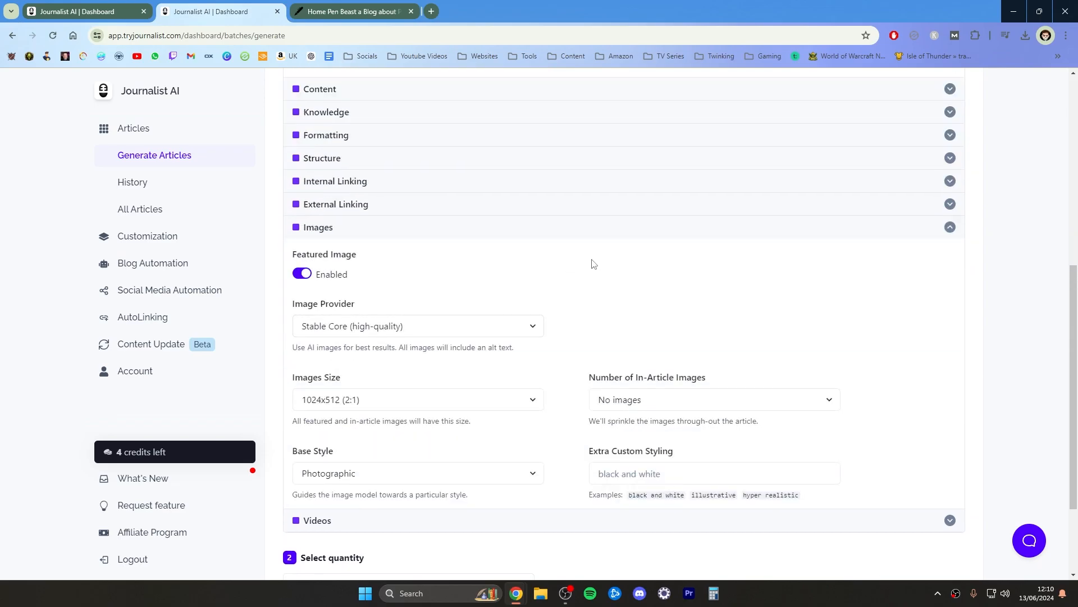
Keep Stable Core as provider, set image size to 1344x768 (16:9) and no in-article images
click(418, 326)
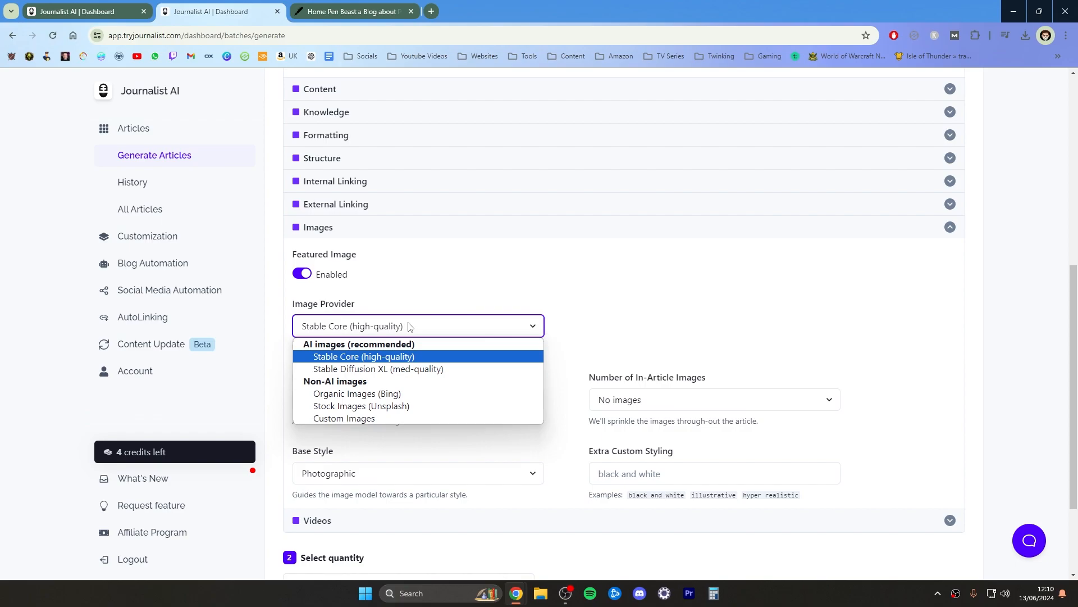
mouse_move(416, 353)
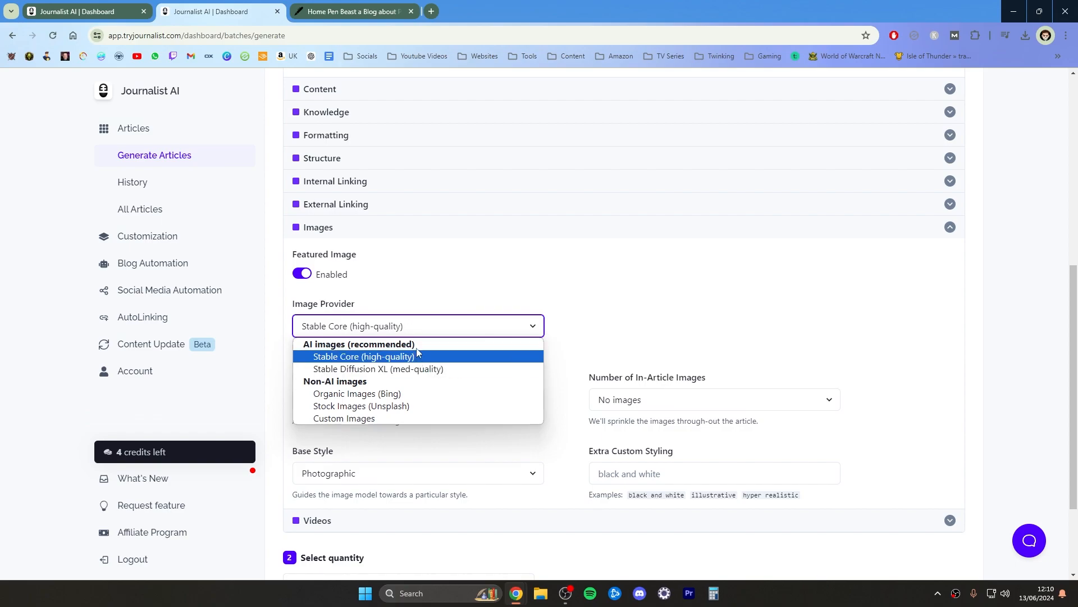
mouse_move(404, 356)
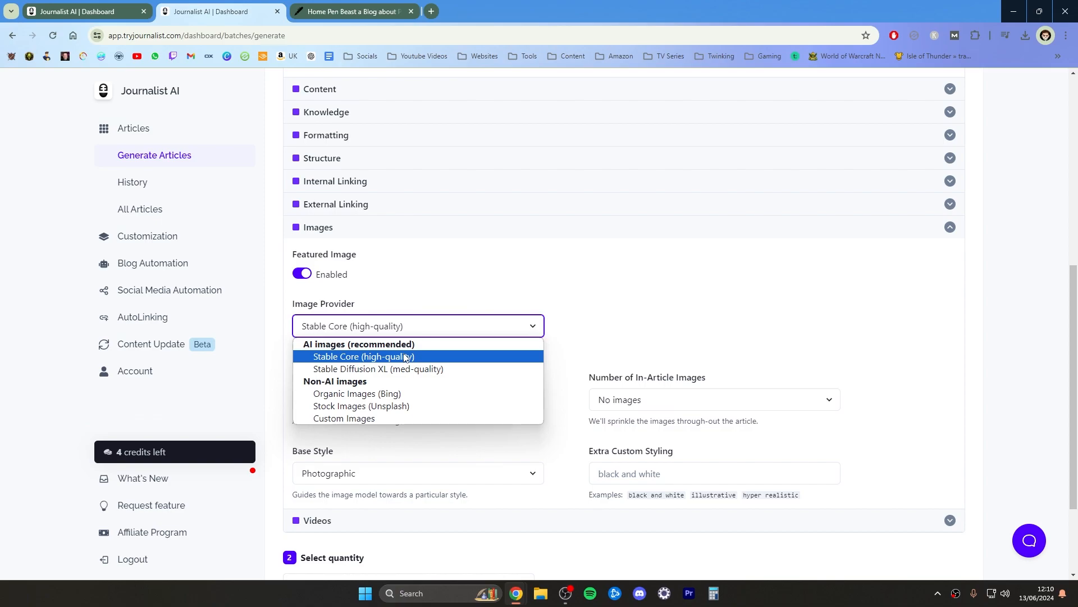
mouse_move(409, 360)
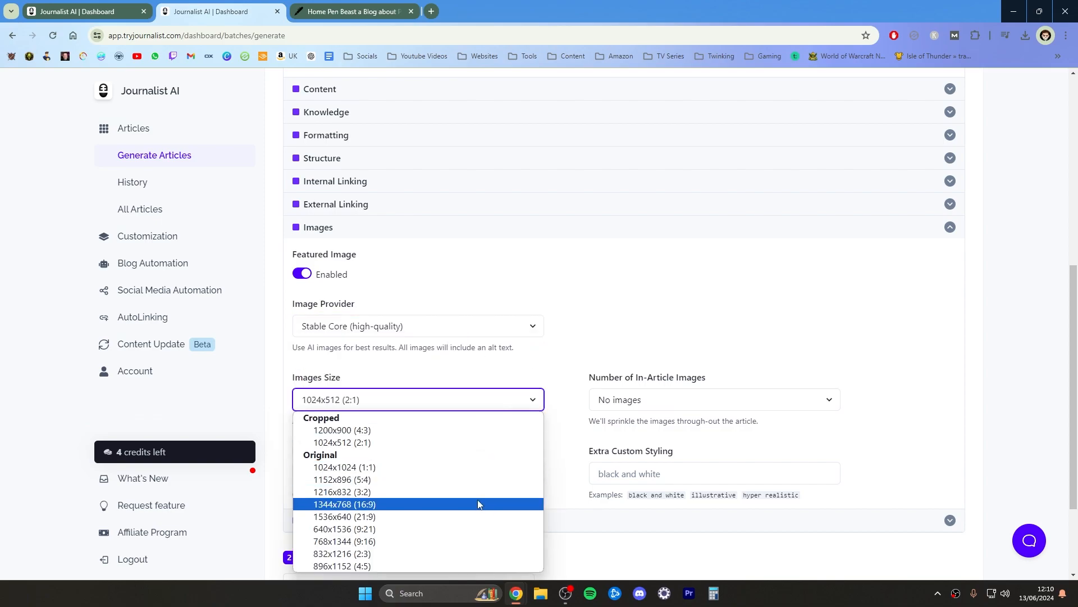
mouse_move(477, 516)
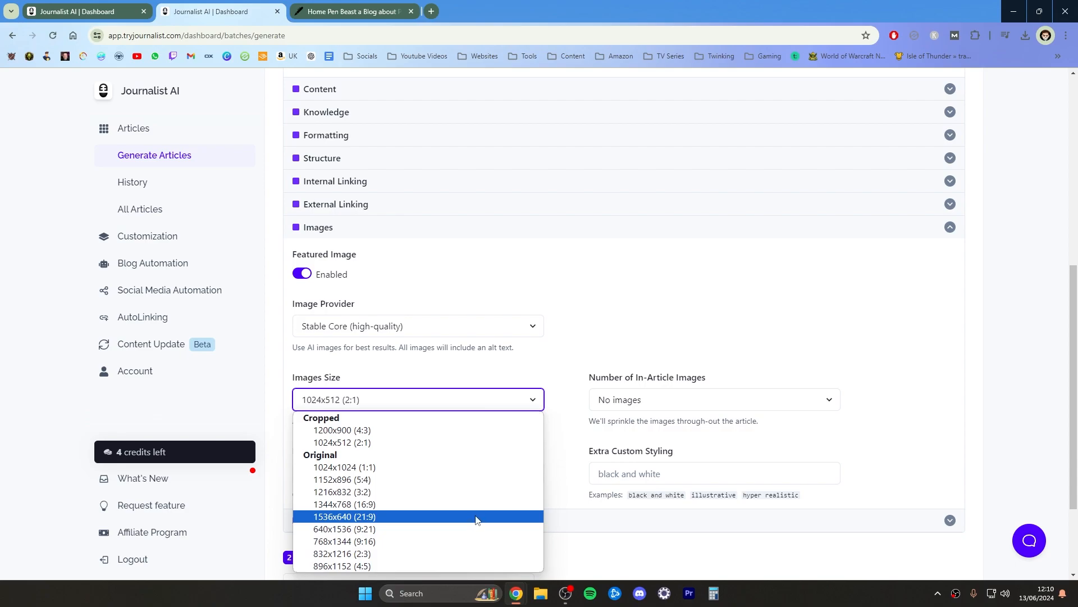
mouse_move(477, 494)
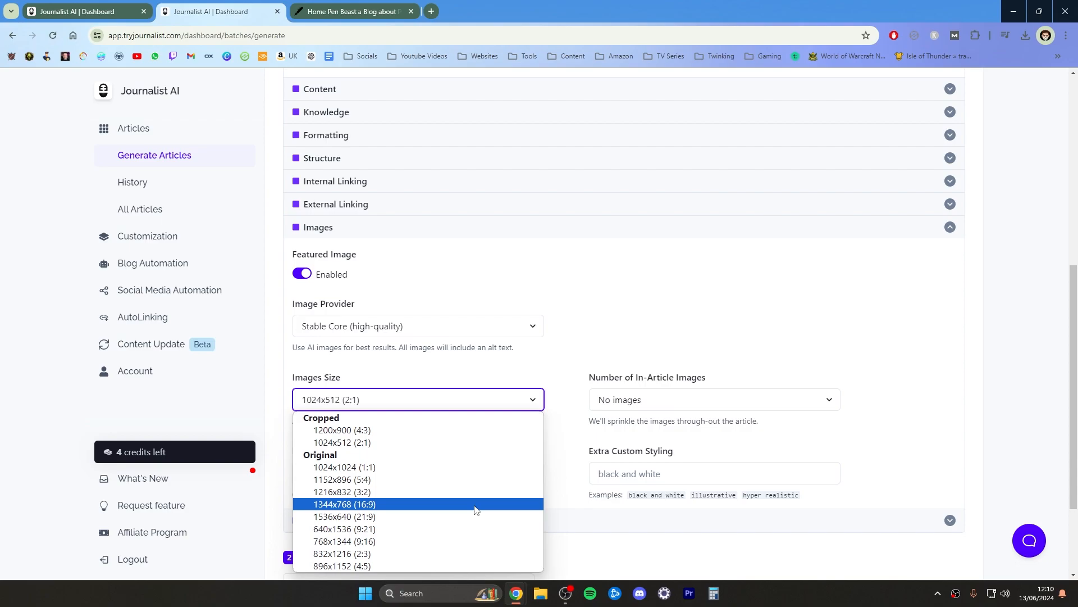
click(344, 503)
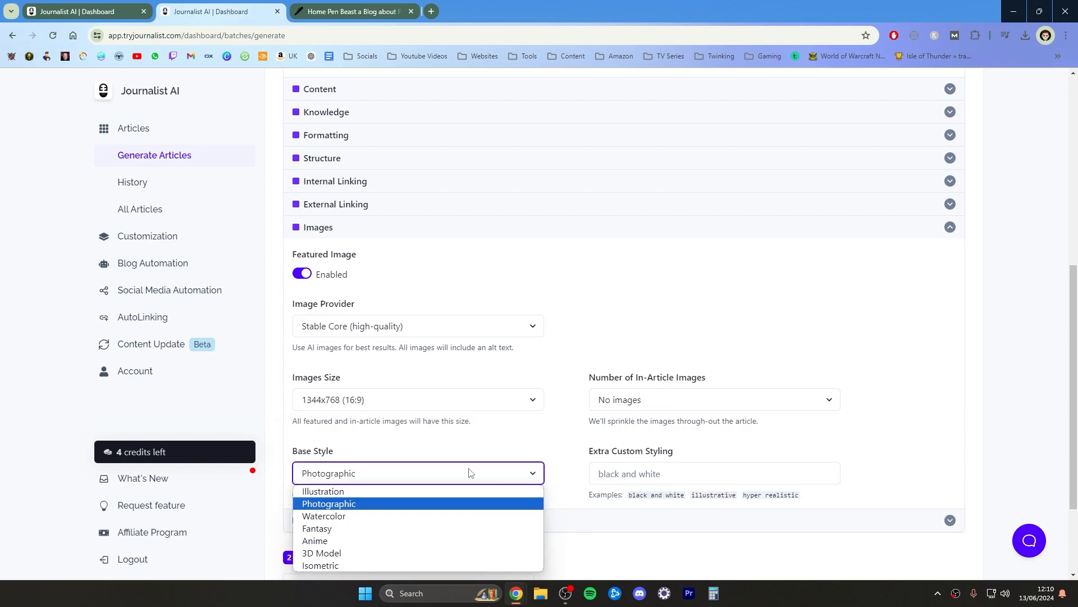
mouse_move(467, 528)
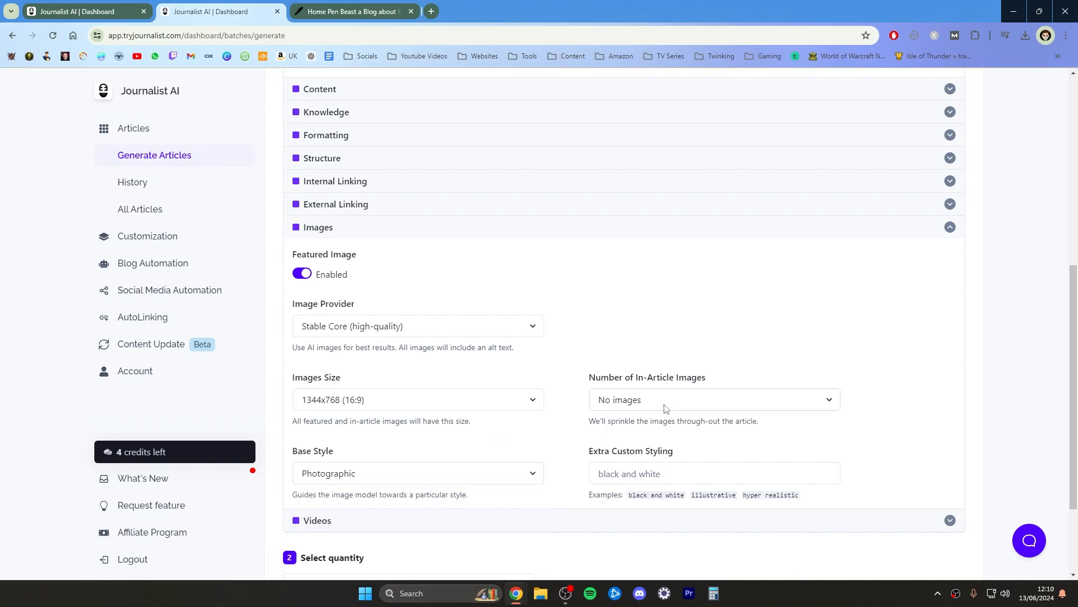
click(713, 399)
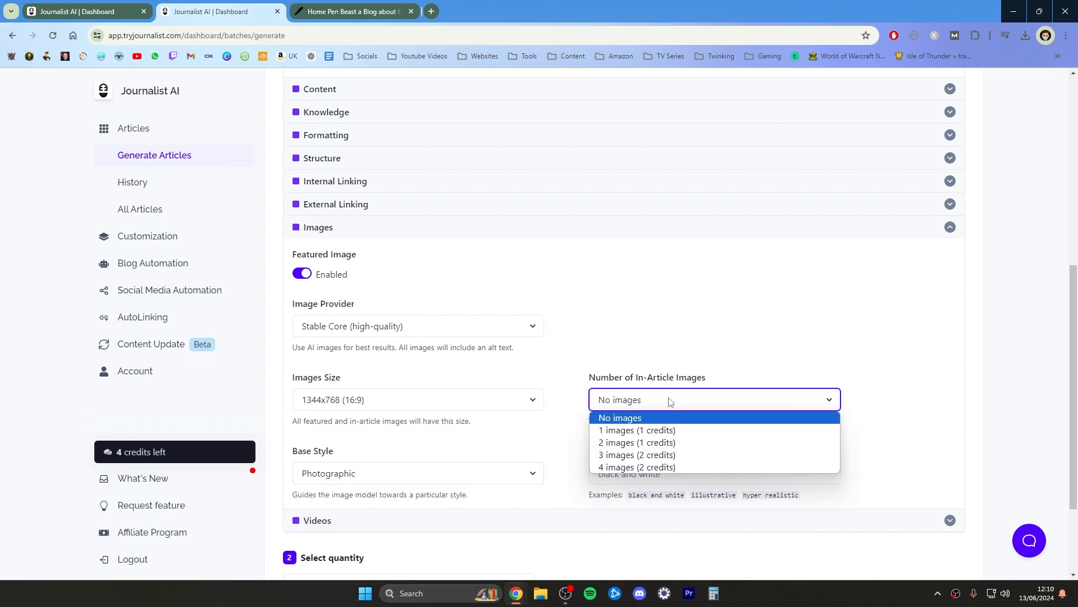
mouse_move(651, 406)
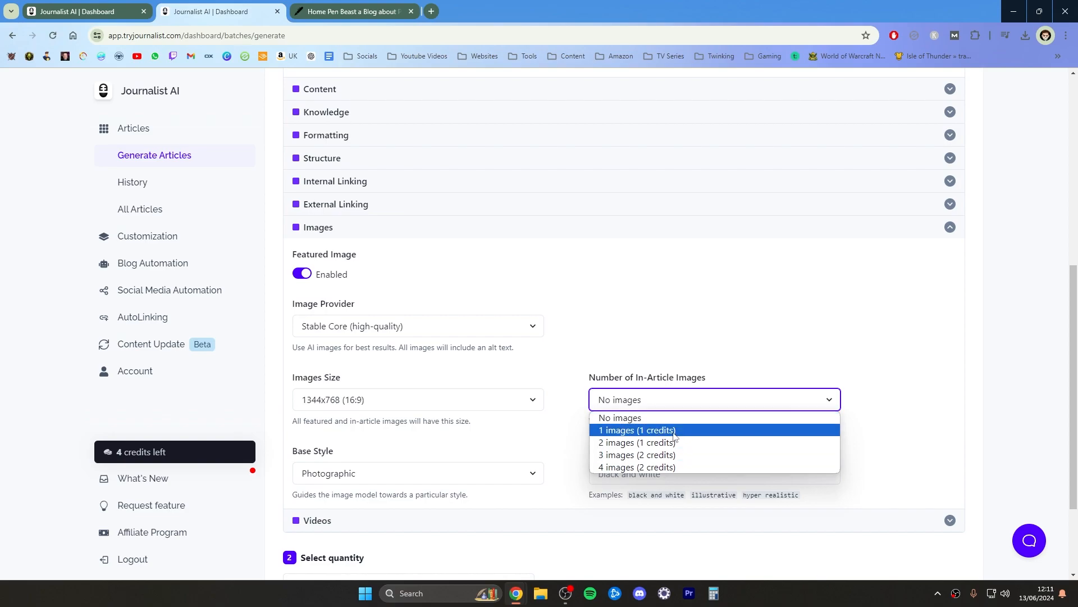
mouse_move(684, 443)
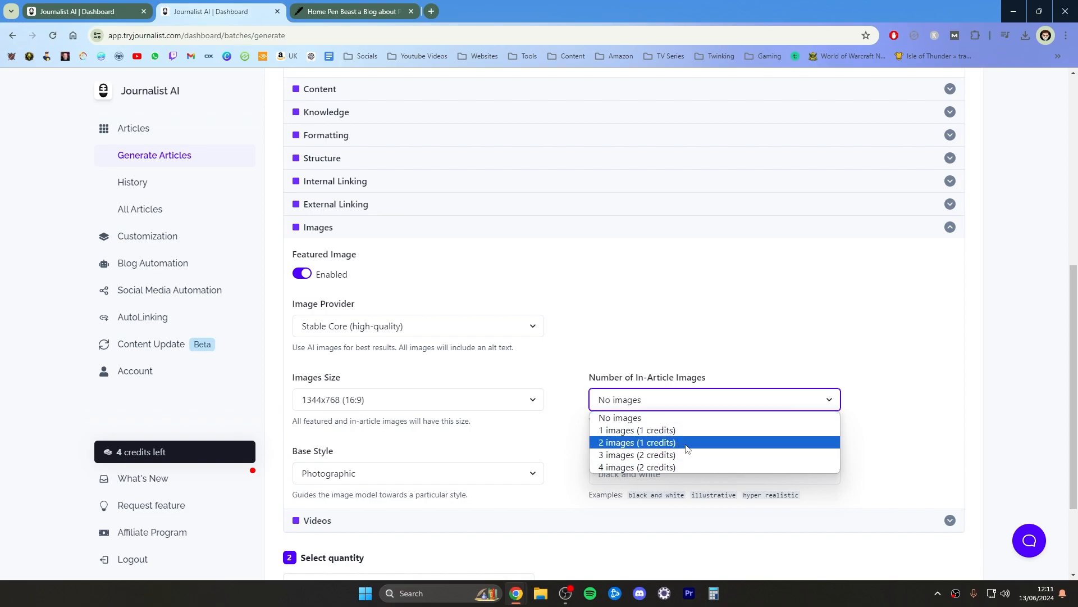
mouse_move(697, 444)
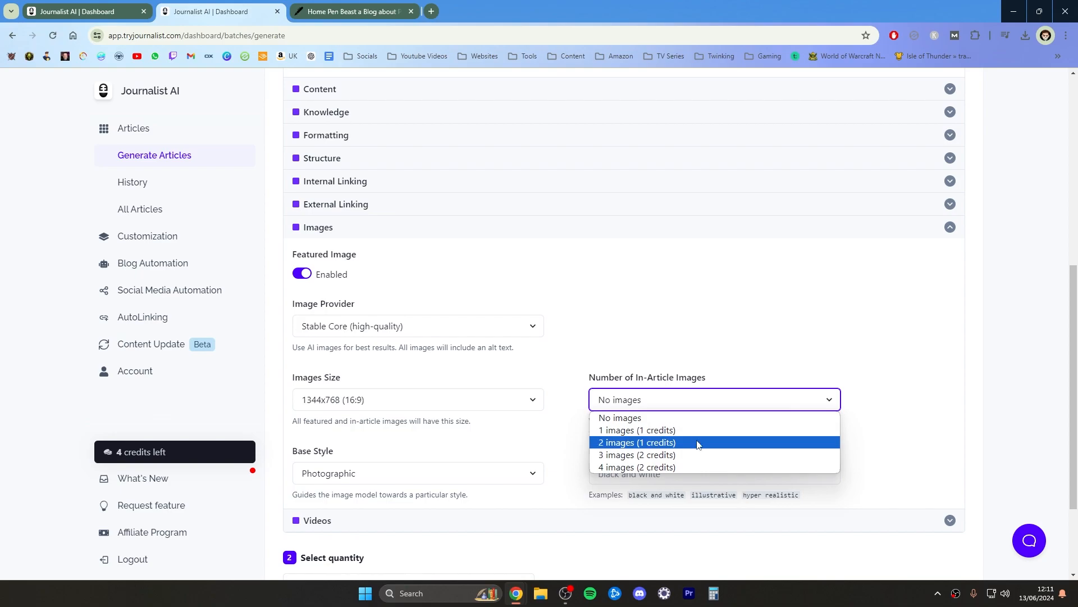
mouse_move(697, 455)
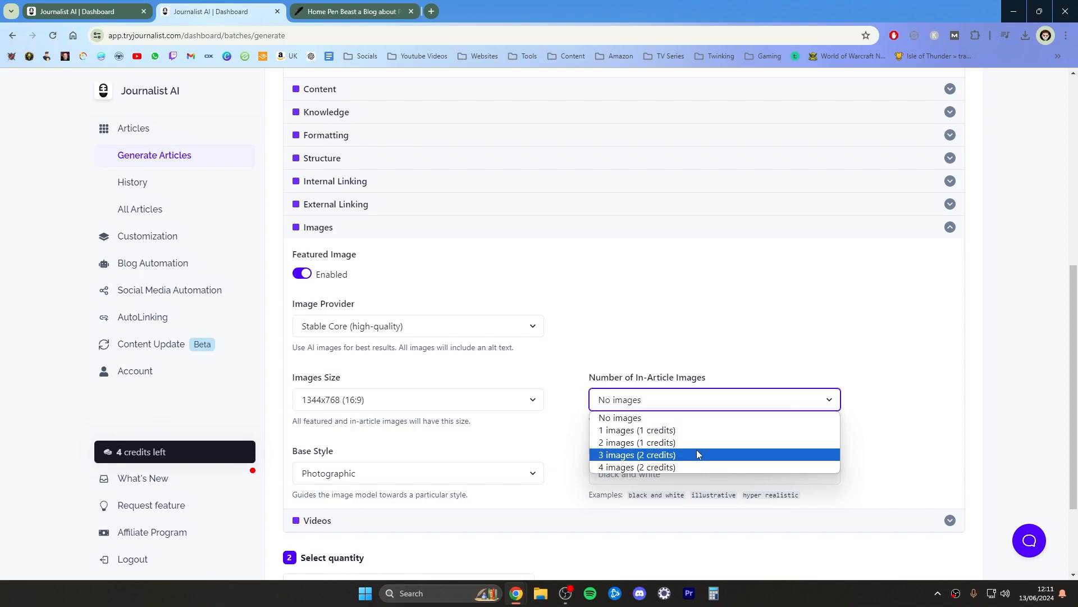
mouse_move(697, 459)
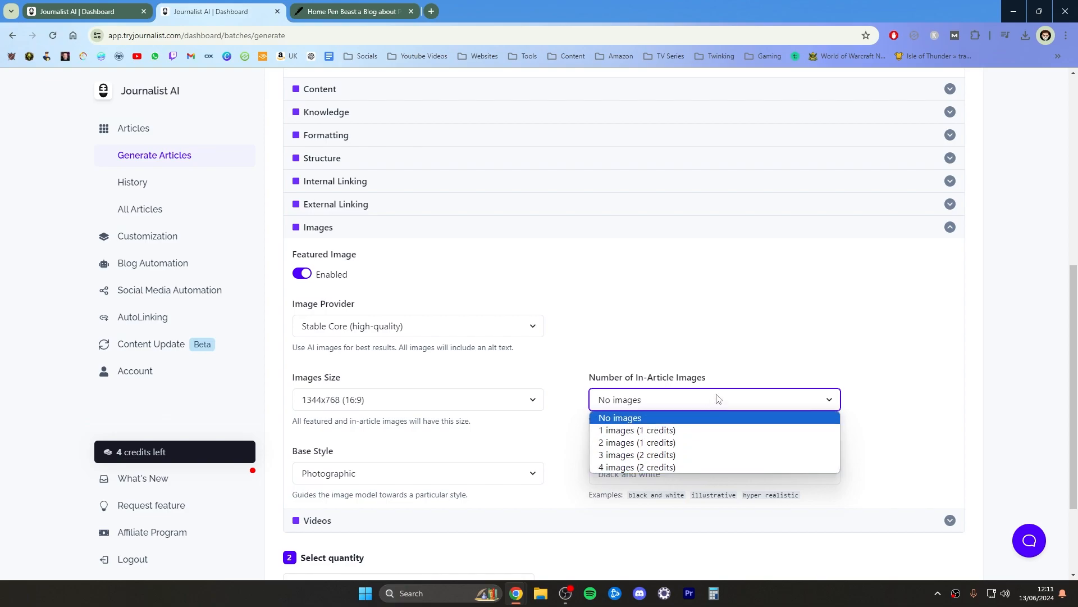
mouse_move(658, 400)
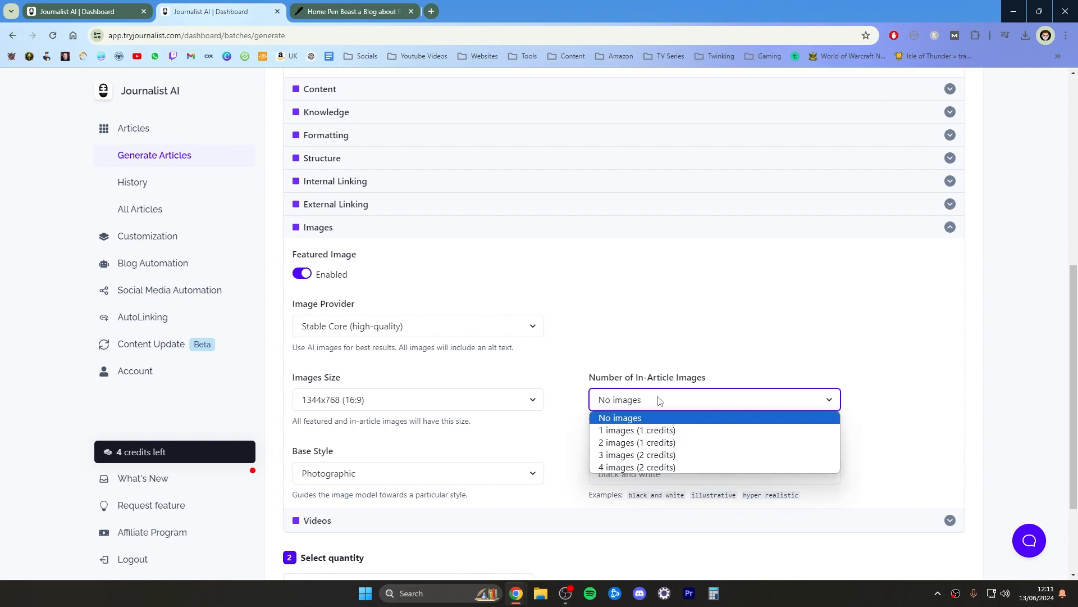
mouse_move(697, 430)
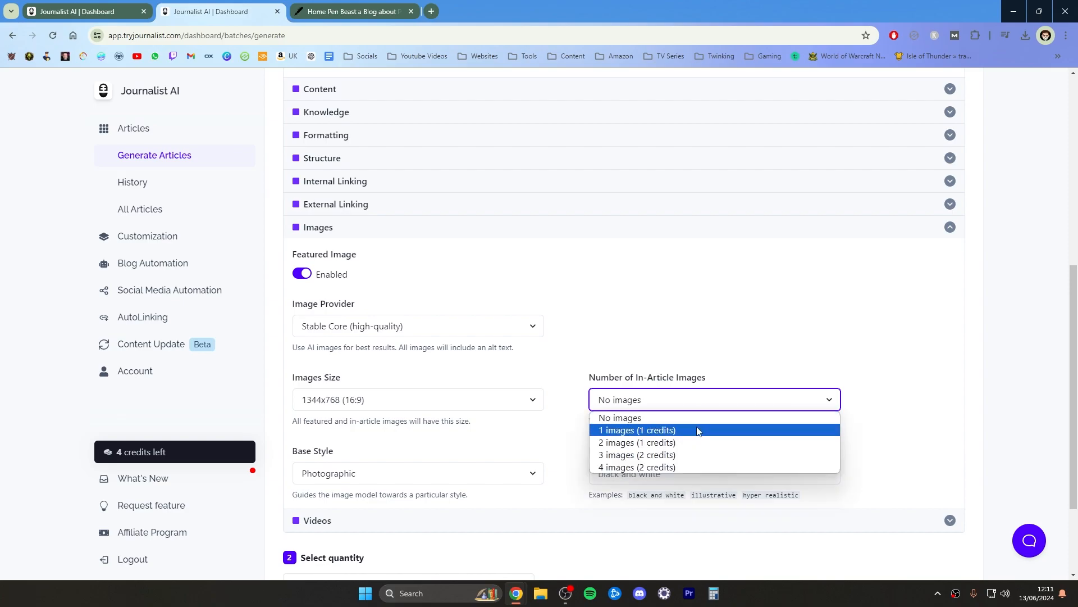
click(620, 418)
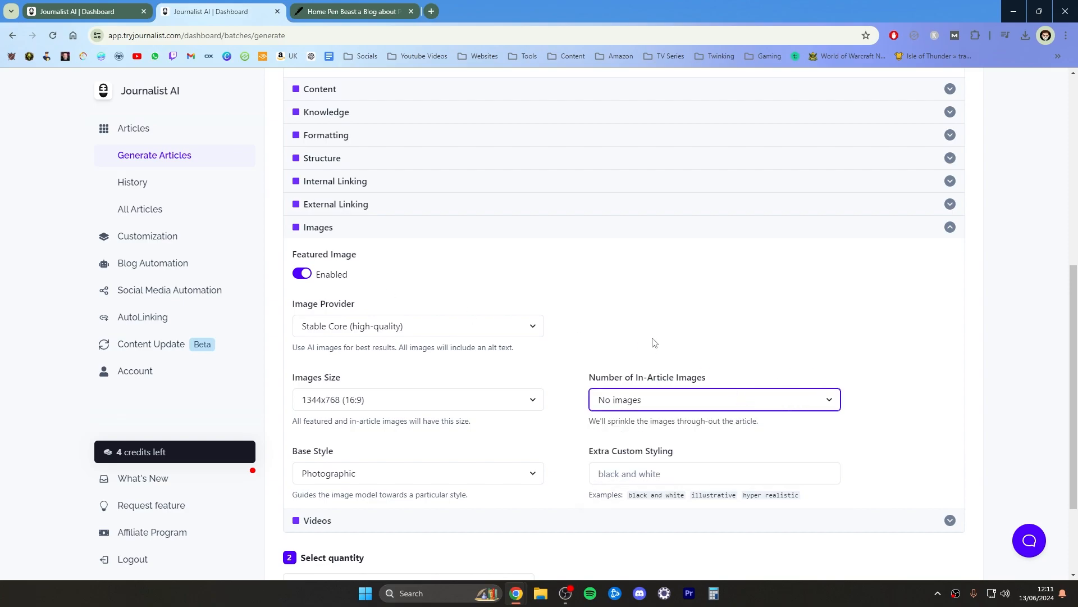
scroll(down, 3)
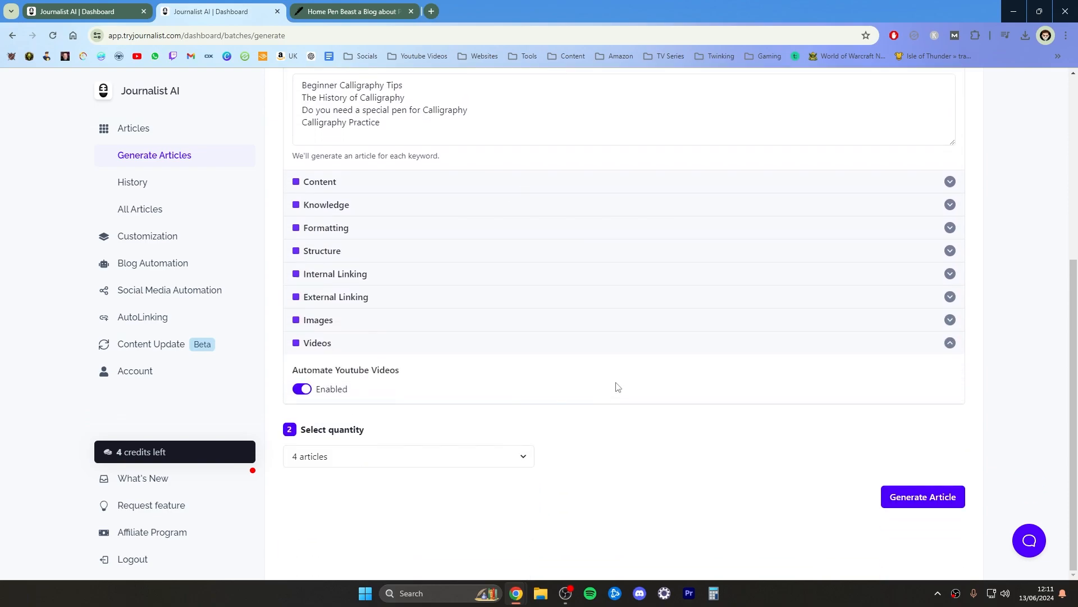
mouse_move(383, 378)
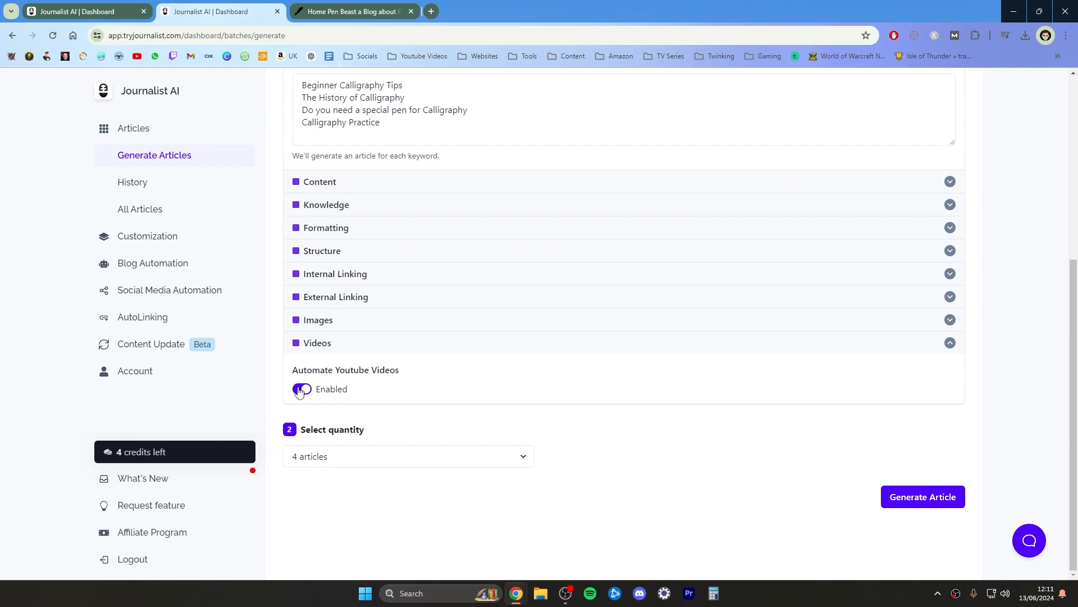
Check the Automate Youtube Videos toggle is enabled, leaving quantity at 4 articles
click(301, 389)
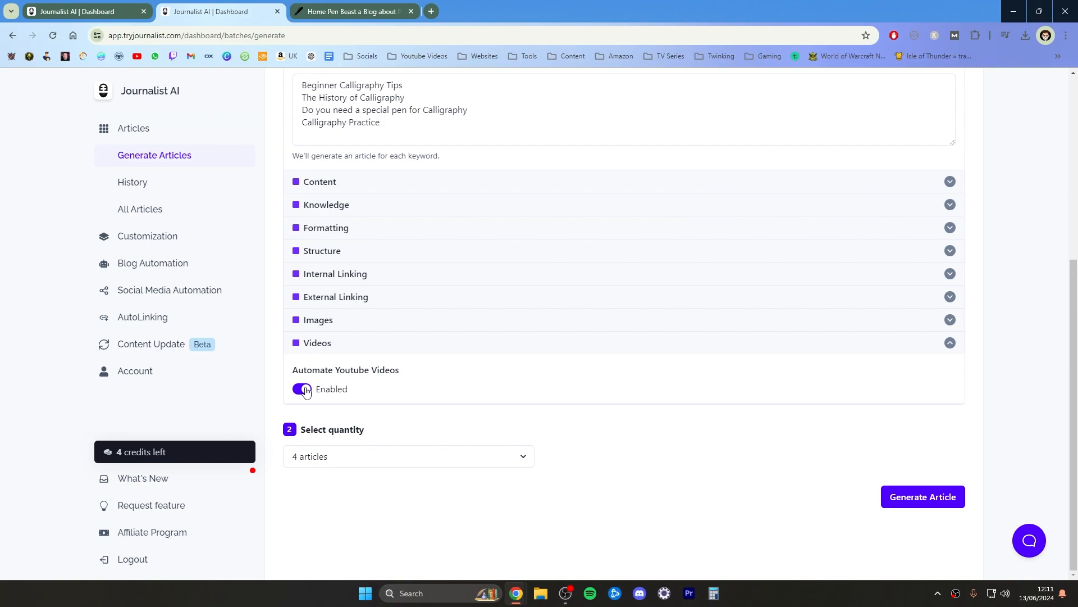
click(301, 389)
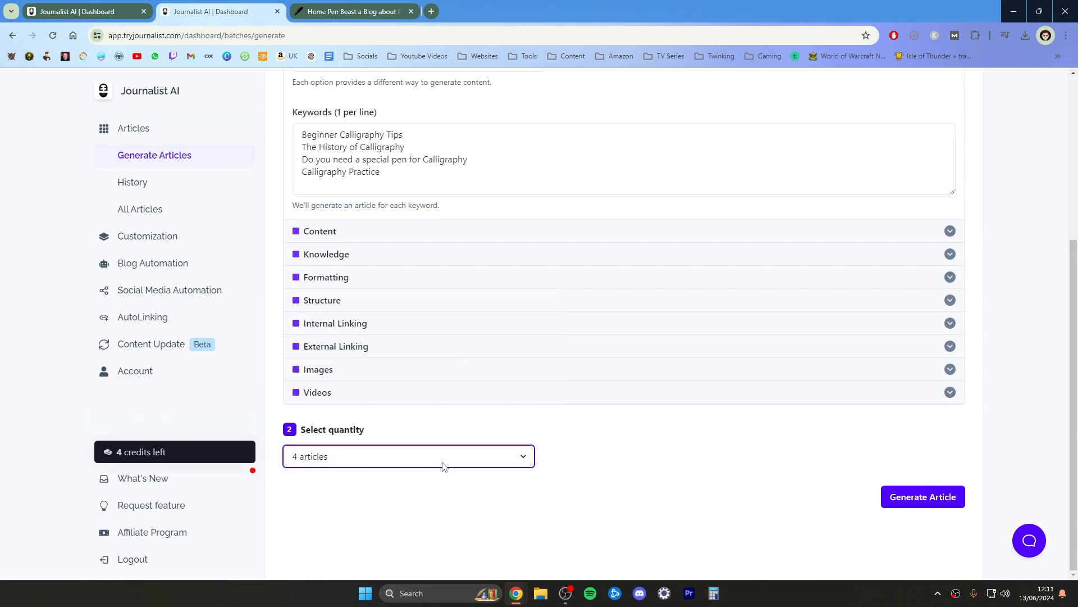
mouse_move(922, 497)
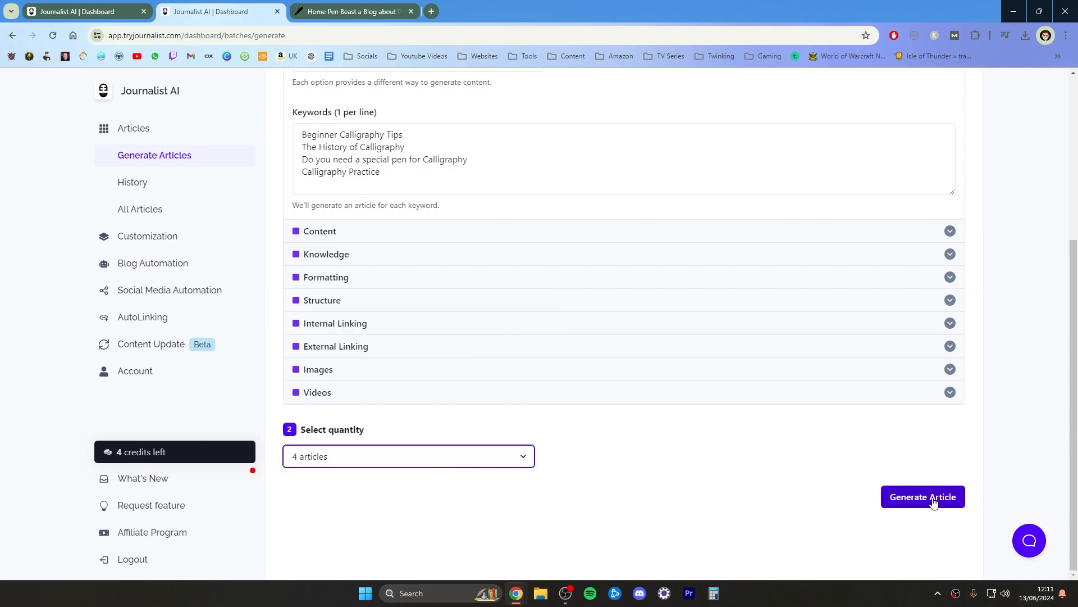
click(922, 497)
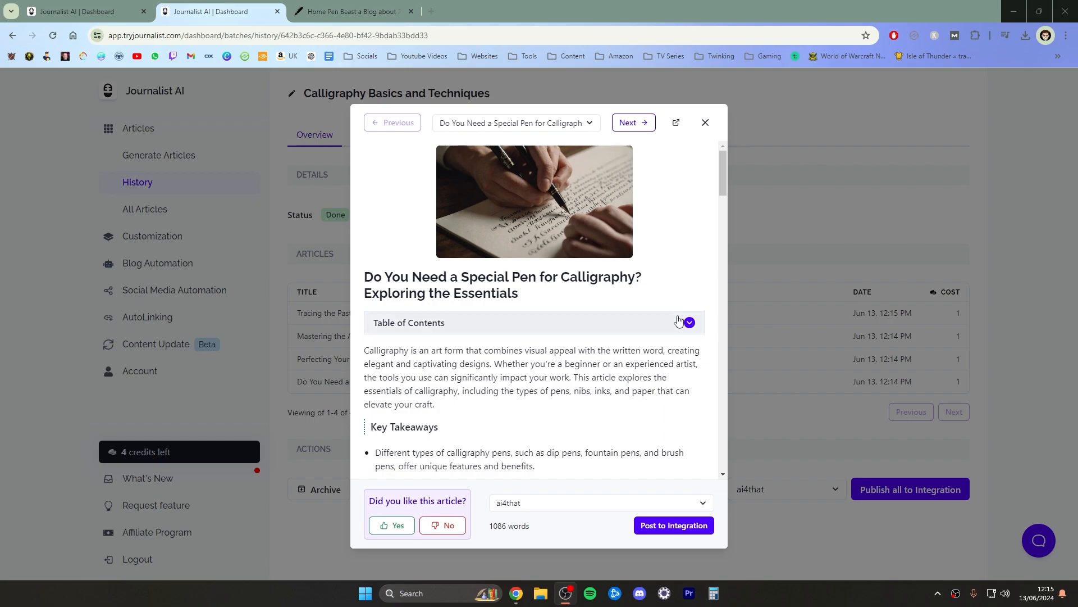
mouse_move(645, 323)
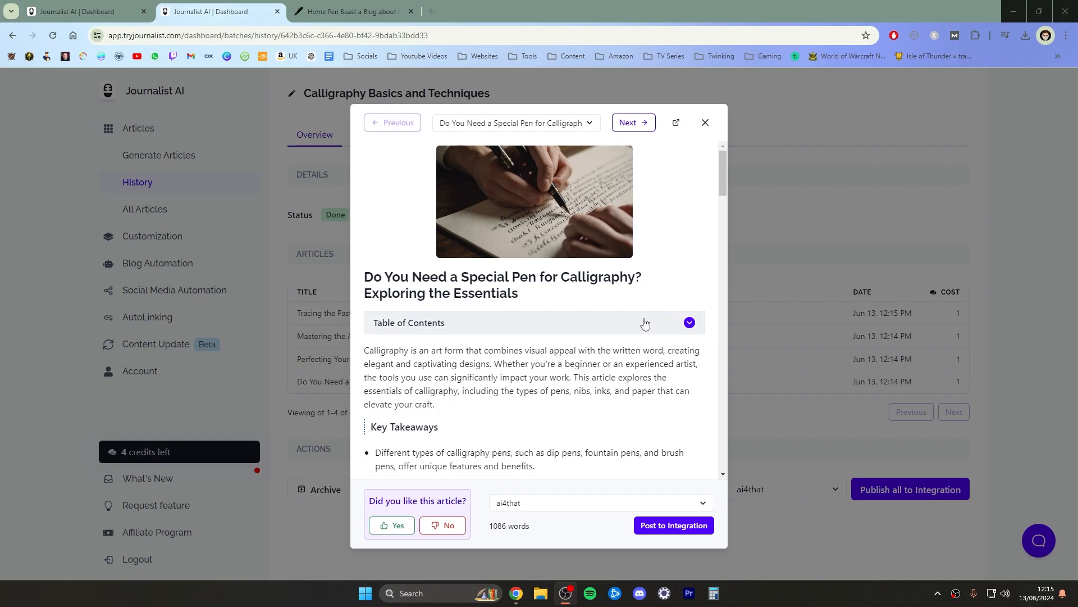
mouse_move(594, 342)
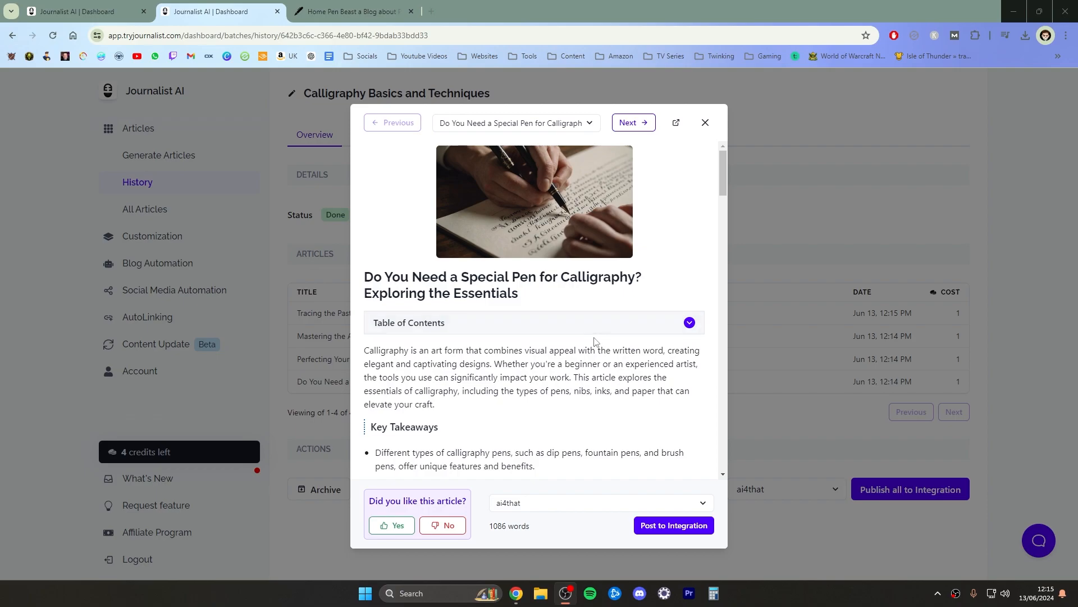
mouse_move(530, 306)
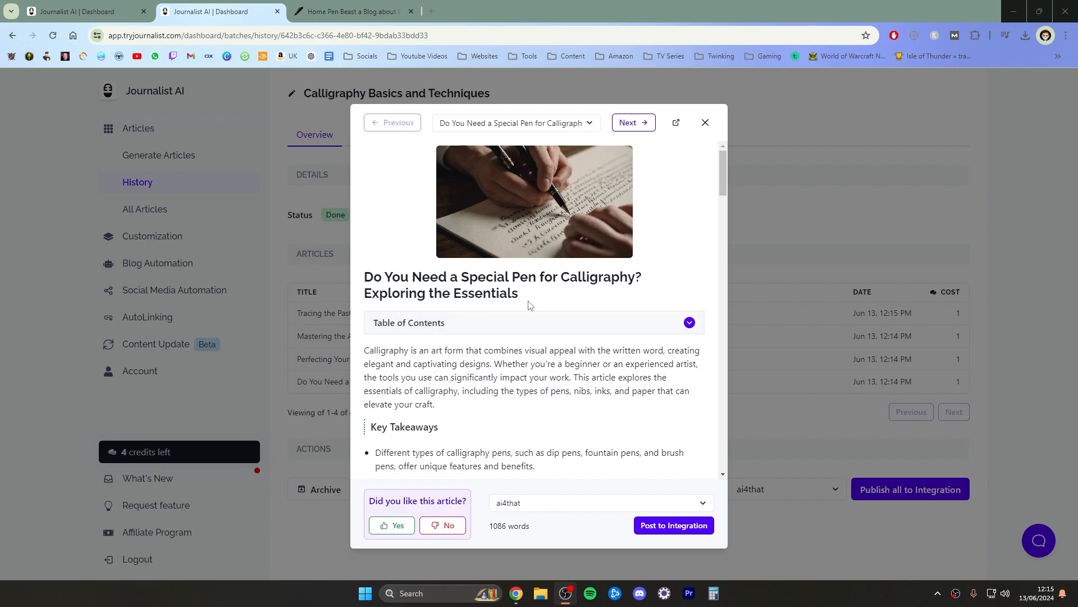
mouse_move(490, 376)
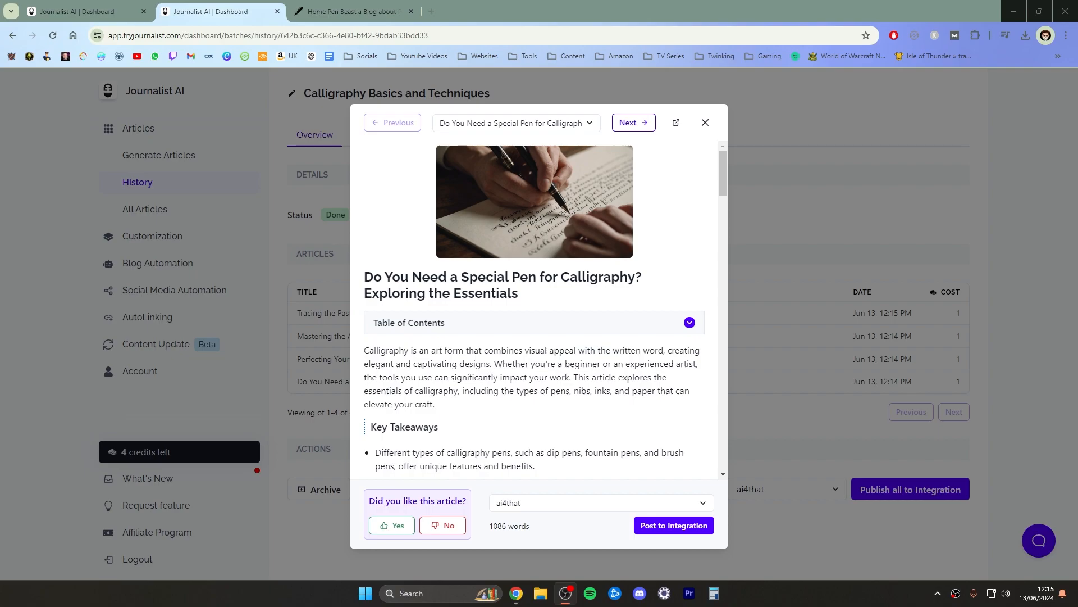
scroll(down, 3)
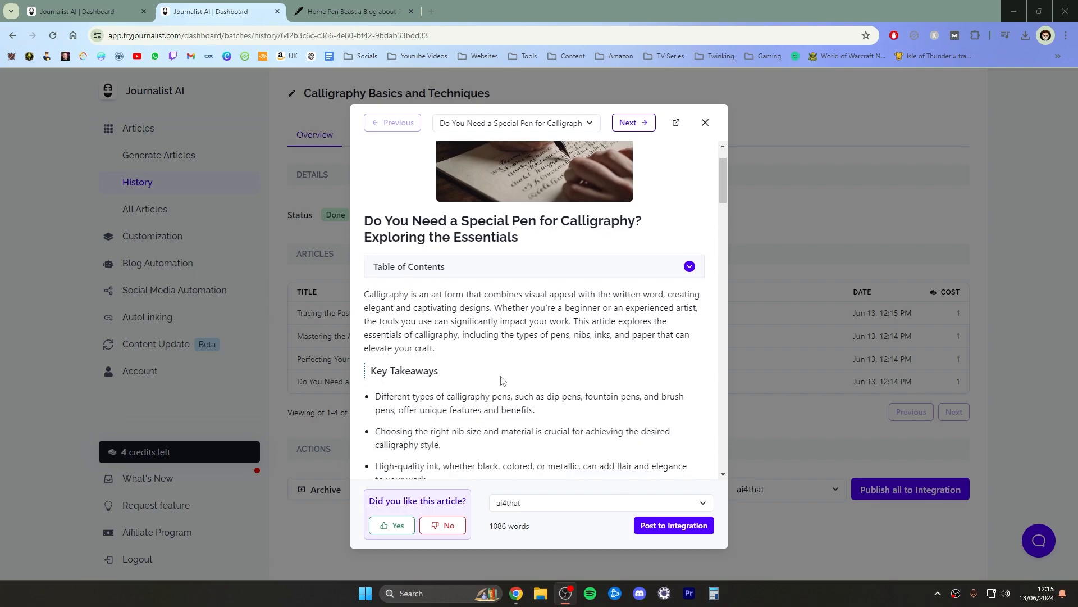
scroll(down, 3)
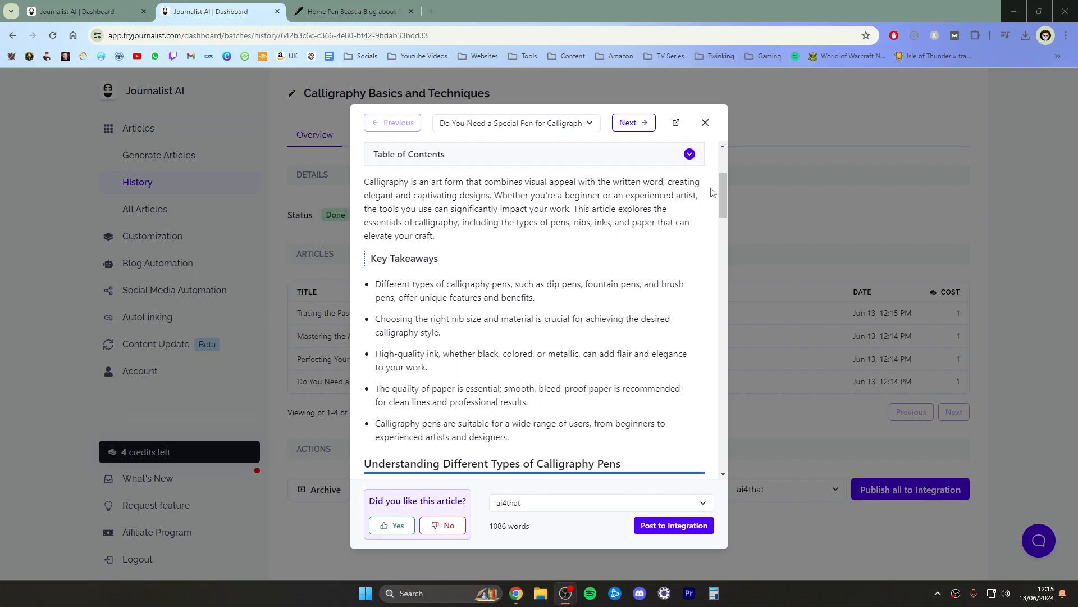
scroll(down, 3)
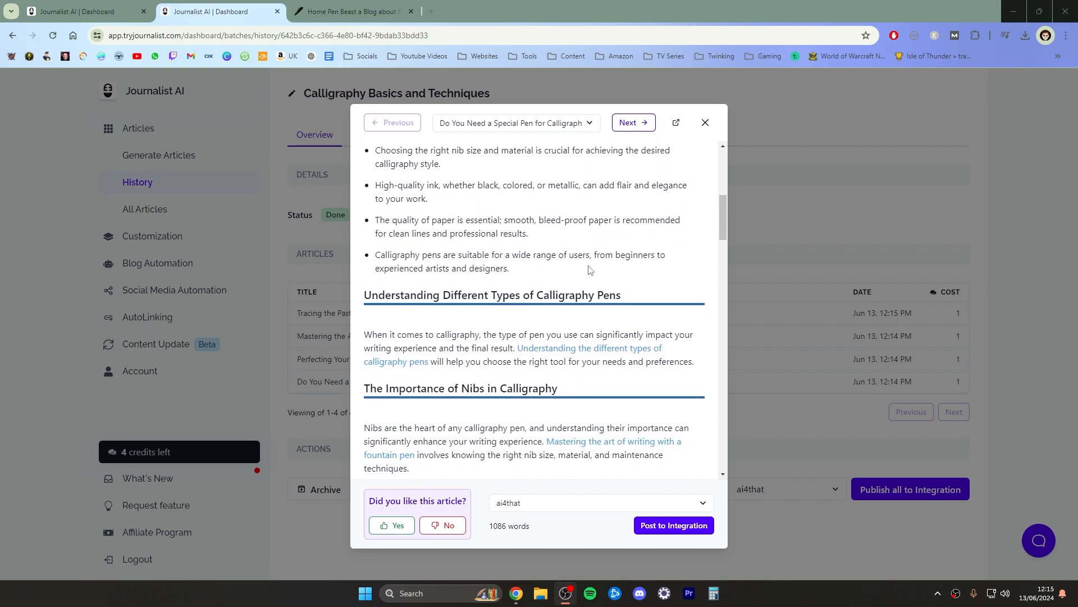
mouse_move(556, 351)
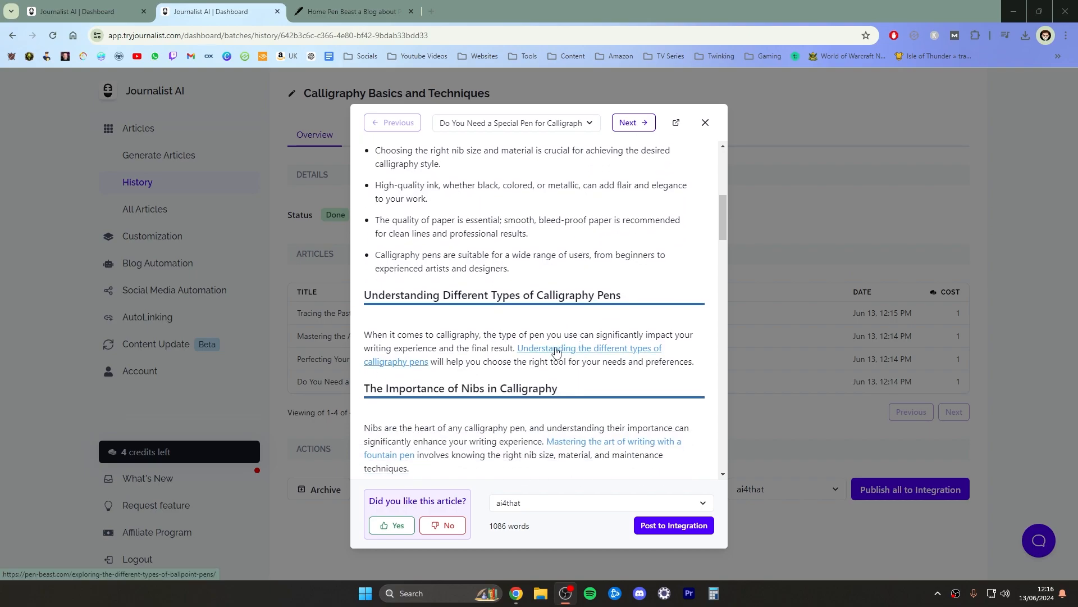
scroll(down, 3)
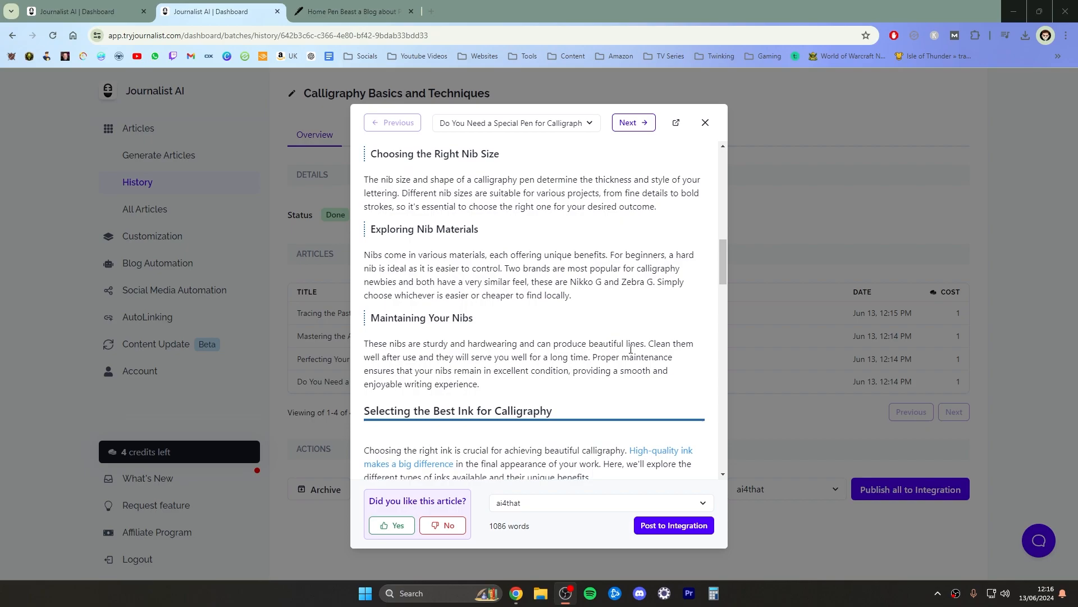
scroll(down, 3)
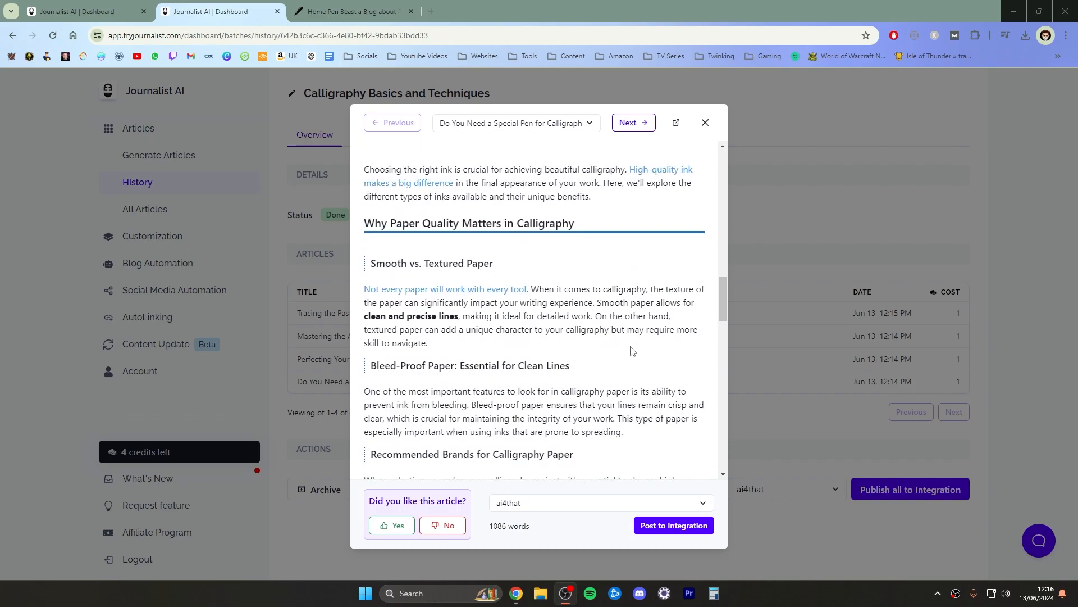
scroll(down, 3)
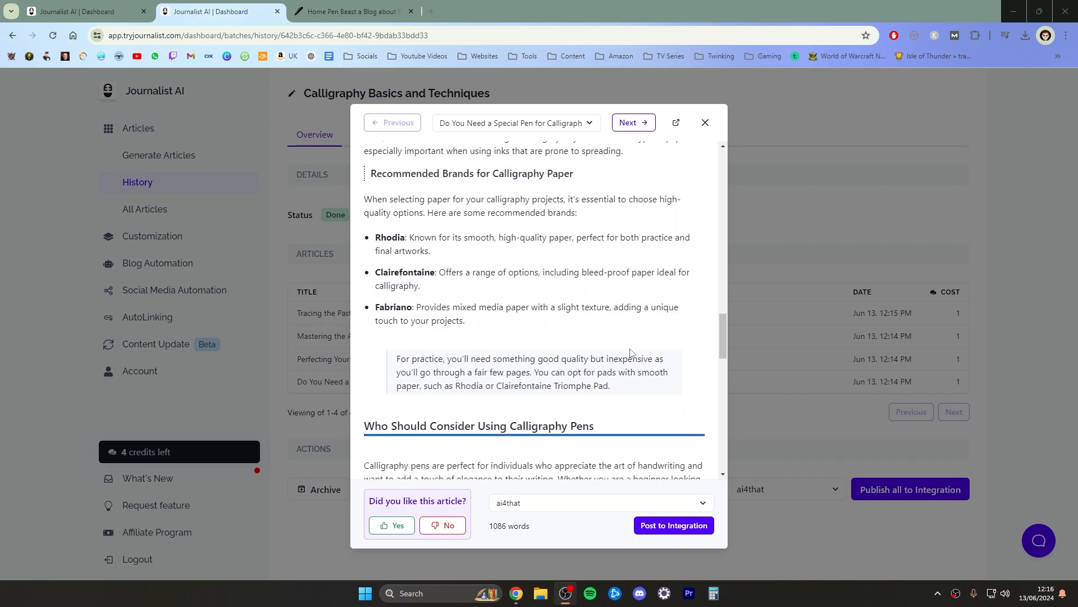
scroll(down, 3)
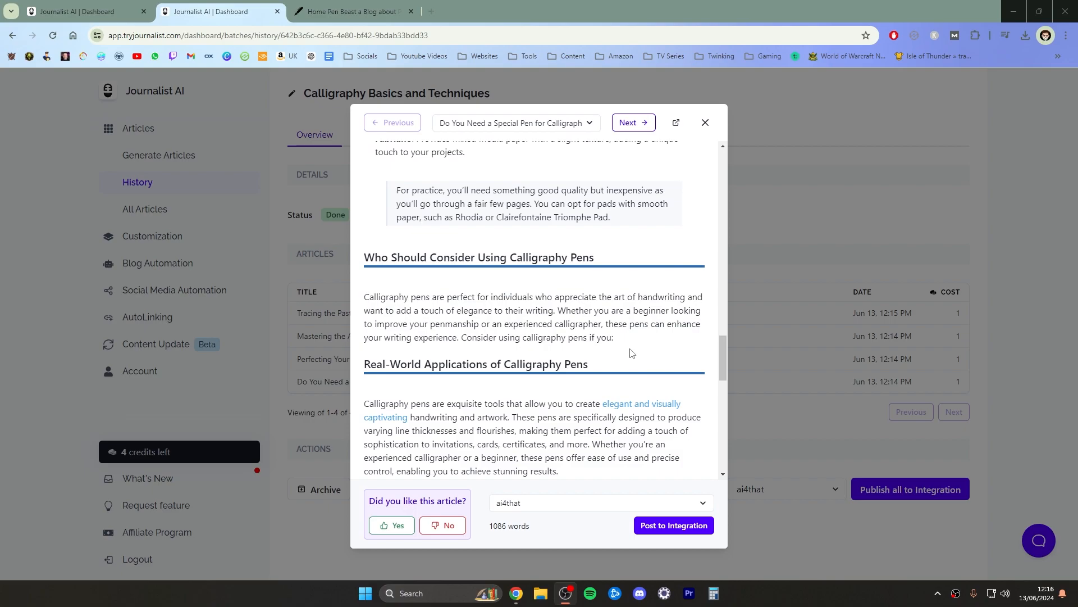
scroll(down, 3)
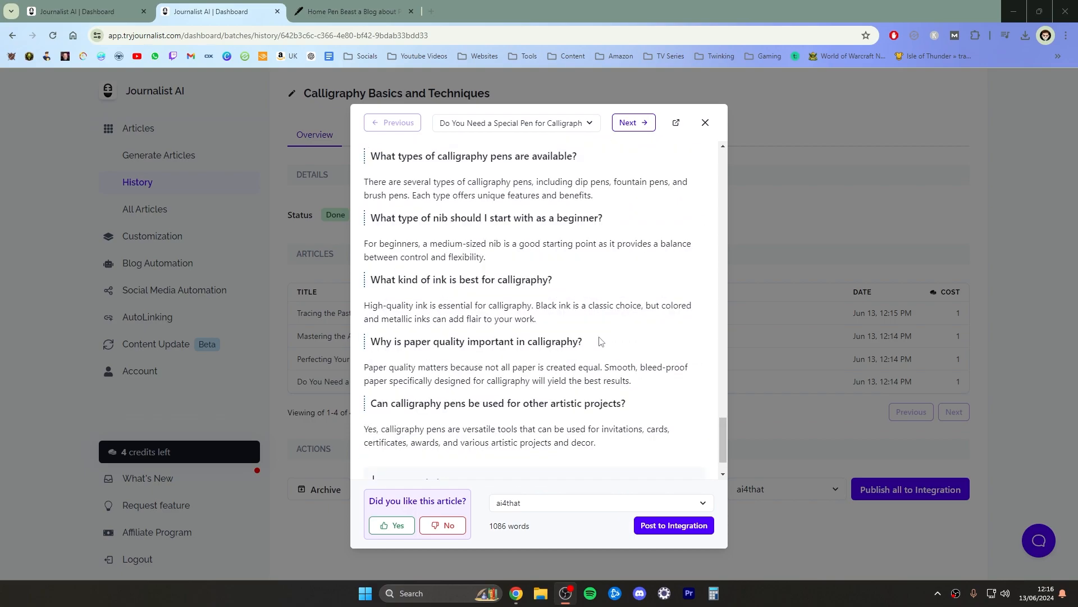
scroll(down, 3)
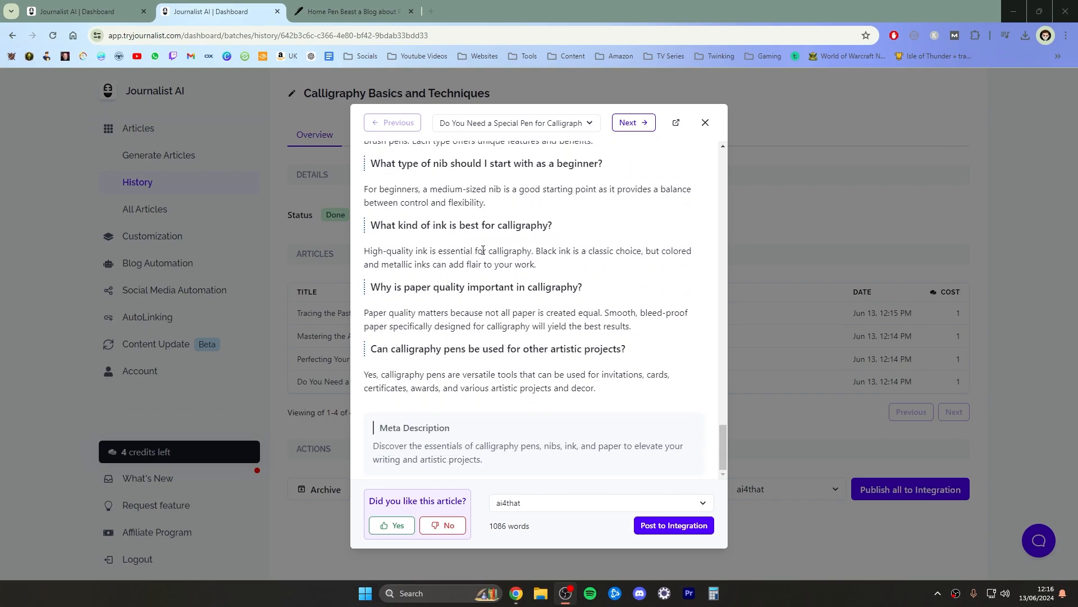
scroll(up, 3)
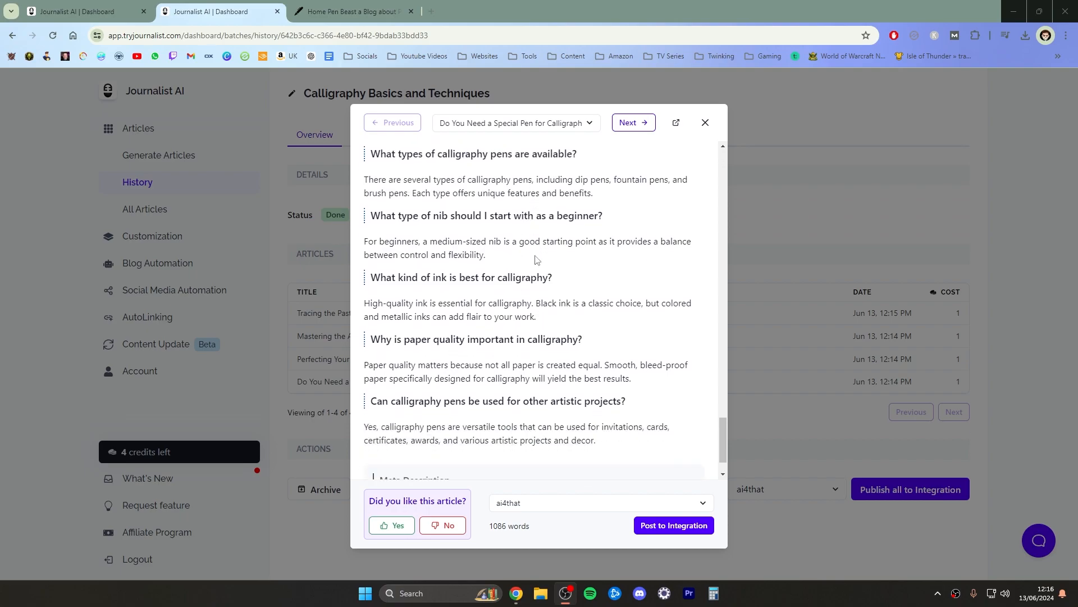
scroll(up, 3)
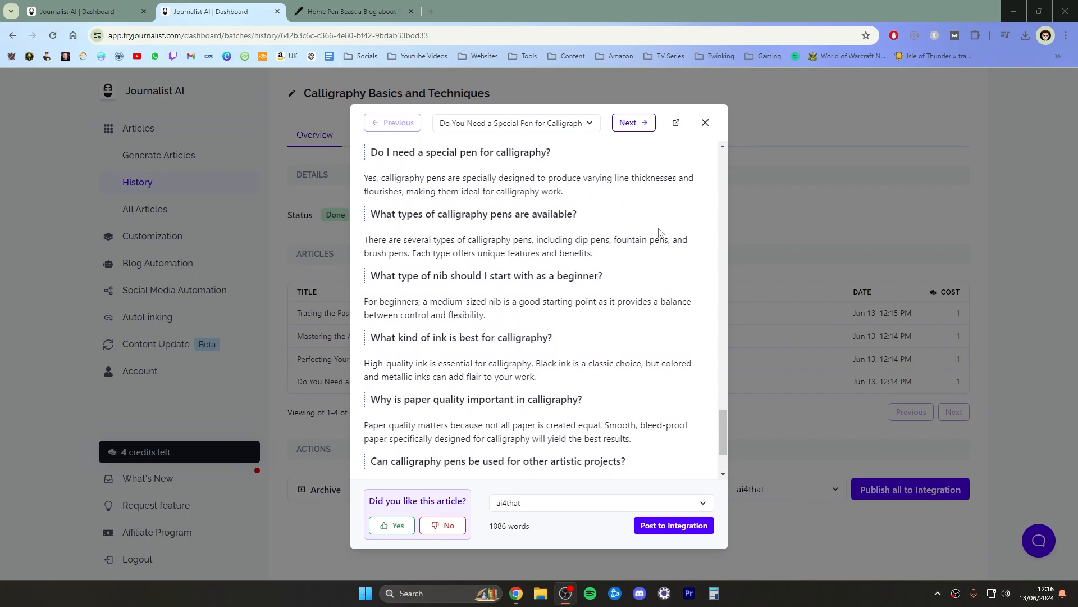
scroll(up, 3)
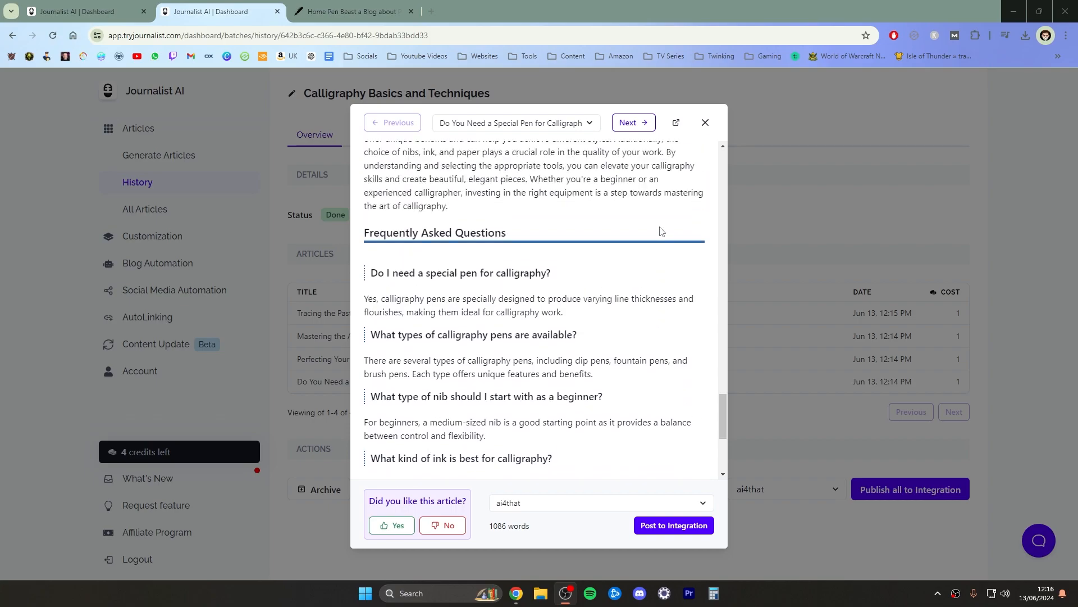
scroll(down, 3)
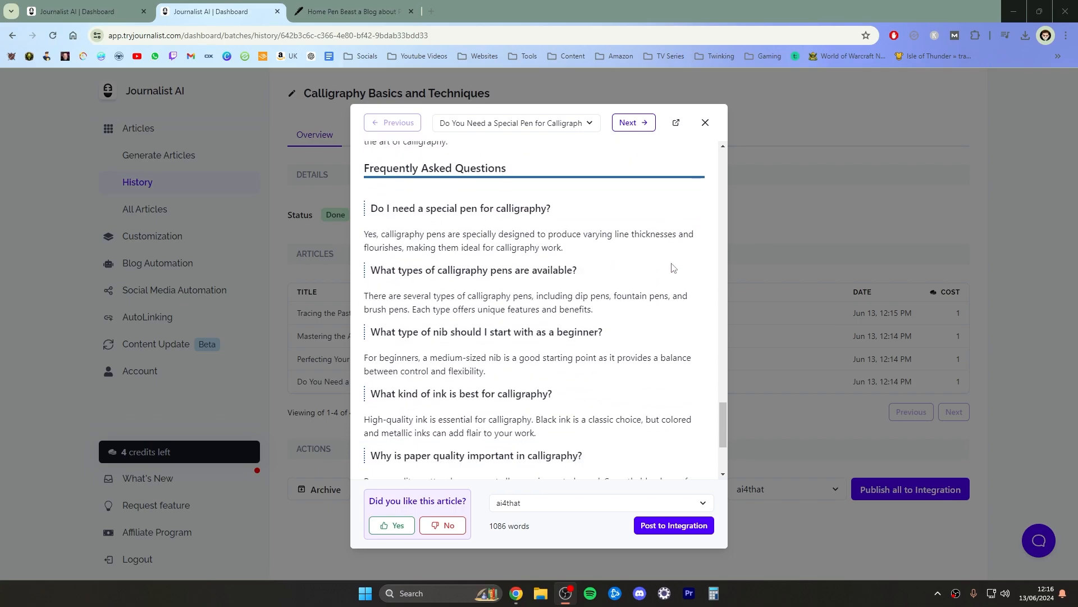
scroll(up, 3)
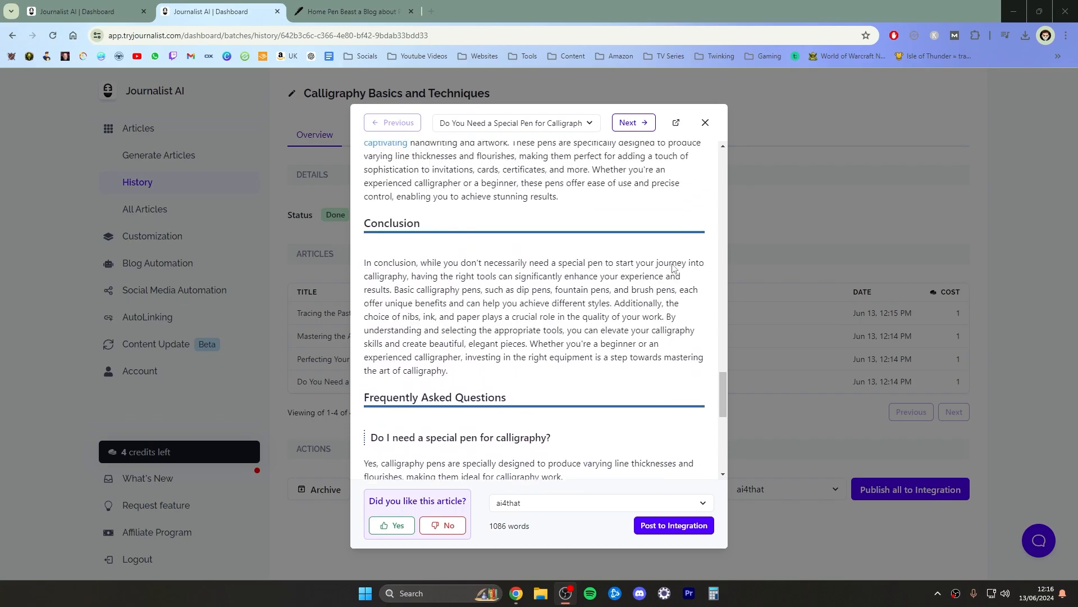
scroll(up, 3)
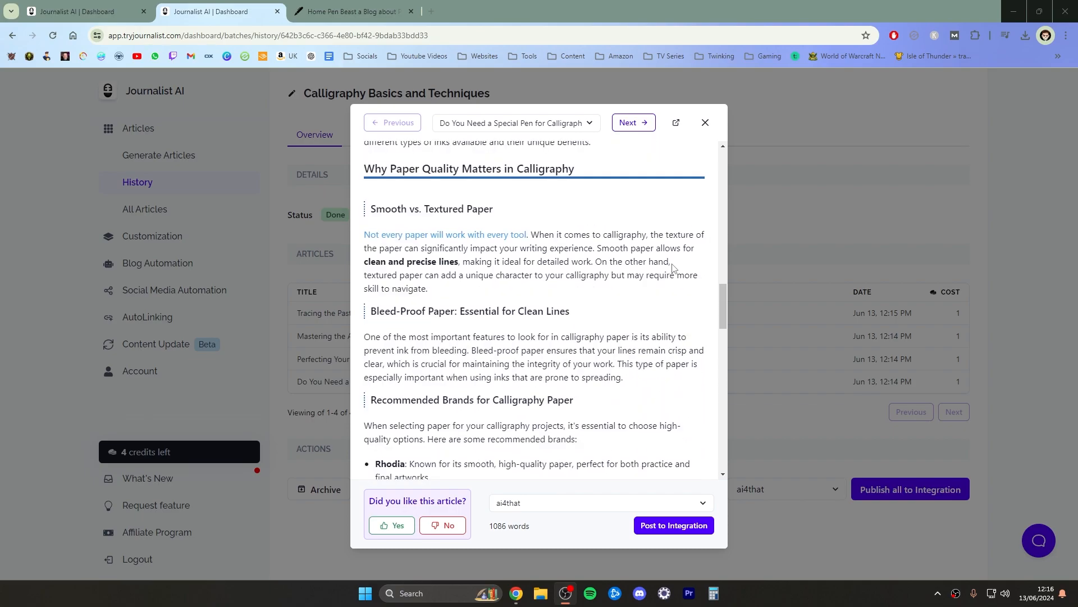
scroll(up, 3)
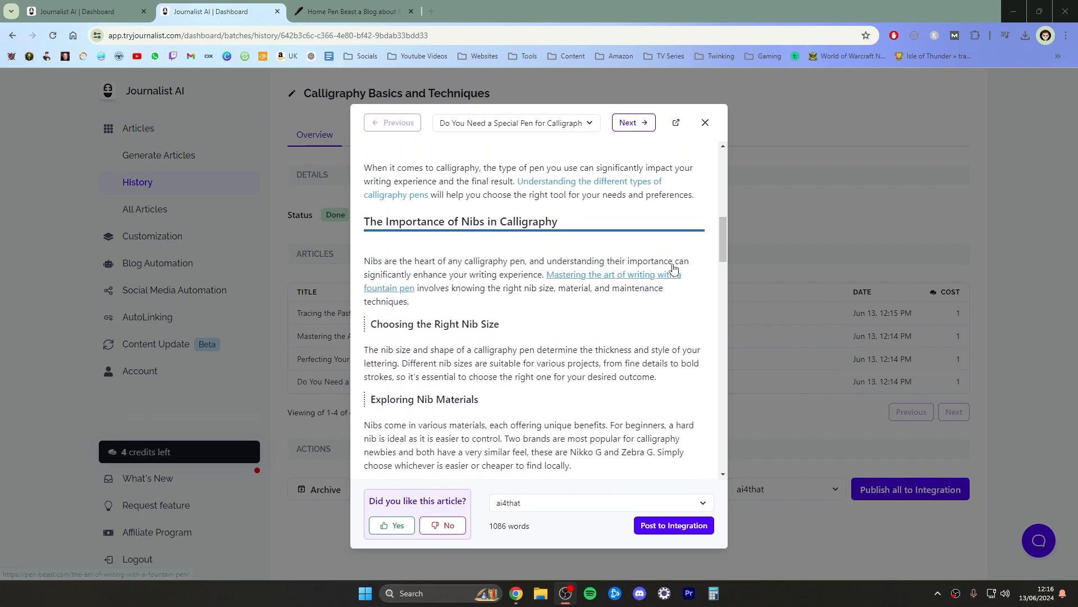
scroll(up, 3)
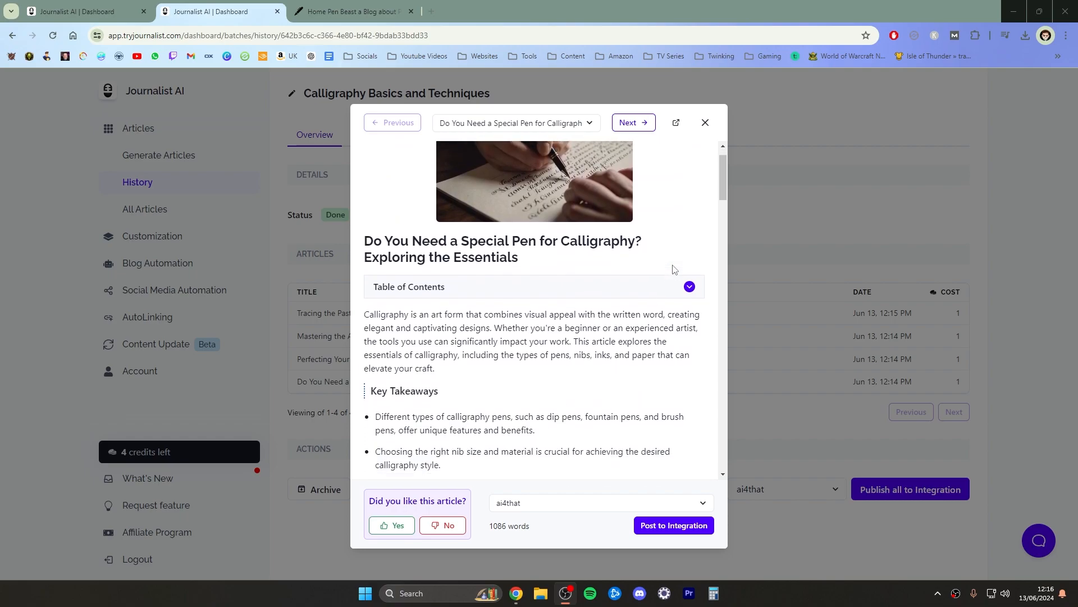
scroll(down, 3)
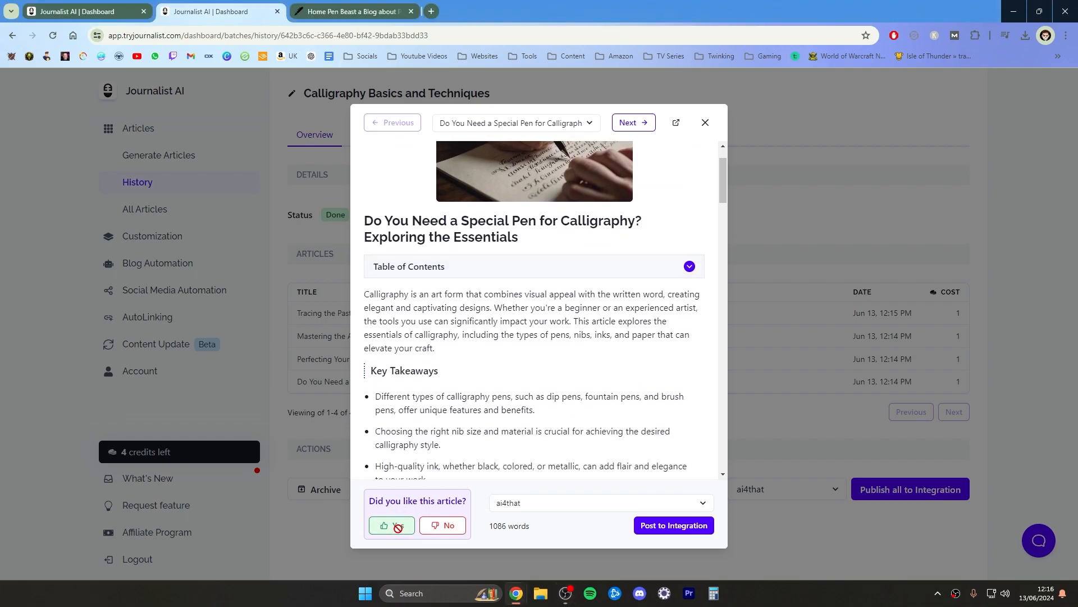
Choose Pen-Beast.com as destination and post the special-pen calligraphy article to it
click(614, 508)
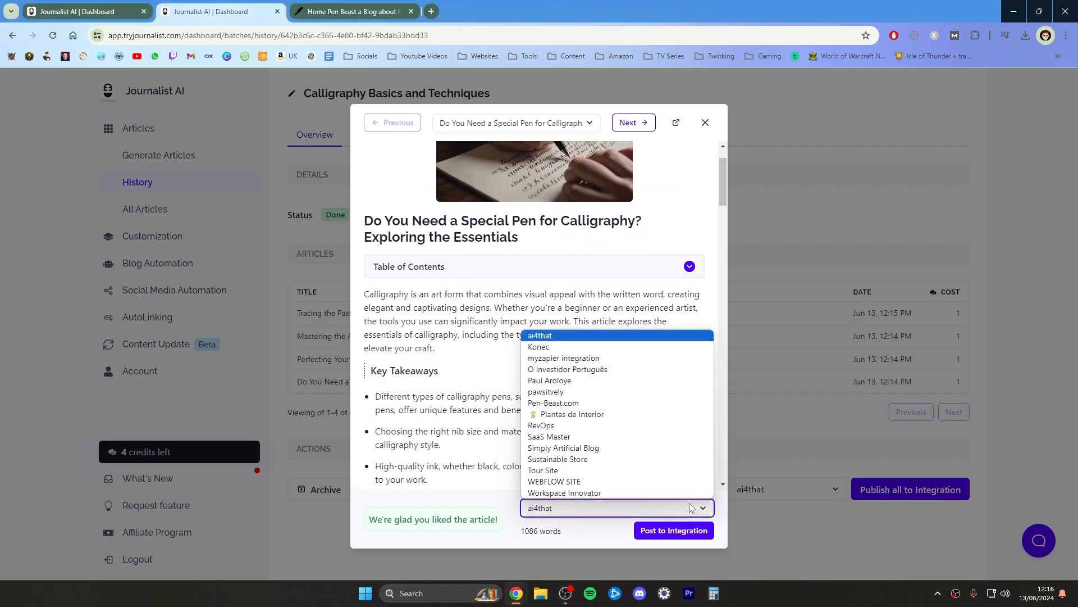
mouse_move(608, 403)
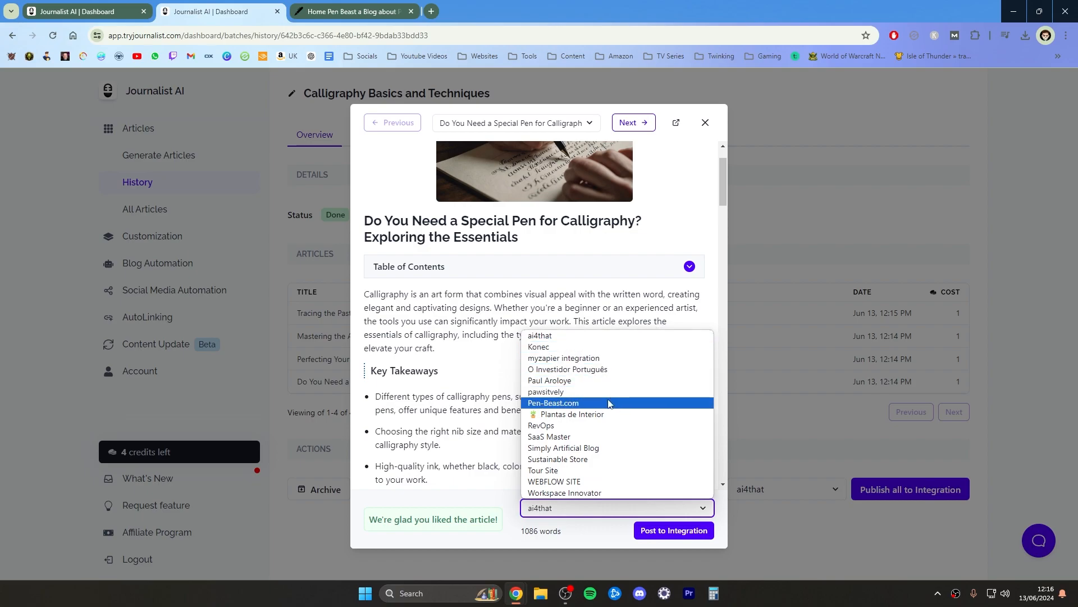
click(553, 402)
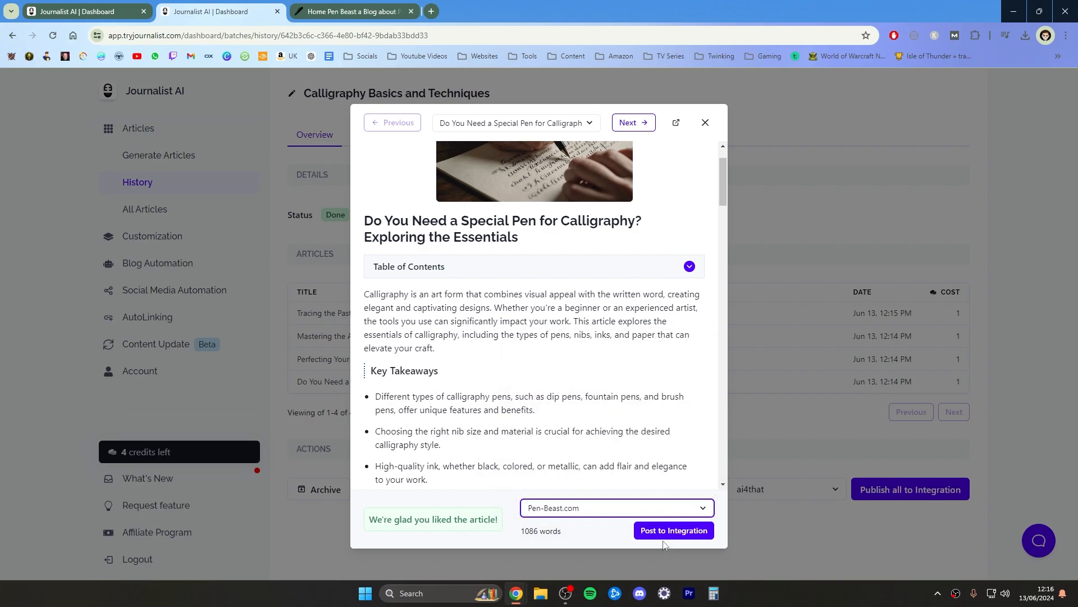
mouse_move(672, 530)
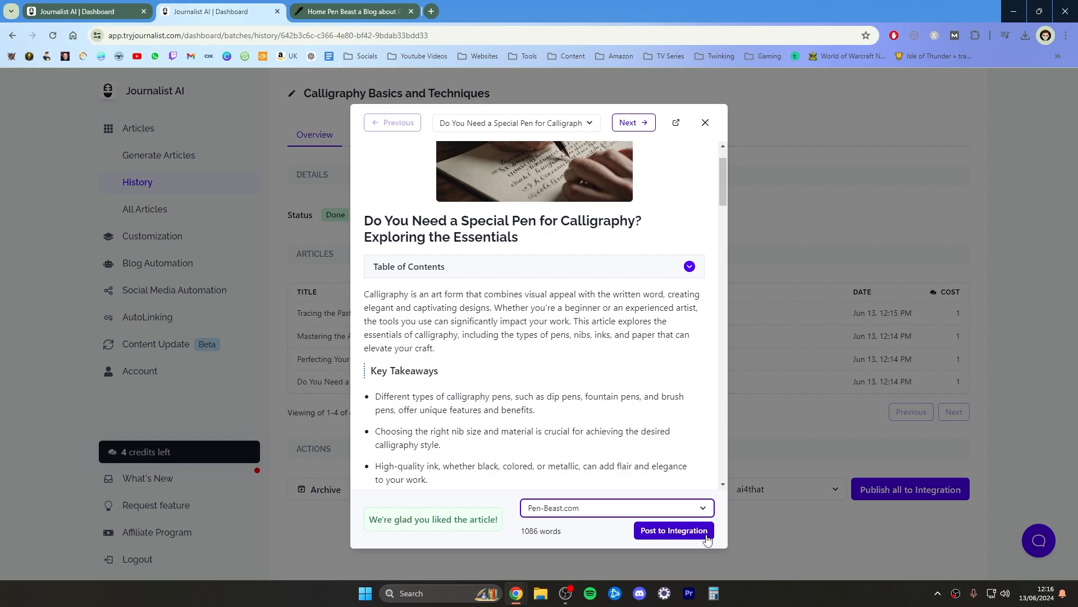
mouse_move(664, 514)
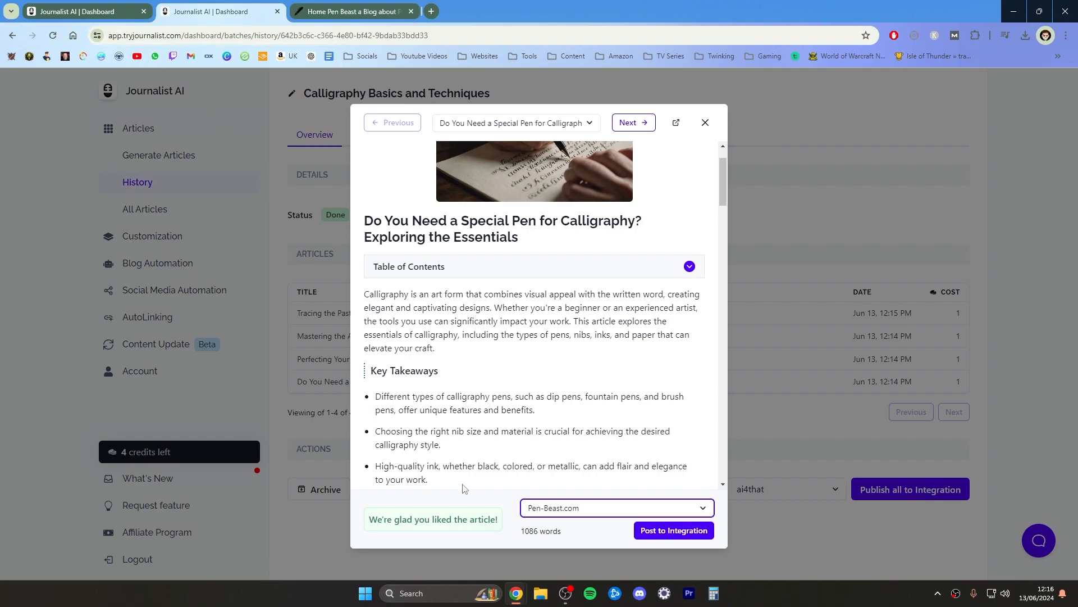
mouse_move(673, 529)
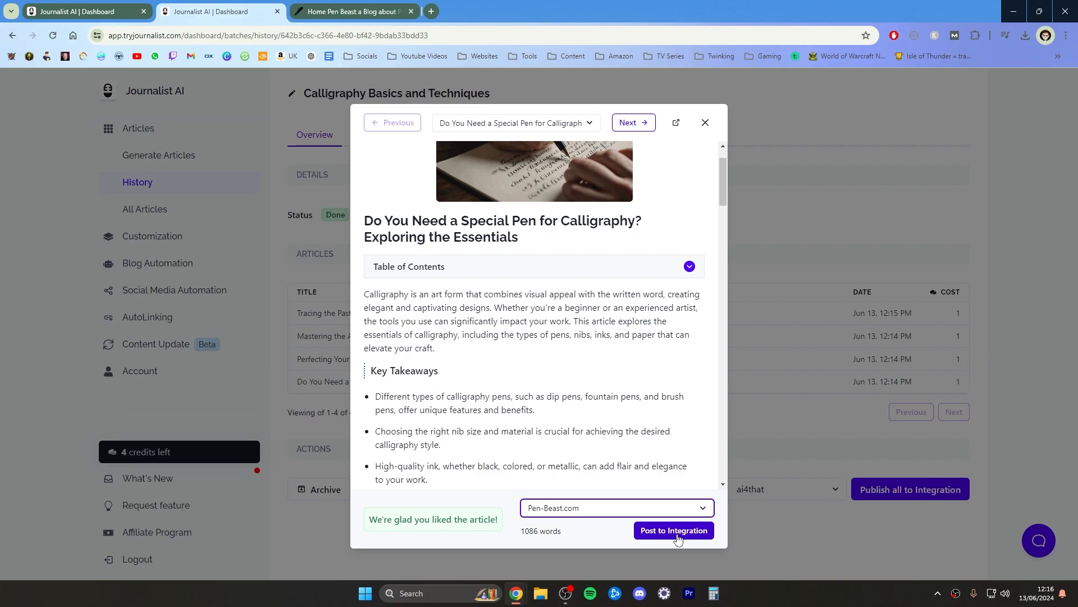
click(673, 529)
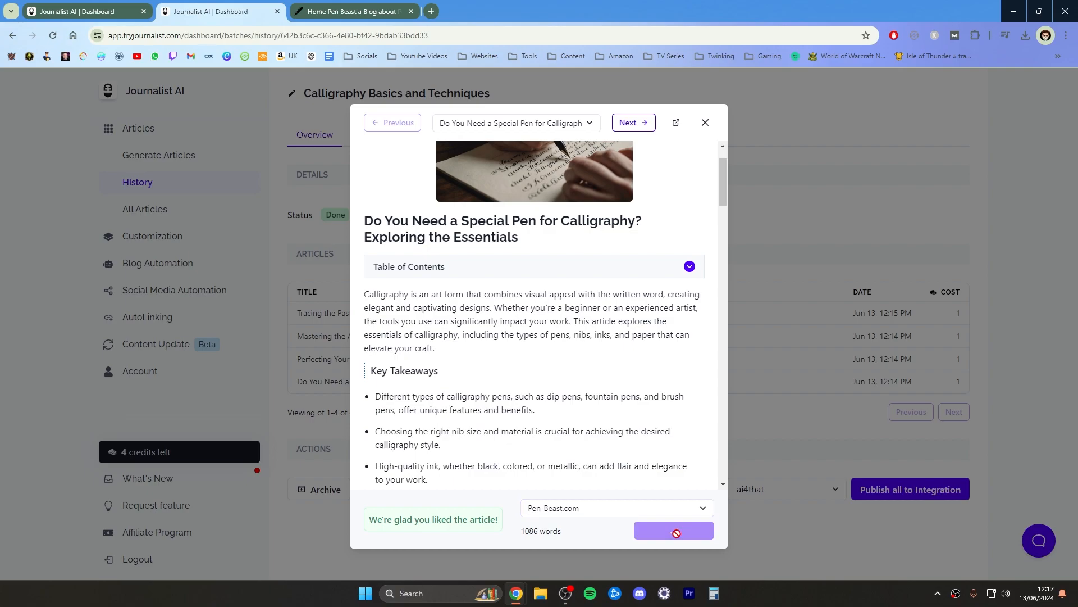
click(673, 530)
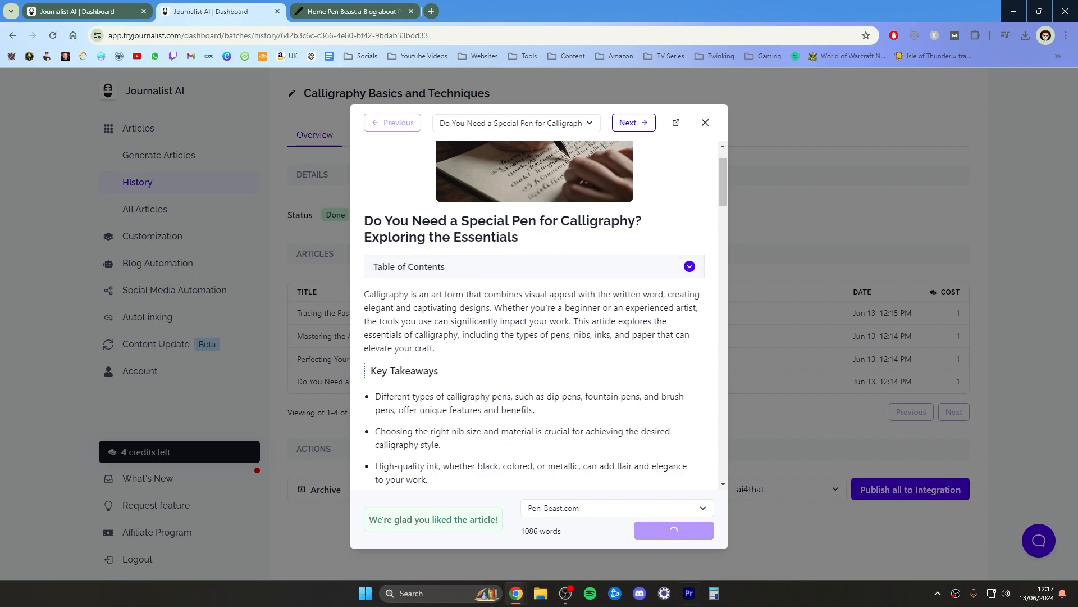
click(673, 529)
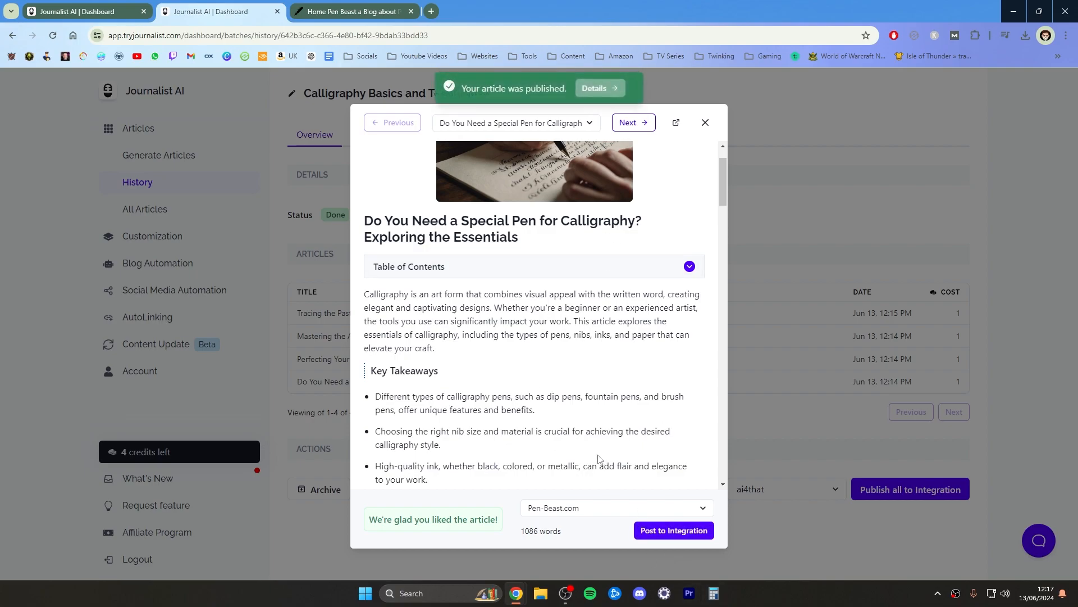
mouse_move(630, 454)
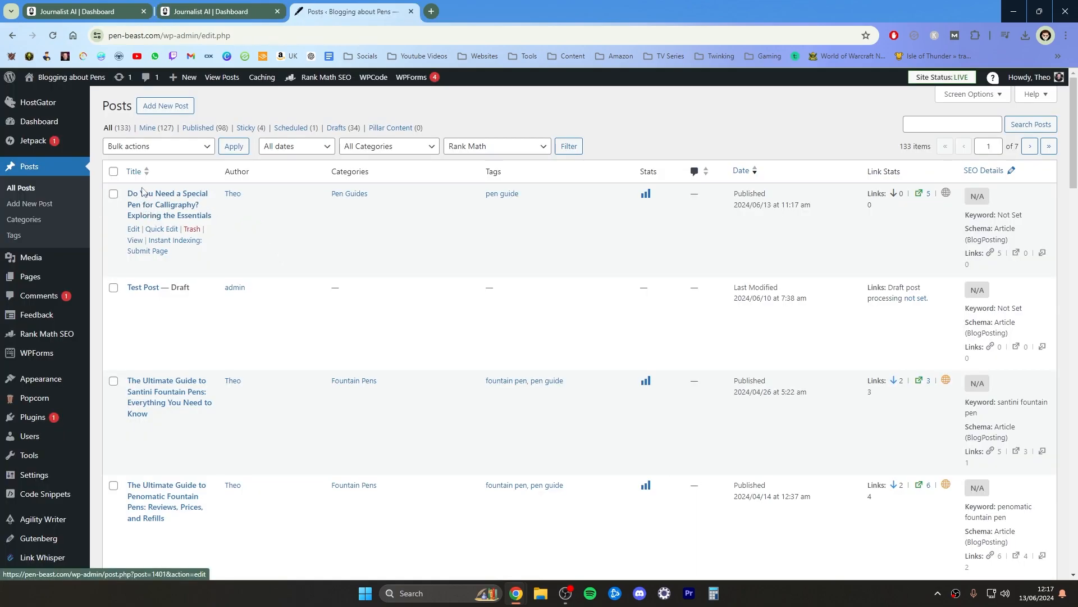
mouse_move(192, 232)
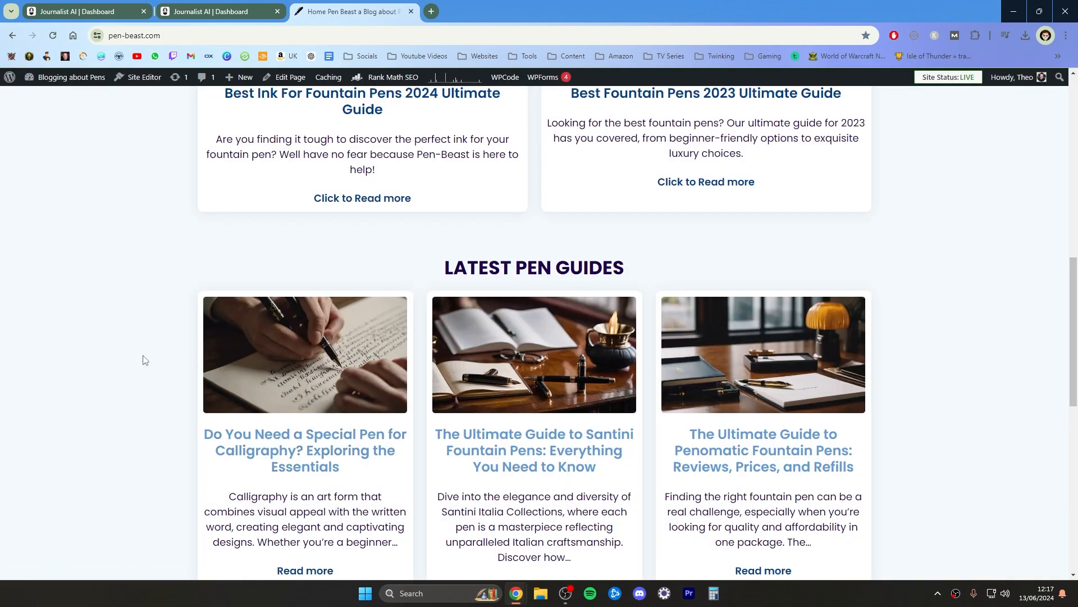
mouse_move(261, 421)
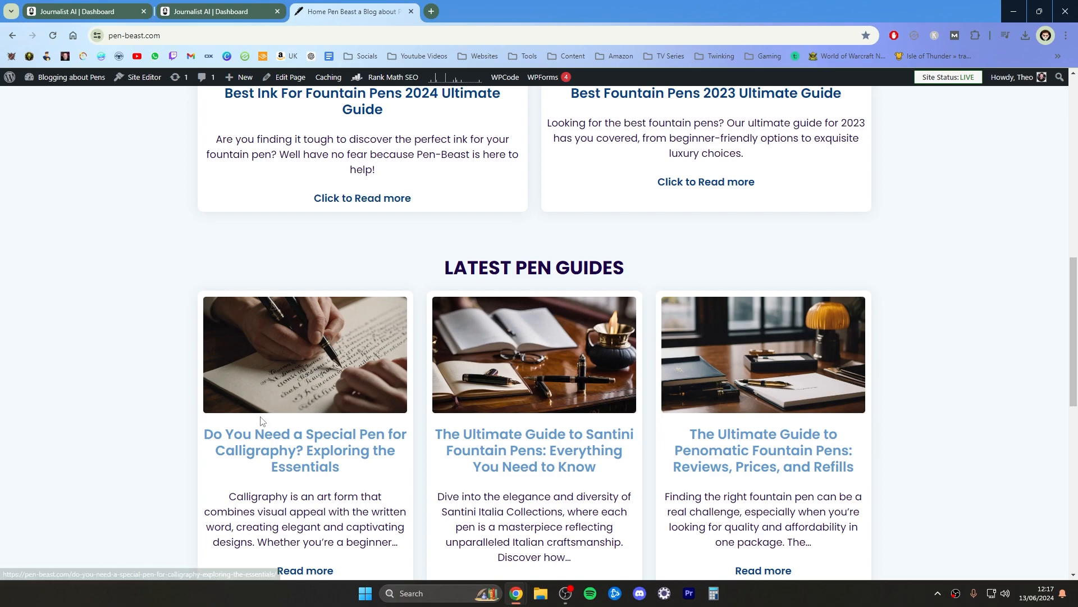
mouse_move(273, 383)
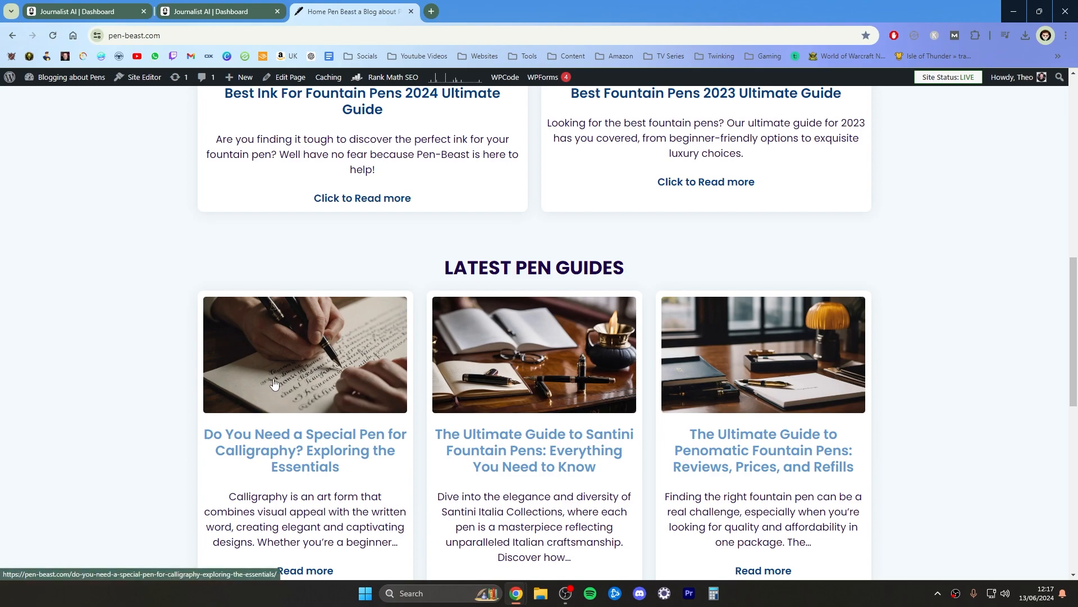
mouse_move(415, 354)
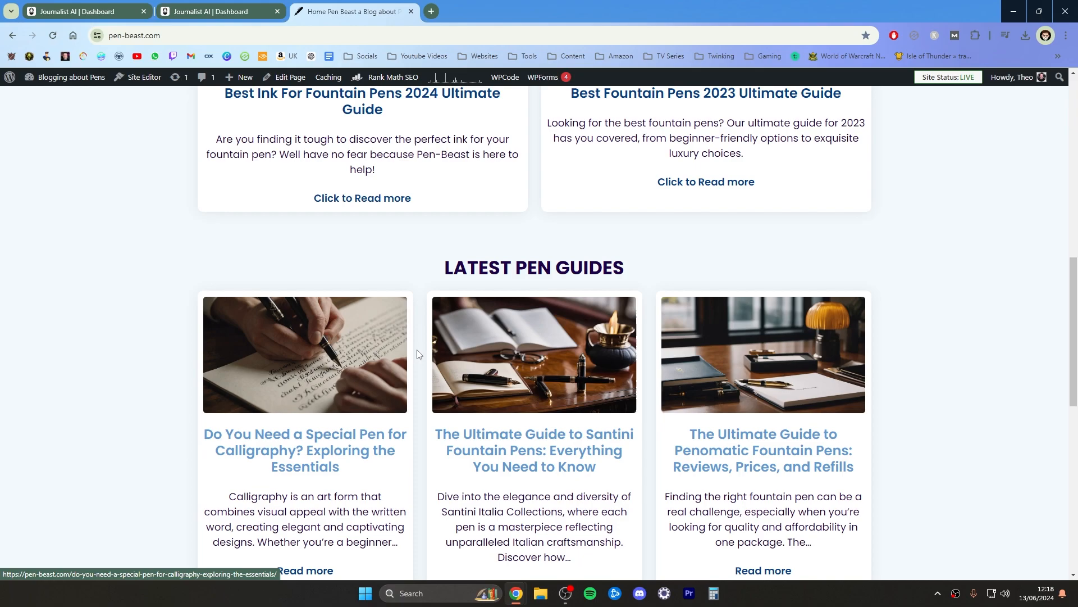
mouse_move(310, 350)
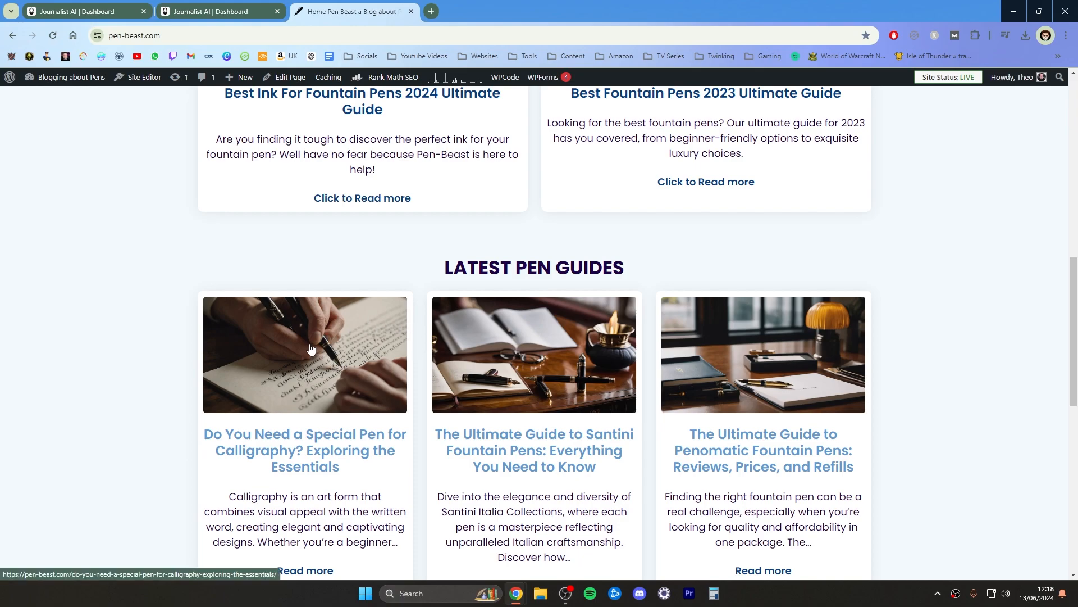
mouse_move(256, 403)
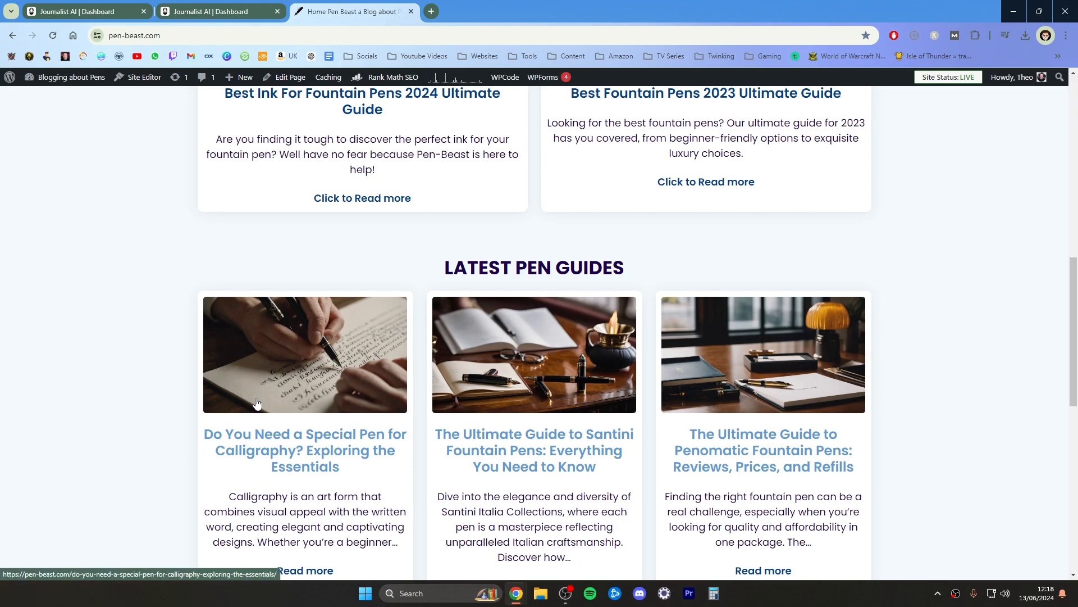
mouse_move(309, 407)
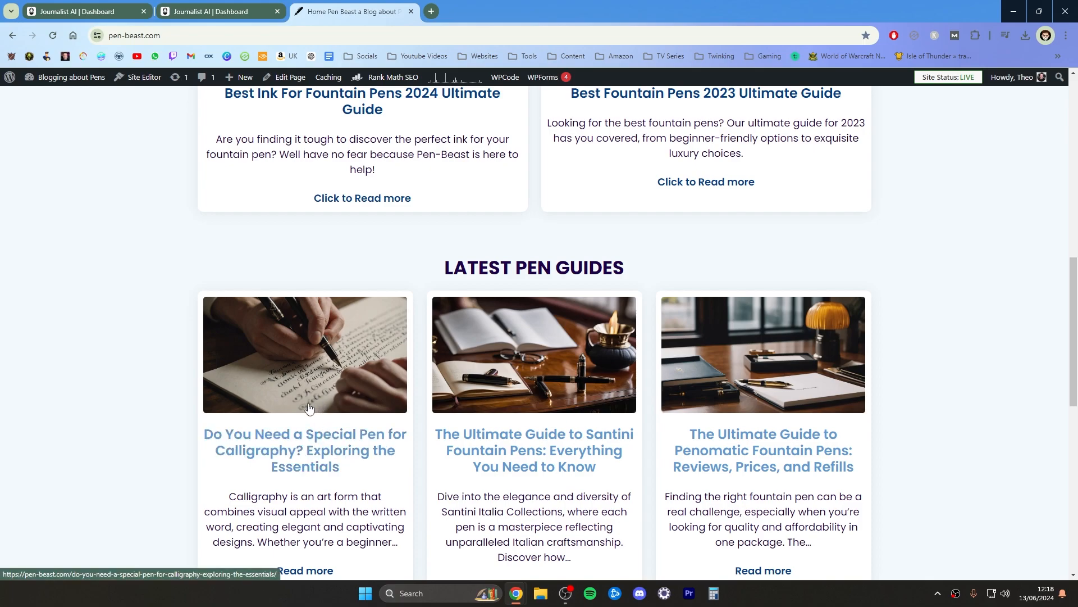
mouse_move(268, 337)
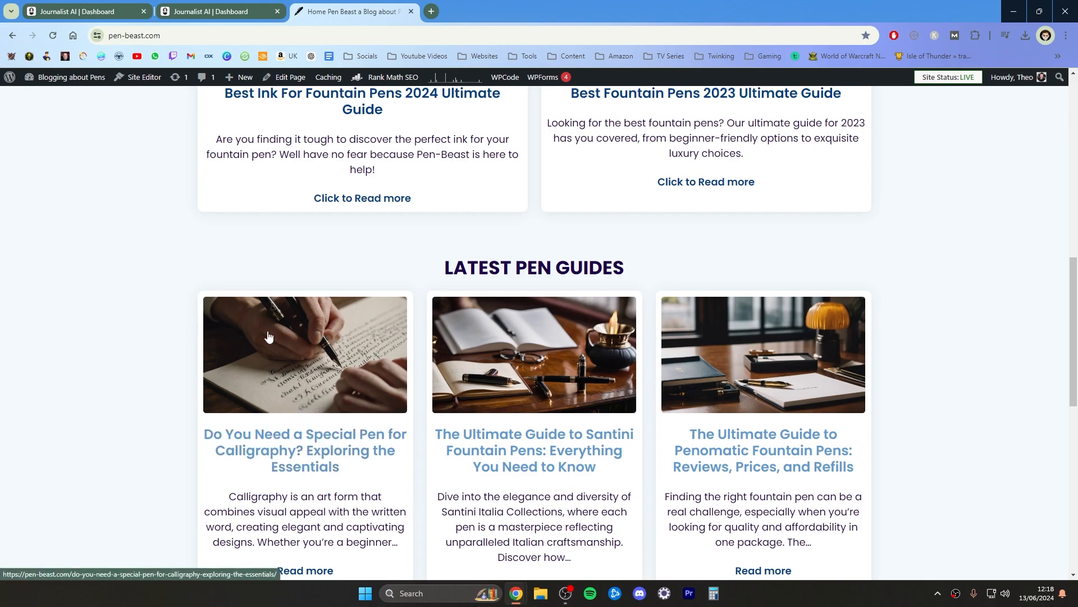
mouse_move(337, 351)
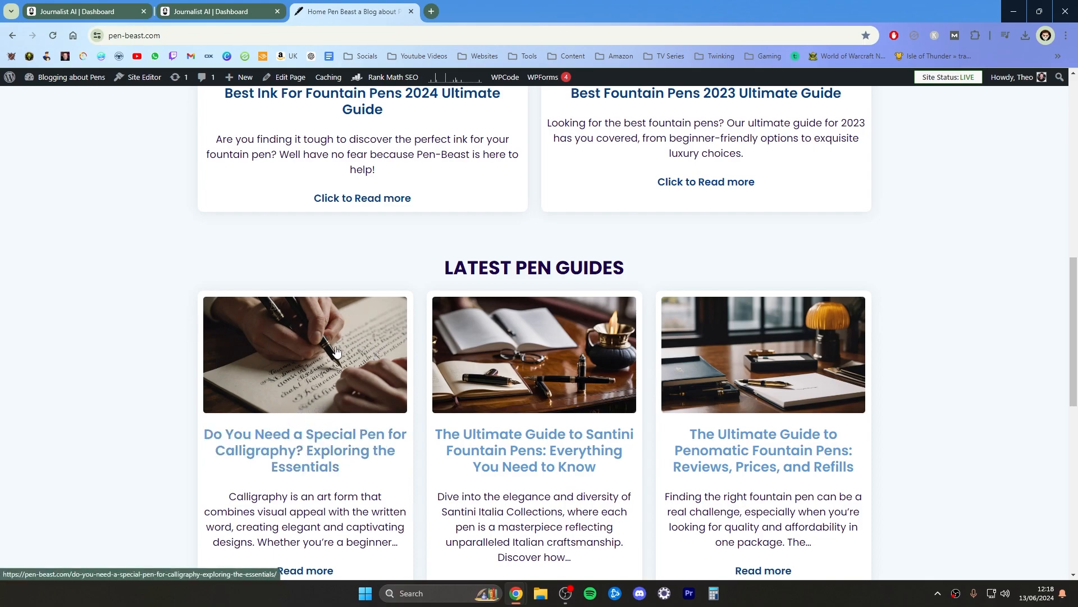
Review the live calligraphy article on Pen Beast and return to the homepage tab
click(304, 450)
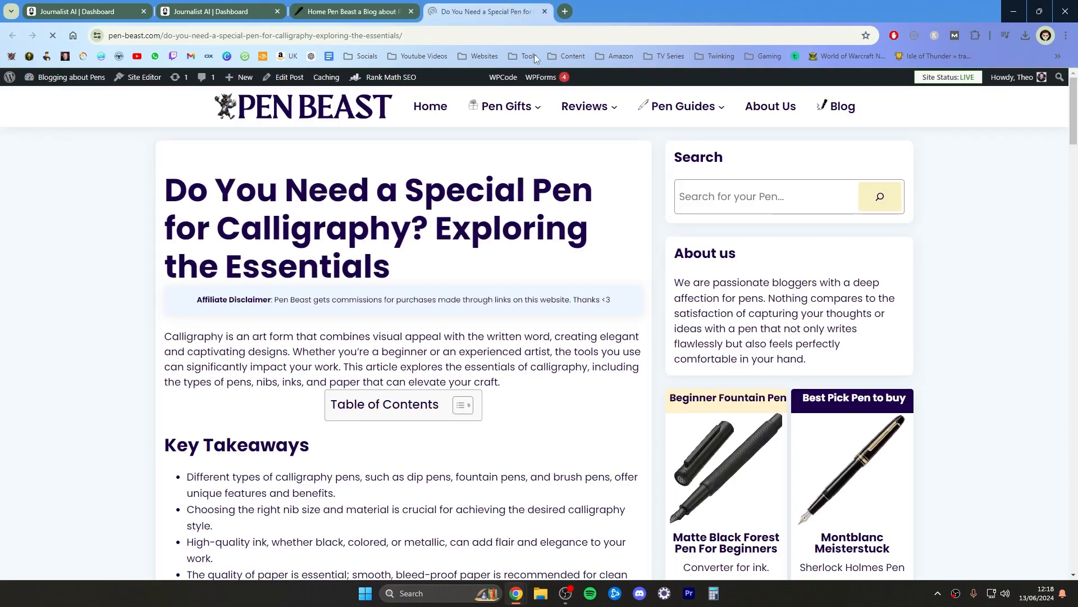
scroll(down, 3)
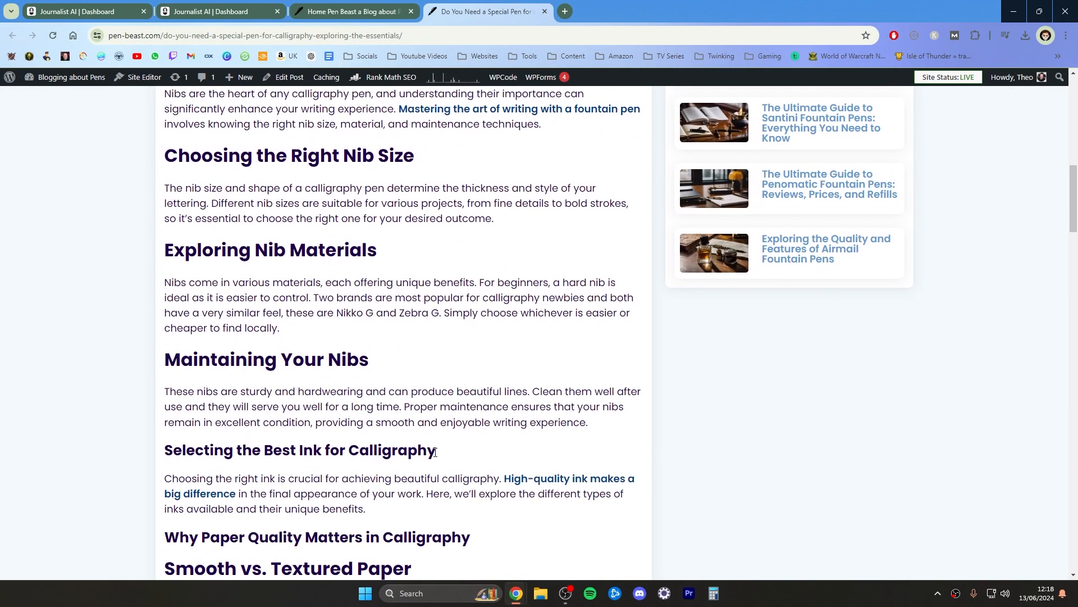
scroll(down, 3)
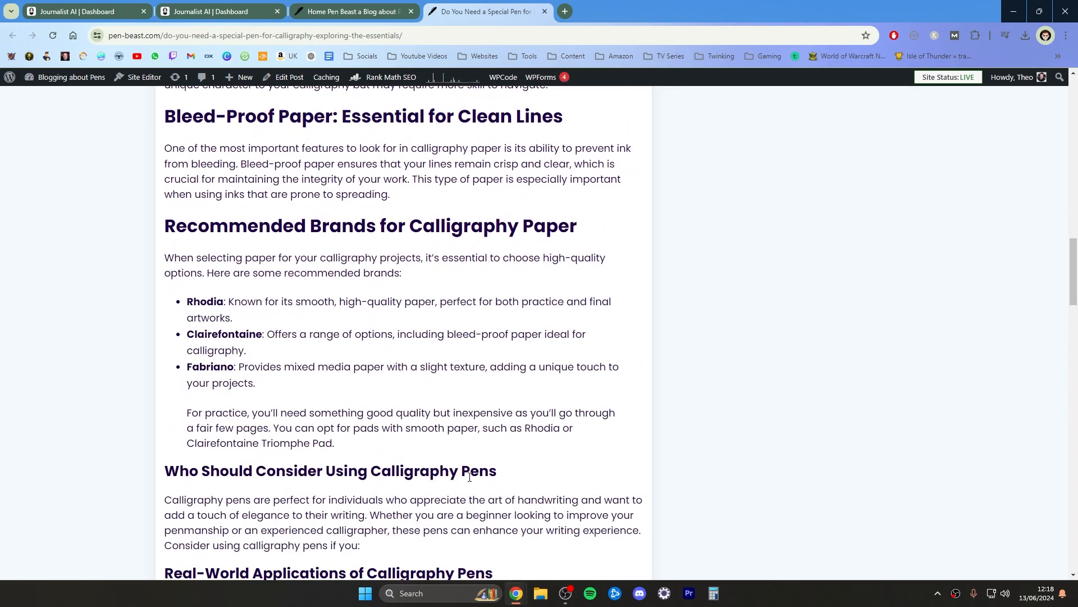
scroll(down, 3)
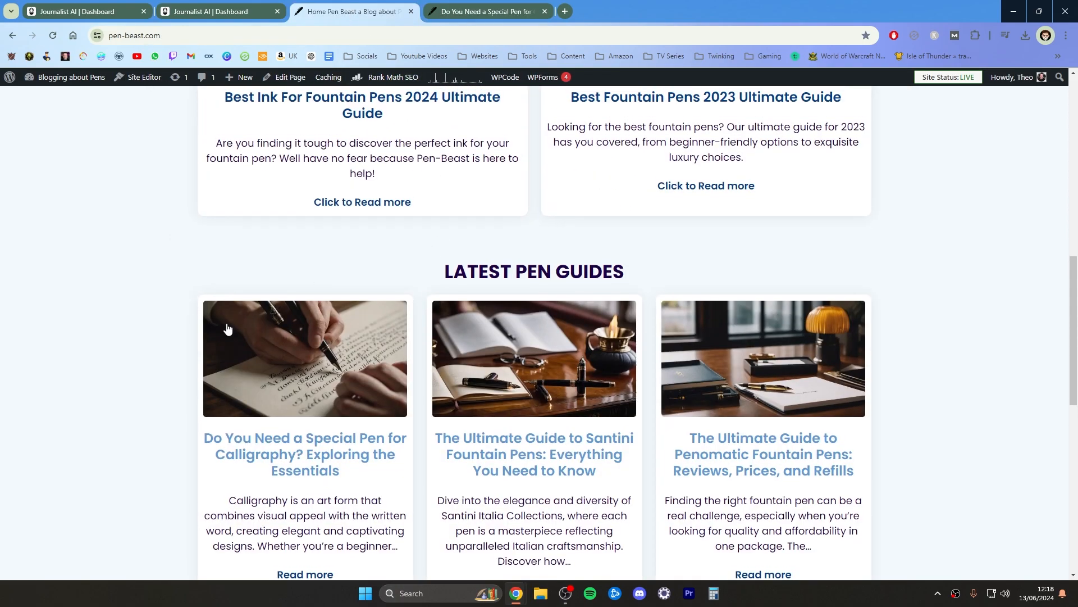
scroll(down, 3)
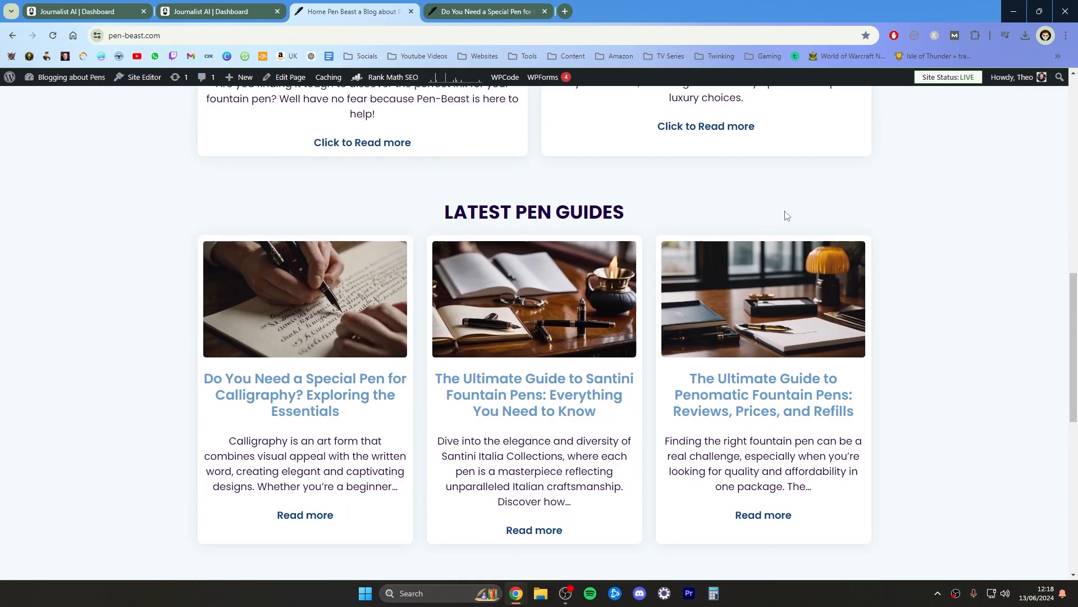
scroll(up, 3)
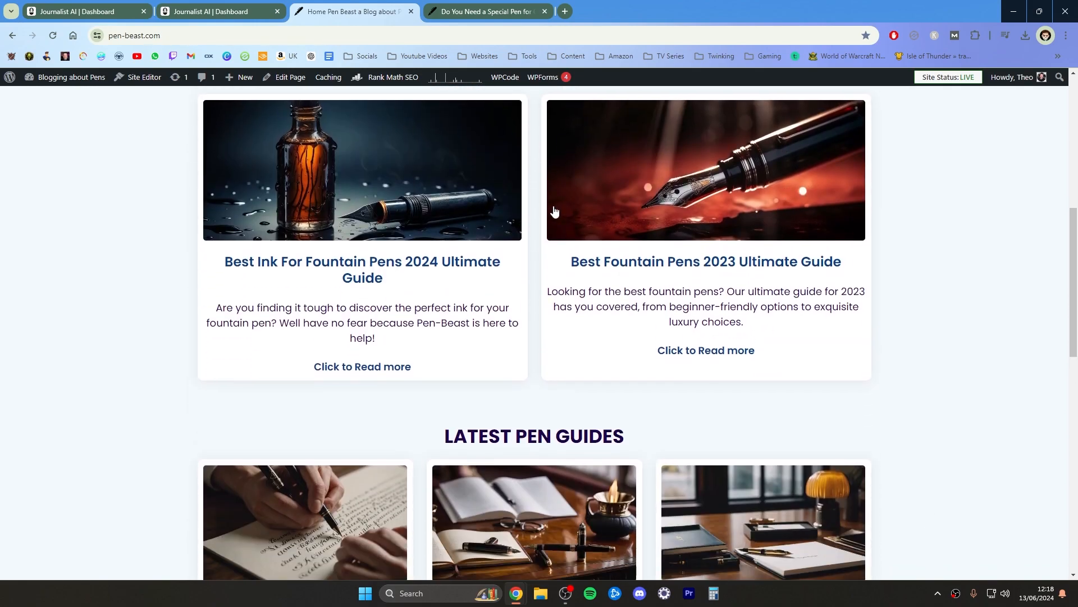
scroll(down, 3)
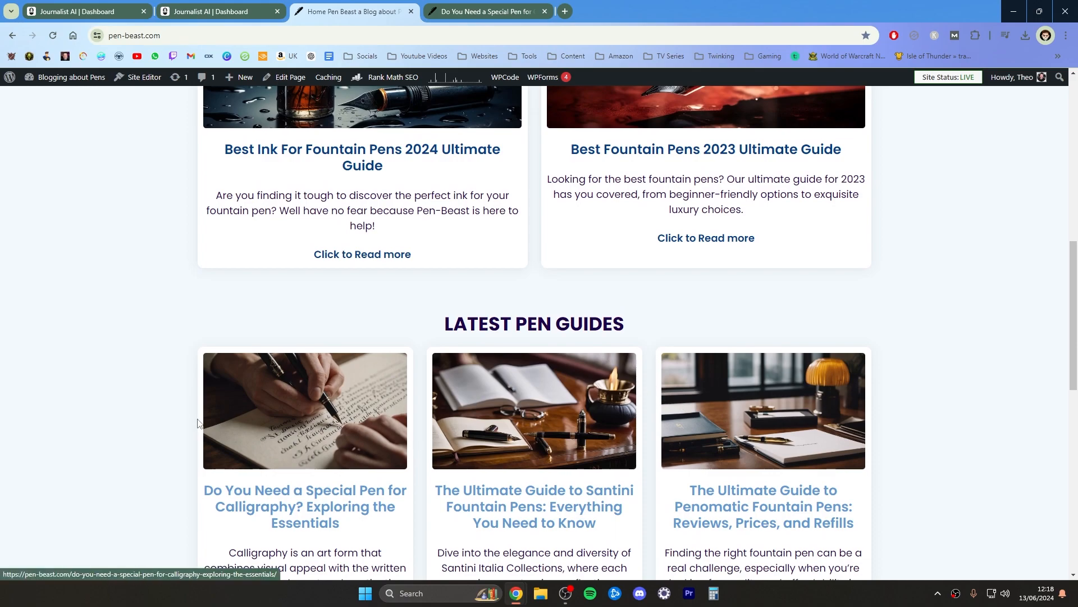
click(618, 11)
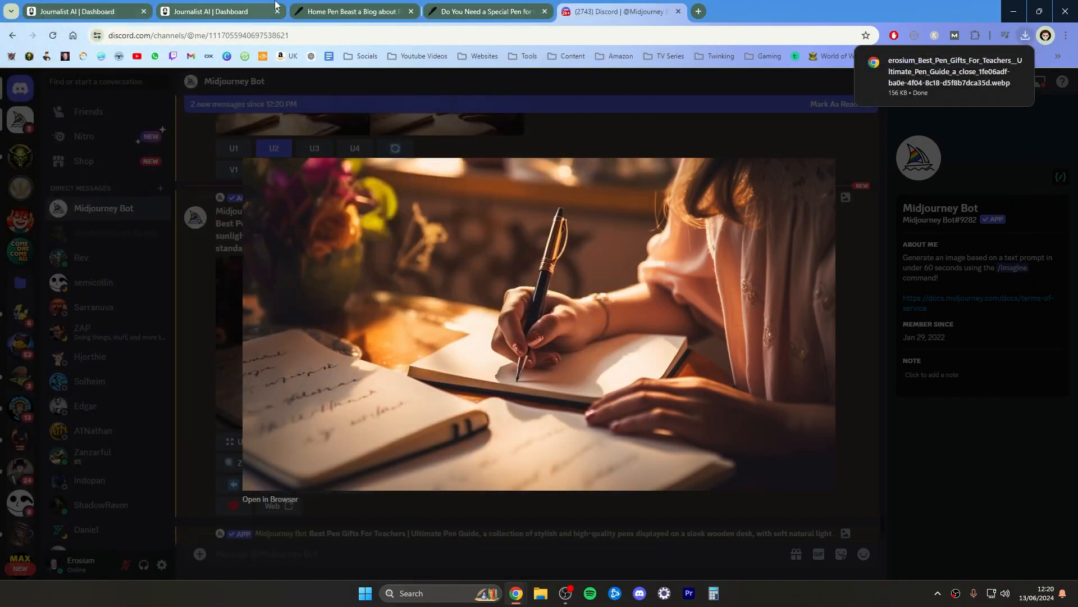
Reopen the calligraphy article from the Pen Beast homepage and load its Edit Post screen
click(351, 11)
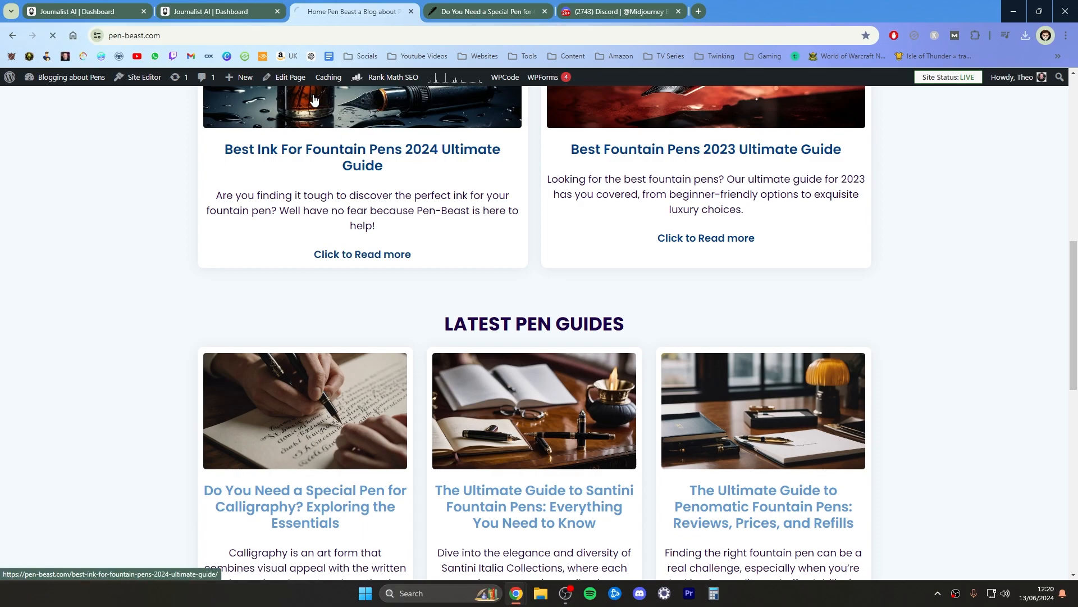
click(305, 507)
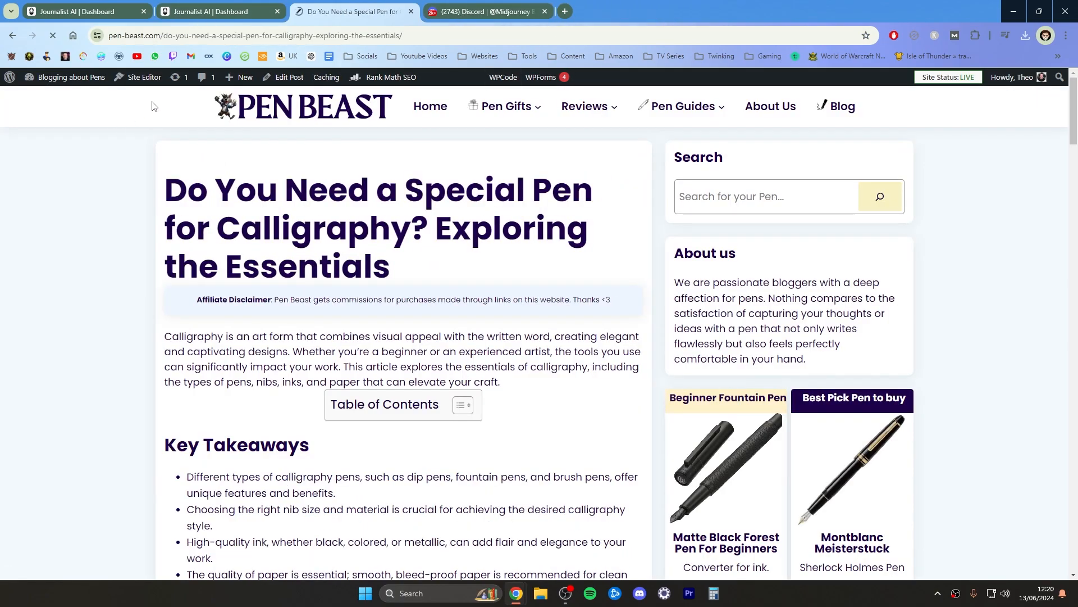
click(289, 77)
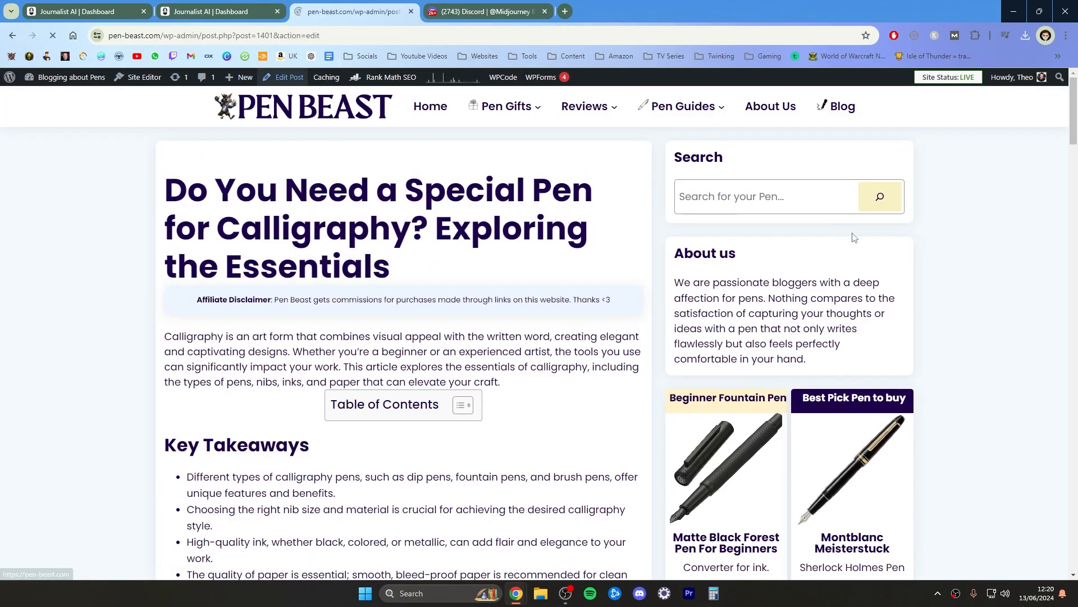
Replace the featured image with the downloaded Midjourney writing picture, save, and return home
click(287, 77)
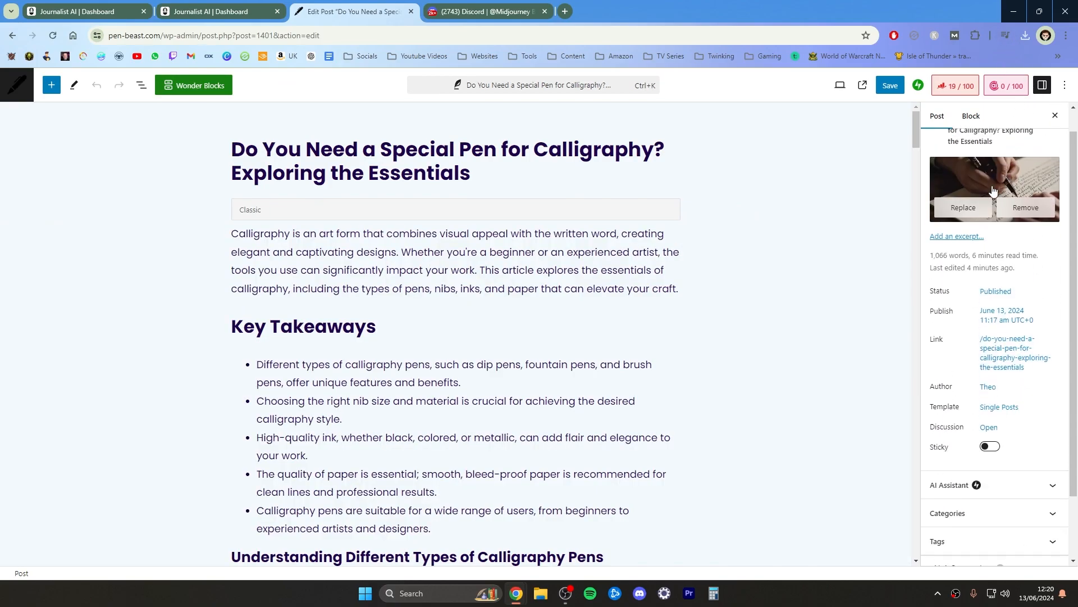
click(1042, 85)
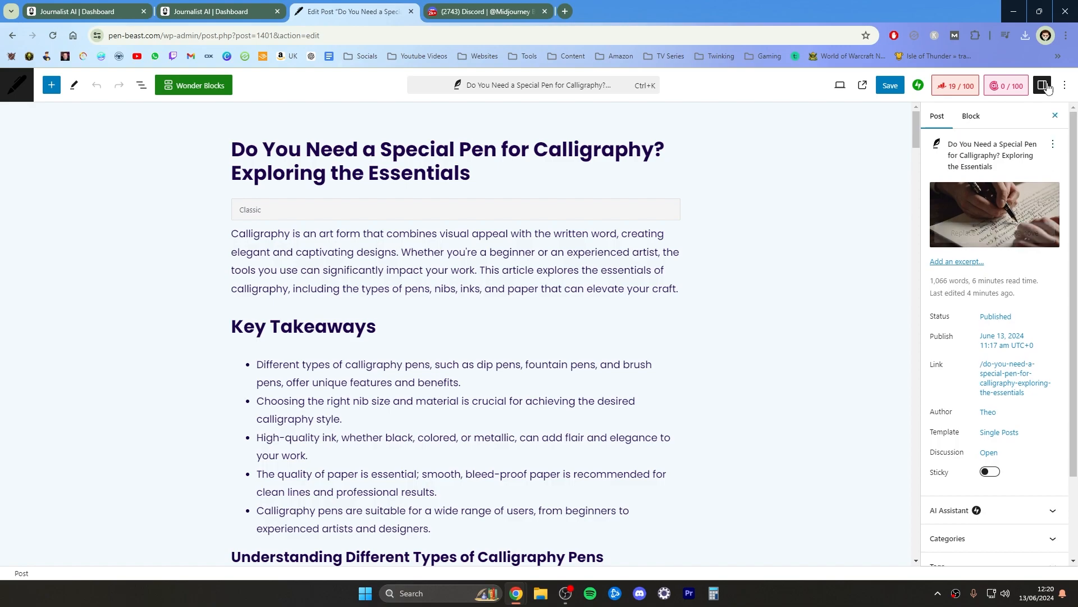
click(1024, 35)
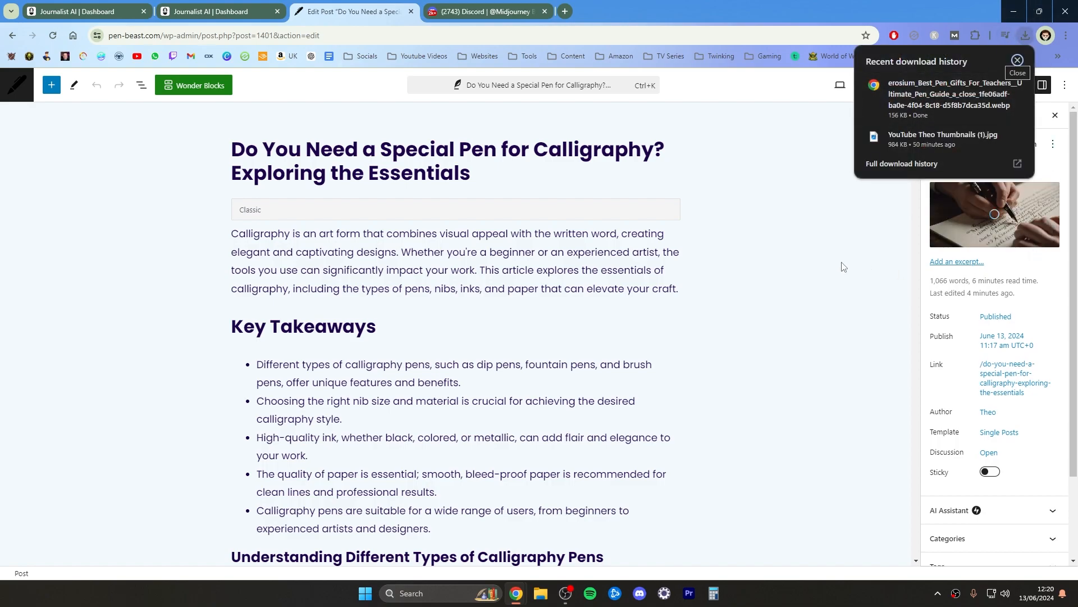
click(1018, 60)
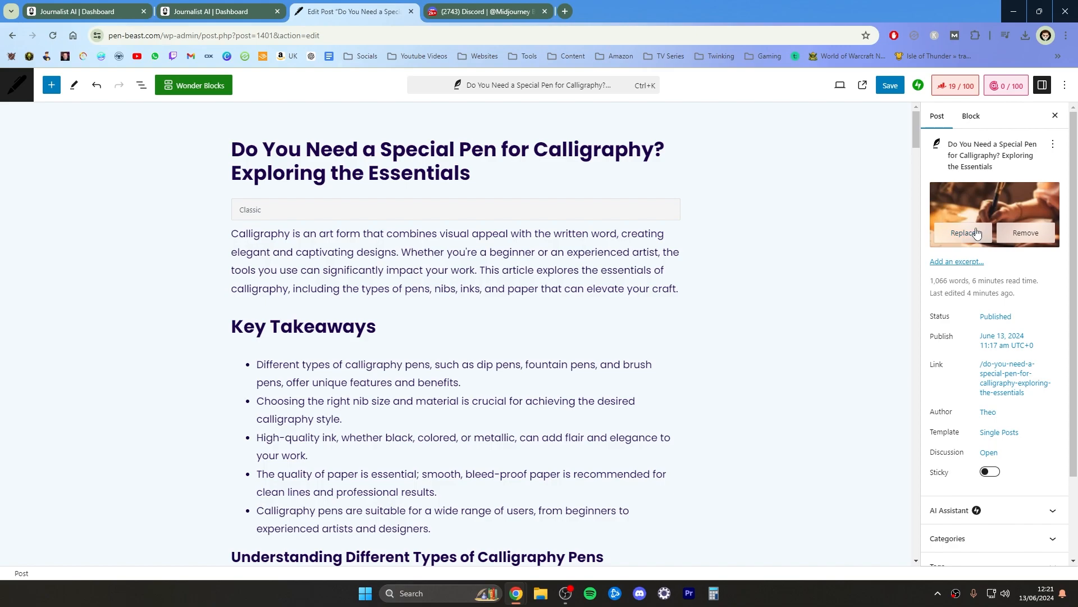
click(889, 86)
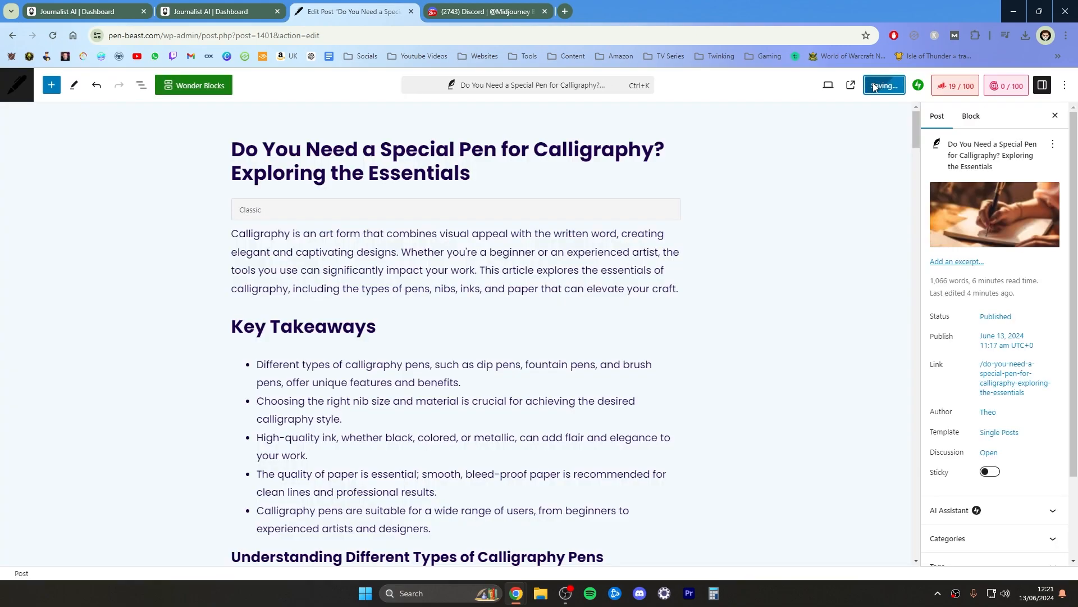
click(883, 84)
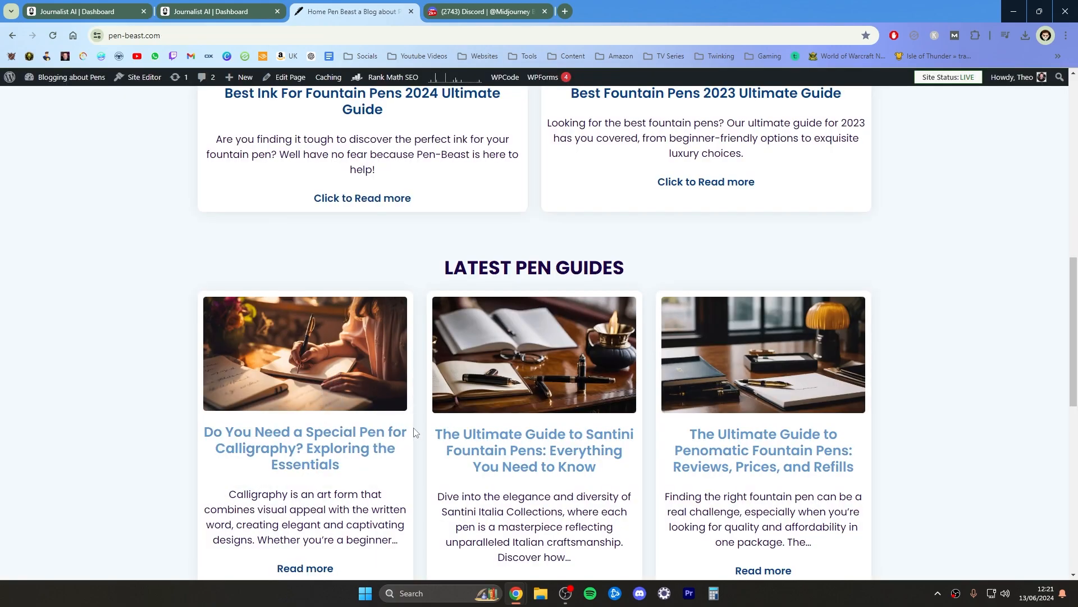
mouse_move(292, 180)
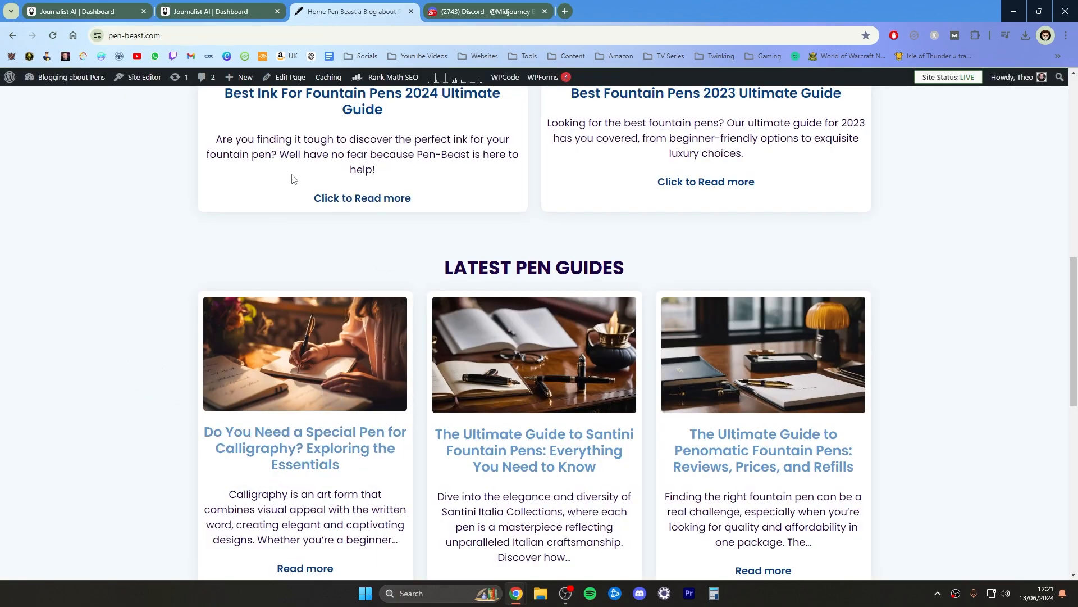
mouse_move(500, 33)
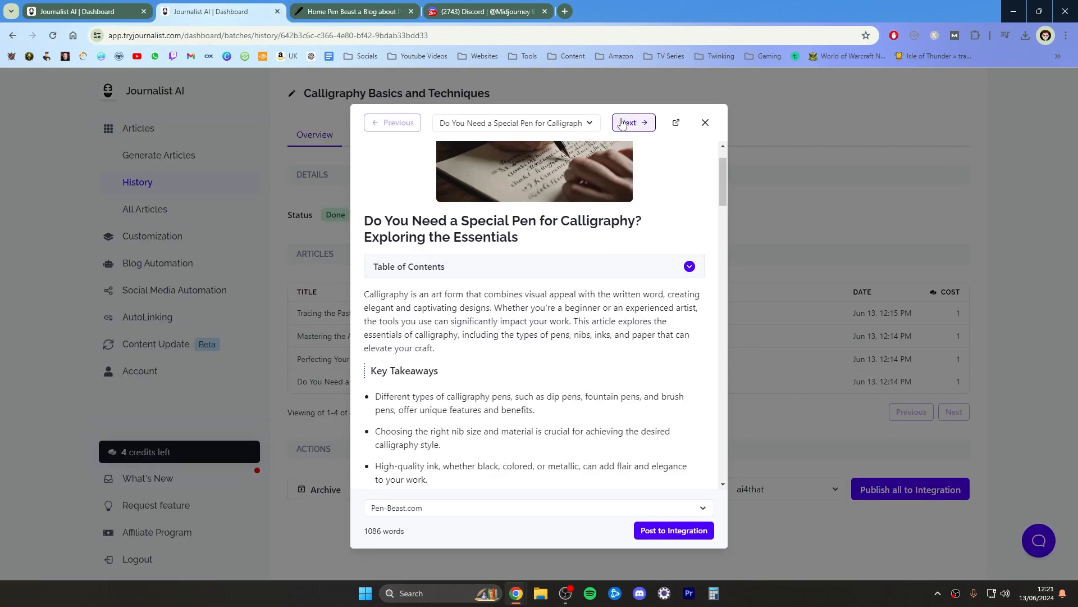
Review Perfecting Your Craft: Calligraphy Practice Techniques and post it to Pen-Beast.com
click(633, 122)
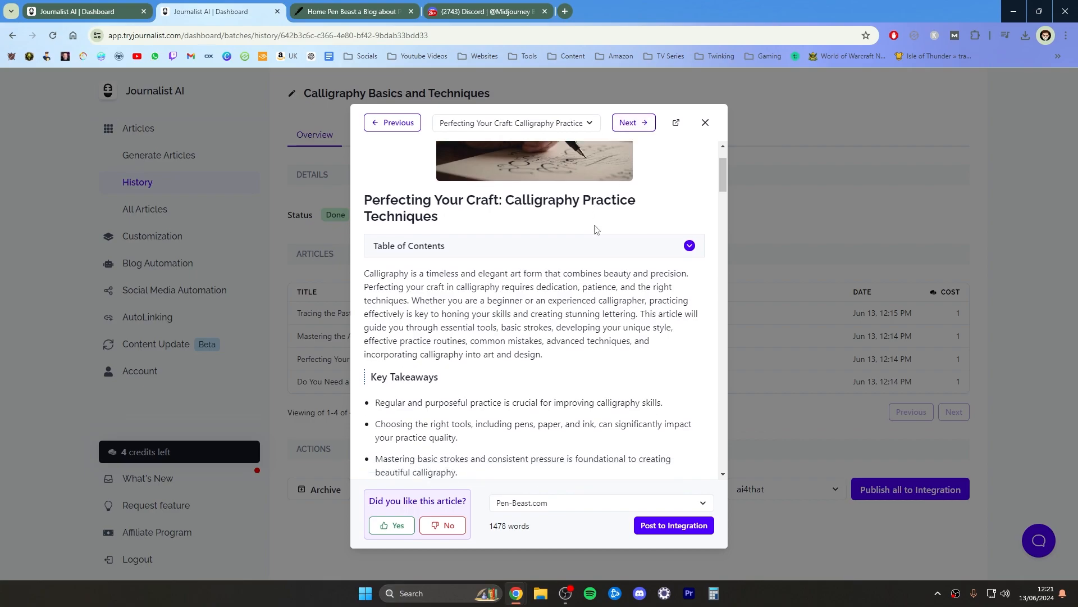
scroll(up, 3)
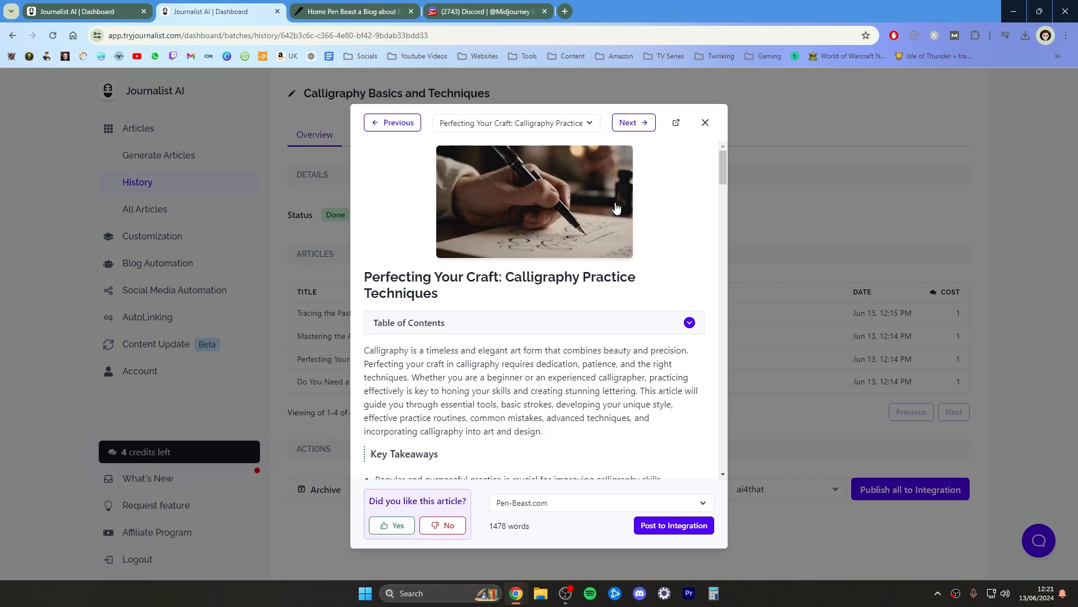
mouse_move(557, 221)
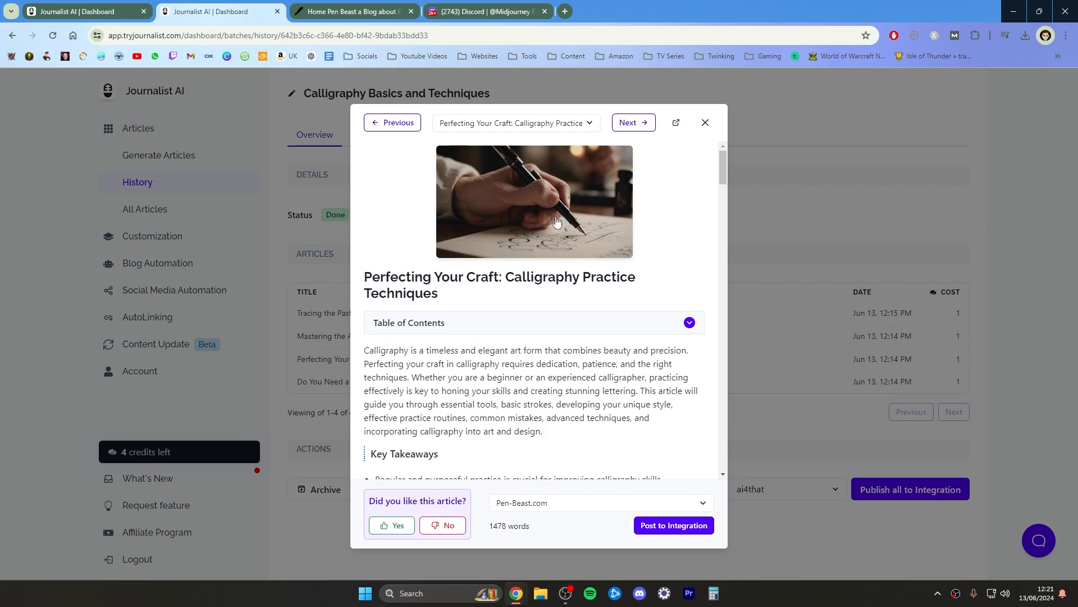
mouse_move(501, 198)
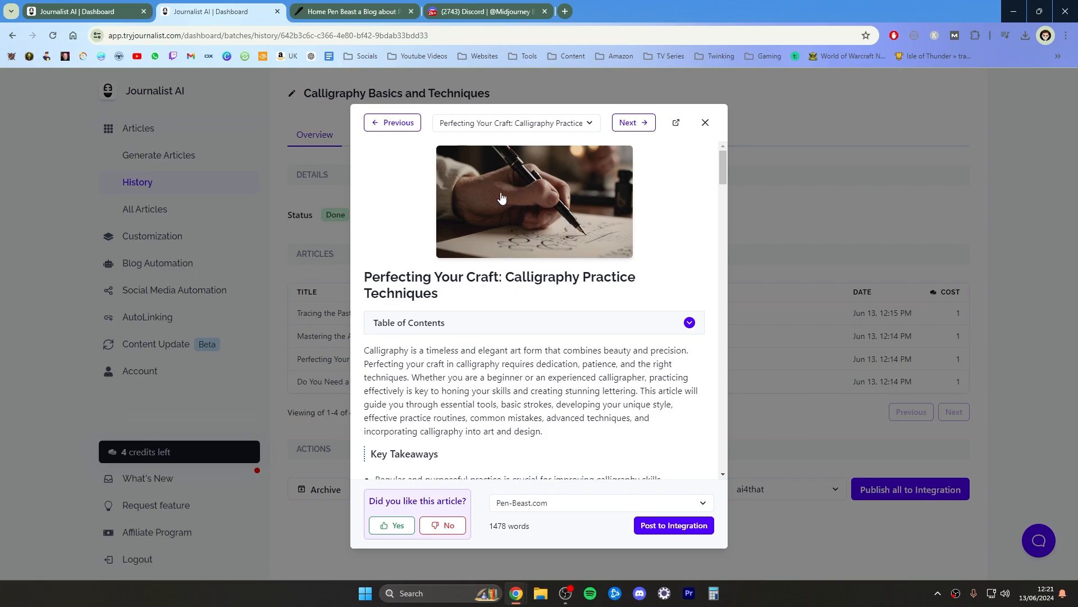
mouse_move(551, 210)
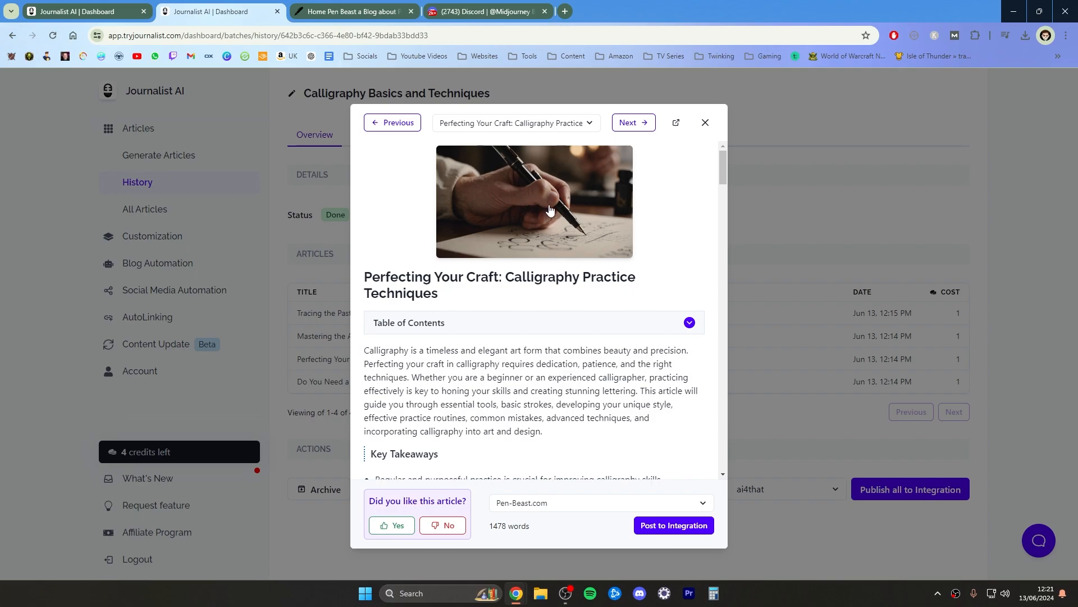
scroll(down, 3)
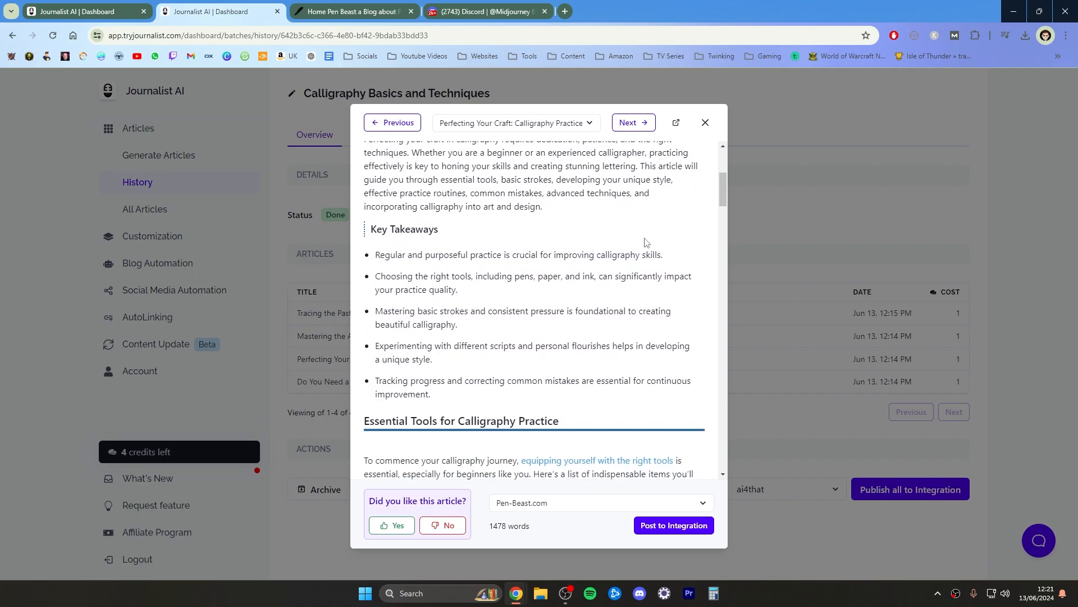
scroll(down, 3)
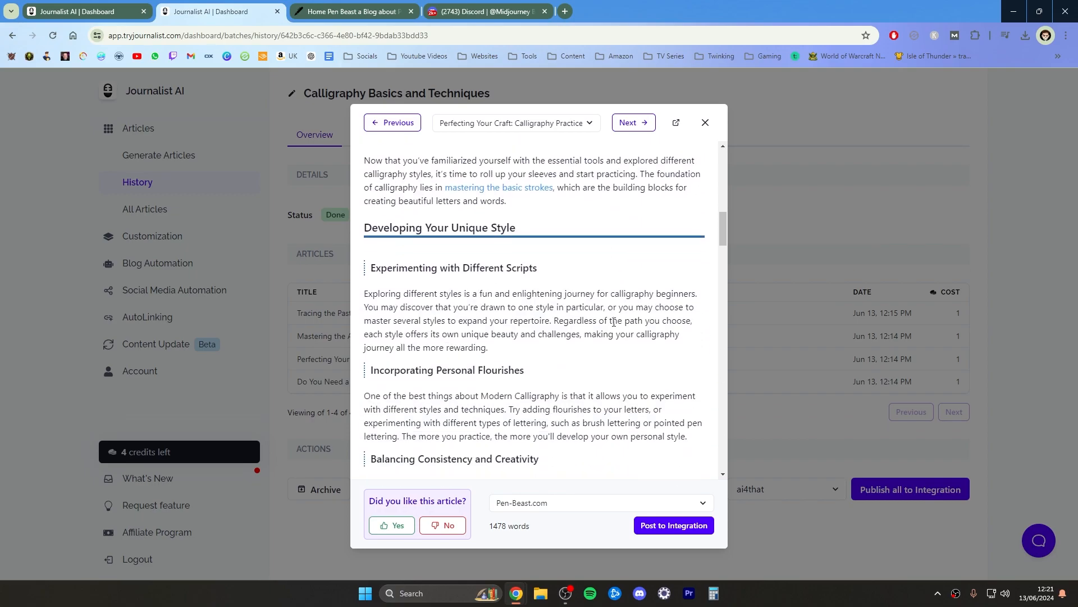
scroll(down, 3)
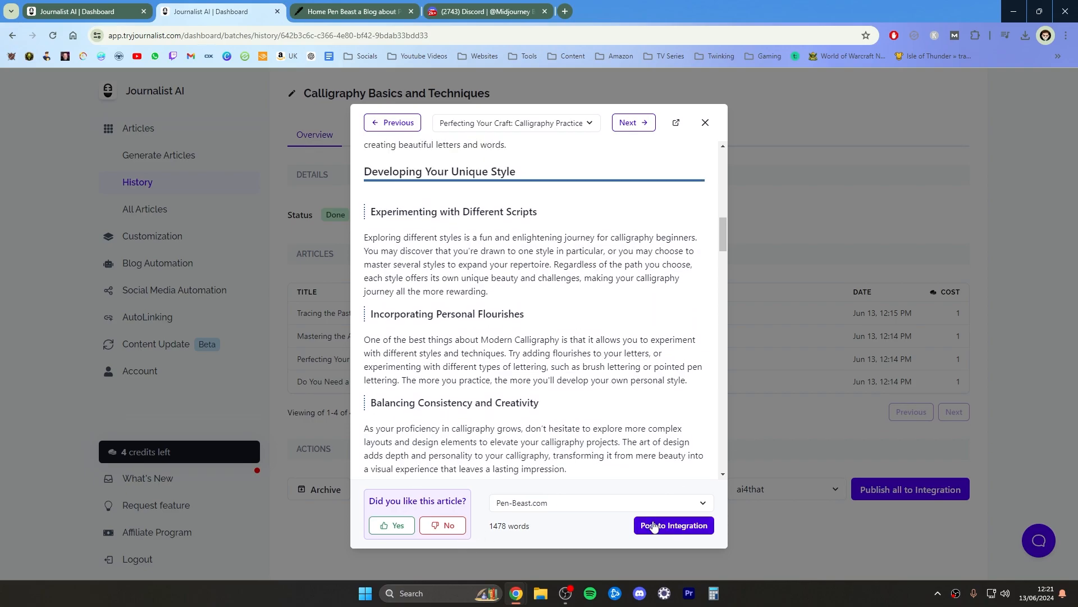
click(673, 525)
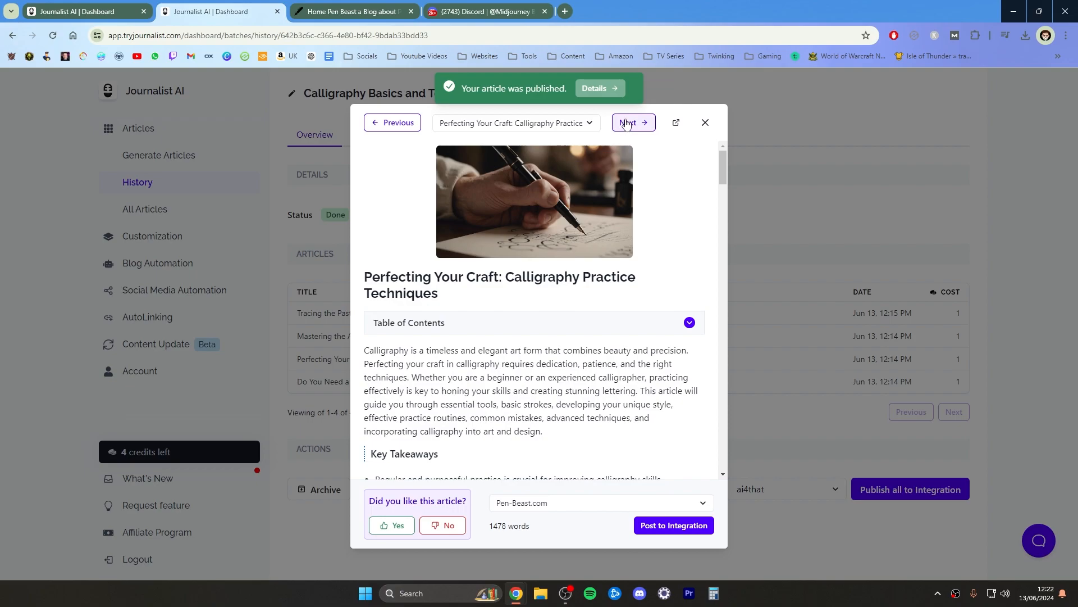
mouse_move(862, 231)
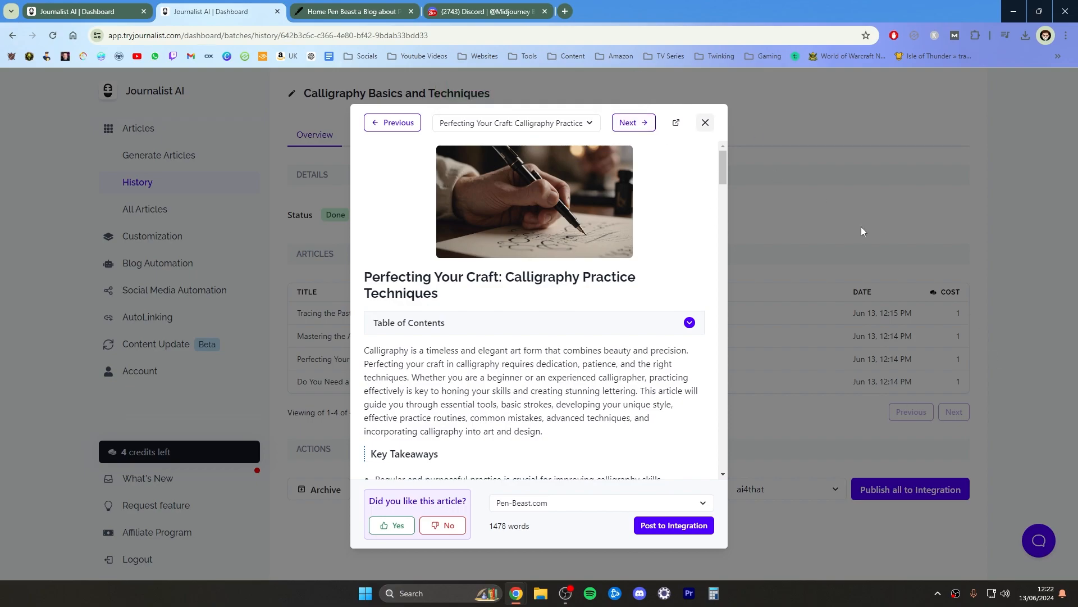
mouse_move(694, 189)
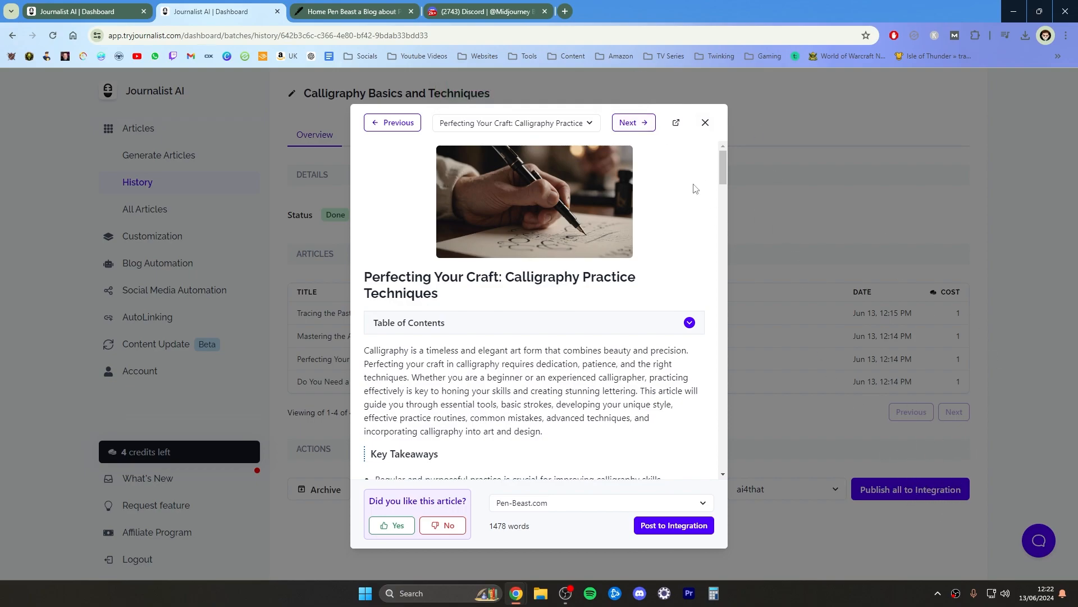
mouse_move(923, 527)
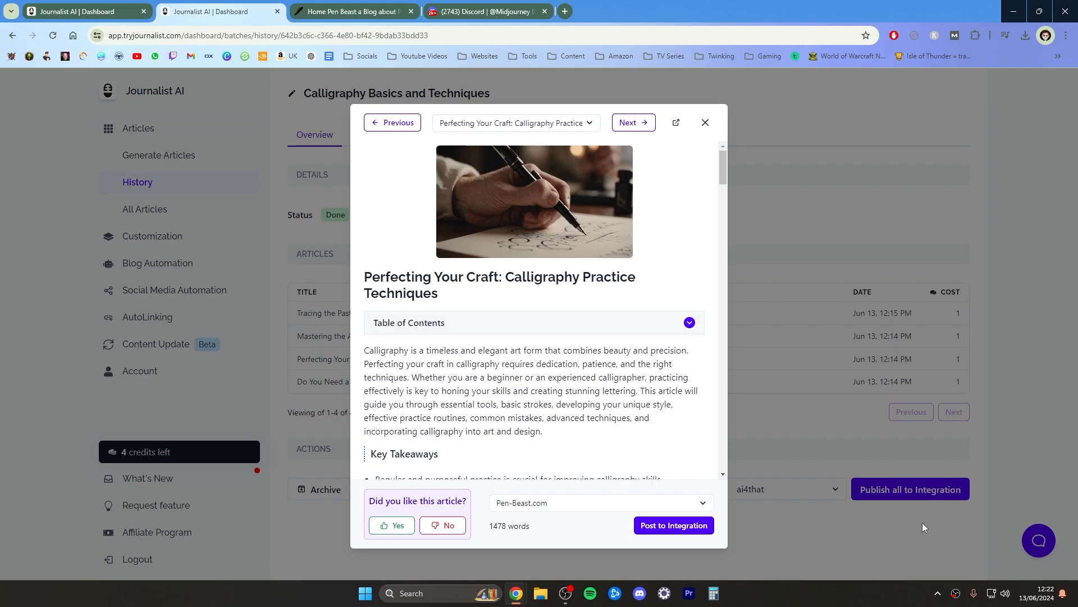
mouse_move(732, 256)
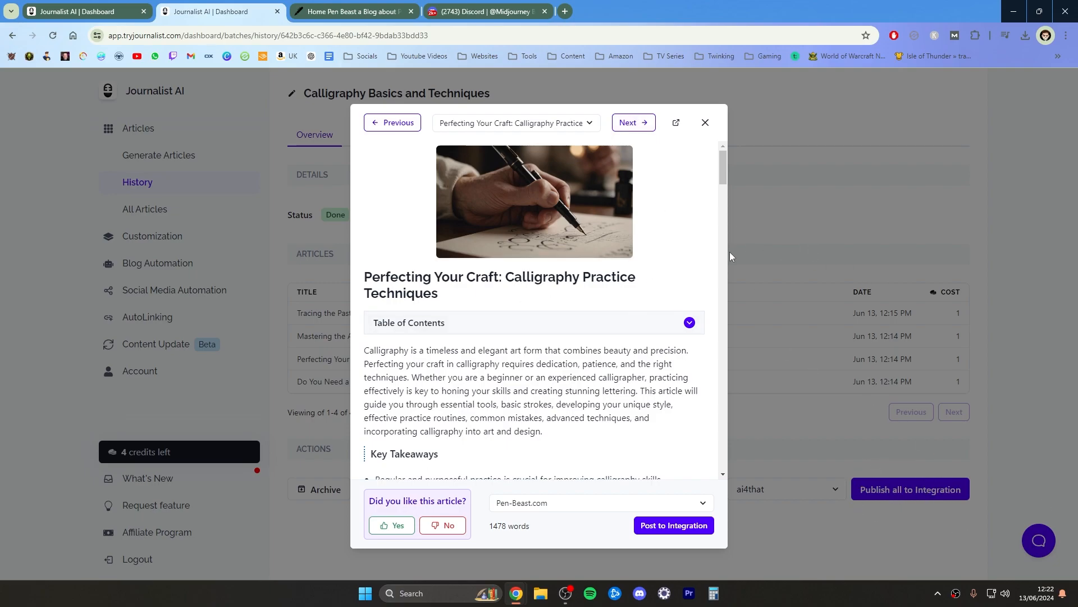
click(631, 123)
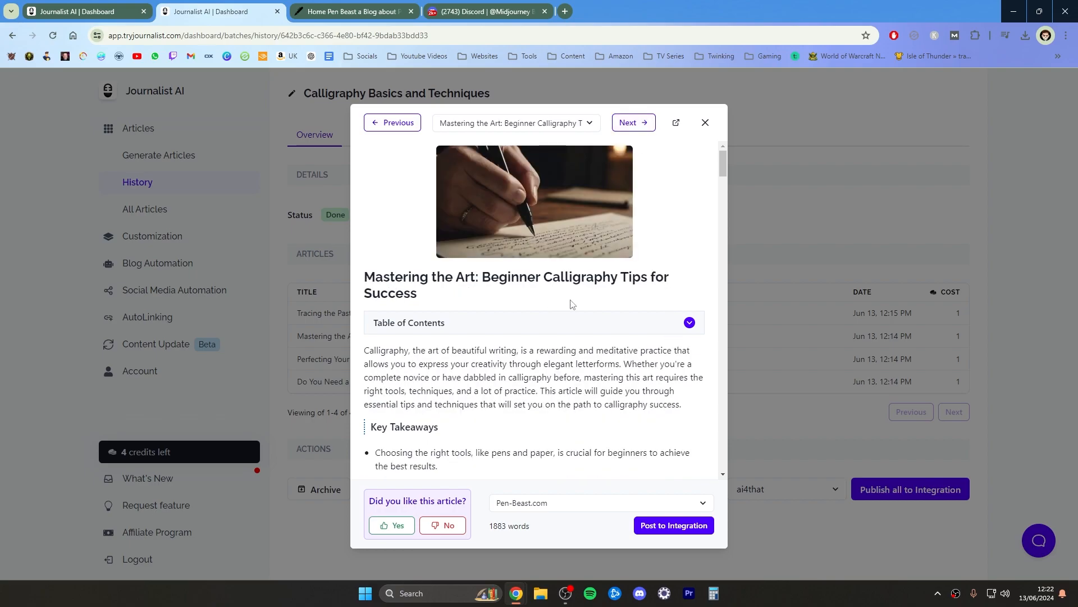
mouse_move(599, 485)
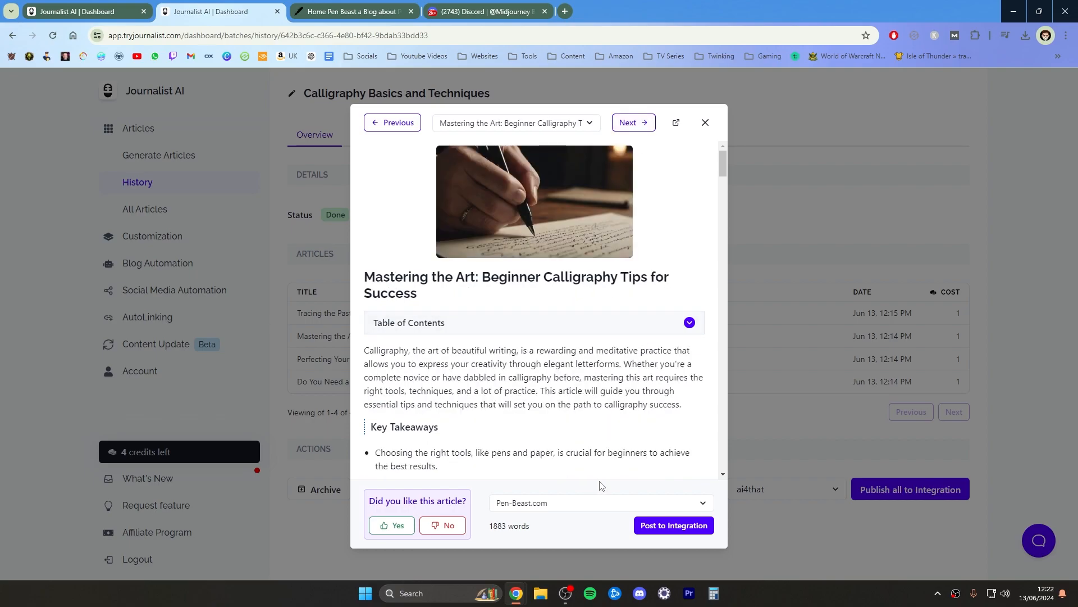
Post Mastering the Art and Tracing the Past to Pen-Beast.com and close the preview
scroll(down, 3)
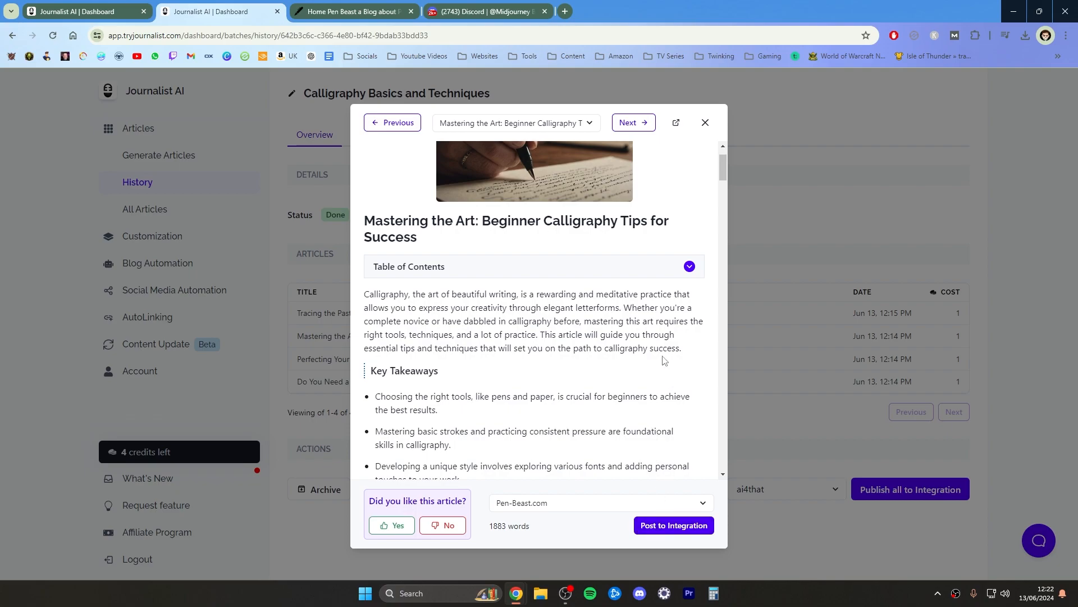
scroll(up, 3)
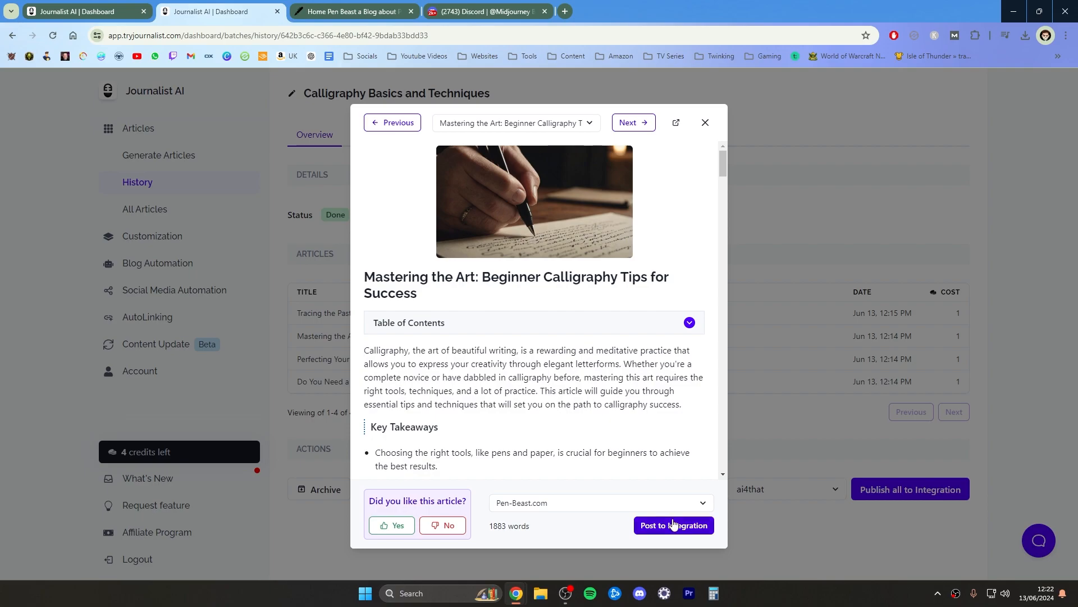
click(673, 525)
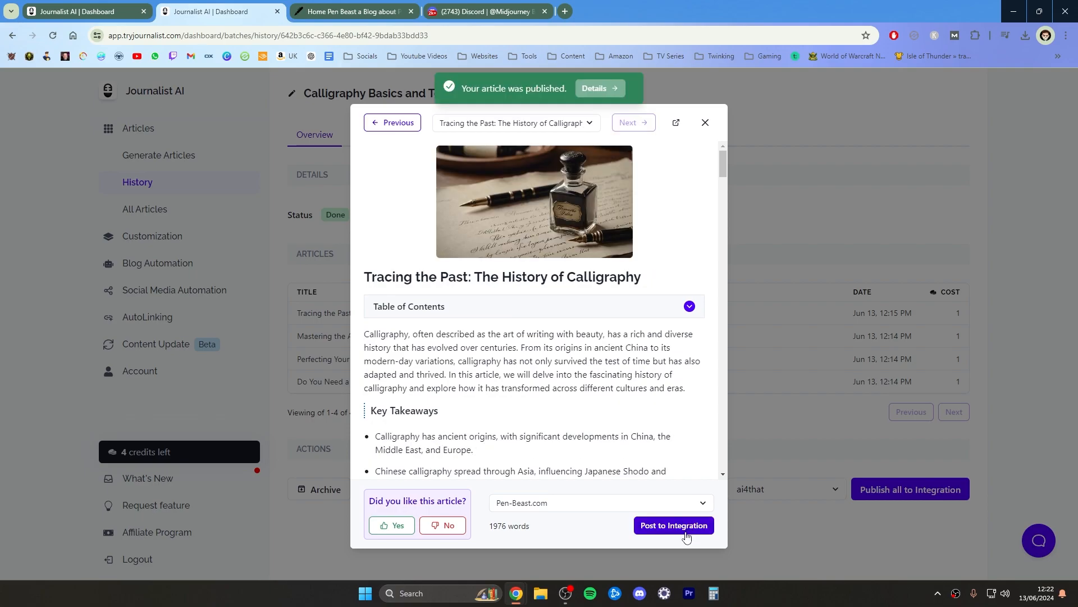
click(673, 525)
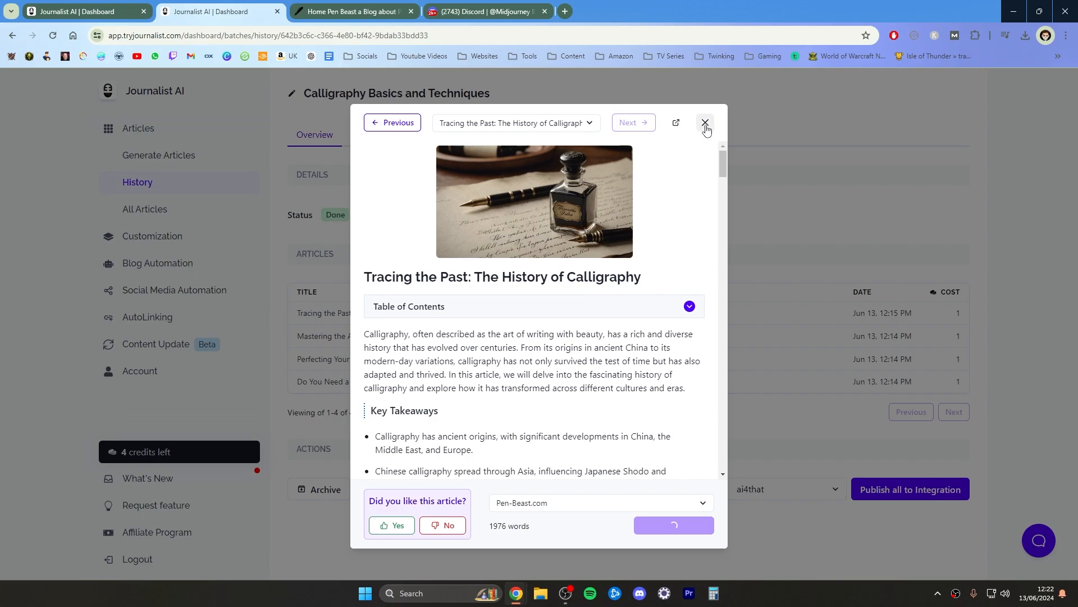
click(673, 524)
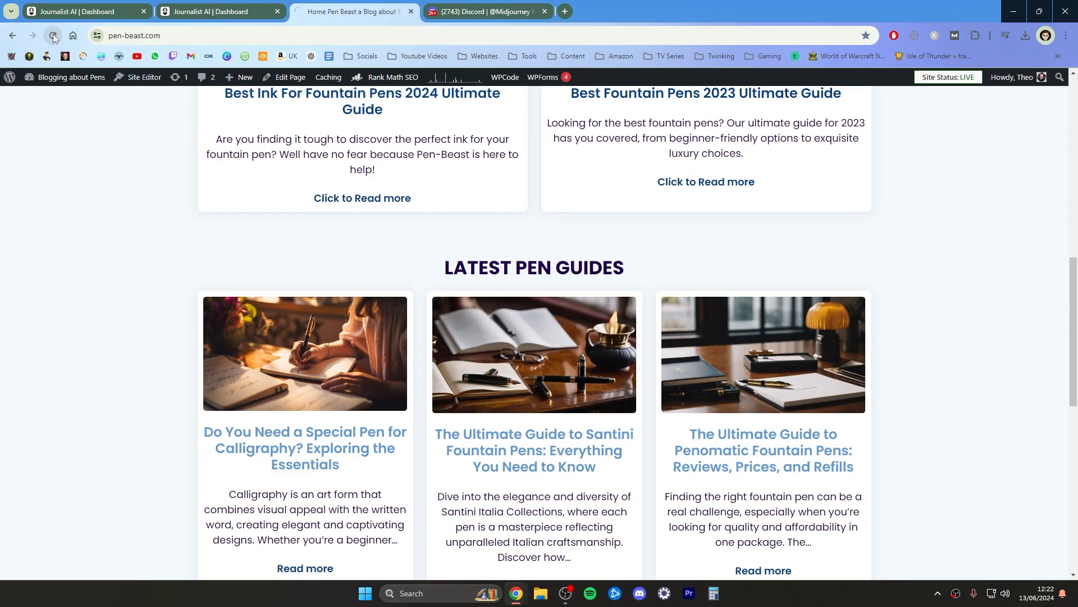
Reload pen-beast.com and bring up Perfecting Your Craft for editing
click(53, 35)
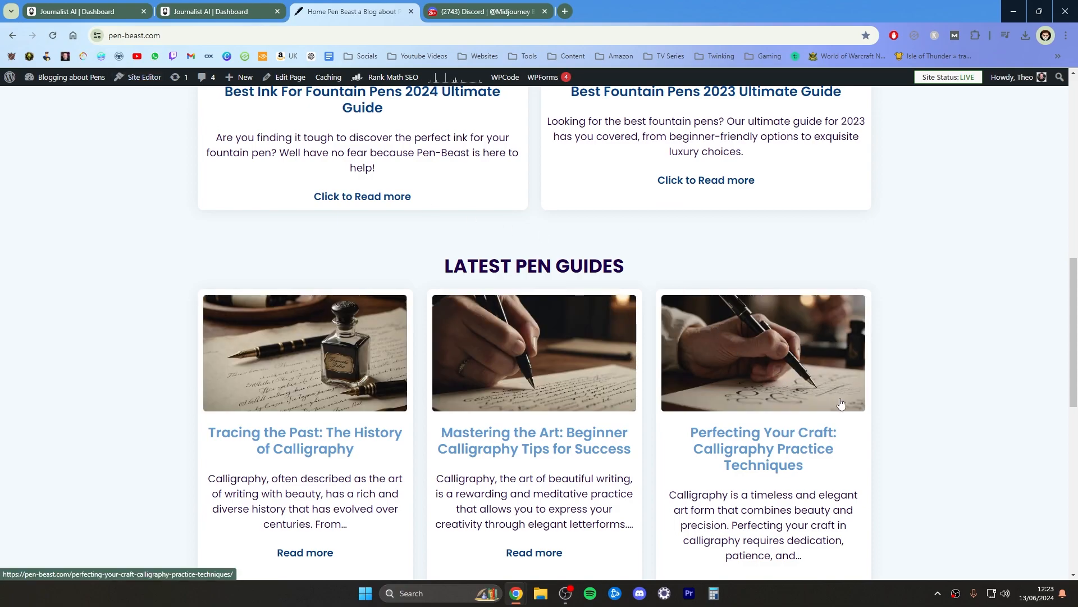
mouse_move(797, 385)
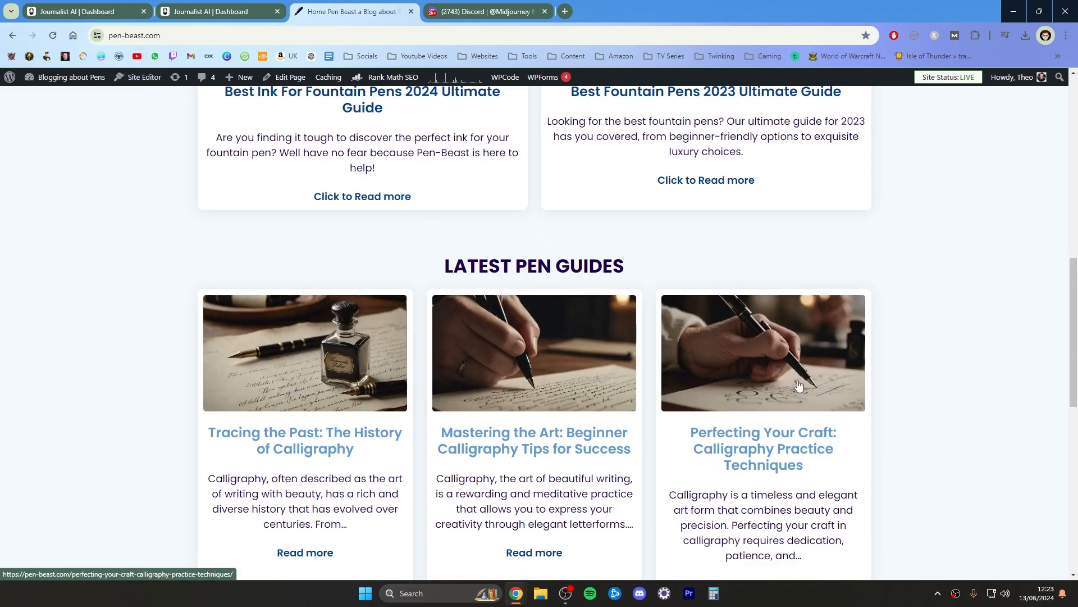
click(761, 448)
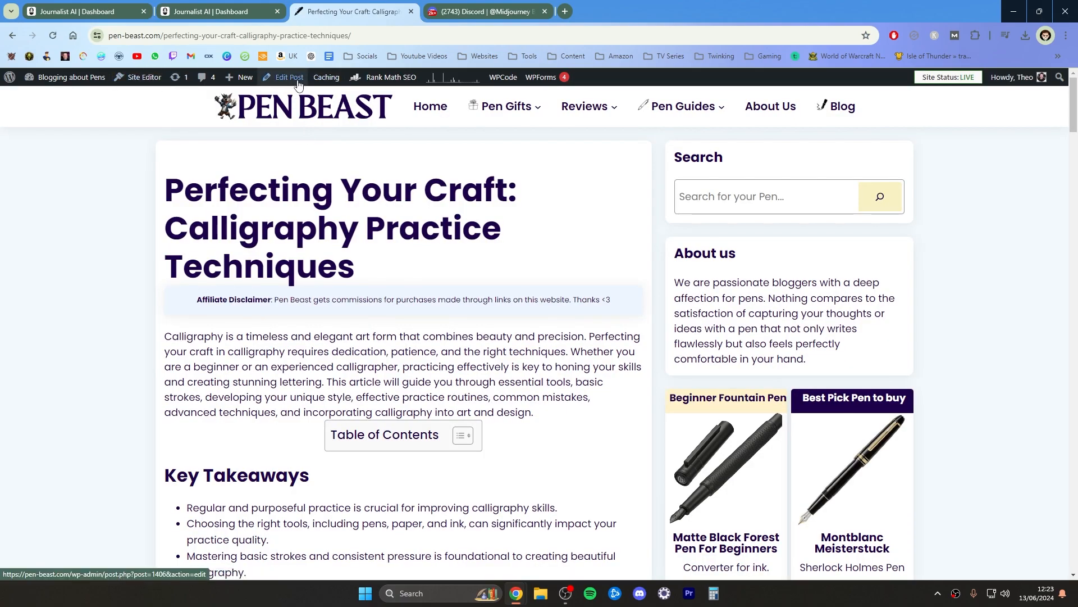
click(486, 11)
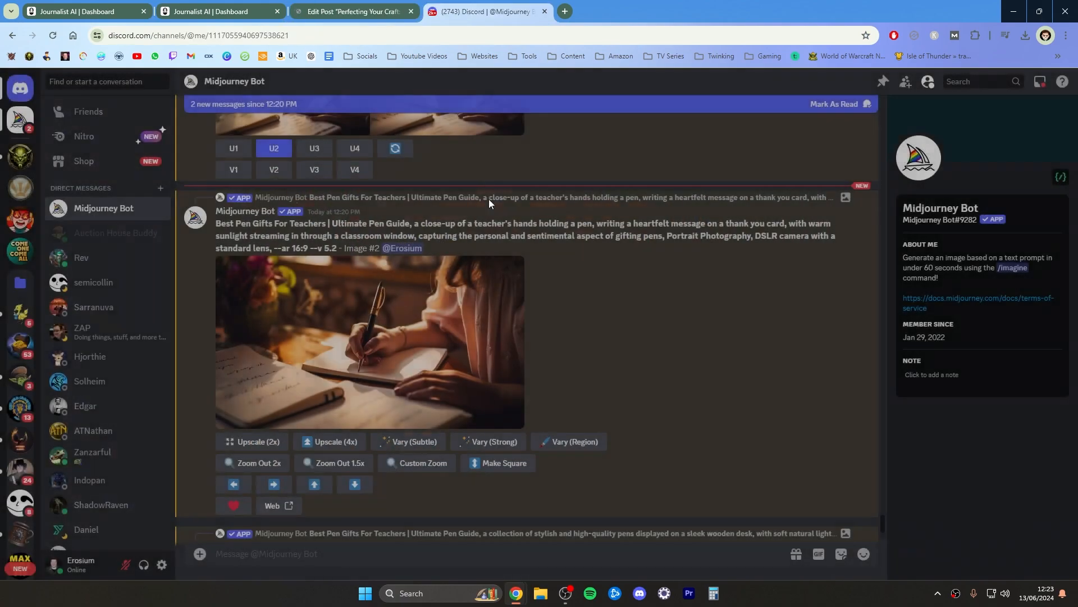
Swap Perfecting Your Craft's featured image for the pens-on-desk Midjourney photo and save
scroll(down, 3)
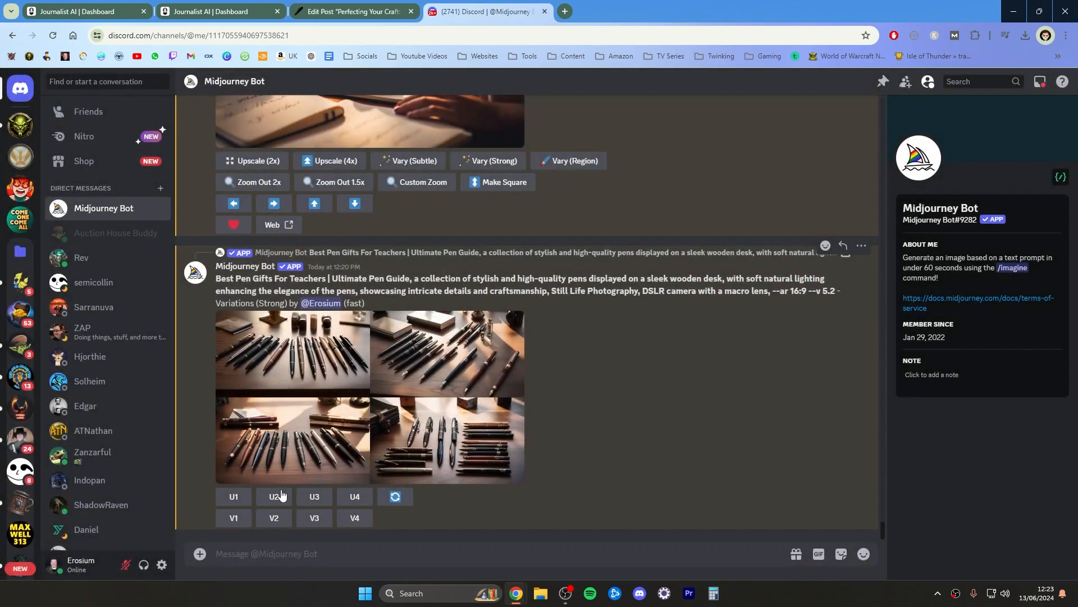
click(354, 11)
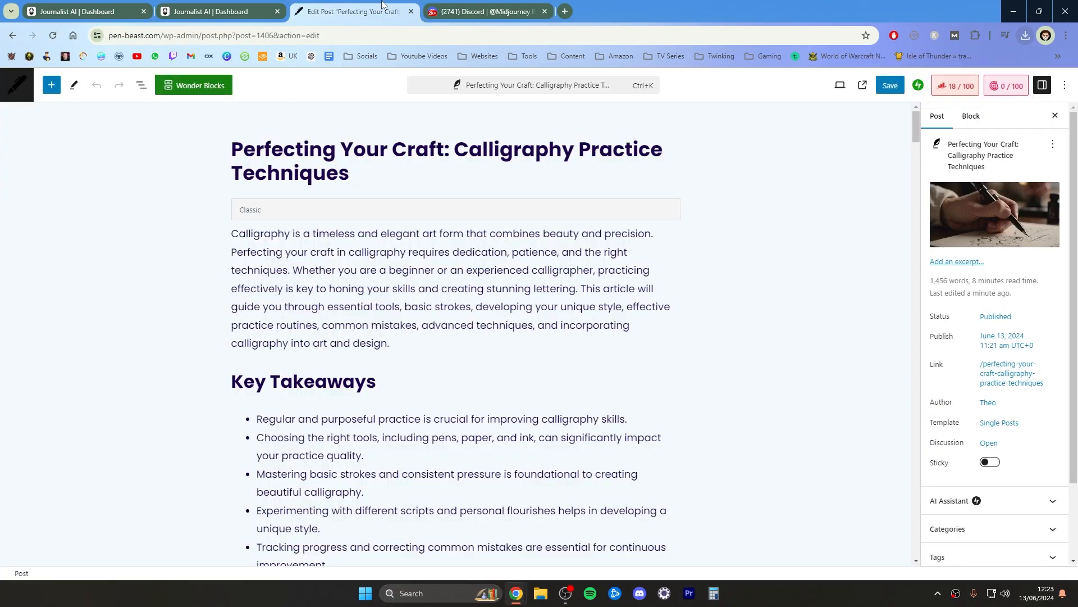
click(1025, 36)
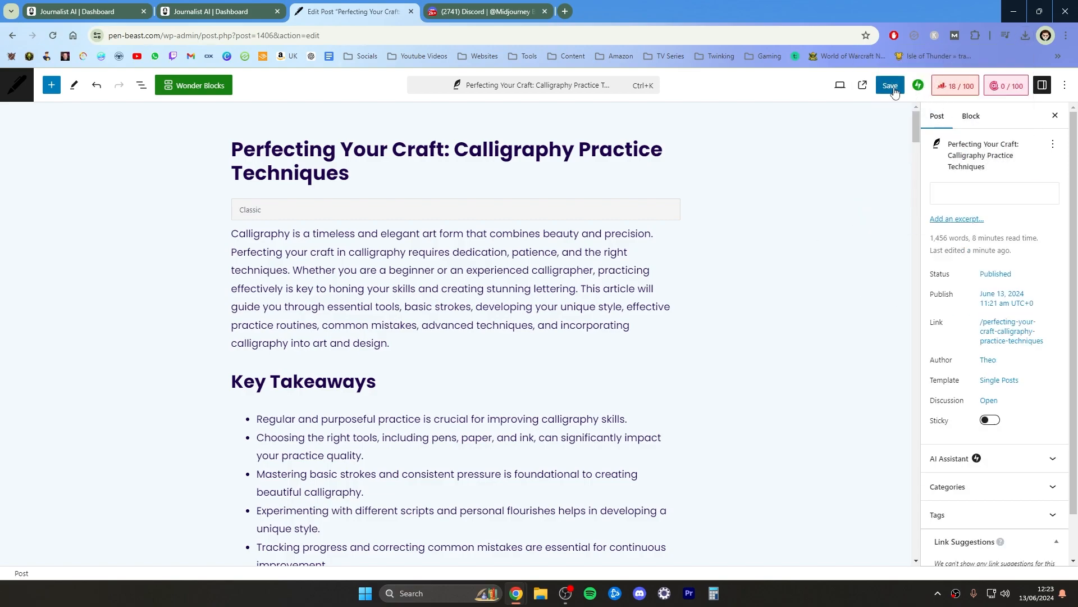
click(890, 84)
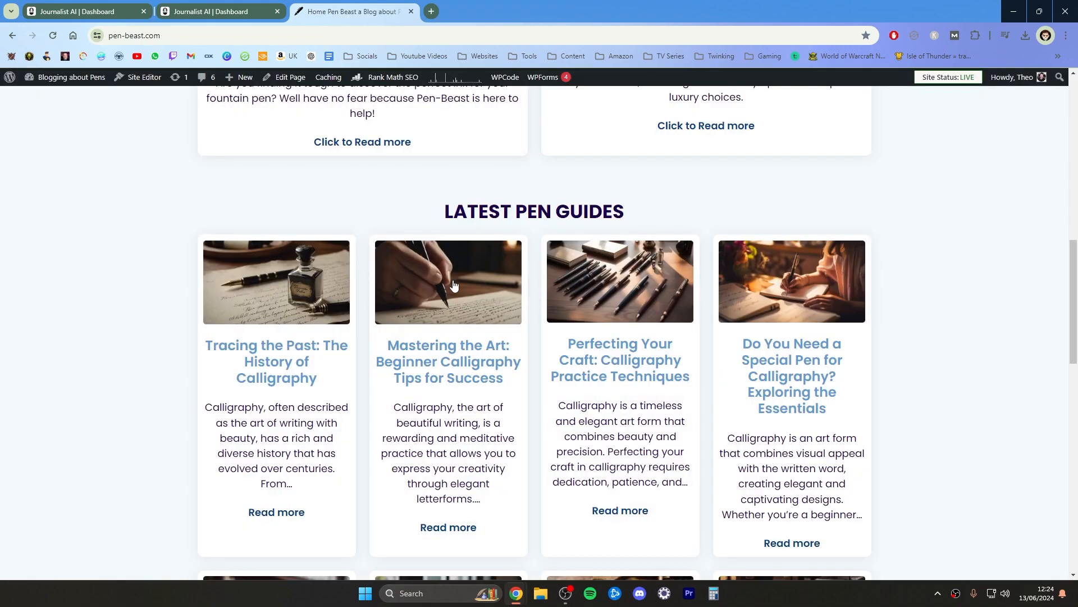
mouse_move(602, 182)
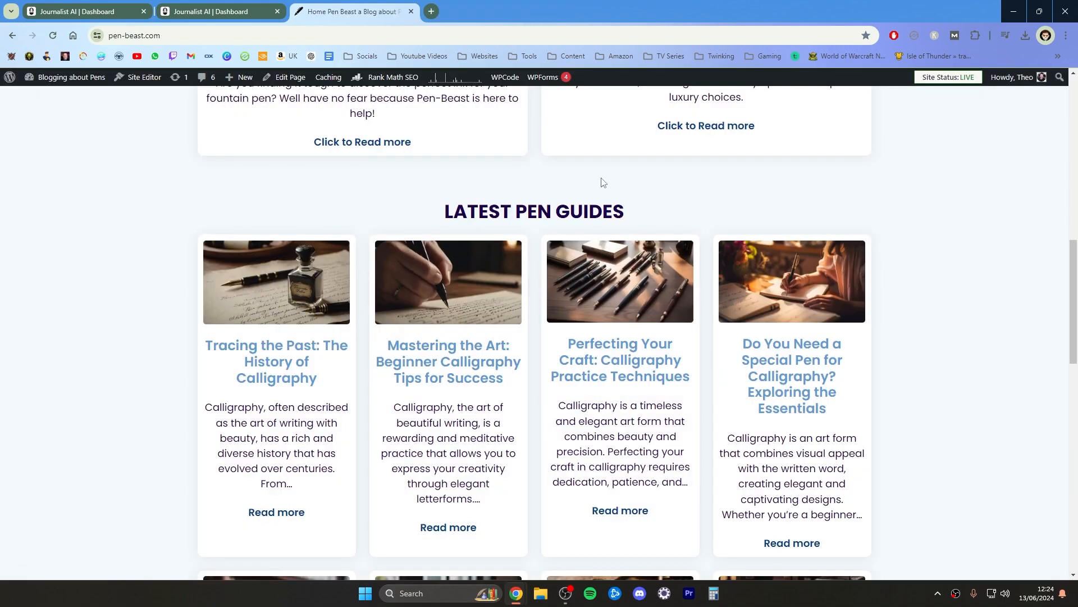
mouse_move(348, 260)
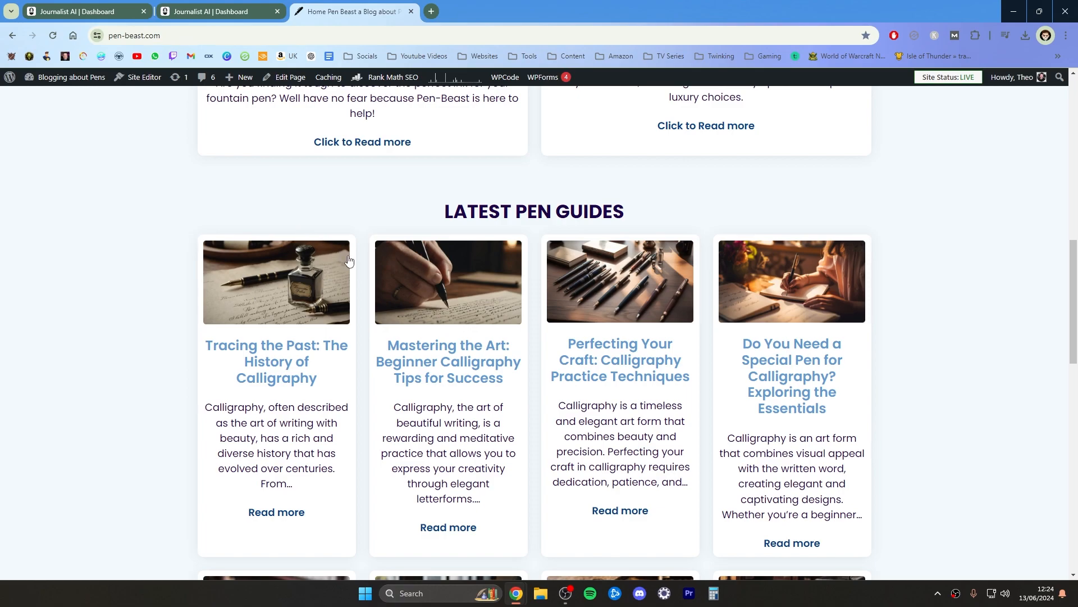
Bring the Tracing the Past: The History of Calligraphy post into view from the Latest Pen Guides
scroll(down, 3)
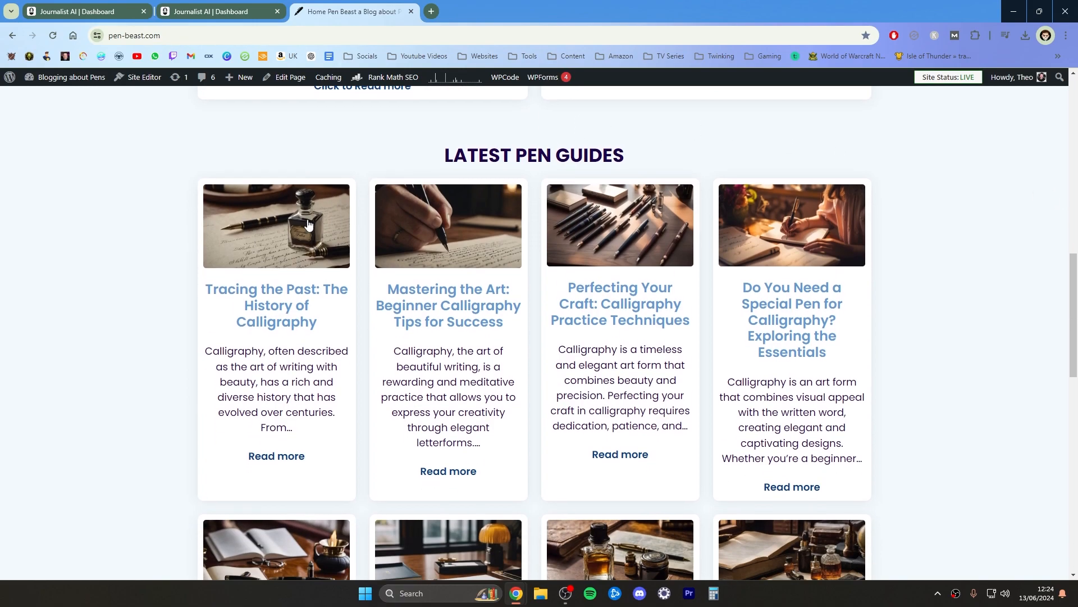
mouse_move(436, 175)
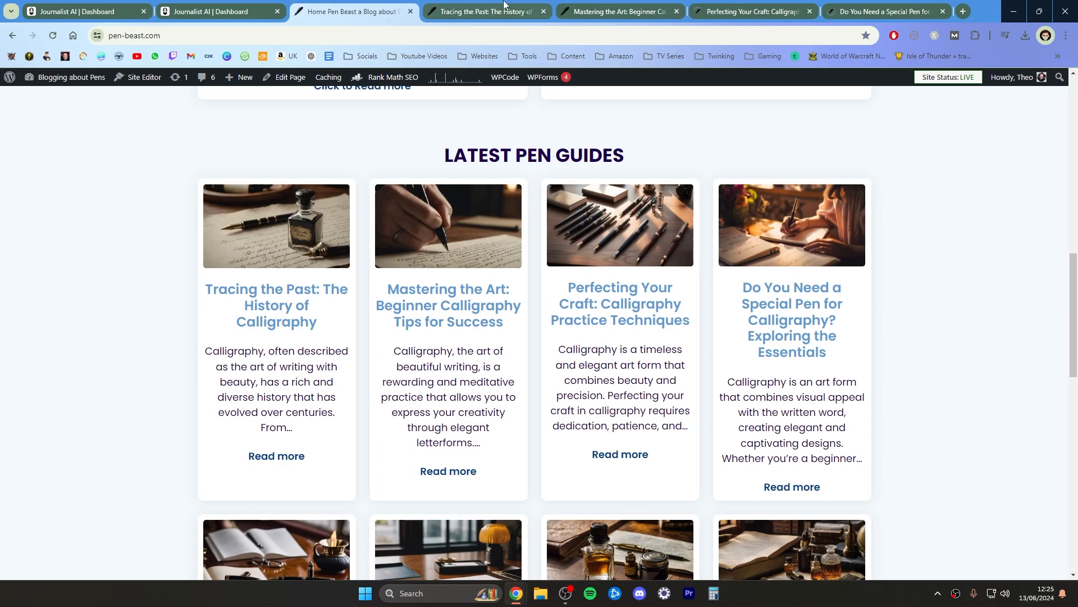
click(276, 305)
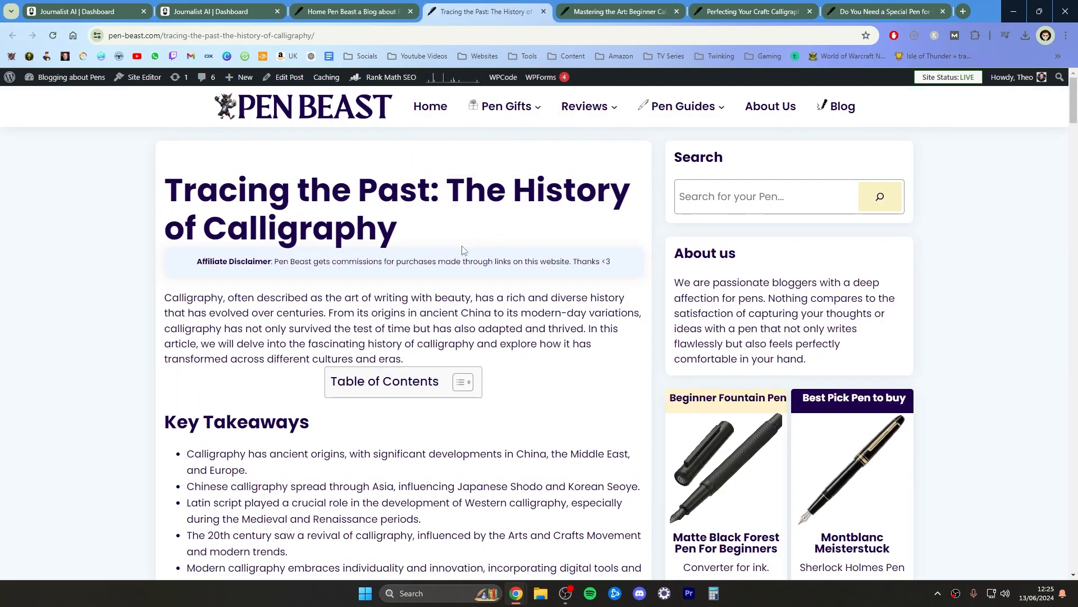
Read down through the History of Calligraphy post's sections toward its conclusion
scroll(down, 3)
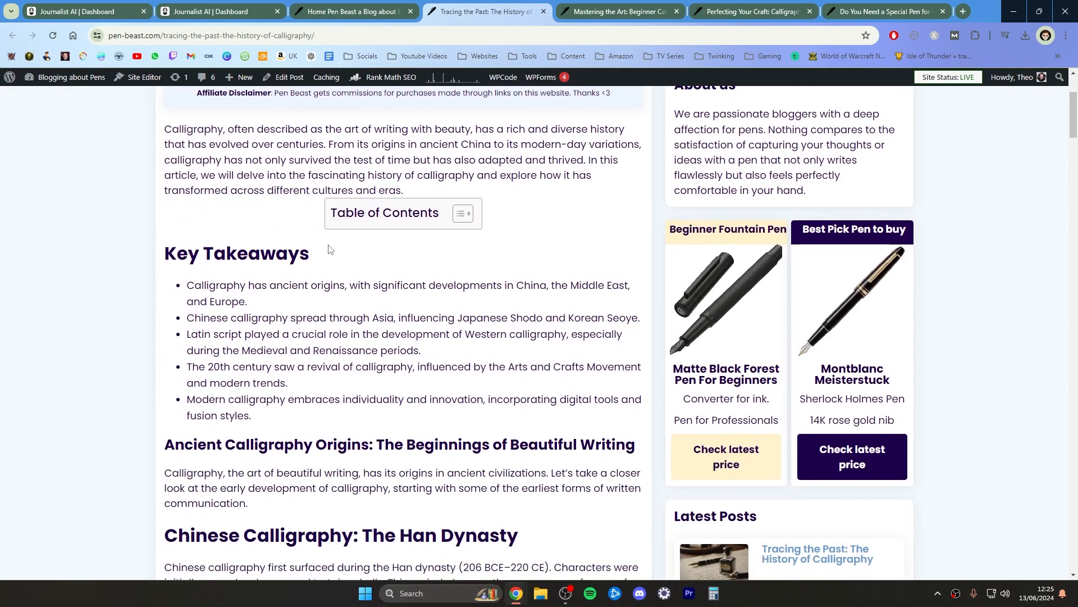
scroll(down, 3)
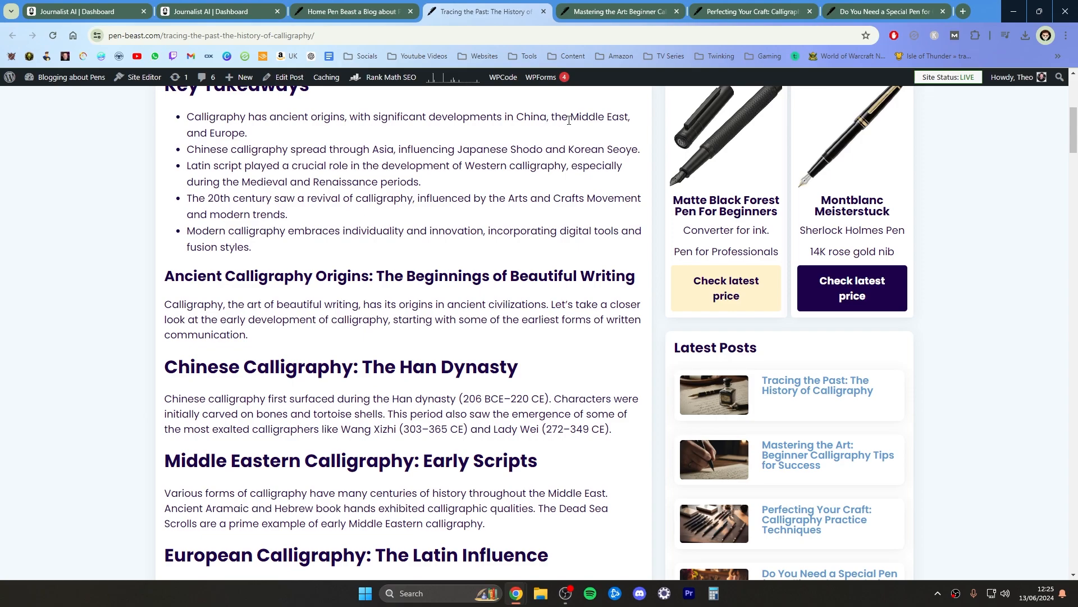
mouse_move(90, 268)
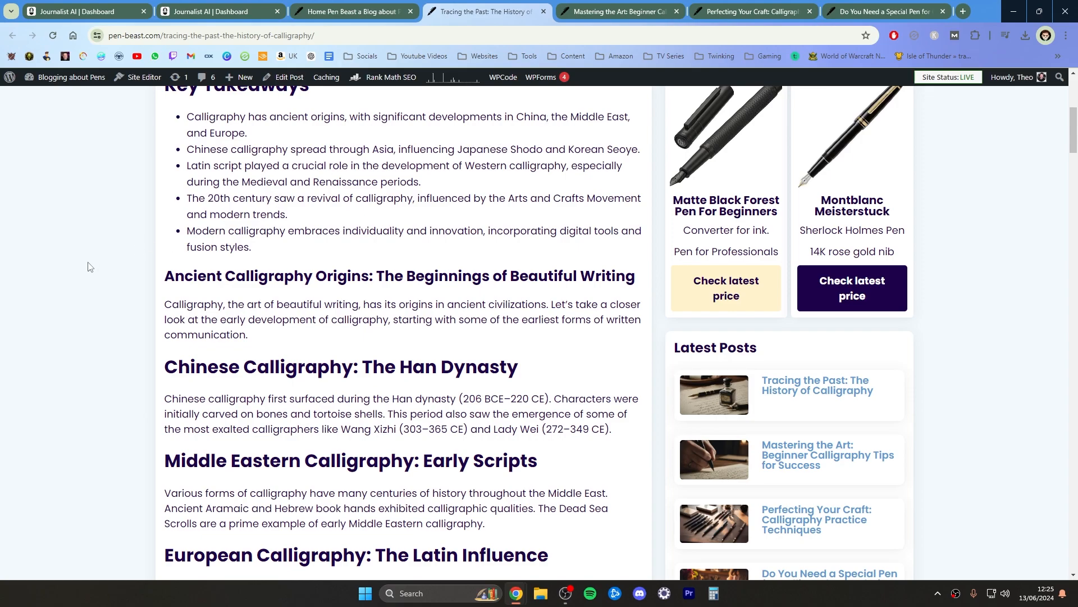
scroll(down, 3)
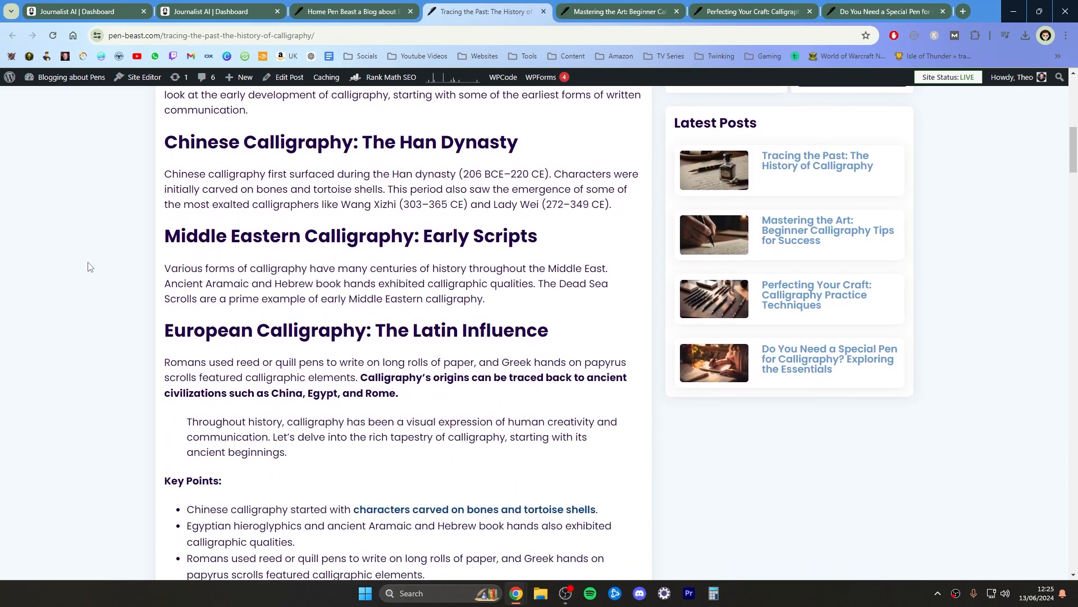
mouse_move(133, 283)
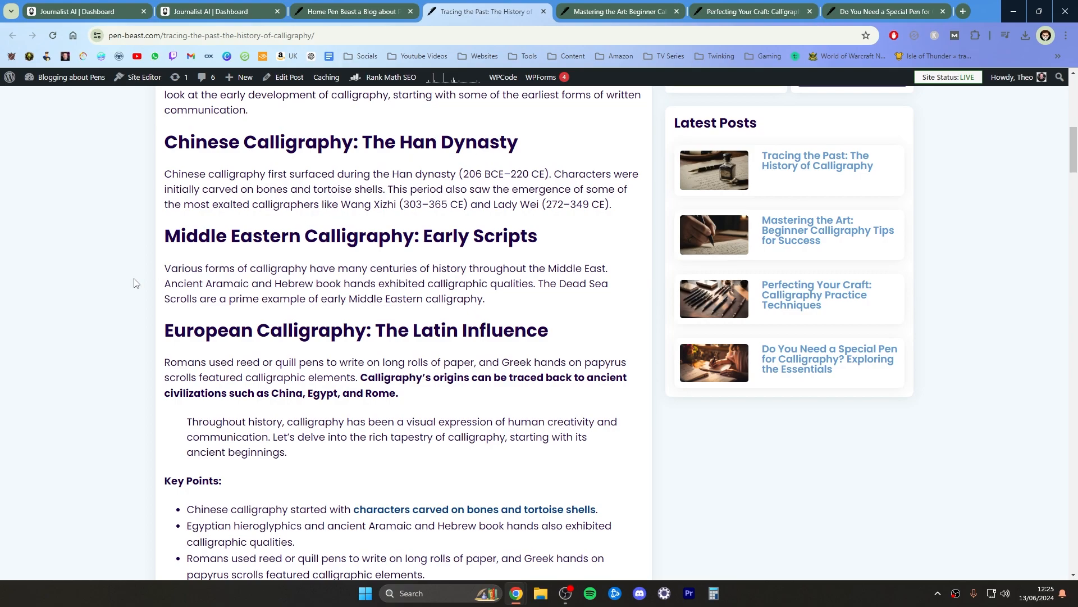
scroll(down, 3)
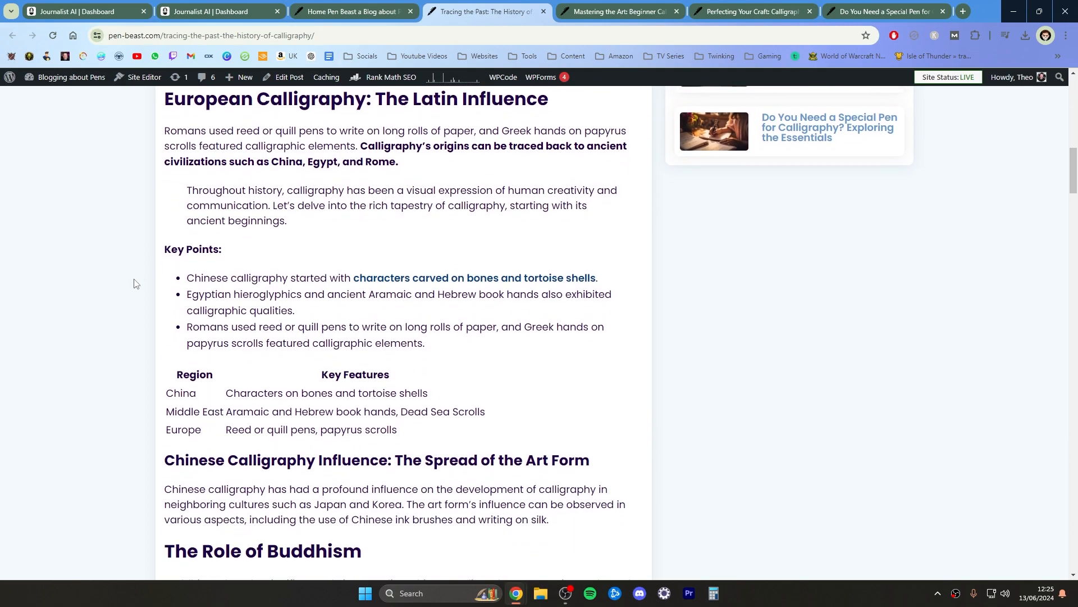
scroll(down, 3)
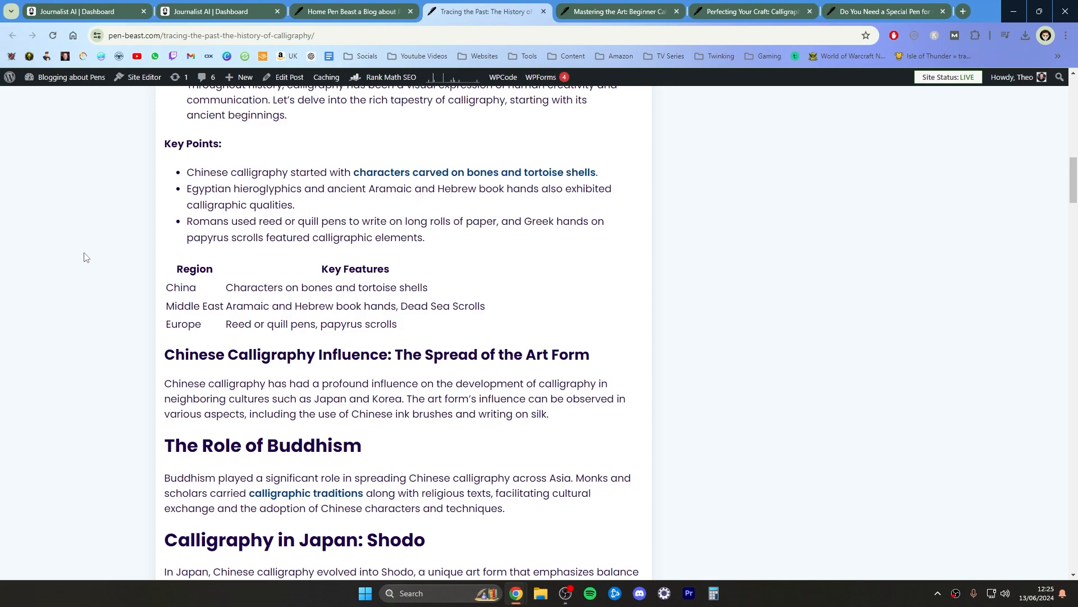
scroll(down, 3)
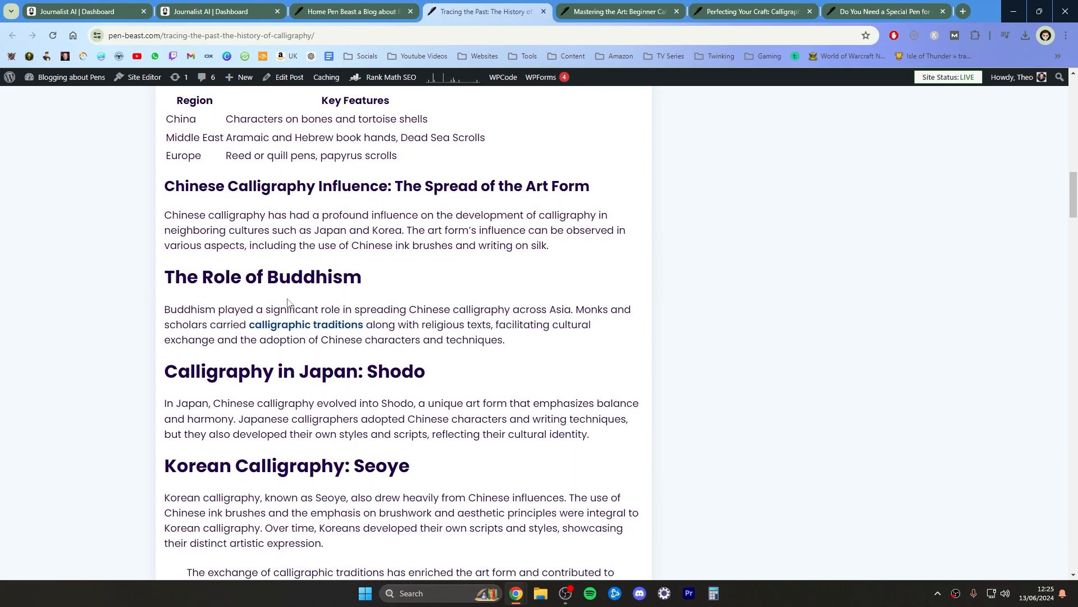
scroll(down, 3)
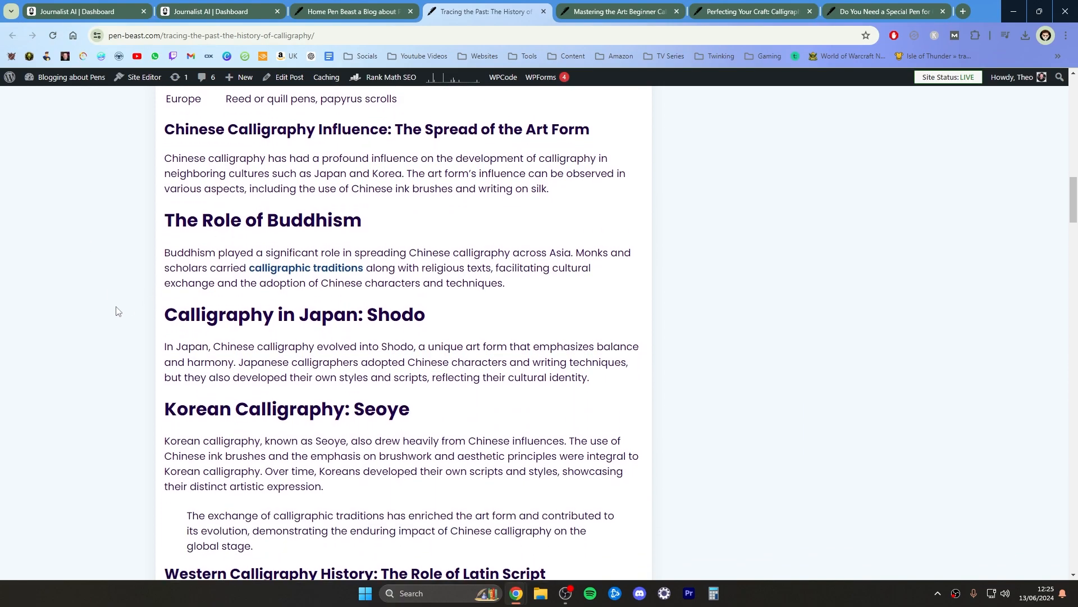
scroll(down, 3)
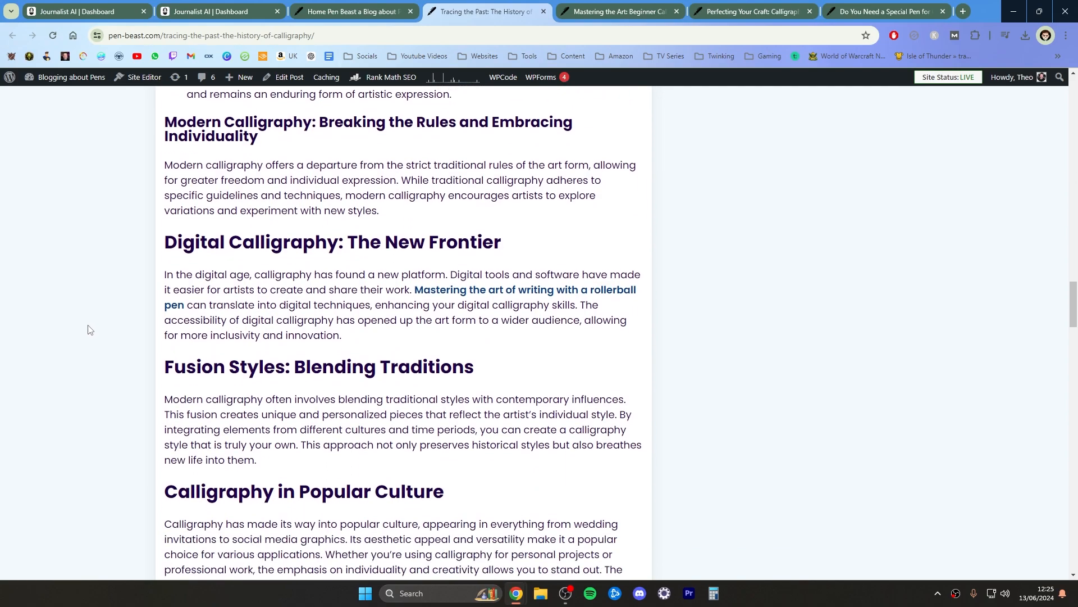
scroll(down, 3)
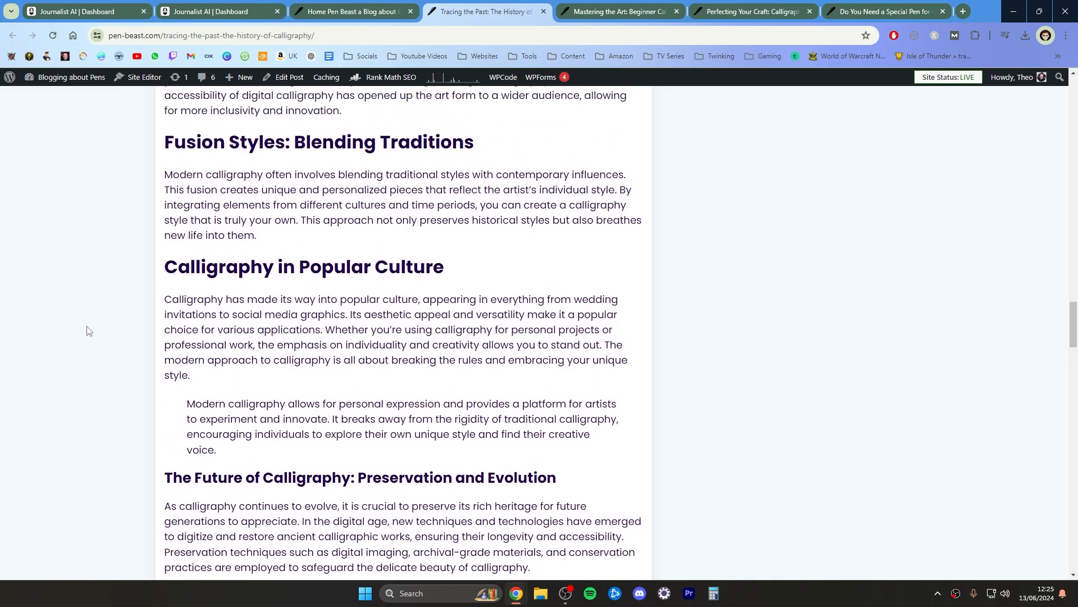
scroll(down, 3)
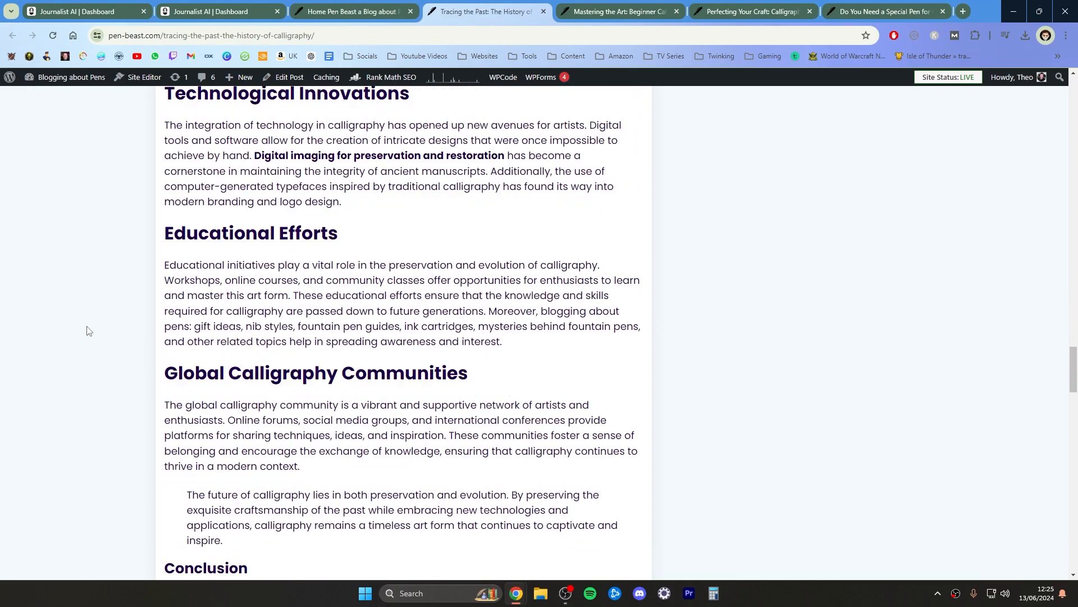
scroll(down, 3)
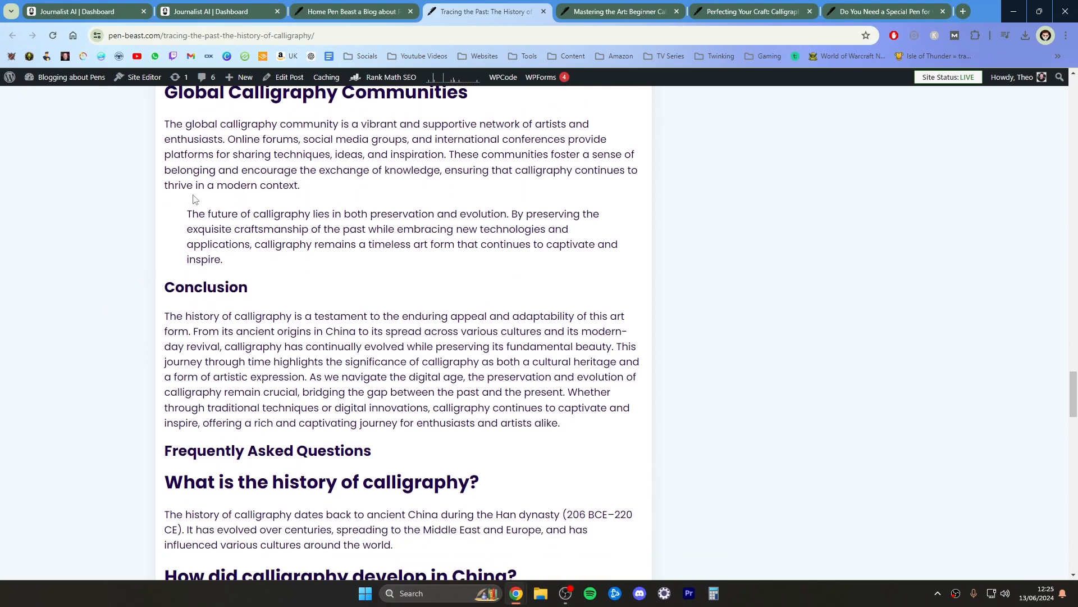
Highlight and clear the quote on calligraphy's future, finish the FAQ, and close the post
double_click(194, 214)
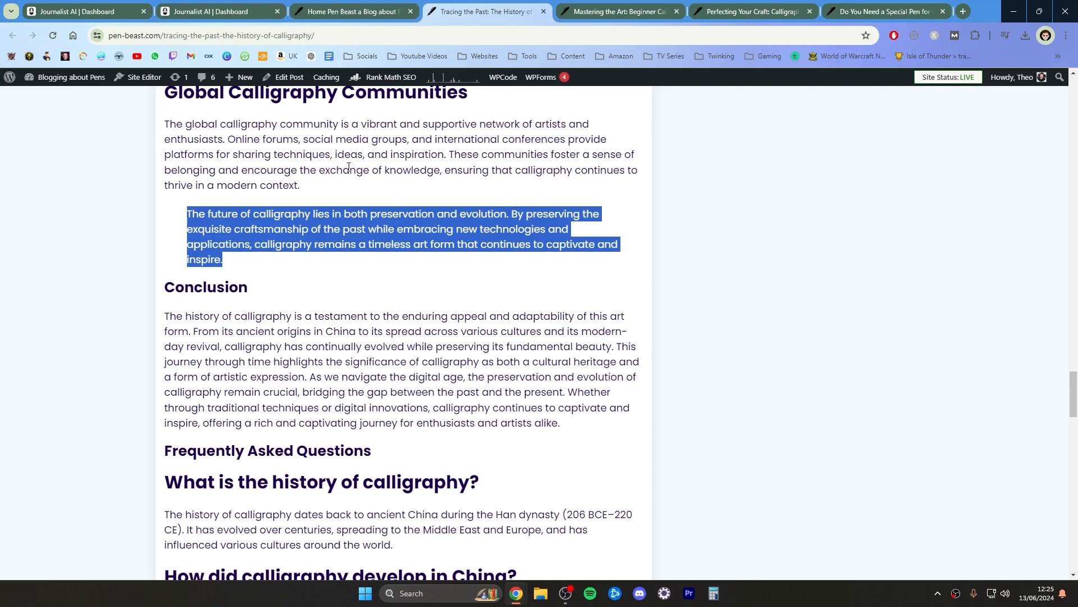
click(314, 290)
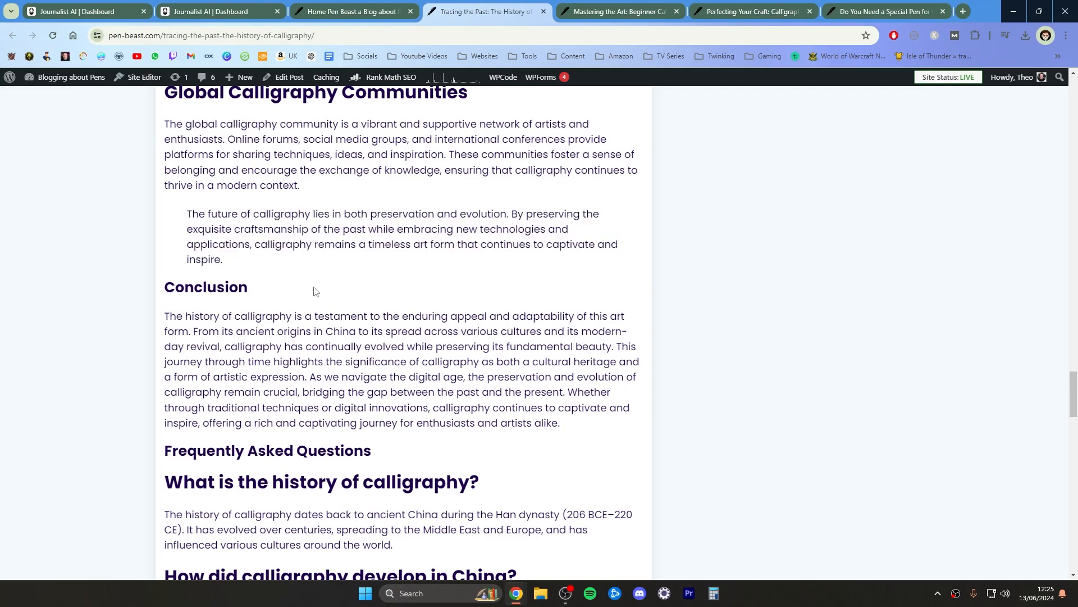
scroll(down, 3)
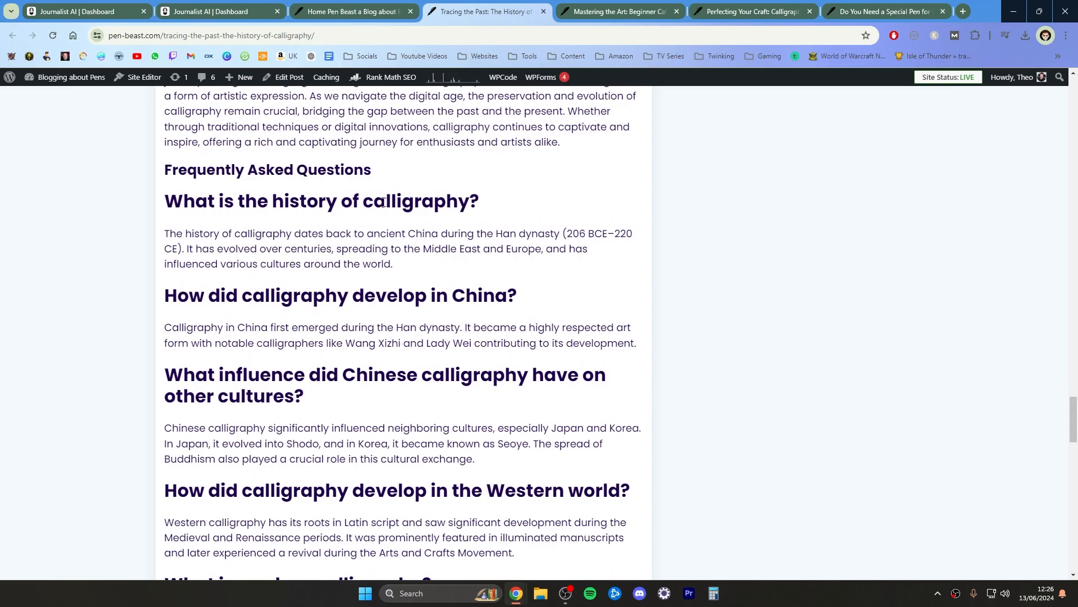
mouse_move(368, 357)
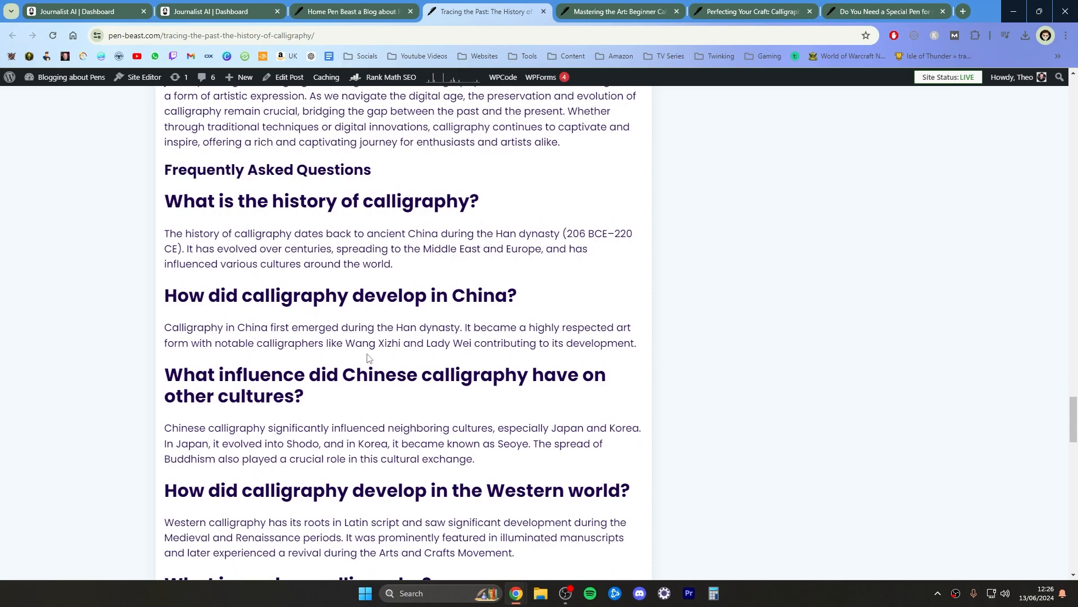
scroll(down, 3)
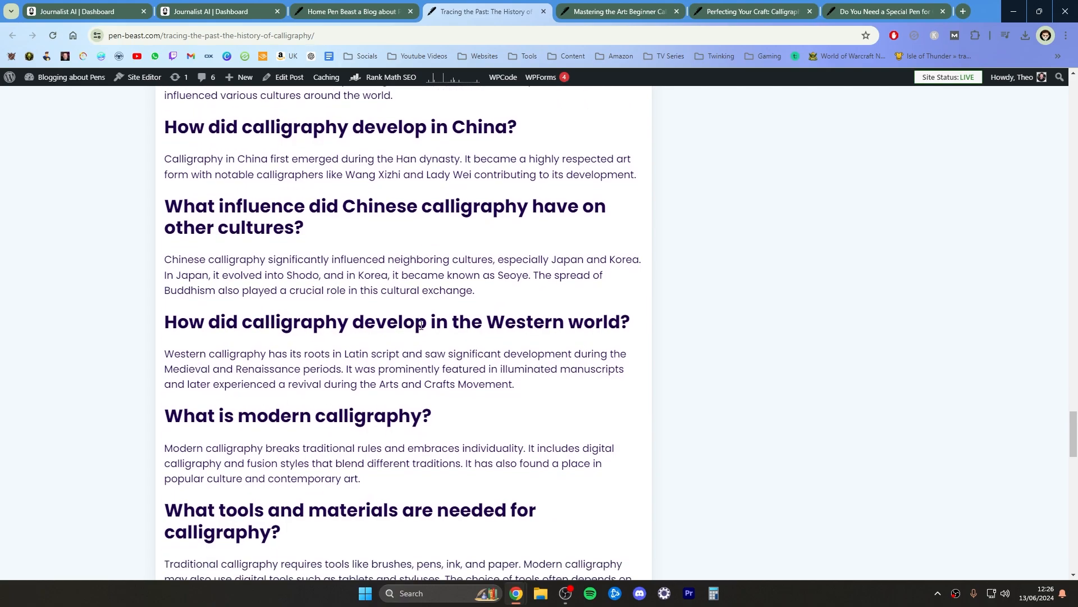
scroll(down, 3)
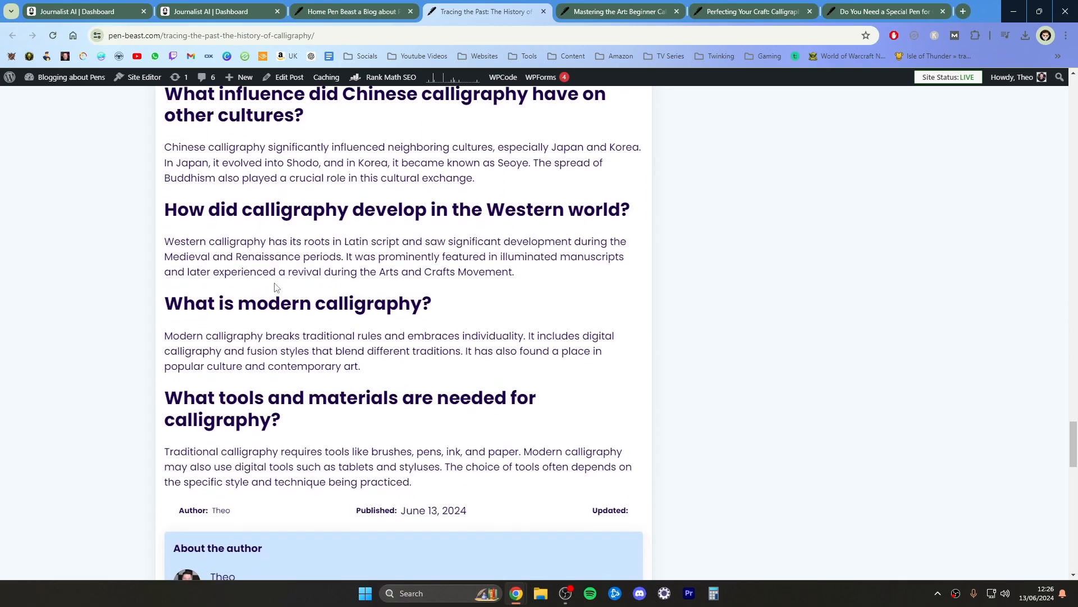
mouse_move(492, 267)
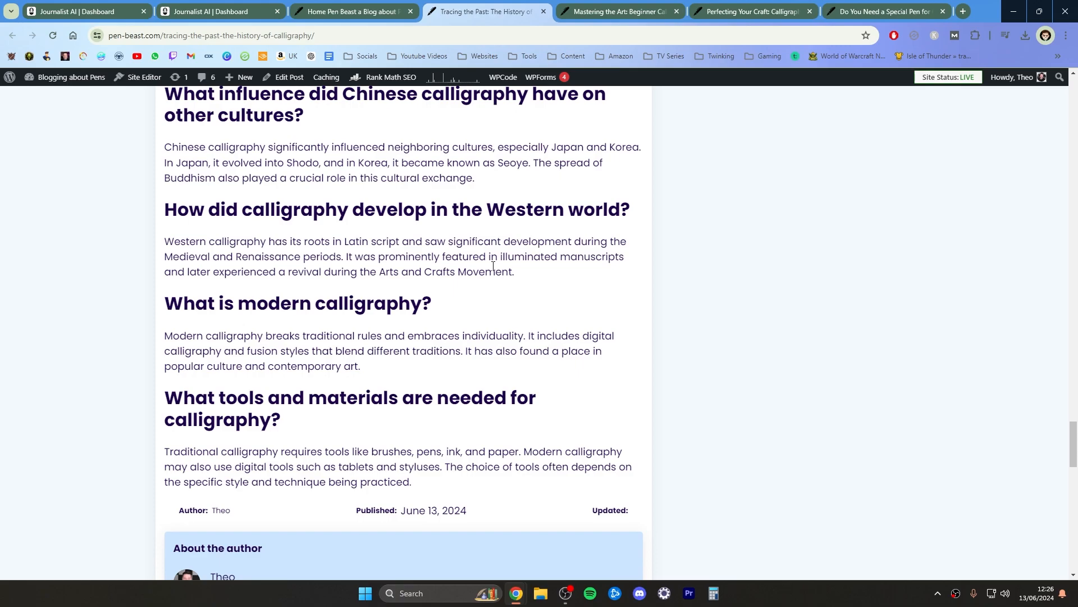
scroll(up, 3)
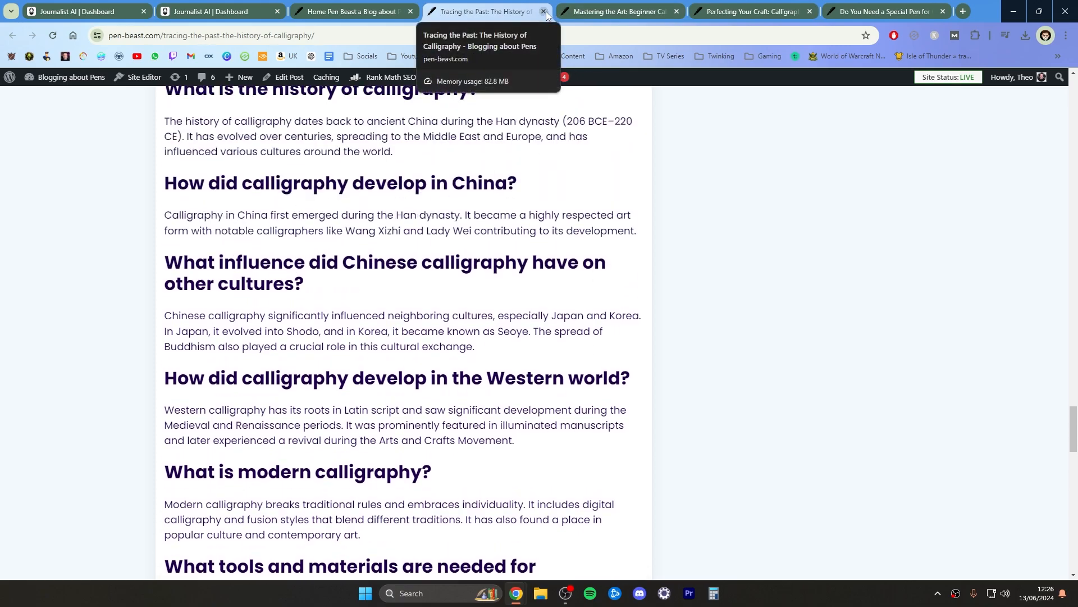
click(543, 11)
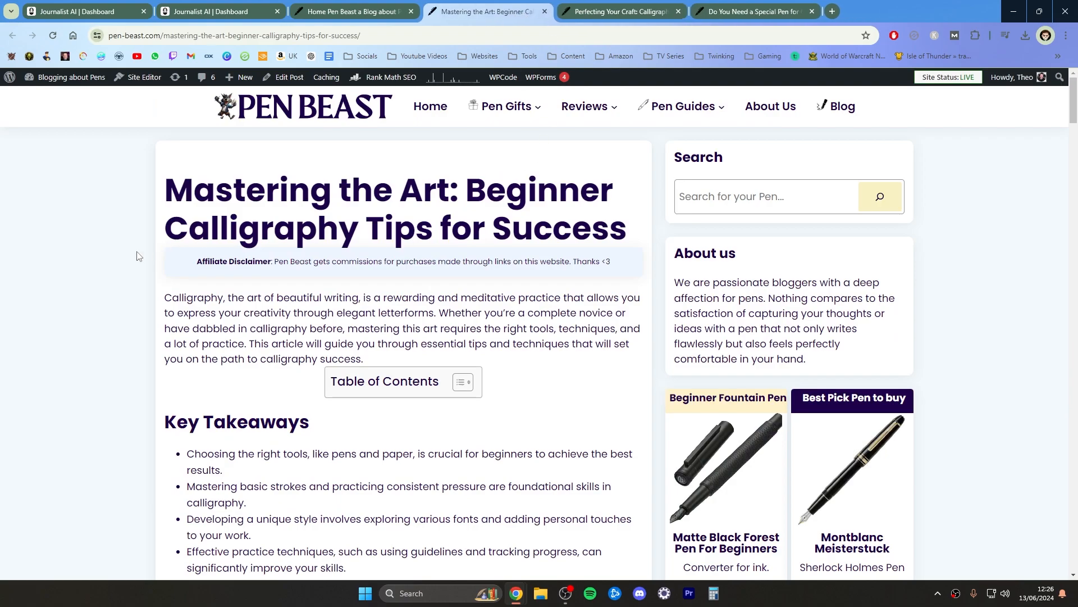
mouse_move(54, 211)
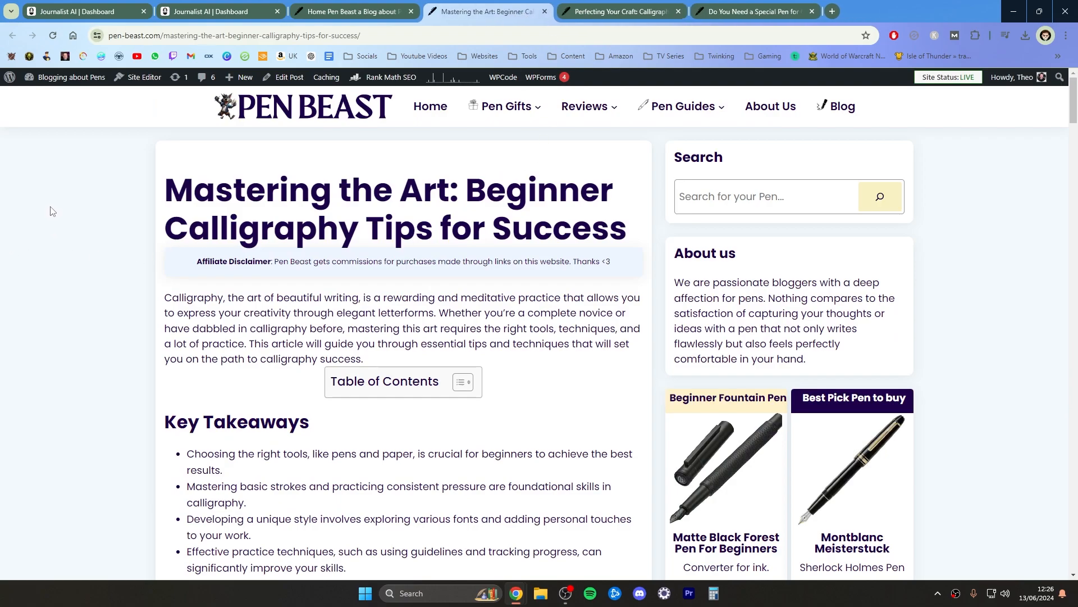
Read into the Beginner Calligraphy Tips post and clear the selection on the paper types table
scroll(down, 3)
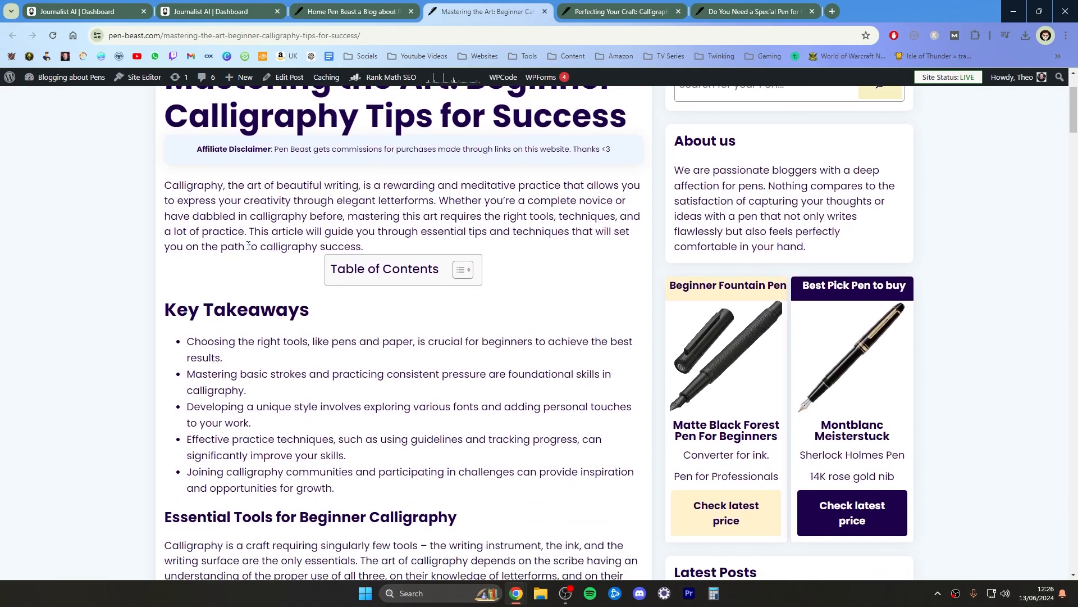
scroll(down, 3)
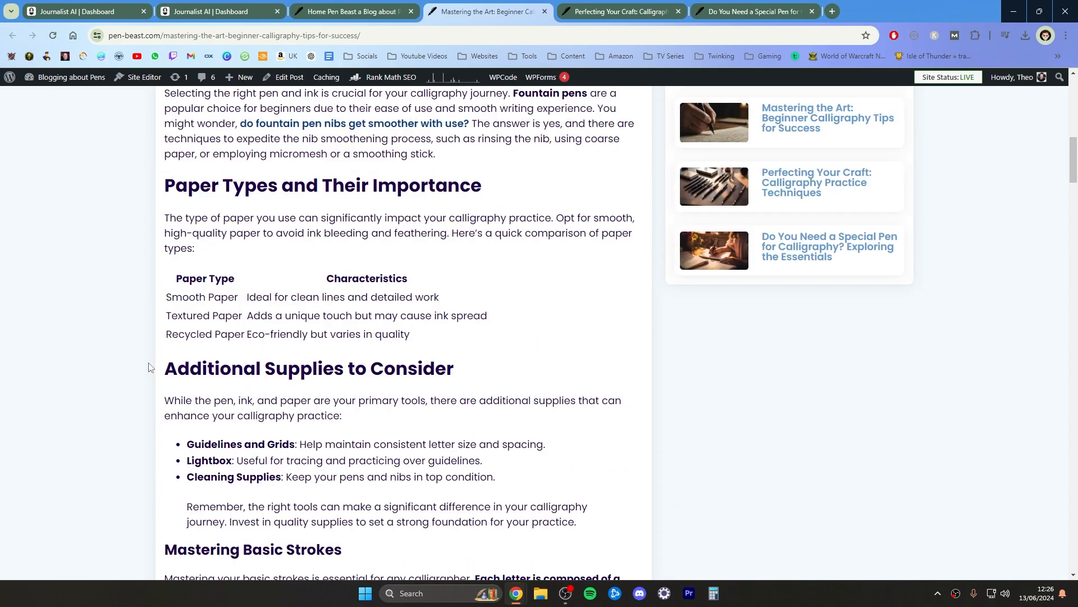
mouse_move(220, 341)
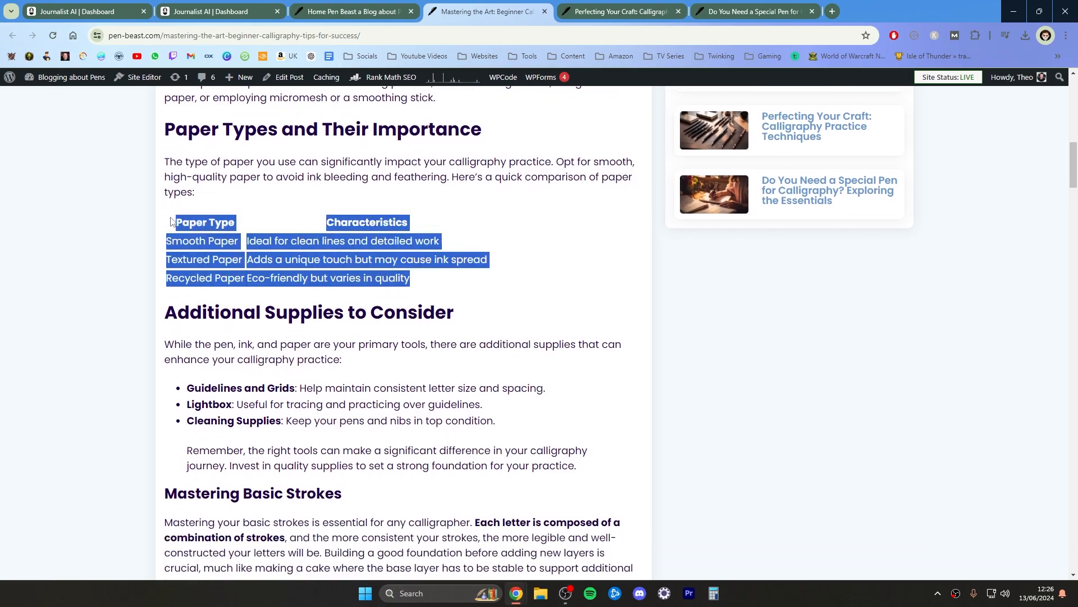
mouse_move(360, 262)
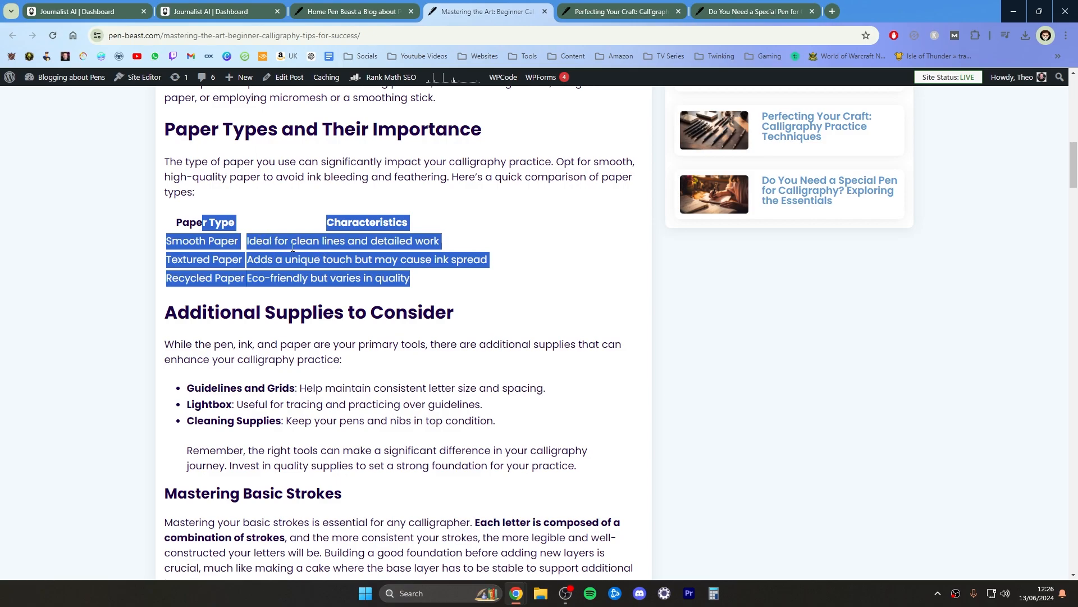
click(350, 317)
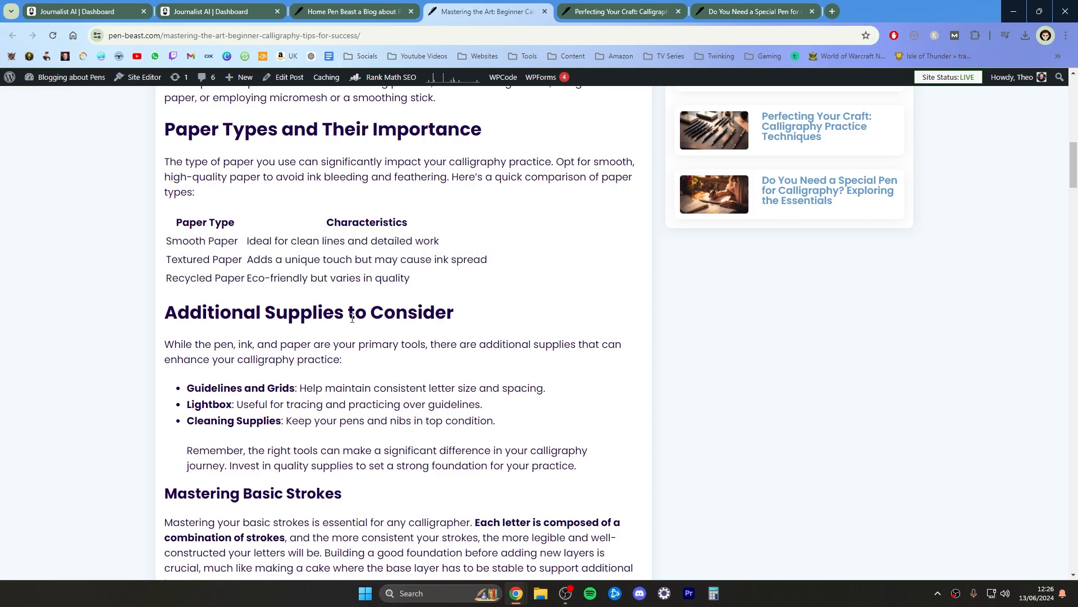
Finish reading the post through its FAQ and close its tab
scroll(down, 3)
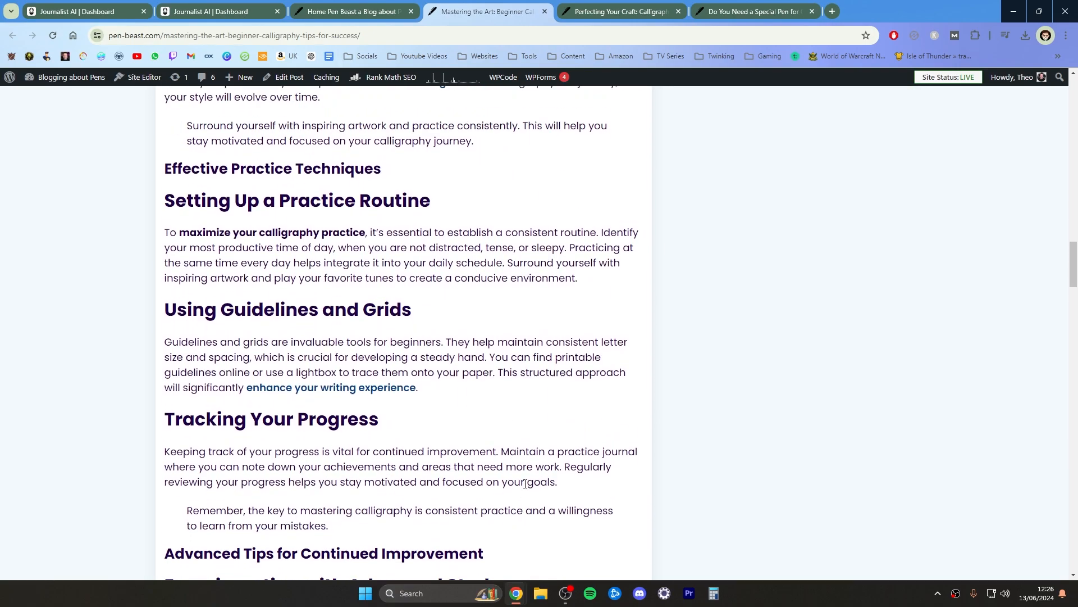
scroll(down, 3)
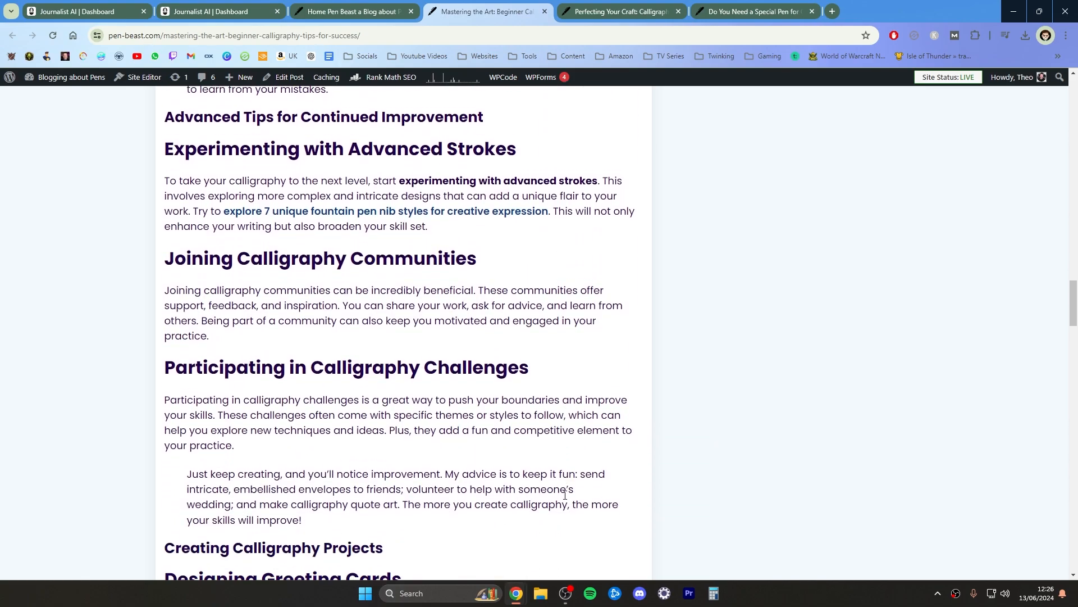
scroll(down, 3)
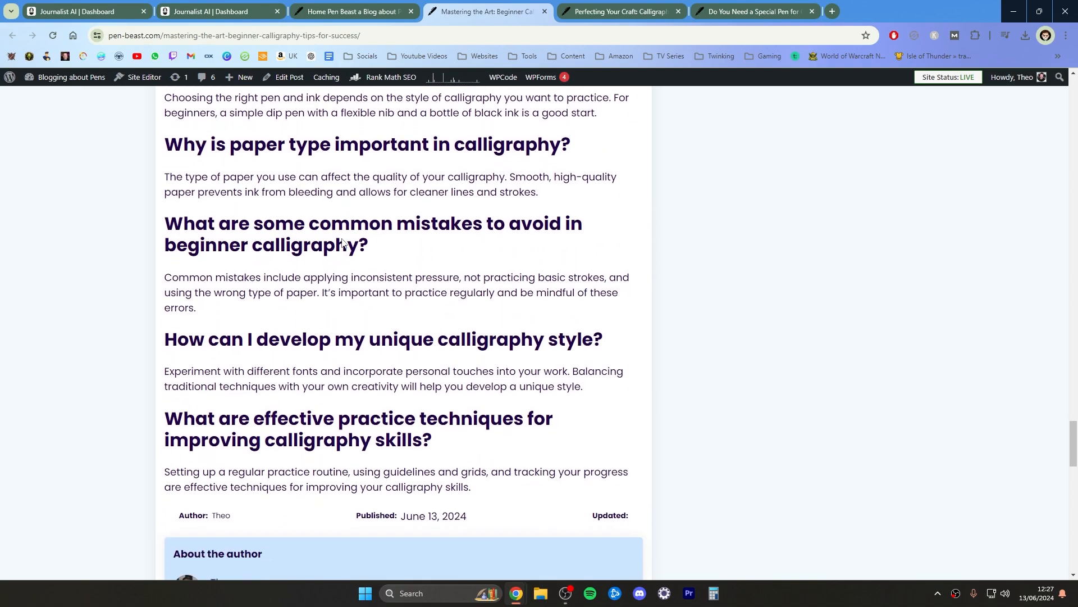
scroll(up, 3)
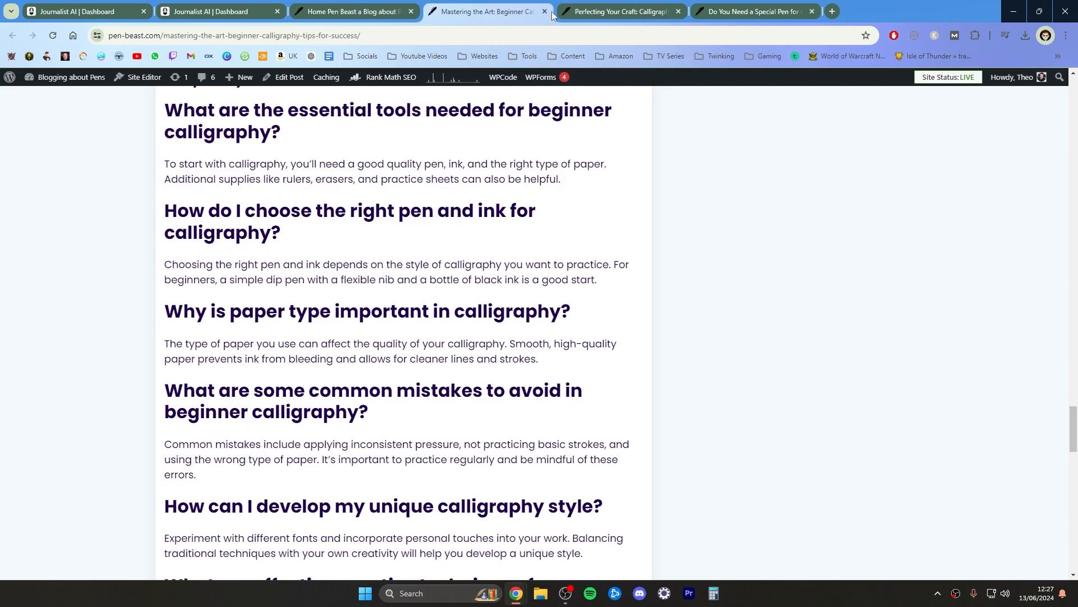
click(546, 11)
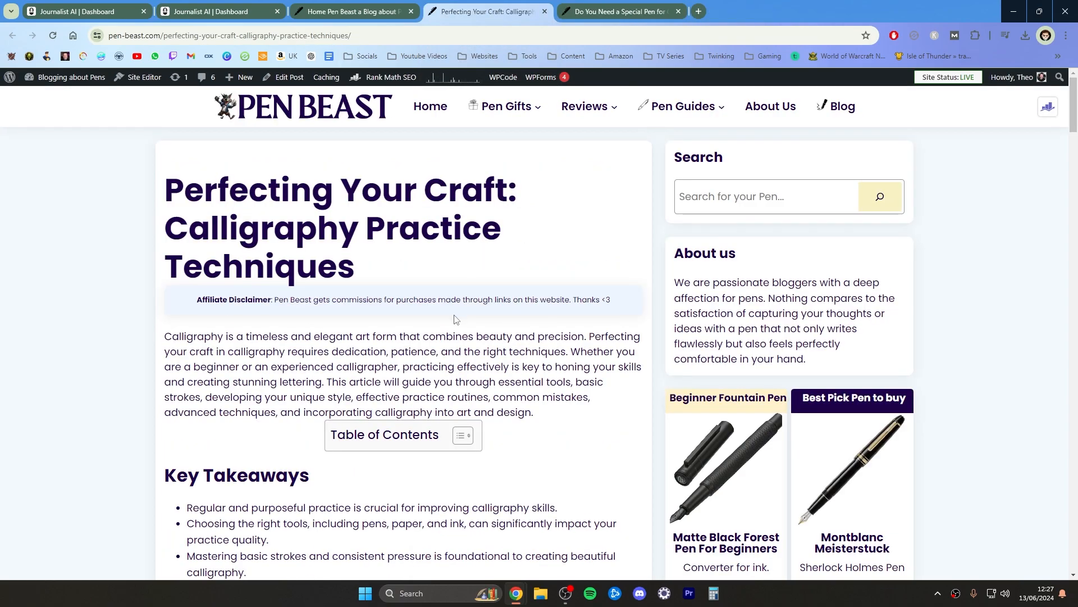
Skim down the Perfecting Your Craft practice techniques post
scroll(down, 3)
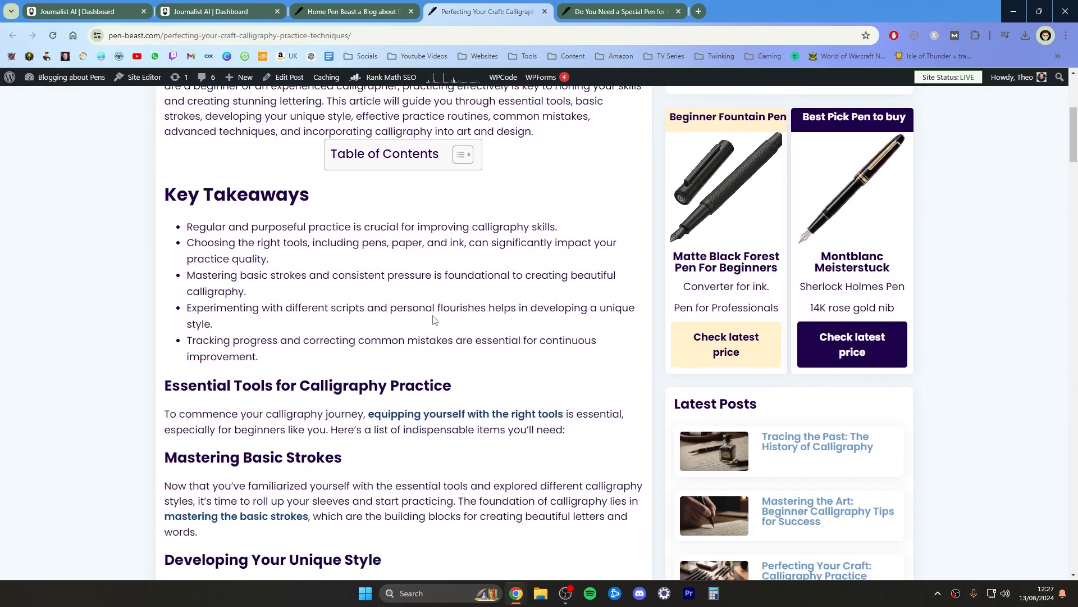
scroll(down, 3)
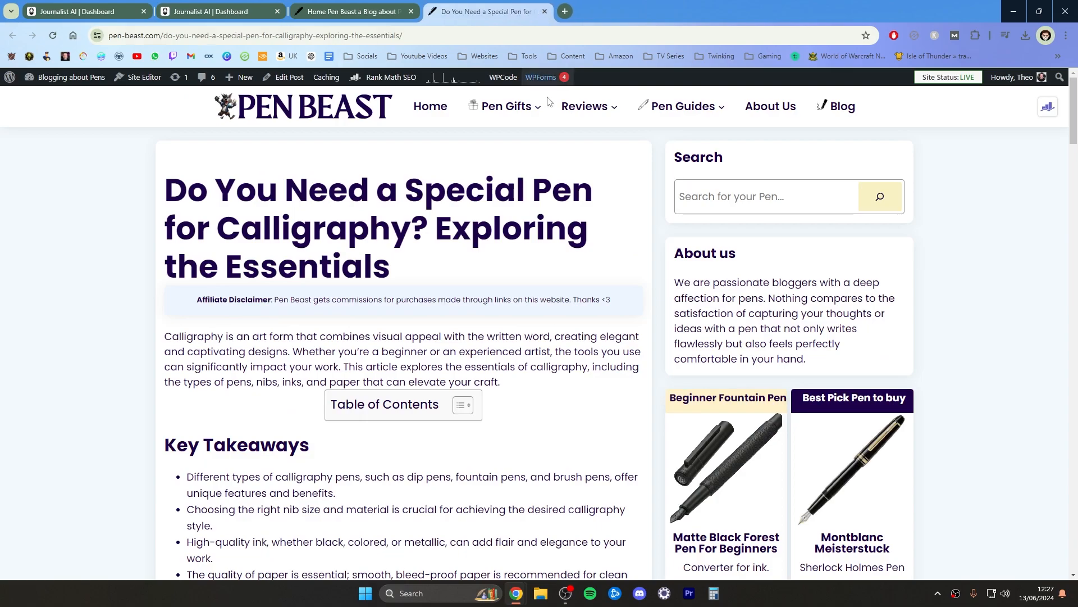
scroll(down, 3)
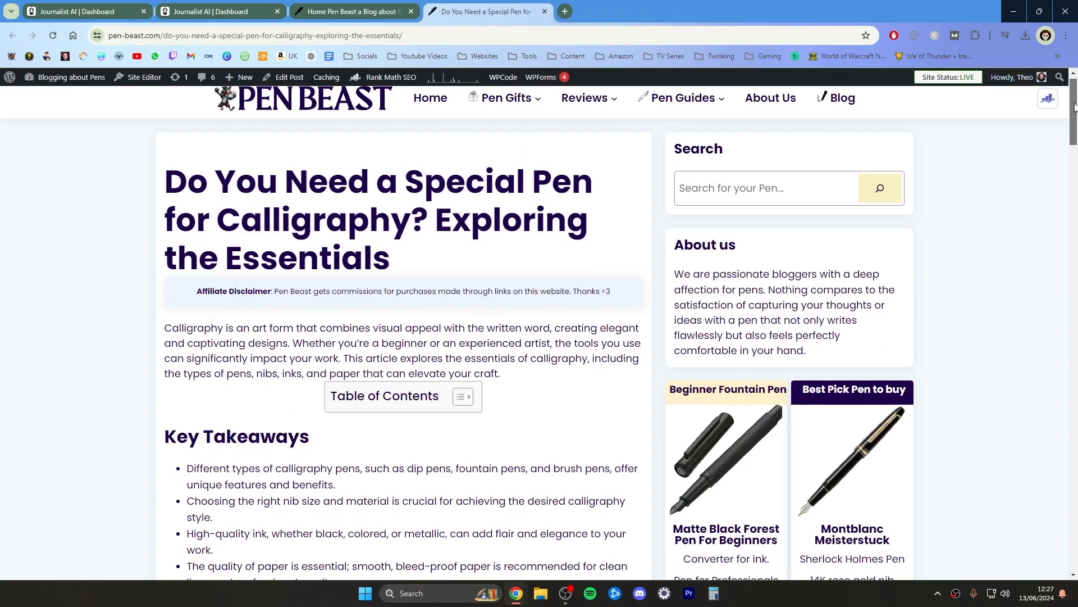
scroll(down, 3)
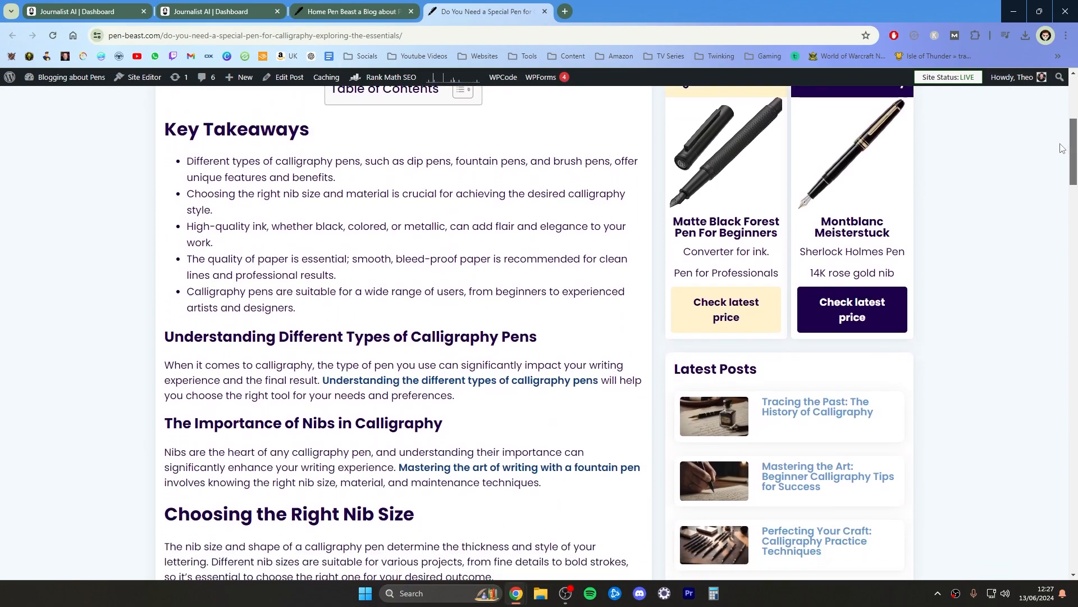
scroll(down, 3)
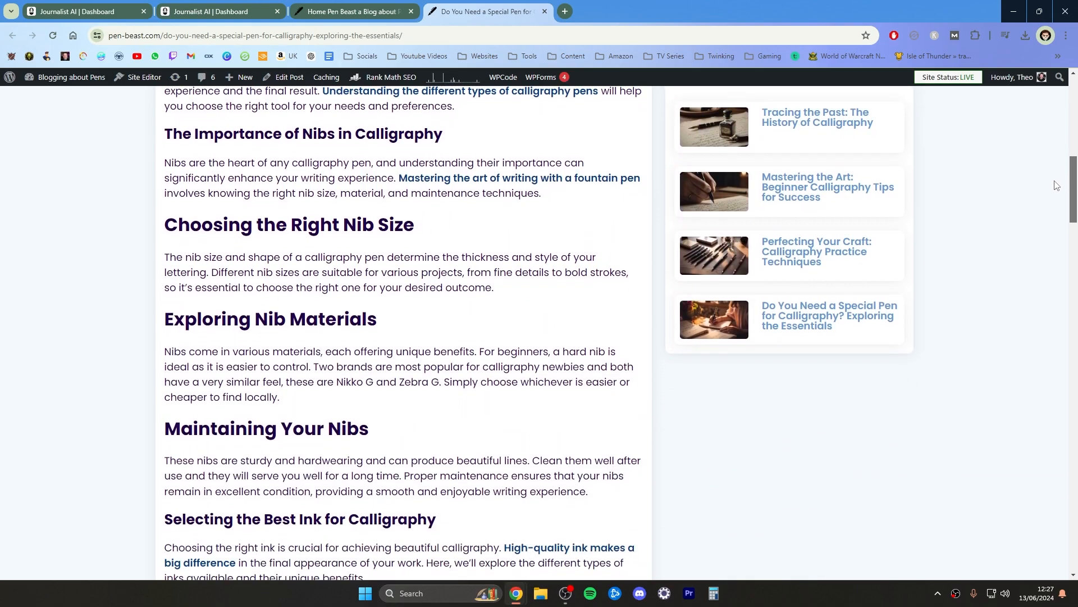
scroll(up, 3)
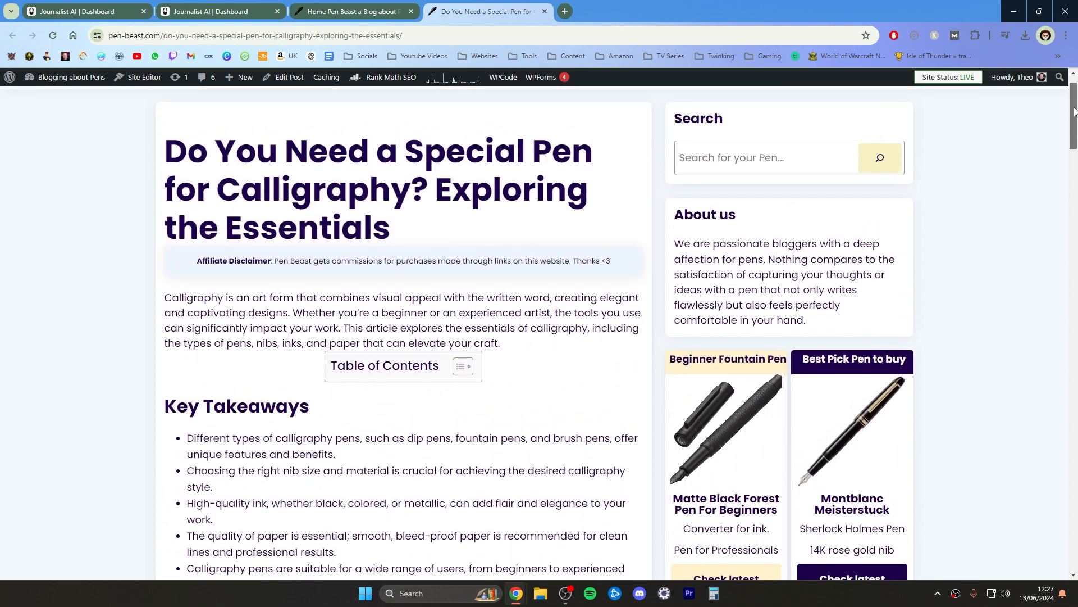
scroll(down, 3)
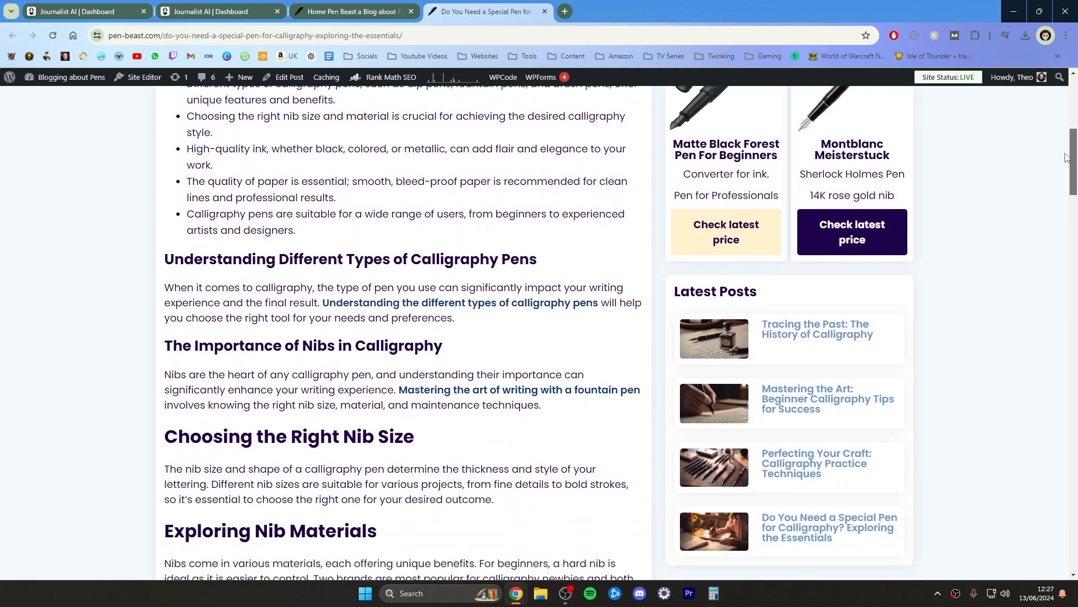
scroll(down, 3)
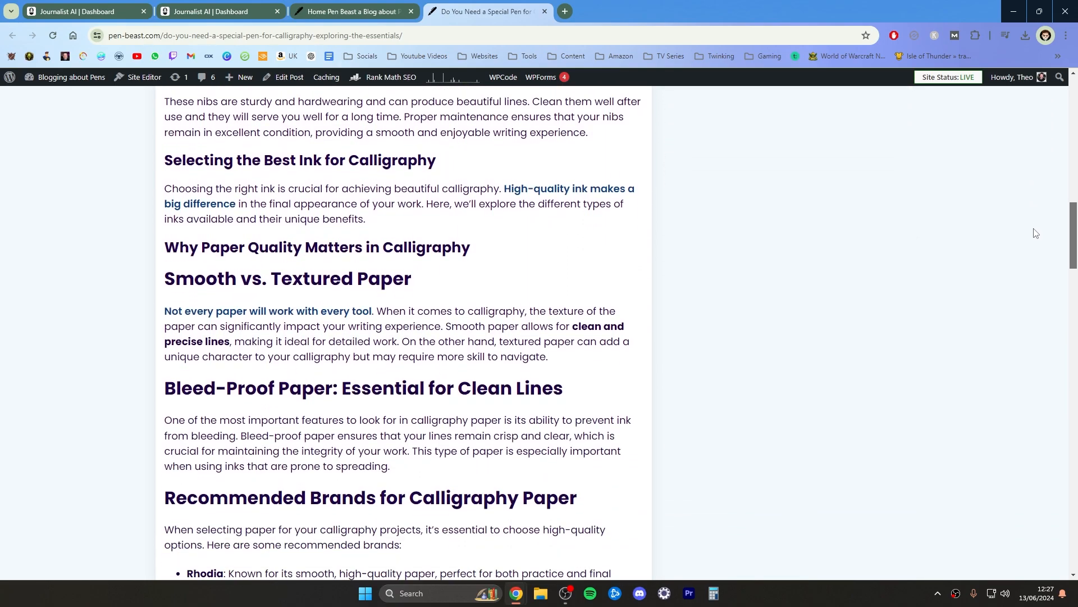
scroll(down, 3)
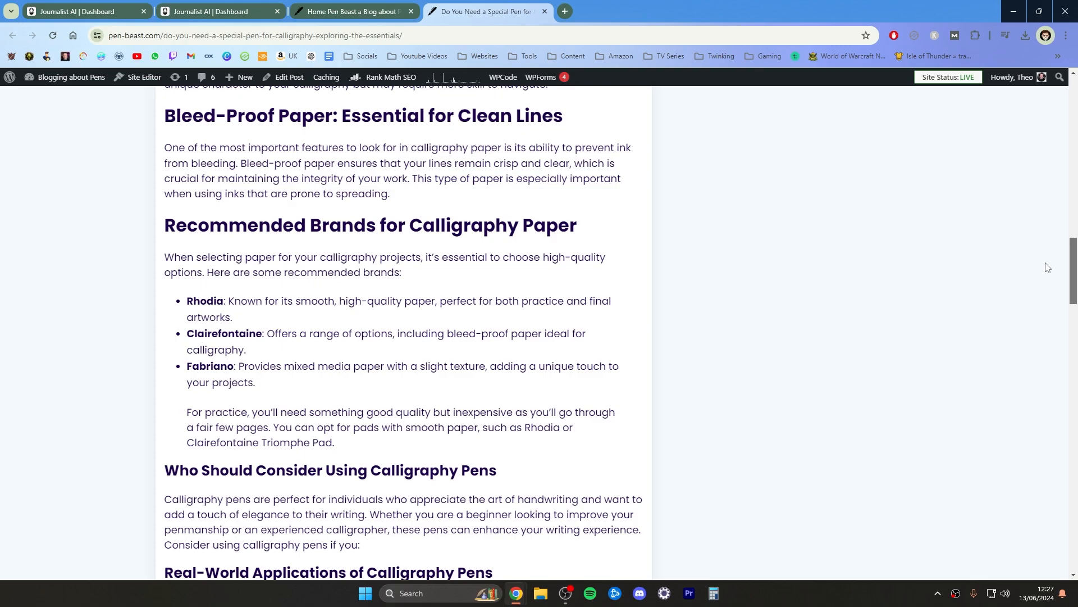
mouse_move(1072, 269)
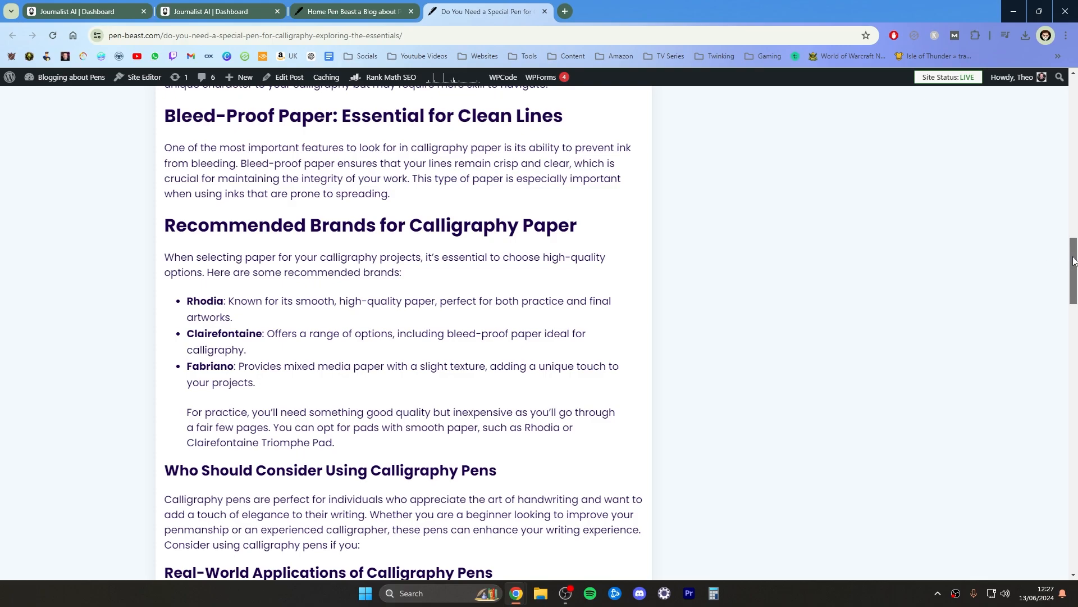
scroll(down, 3)
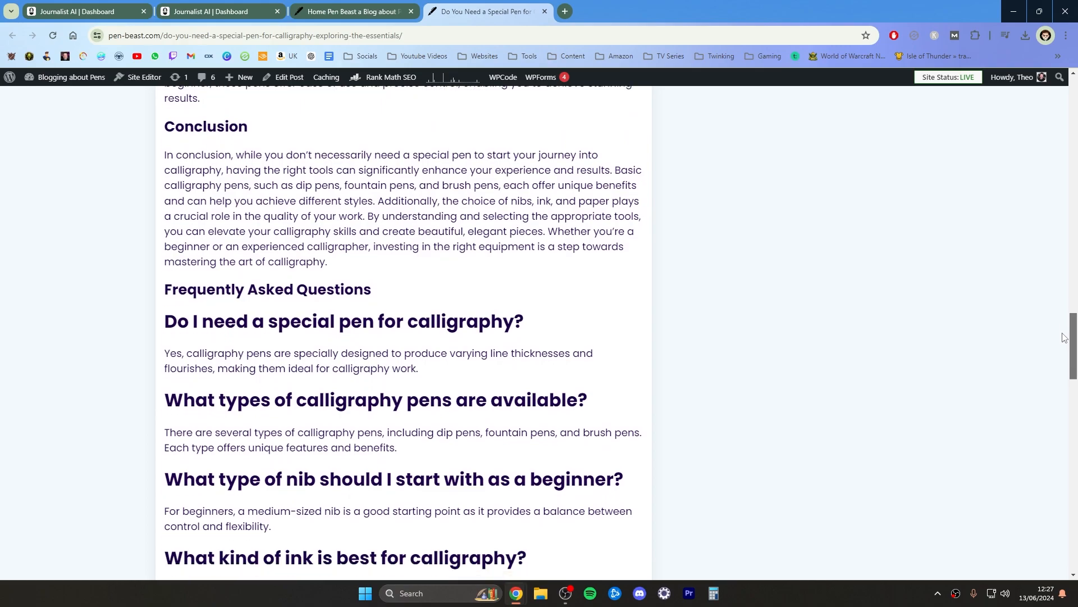
scroll(up, 3)
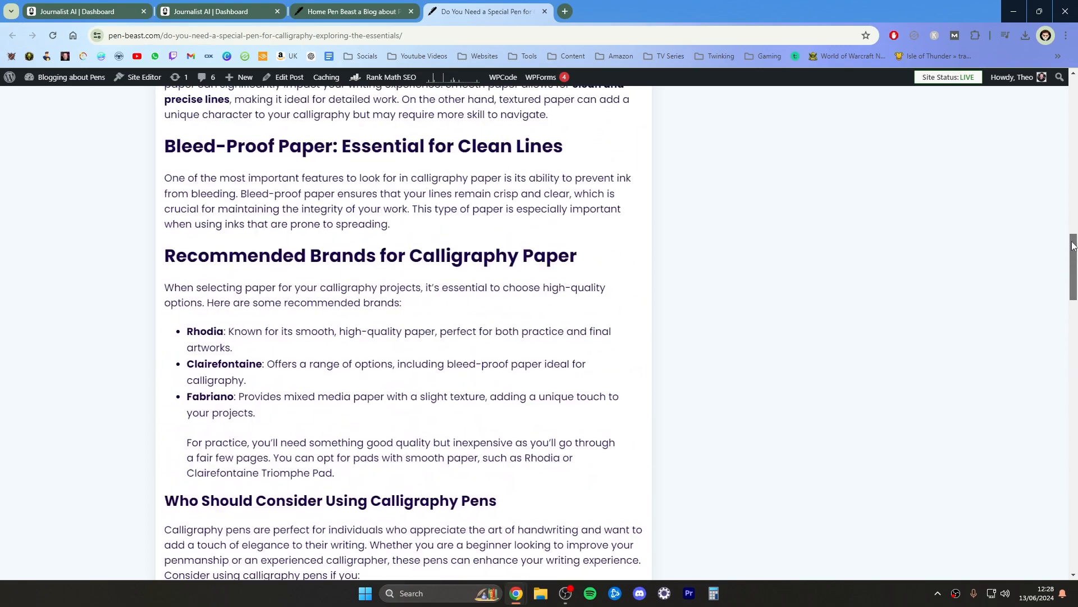
scroll(up, 3)
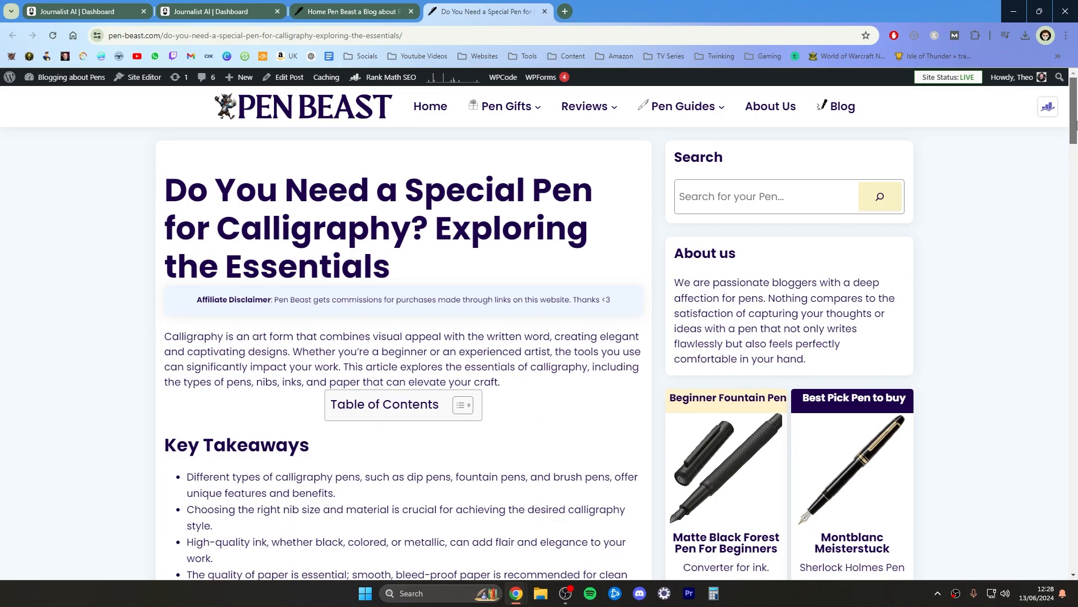
scroll(down, 3)
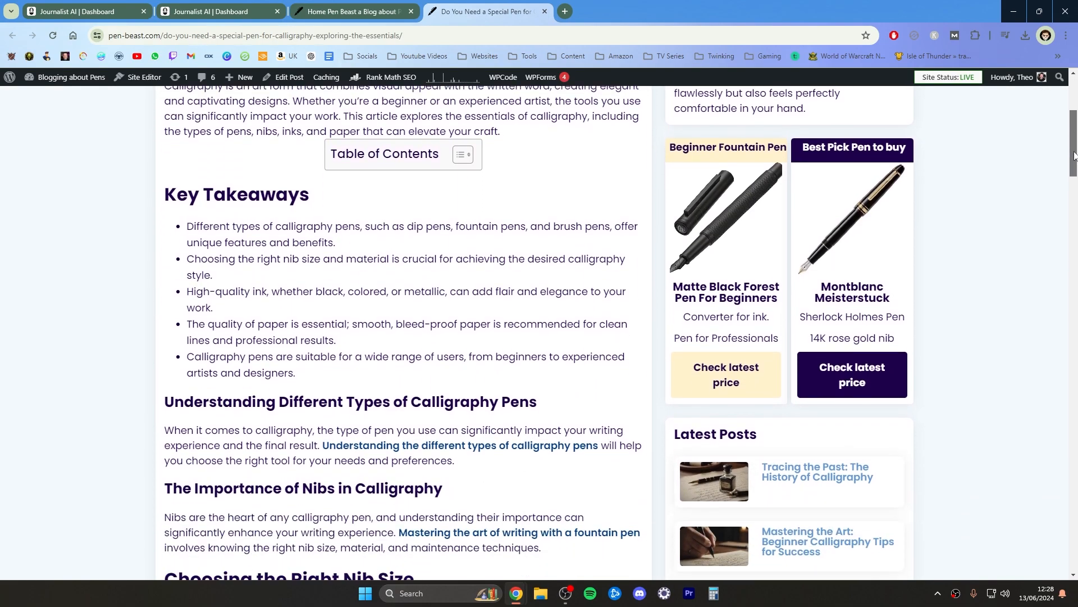
scroll(down, 3)
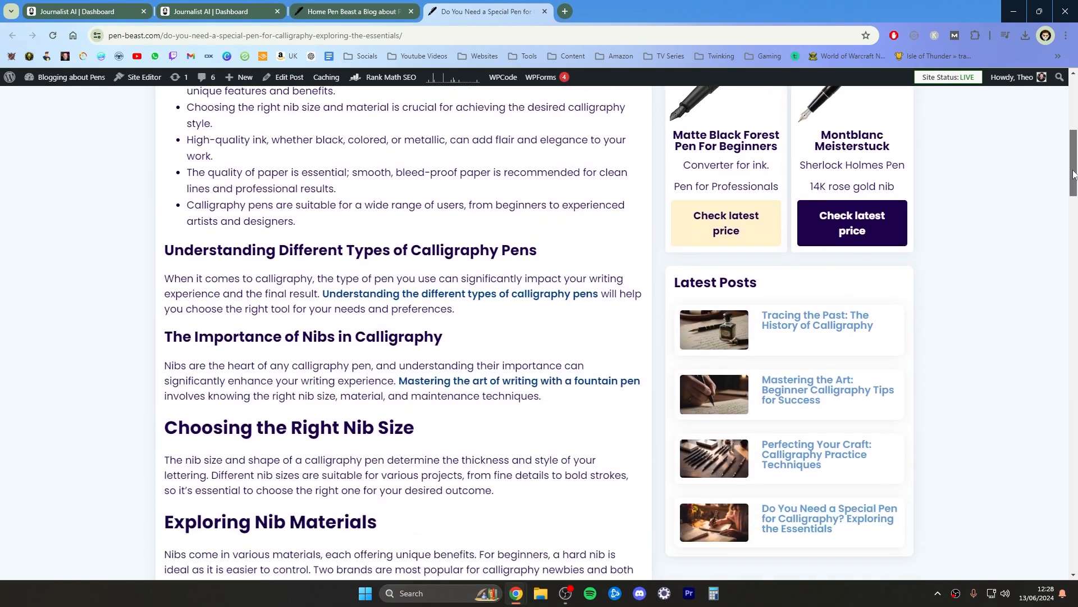
scroll(down, 3)
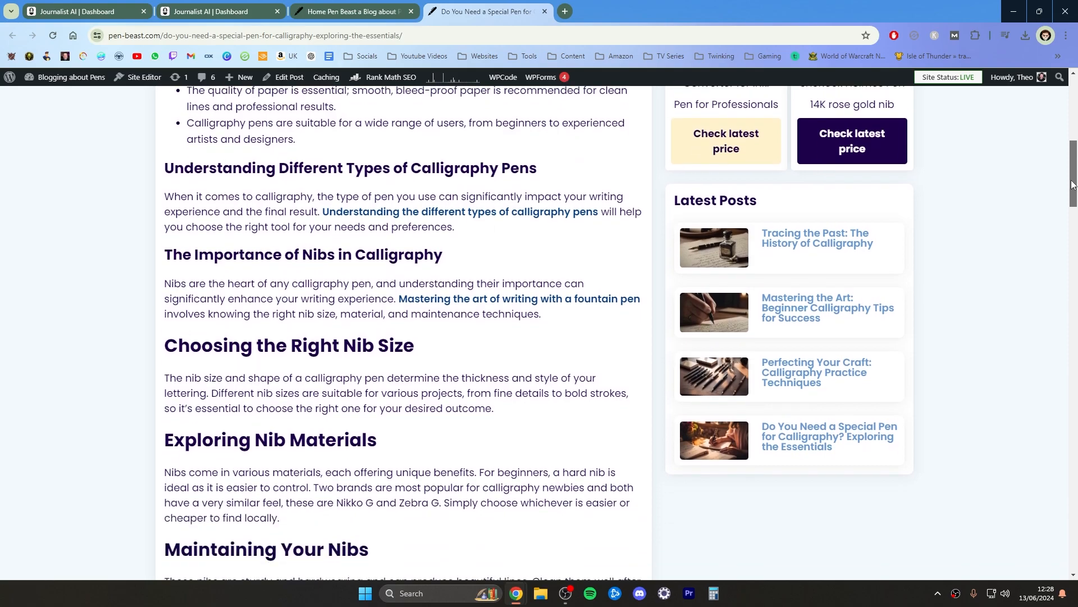
scroll(down, 3)
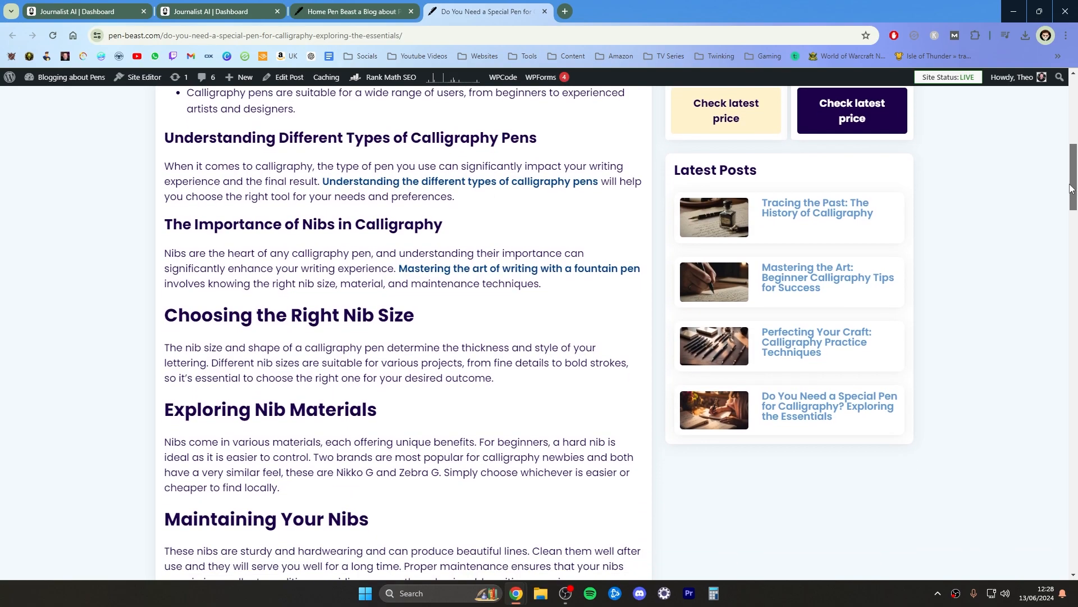
scroll(down, 3)
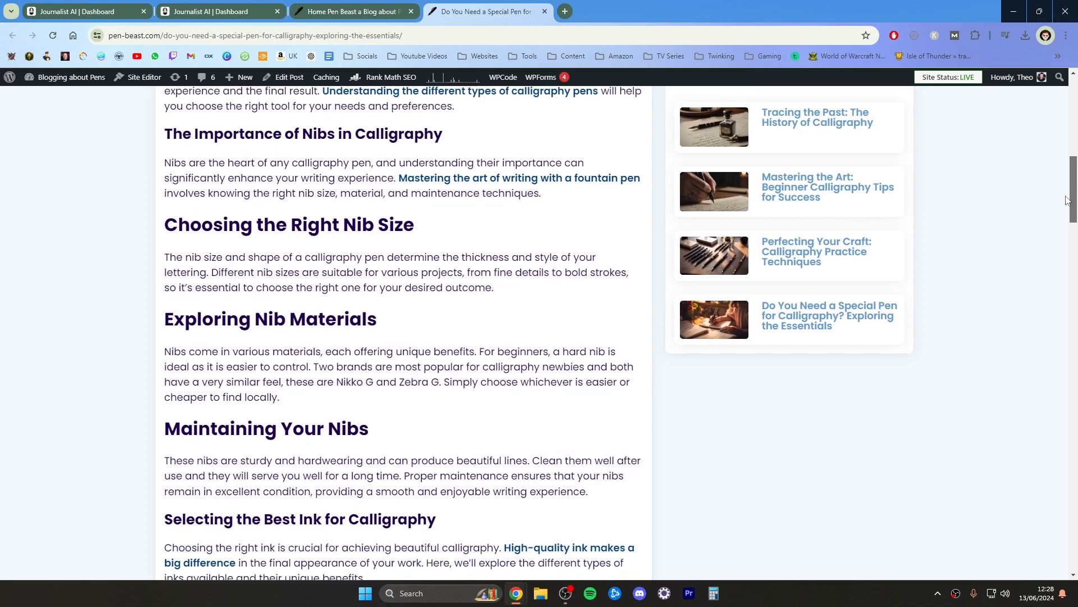
scroll(down, 3)
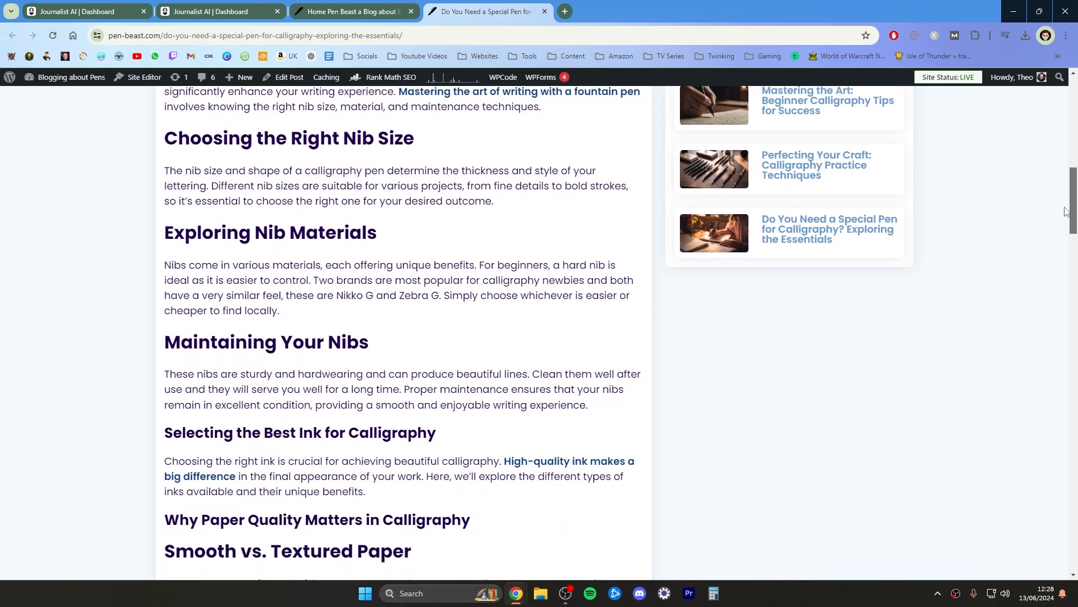
scroll(down, 3)
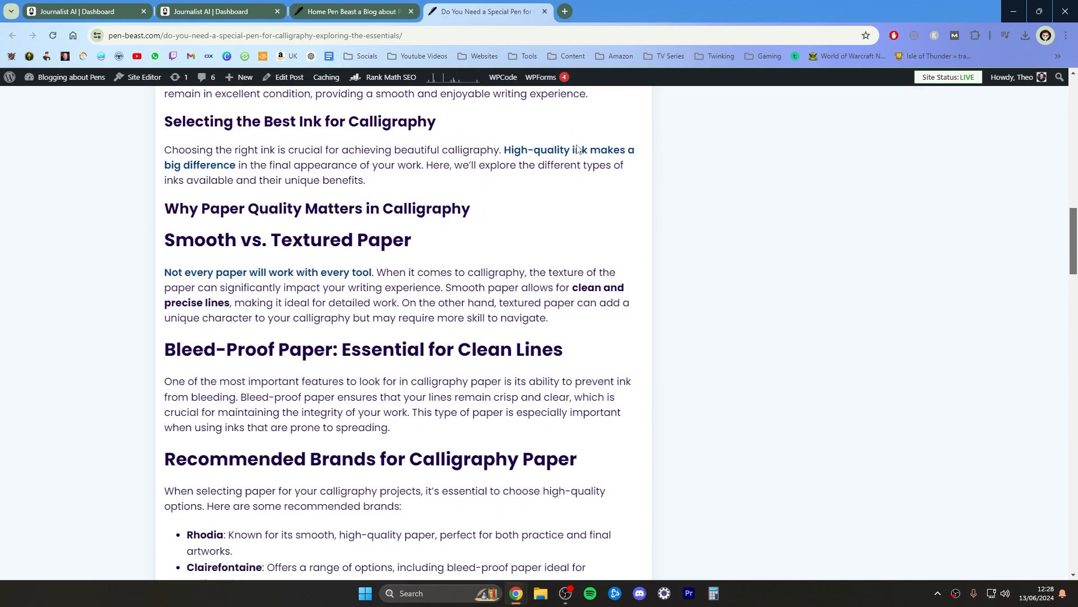
scroll(down, 3)
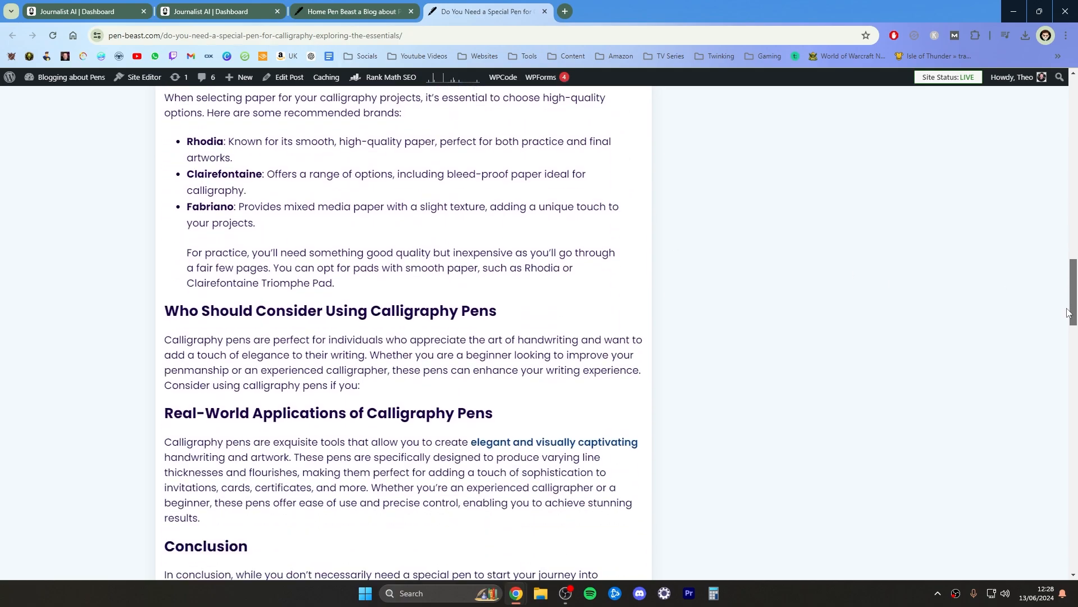
scroll(up, 3)
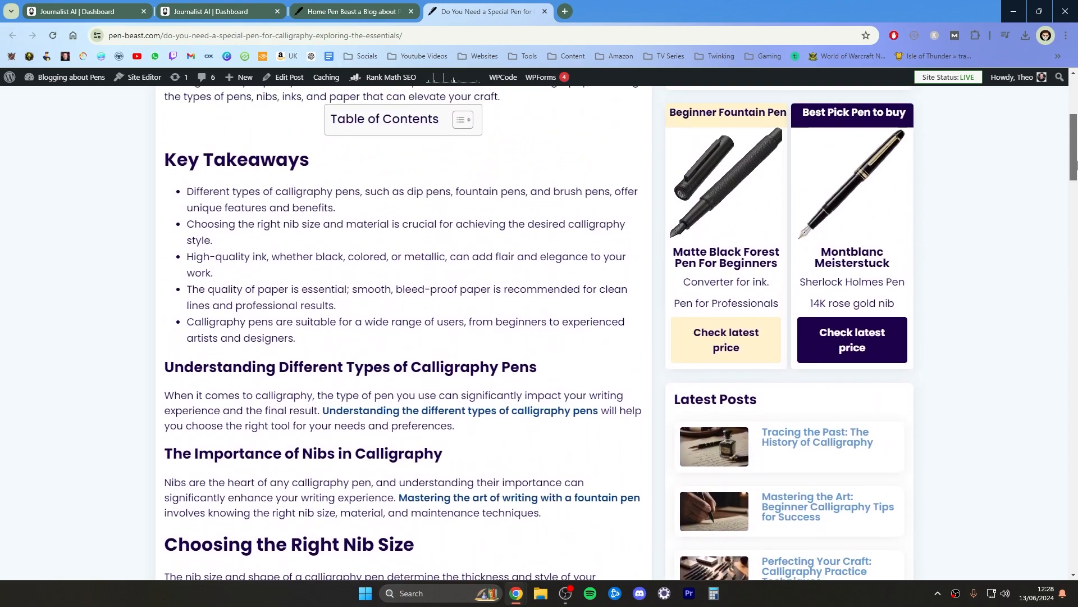
scroll(up, 3)
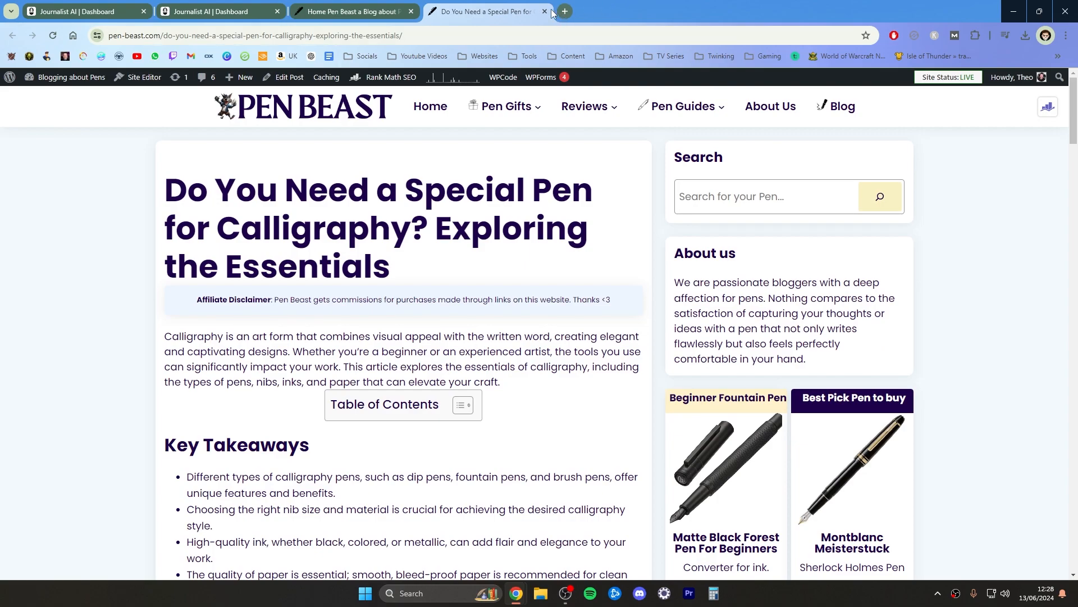
mouse_move(536, 14)
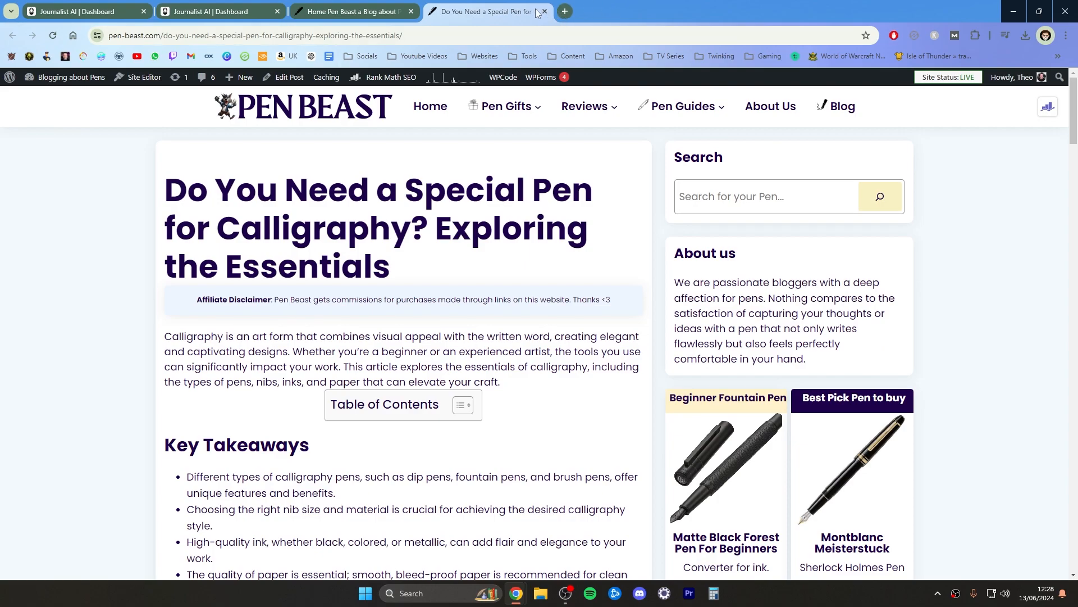
Close the special-pen article tab, returning to the Generate Articles form with 0 credits left
click(545, 12)
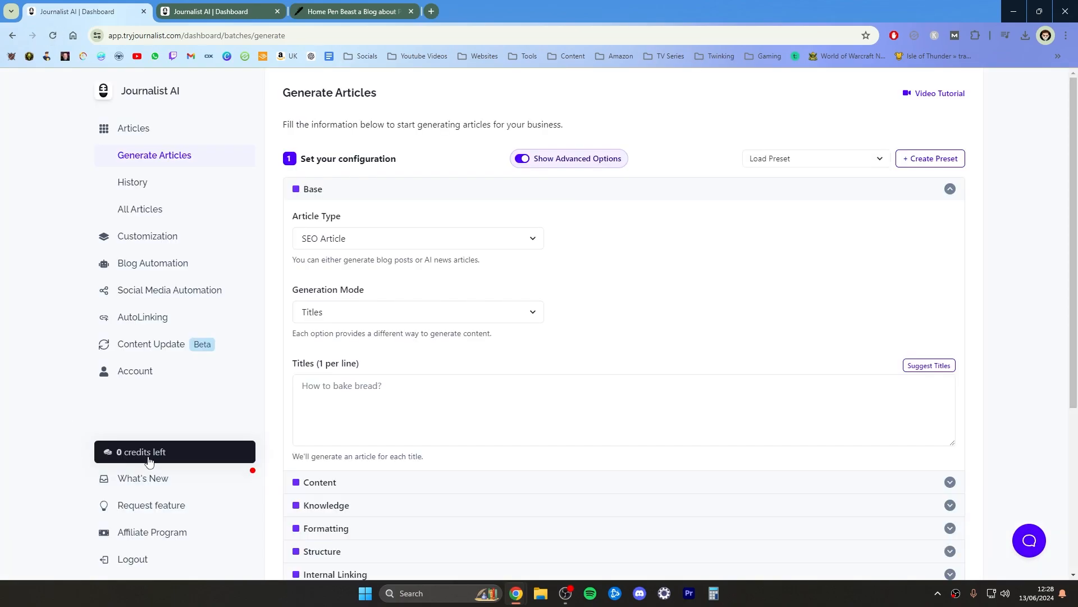
mouse_move(153, 262)
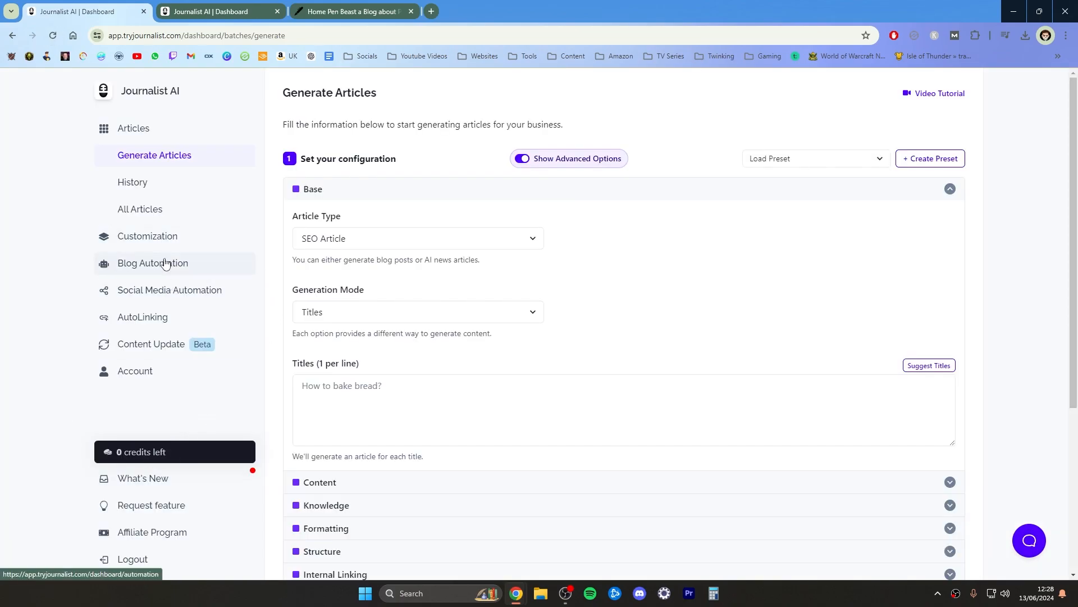
Start a new AutoBlog from the AutoBlogs list and set its quantity to 2 articles every day
click(157, 263)
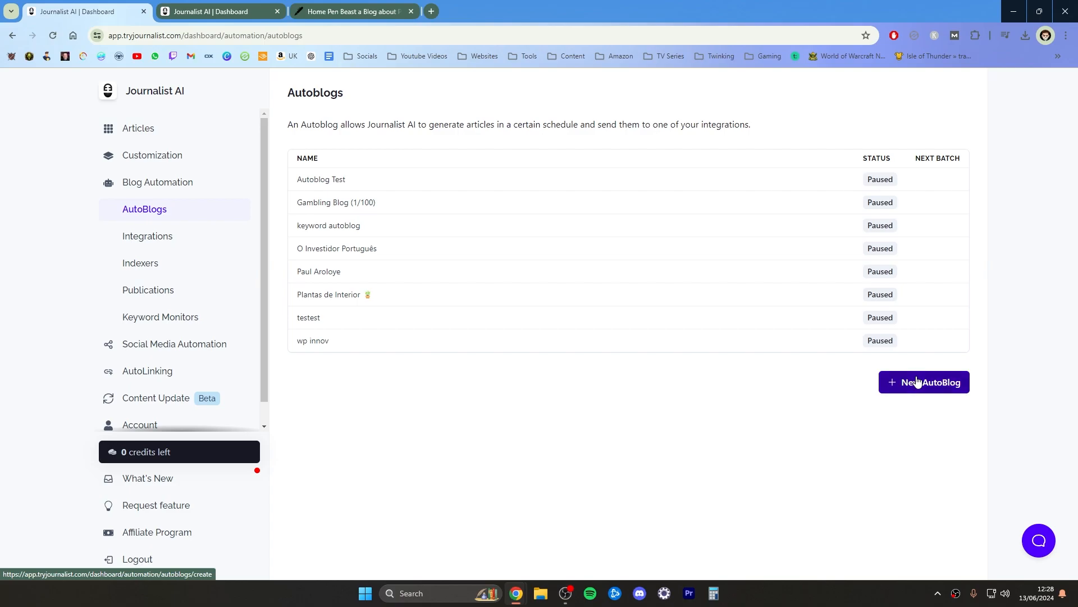
click(923, 382)
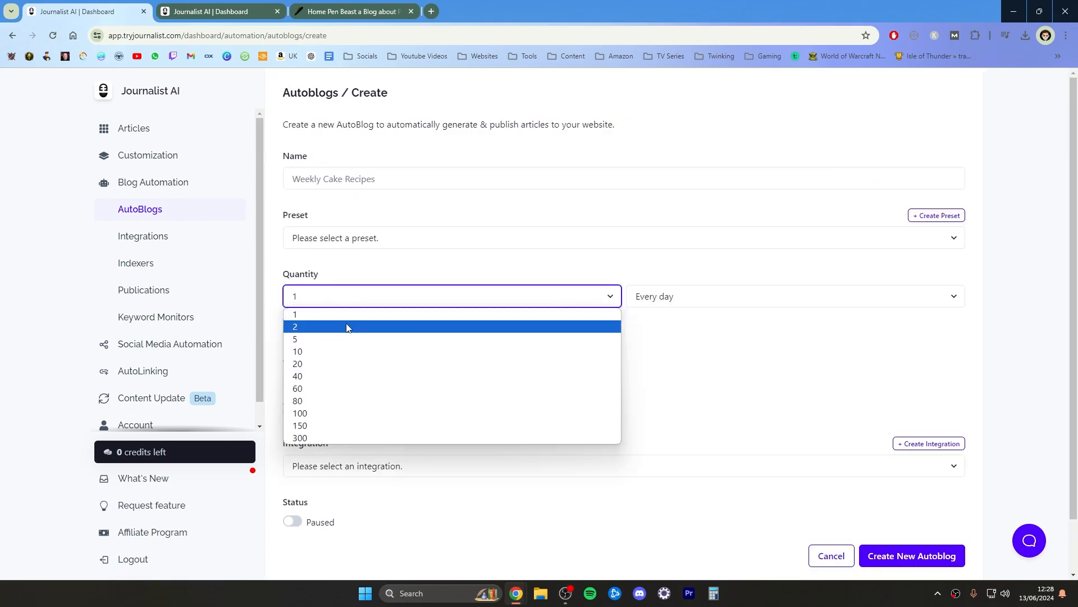
mouse_move(349, 335)
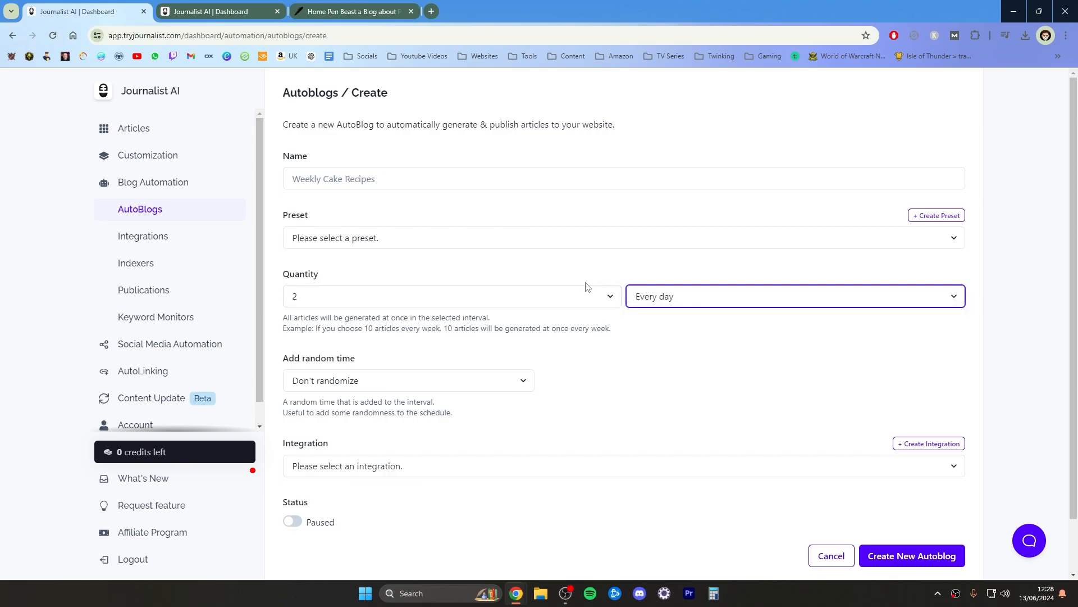
click(407, 381)
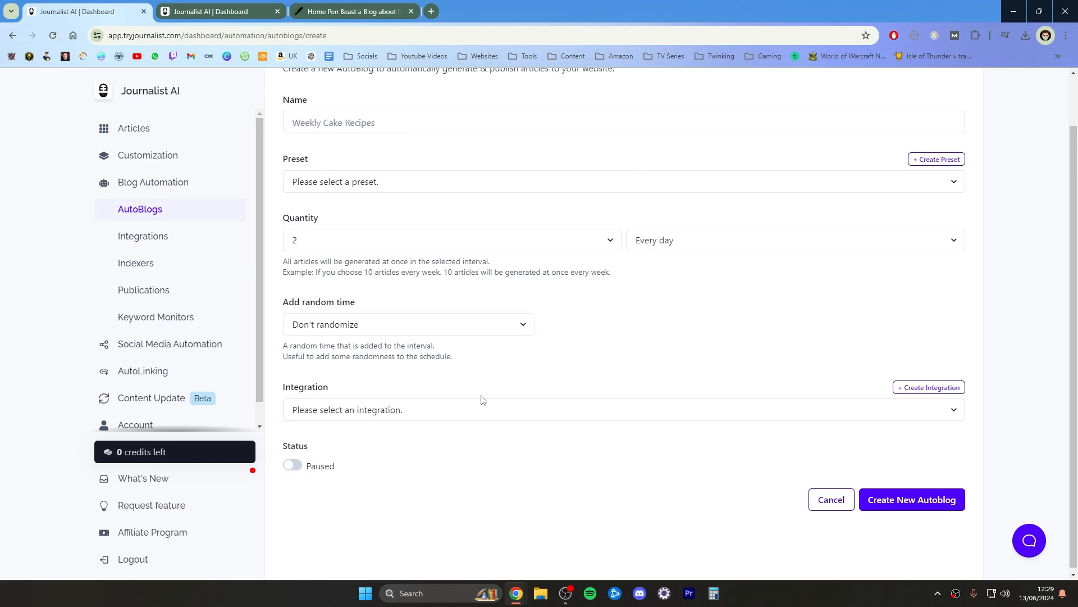
mouse_move(162, 306)
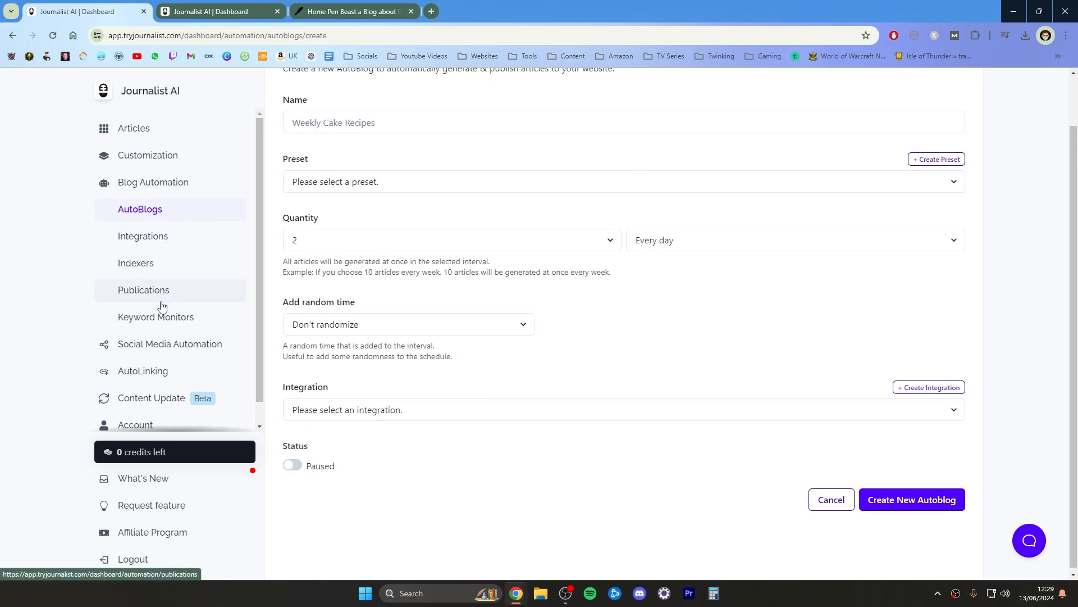
mouse_move(171, 349)
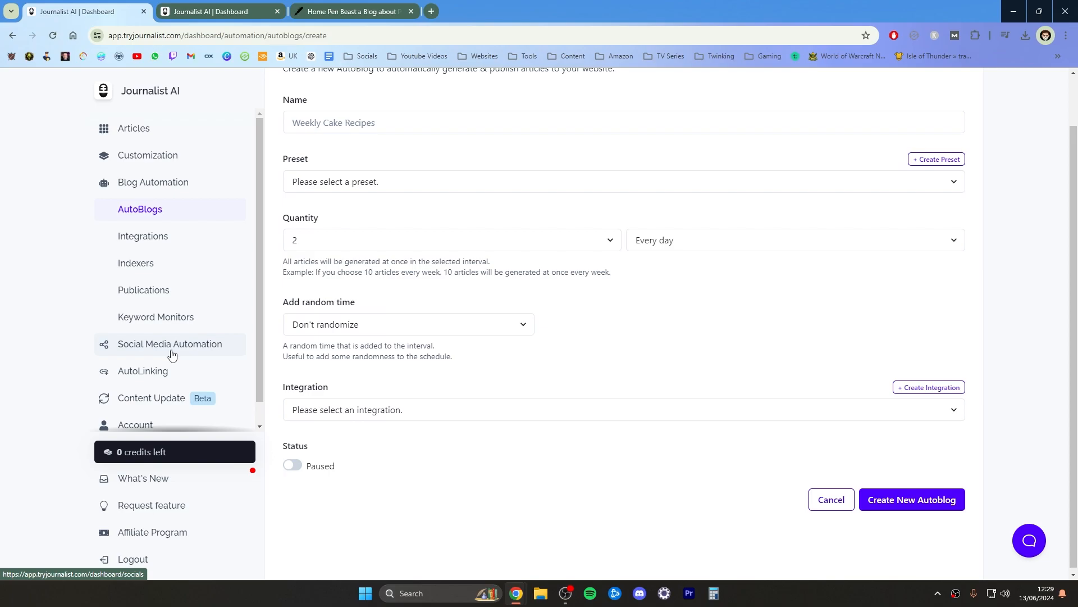
View the connected social media accounts, then go to the AutoLinking Generate Audit page
click(170, 343)
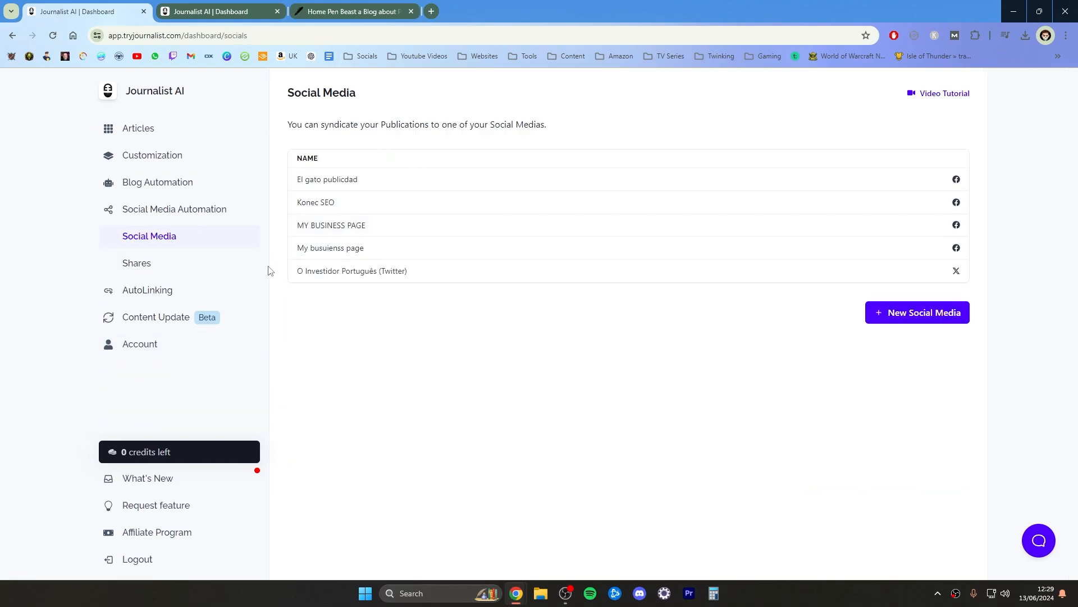
mouse_move(196, 289)
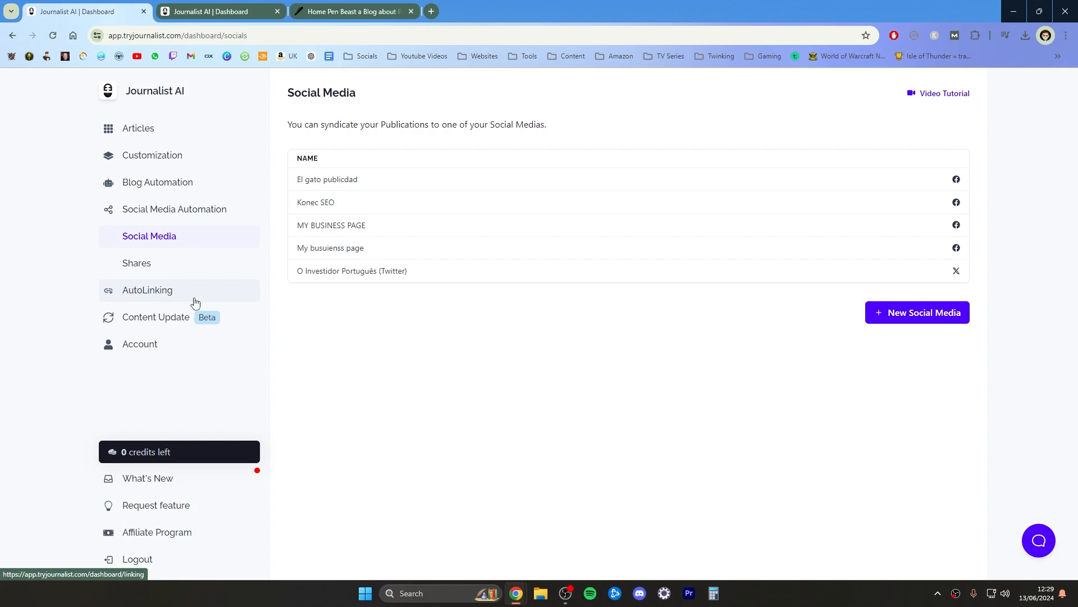
click(147, 290)
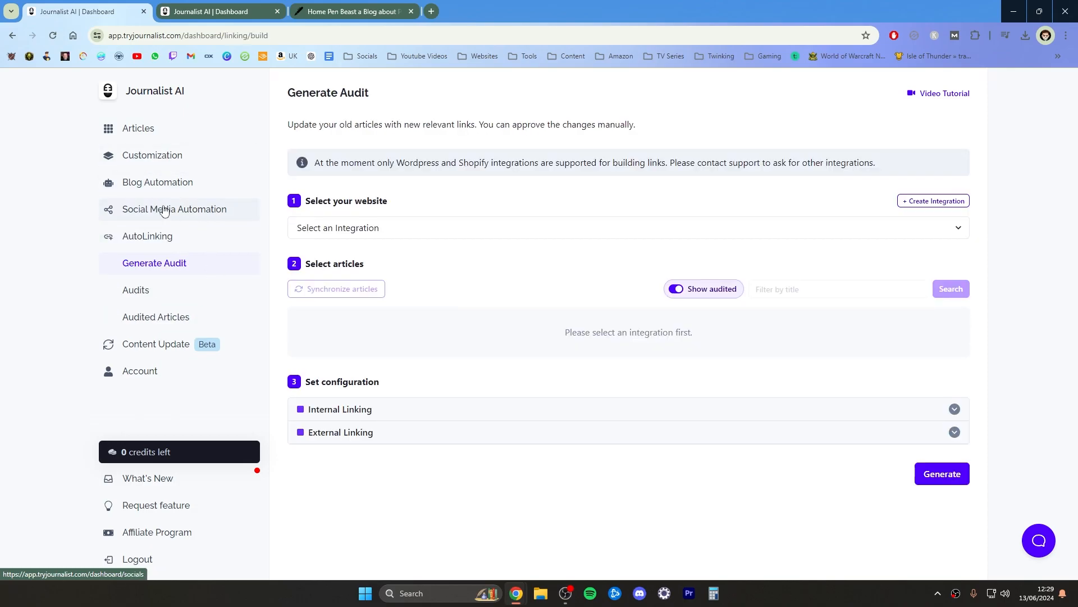
mouse_move(157, 182)
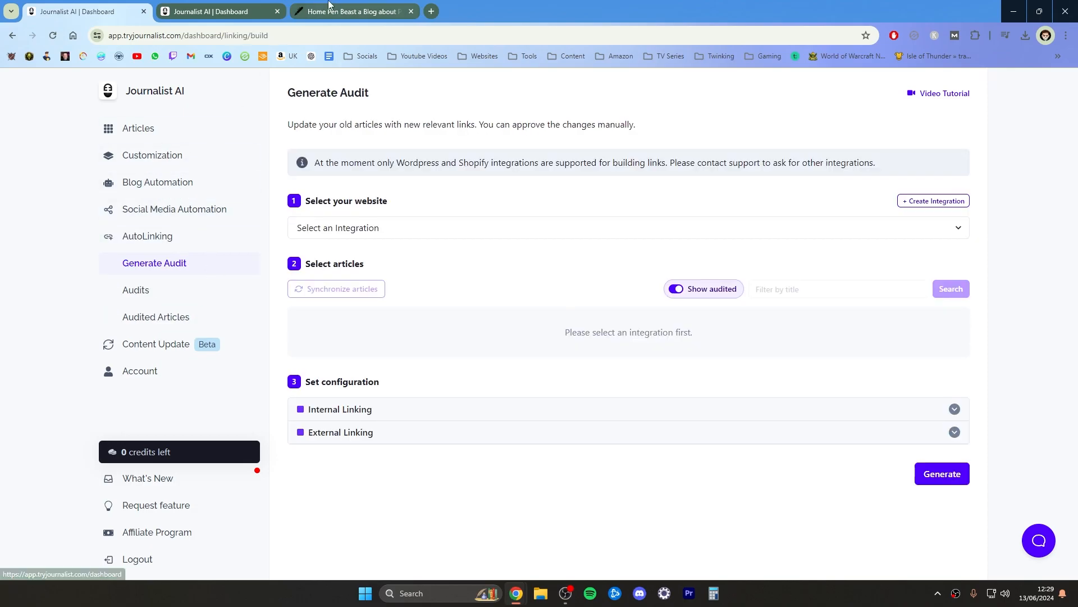
Glance at the Pen Beast homepage, then show the AutoBlogs list with eight paused autoblogs
click(351, 11)
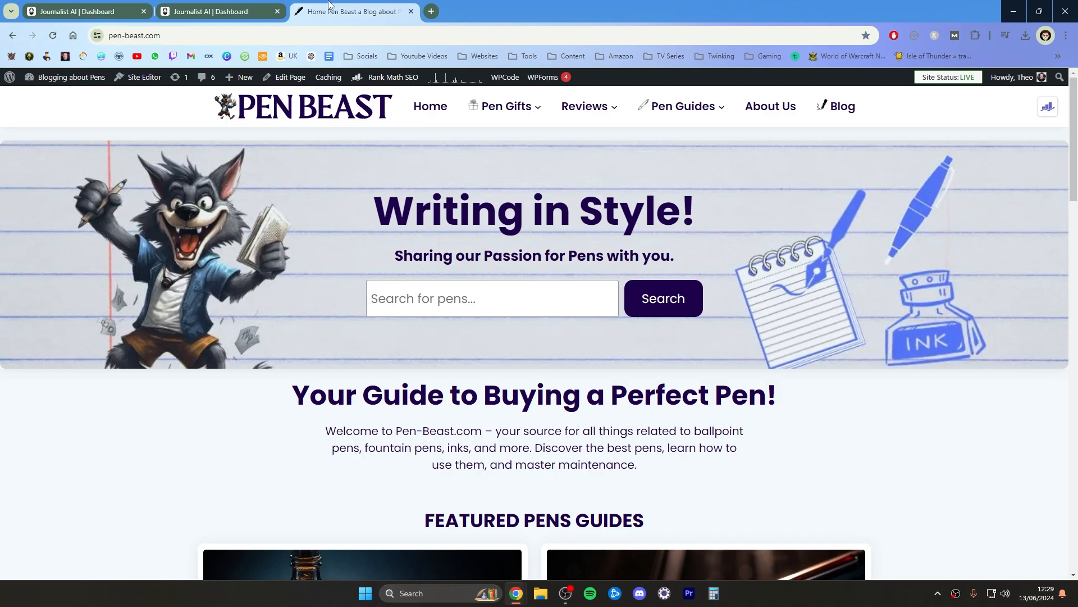
click(220, 11)
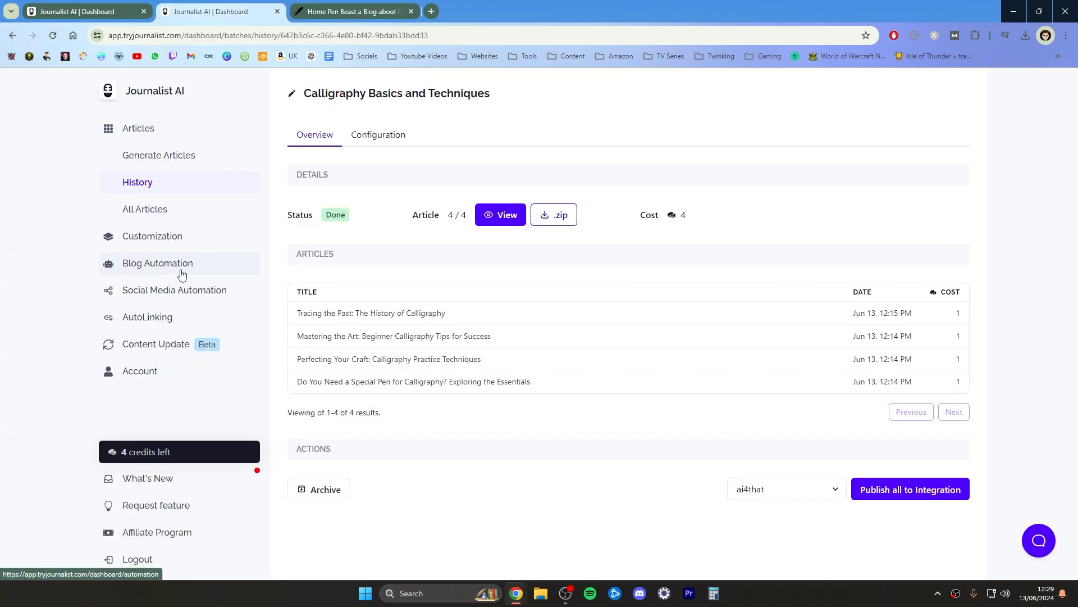
click(157, 263)
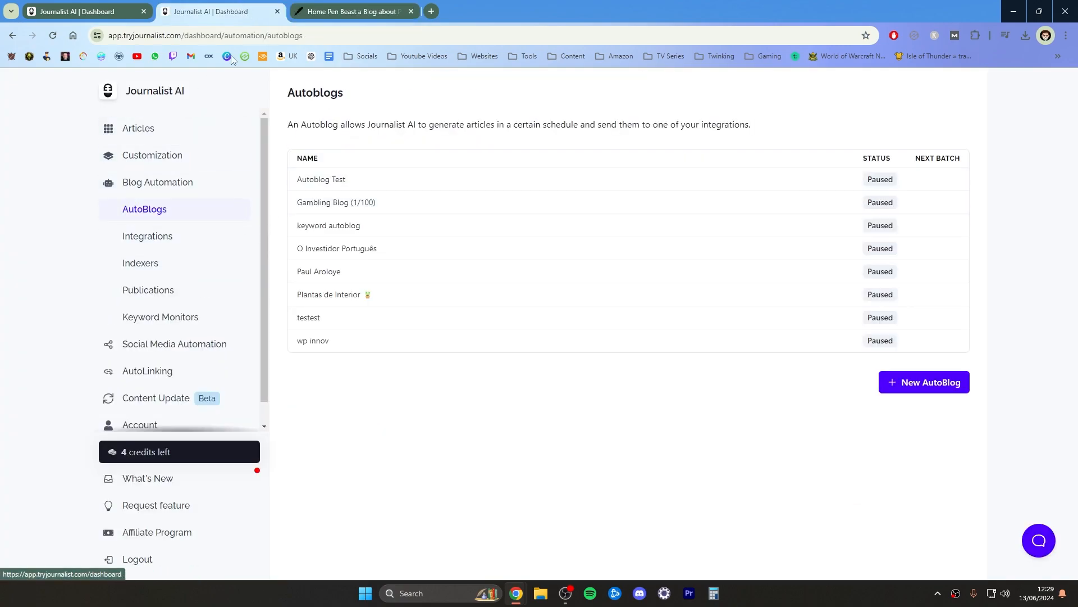
mouse_move(351, 11)
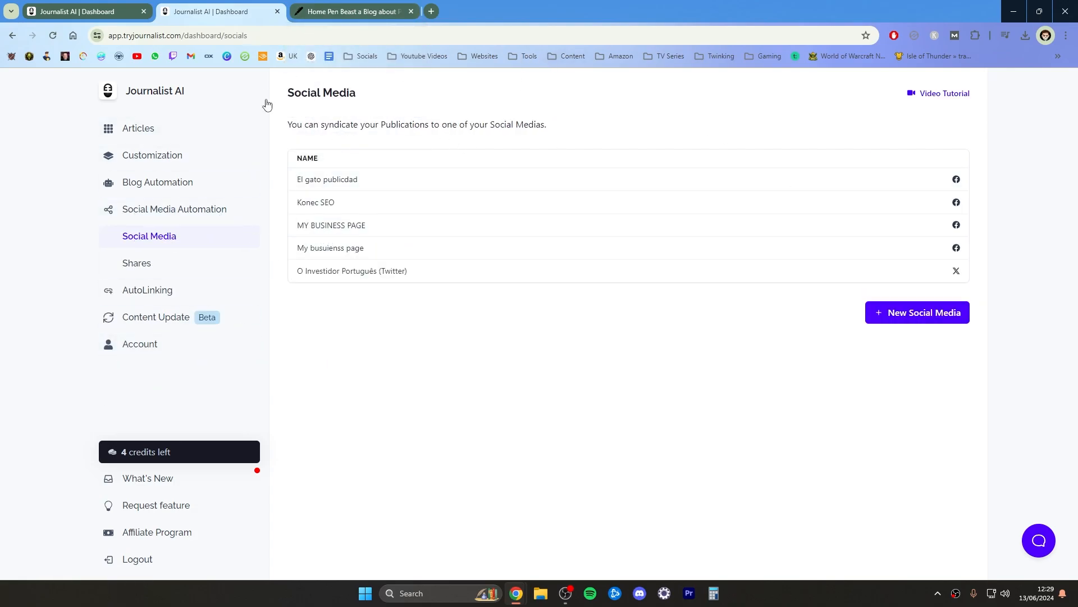
mouse_move(338, 105)
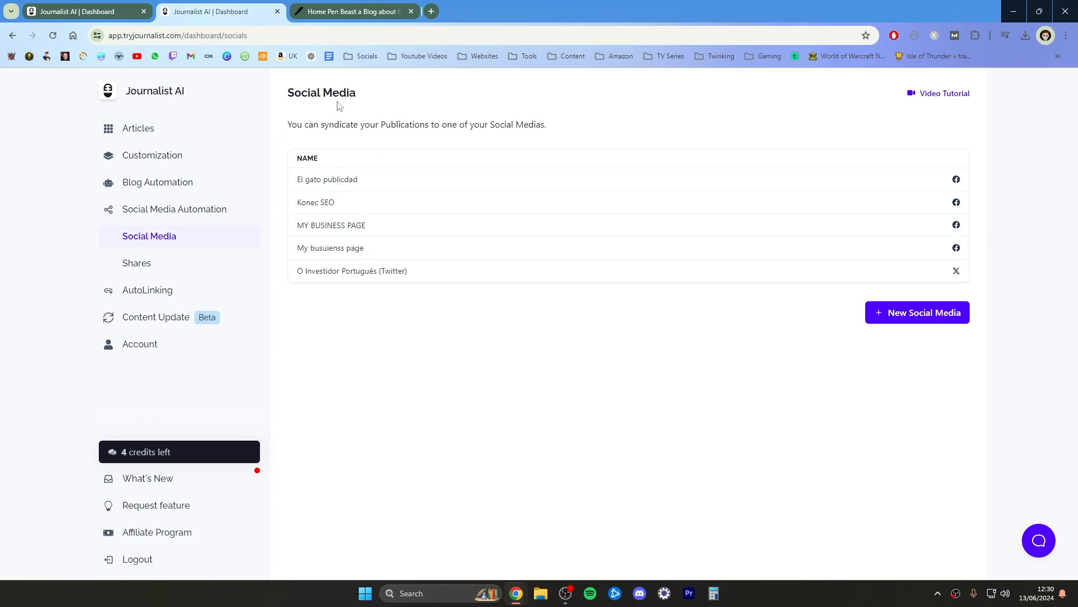
On the Pen Beast site, view the Best Ink For Fountain Pens 2024 guide and return to the homepage
click(352, 11)
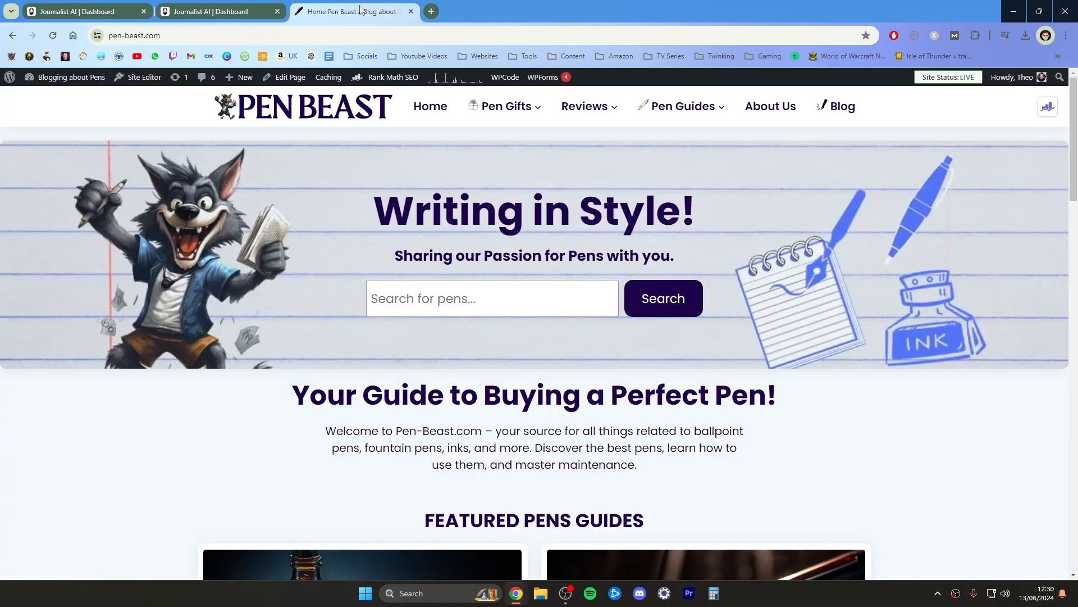
scroll(down, 3)
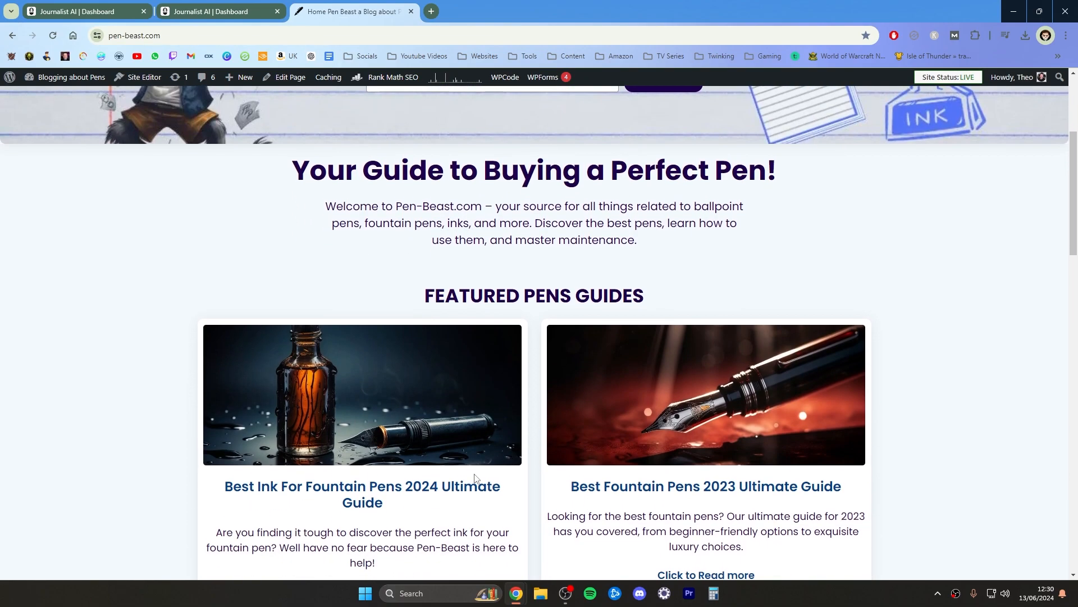
click(361, 494)
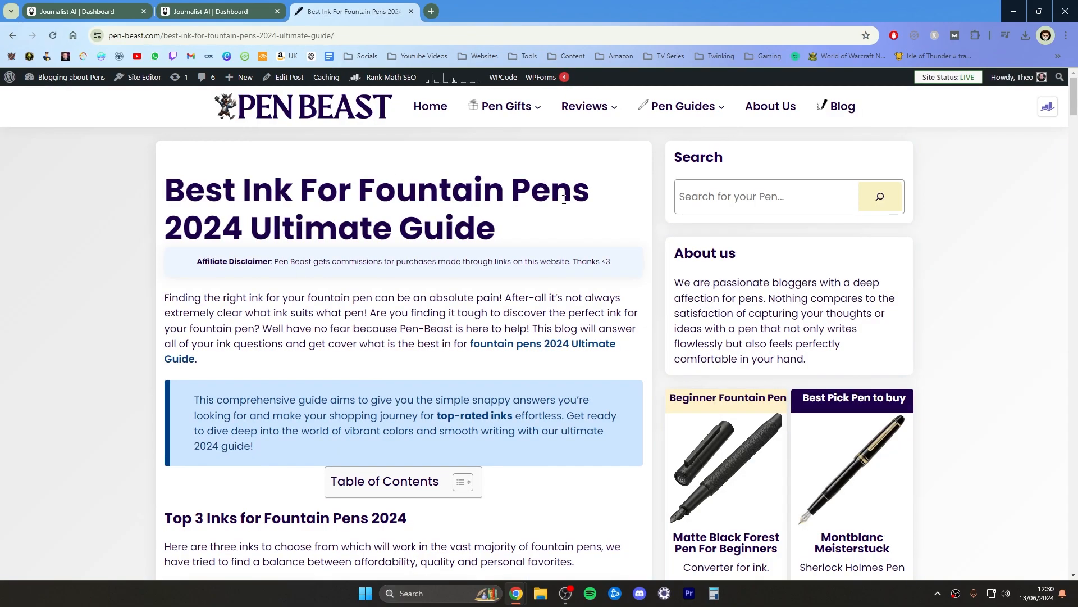
mouse_move(313, 105)
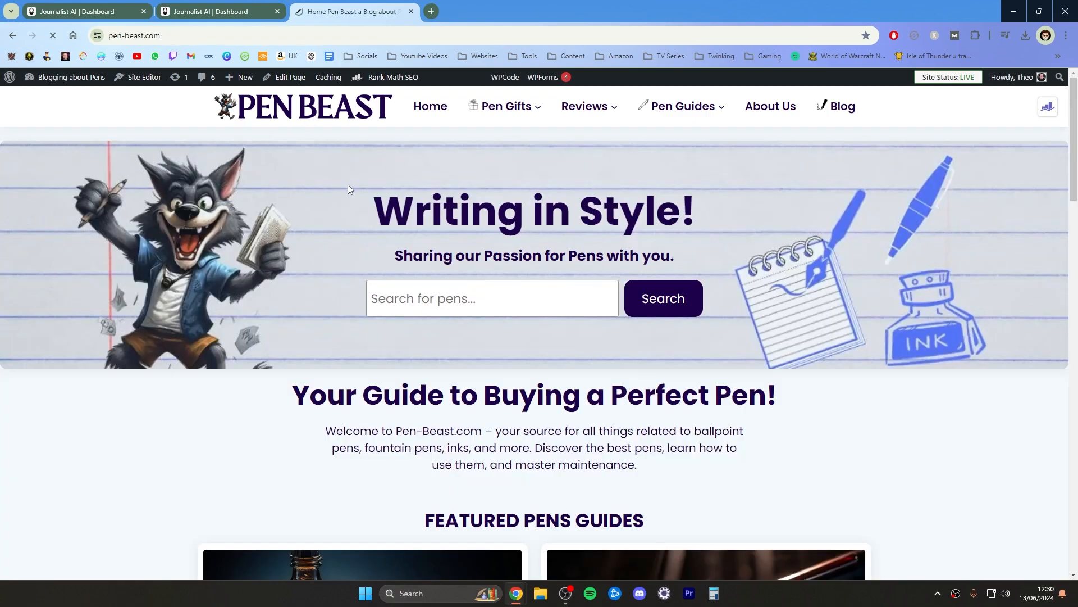
scroll(down, 3)
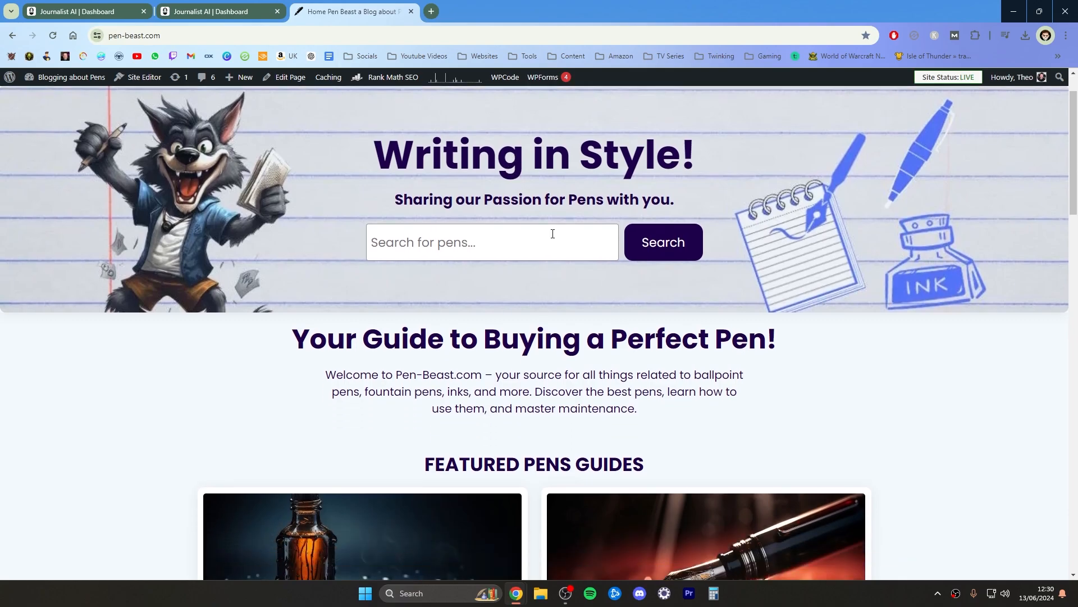
Return to Journalist AI's Social Media page listing the five connected pages
click(216, 11)
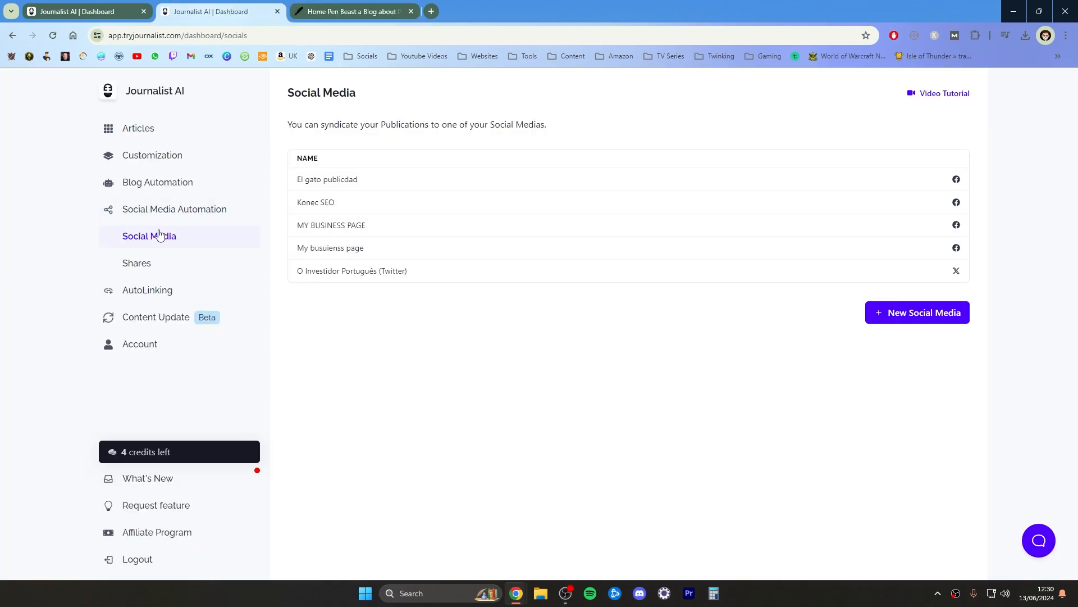
mouse_move(179, 287)
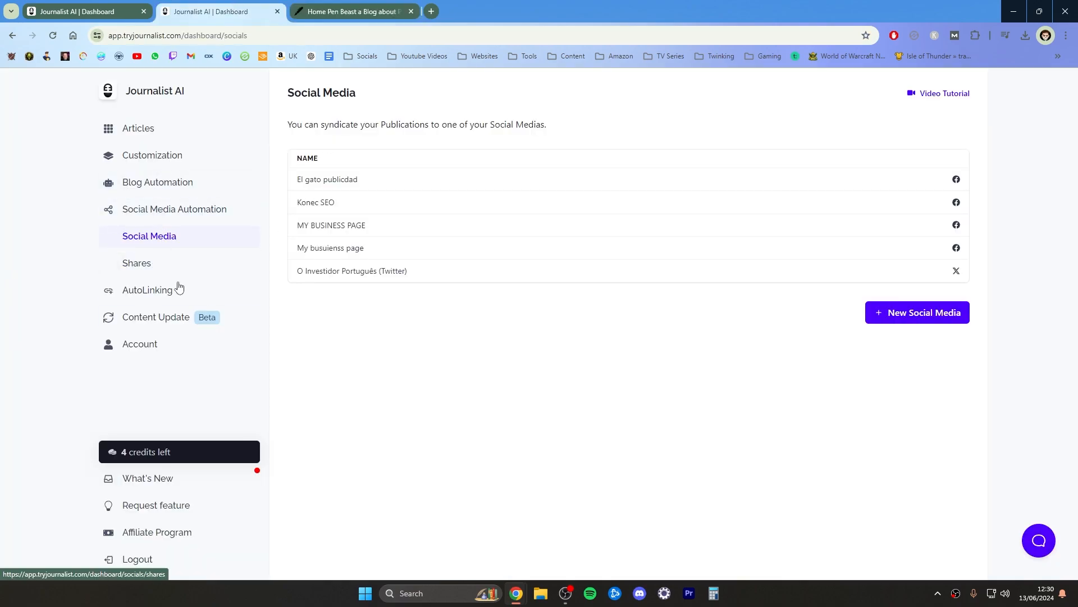
mouse_move(244, 258)
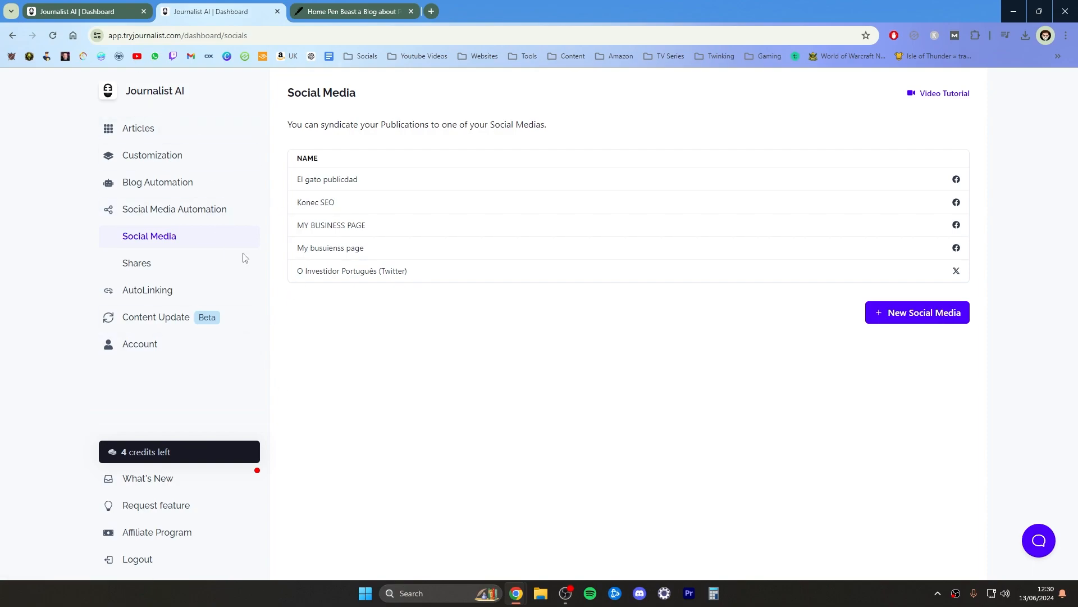
mouse_move(202, 236)
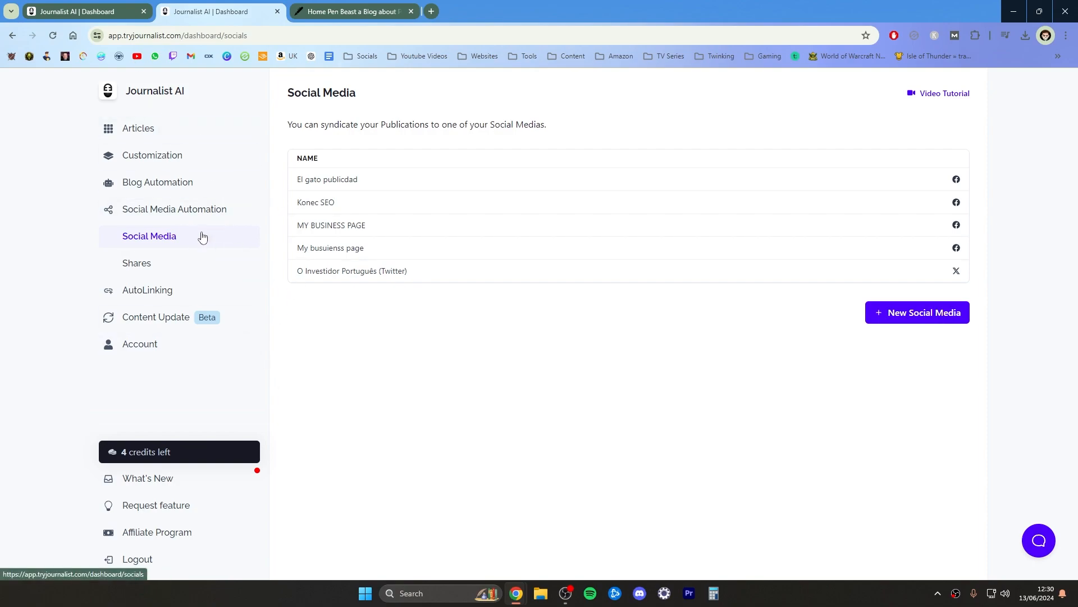
mouse_move(208, 209)
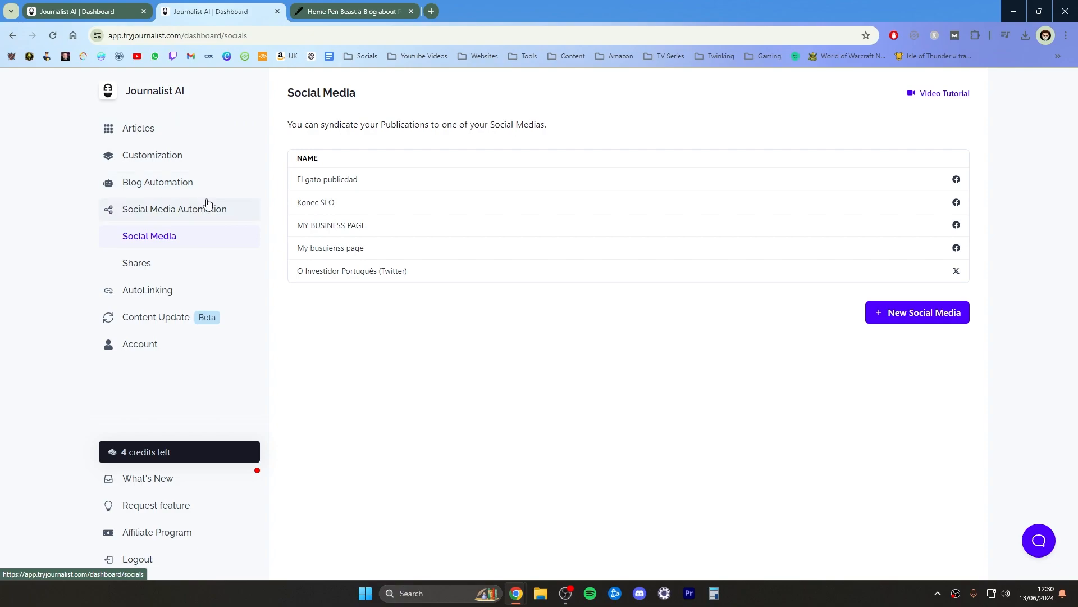
mouse_move(214, 128)
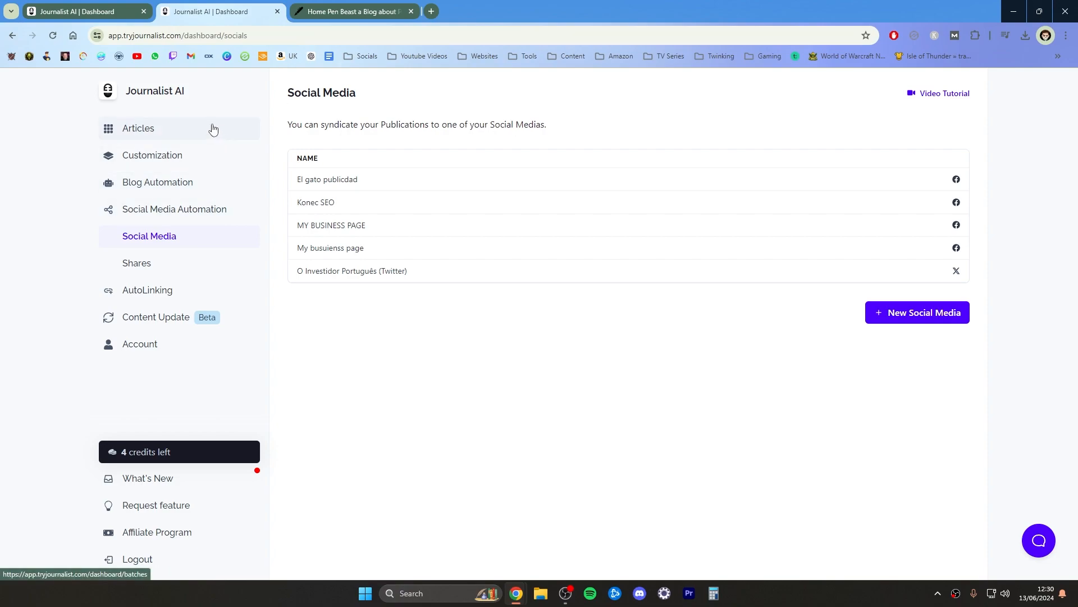
mouse_move(231, 129)
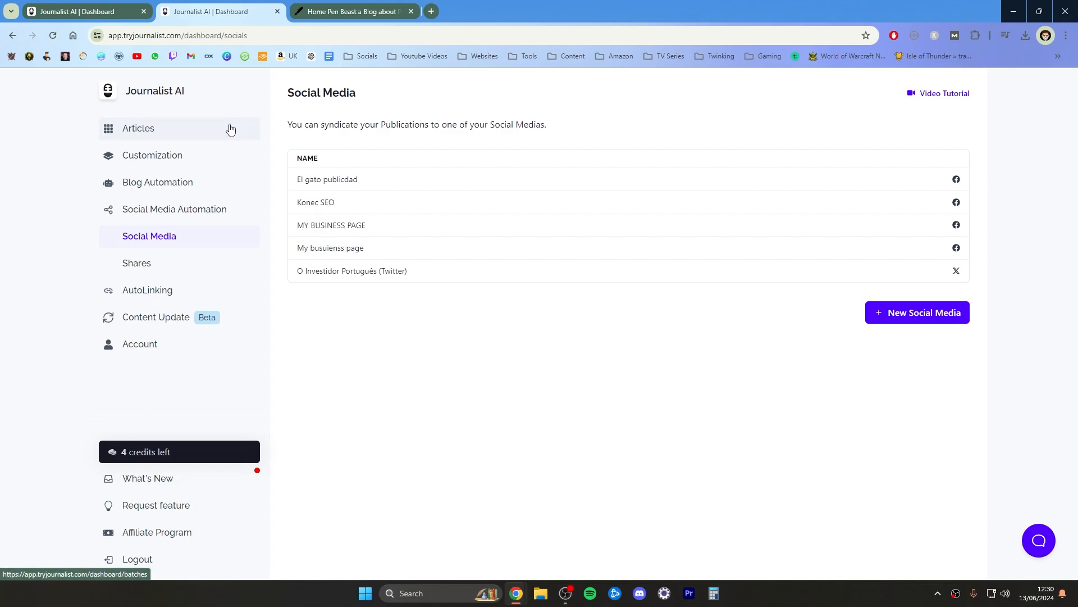
Review Pen Beast's Featured Pens Guides on the home page and return to the Writing in Style! banner
click(350, 11)
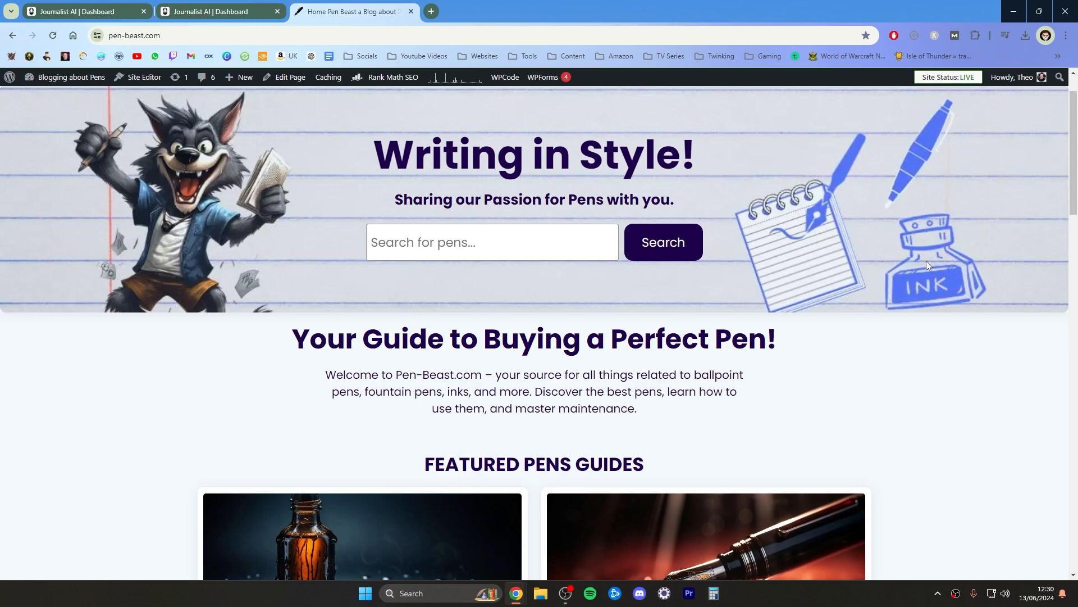
mouse_move(824, 396)
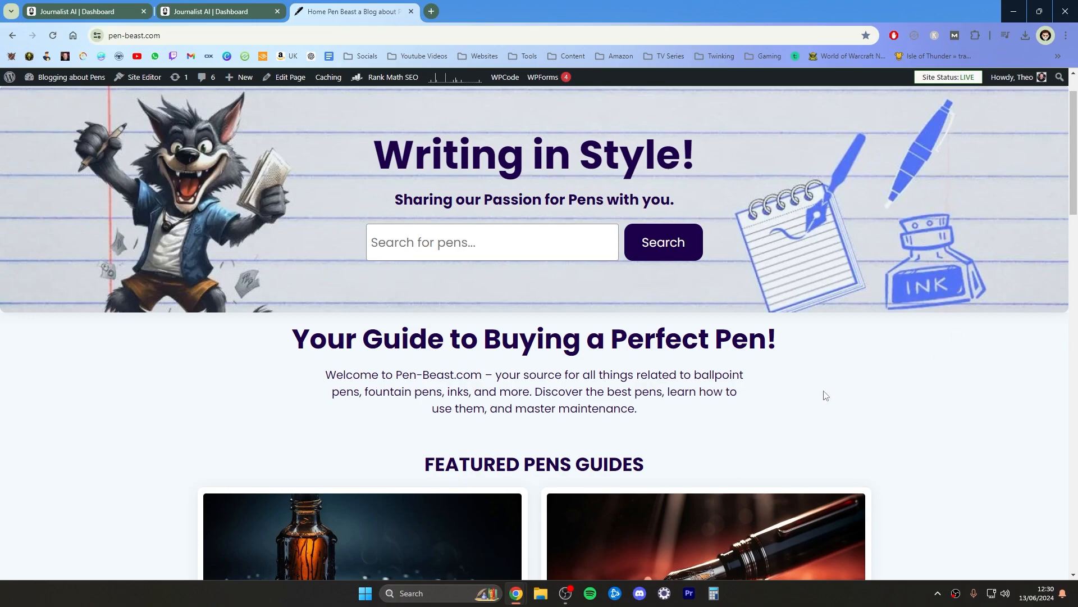
scroll(down, 3)
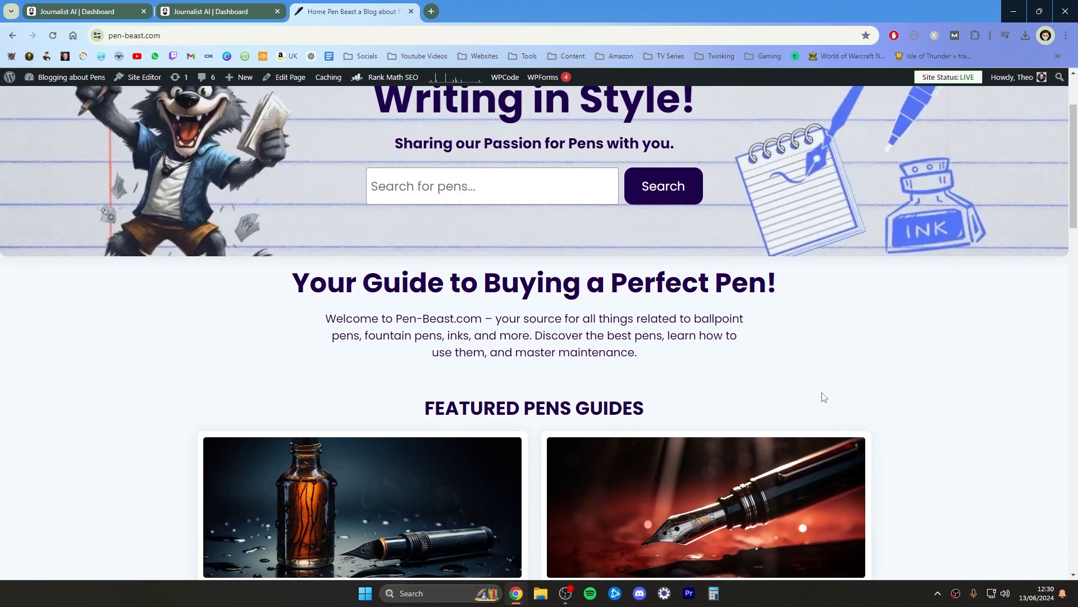
scroll(down, 3)
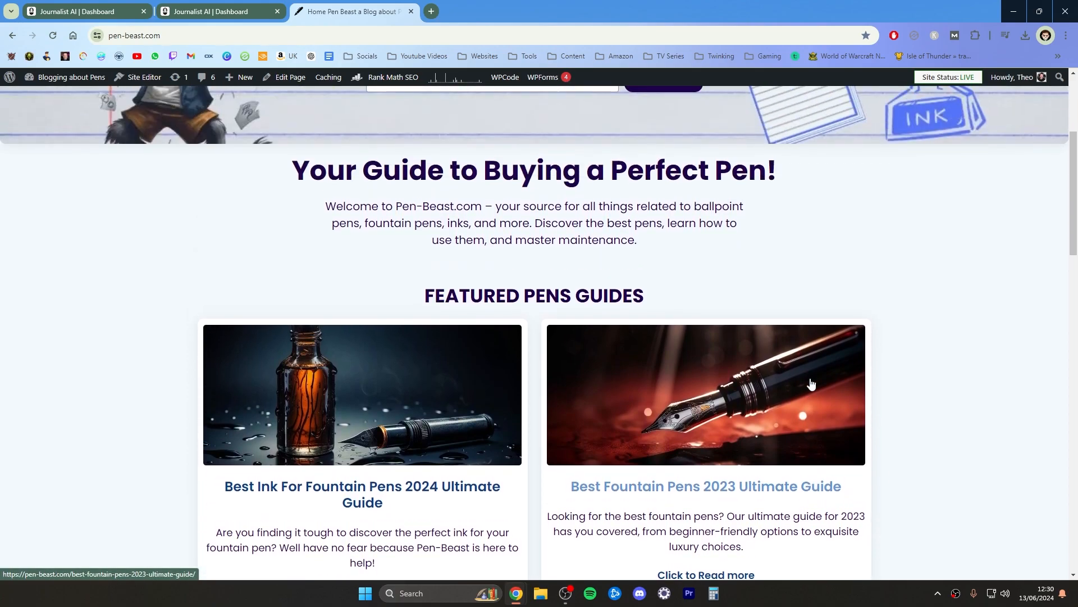
scroll(down, 3)
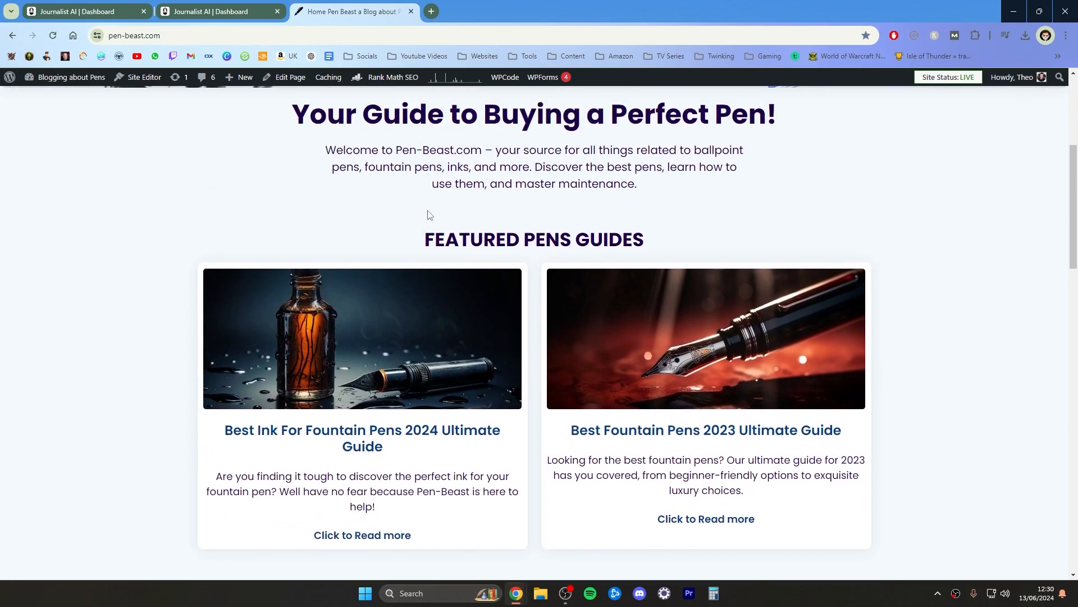
scroll(up, 3)
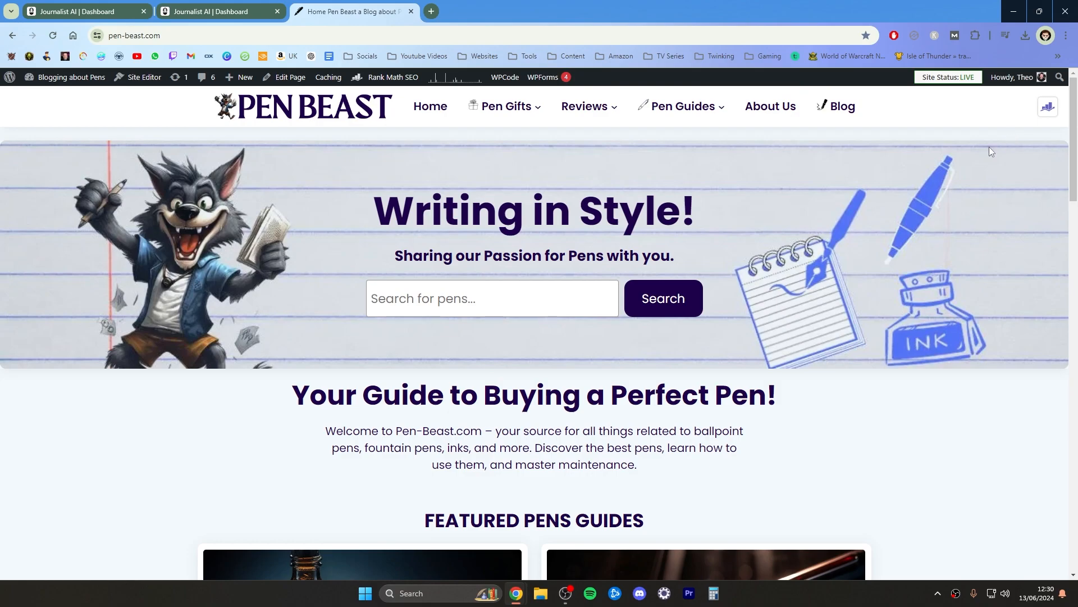
mouse_move(892, 206)
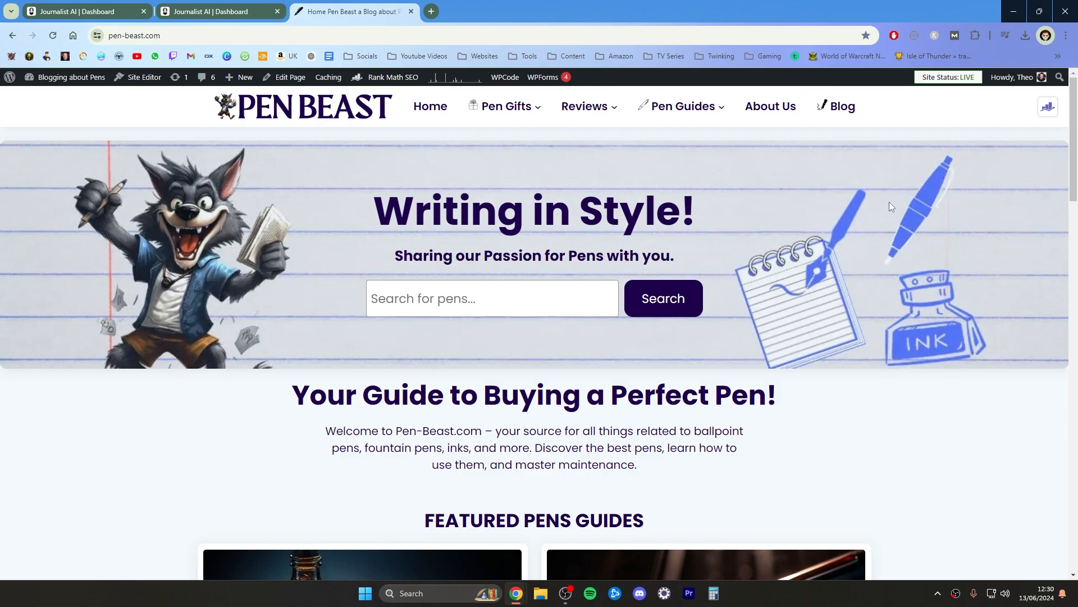
mouse_move(850, 200)
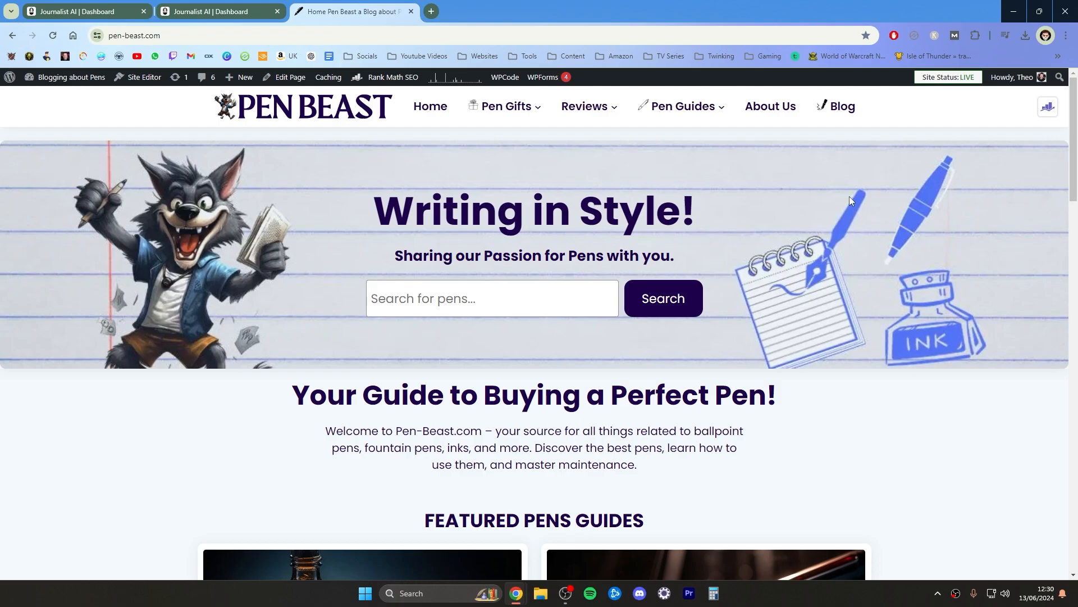
mouse_move(272, 62)
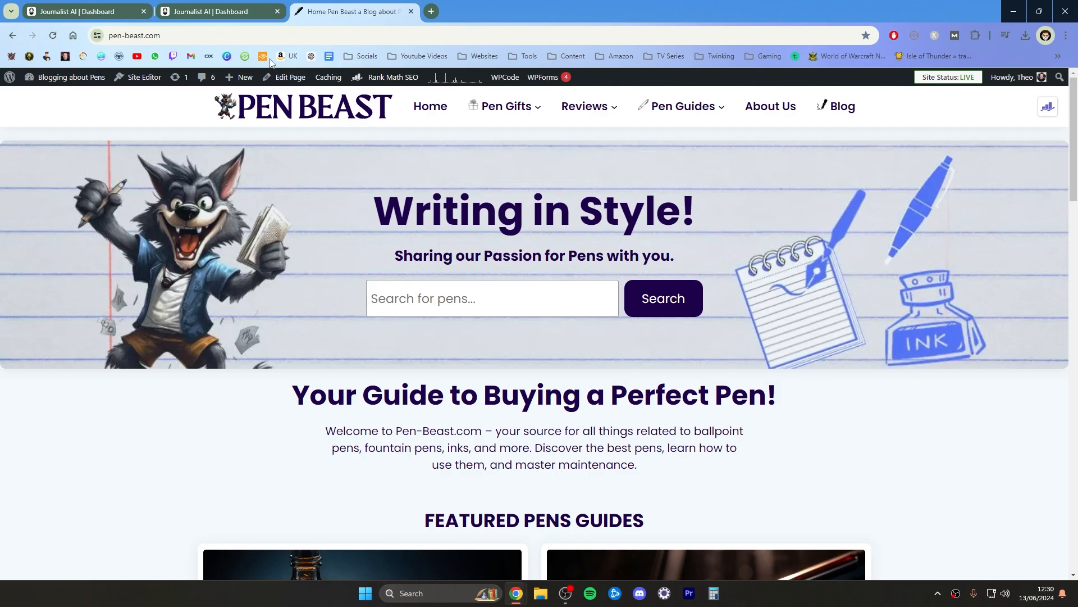
mouse_move(210, 11)
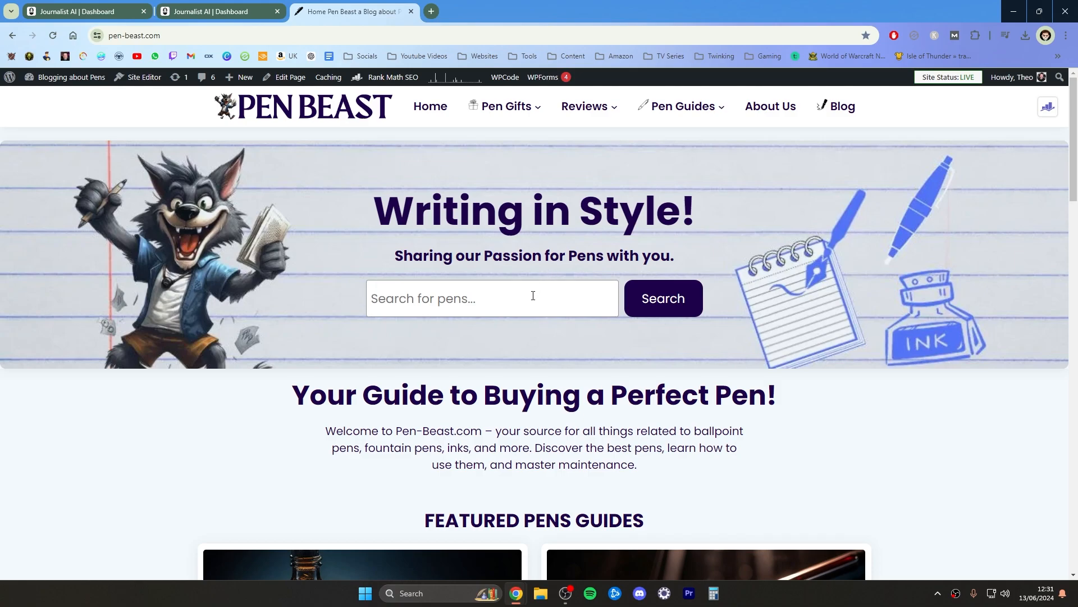
mouse_move(220, 310)
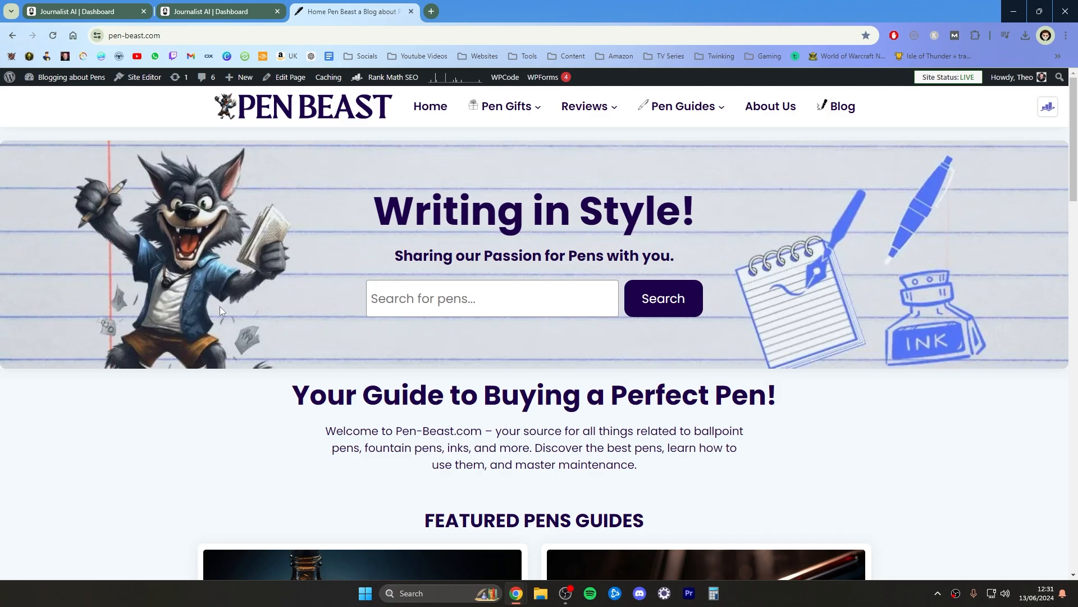
mouse_move(131, 293)
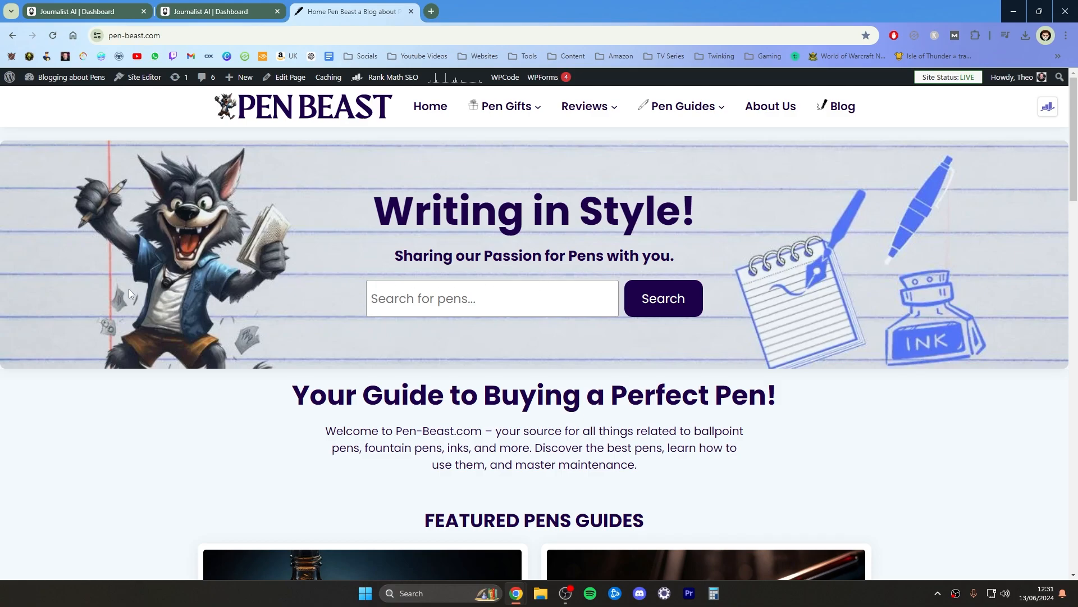
mouse_move(130, 333)
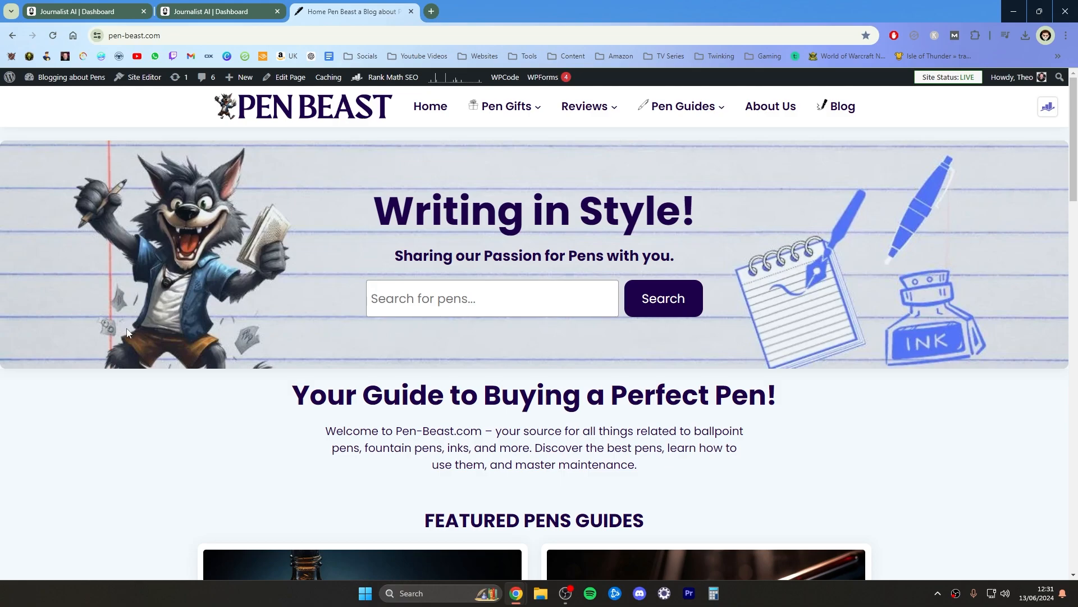
mouse_move(137, 372)
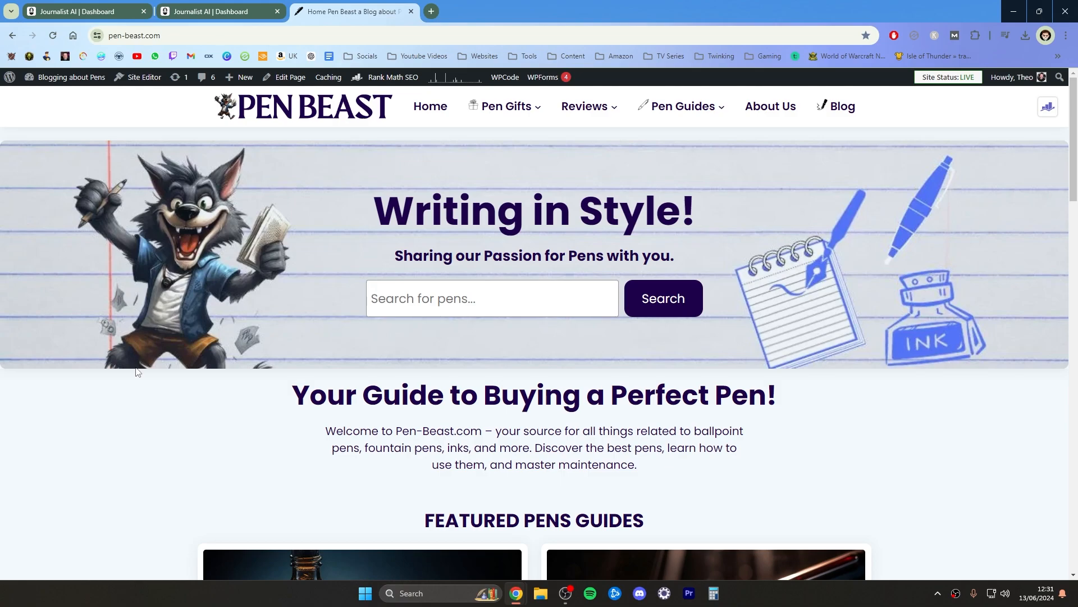